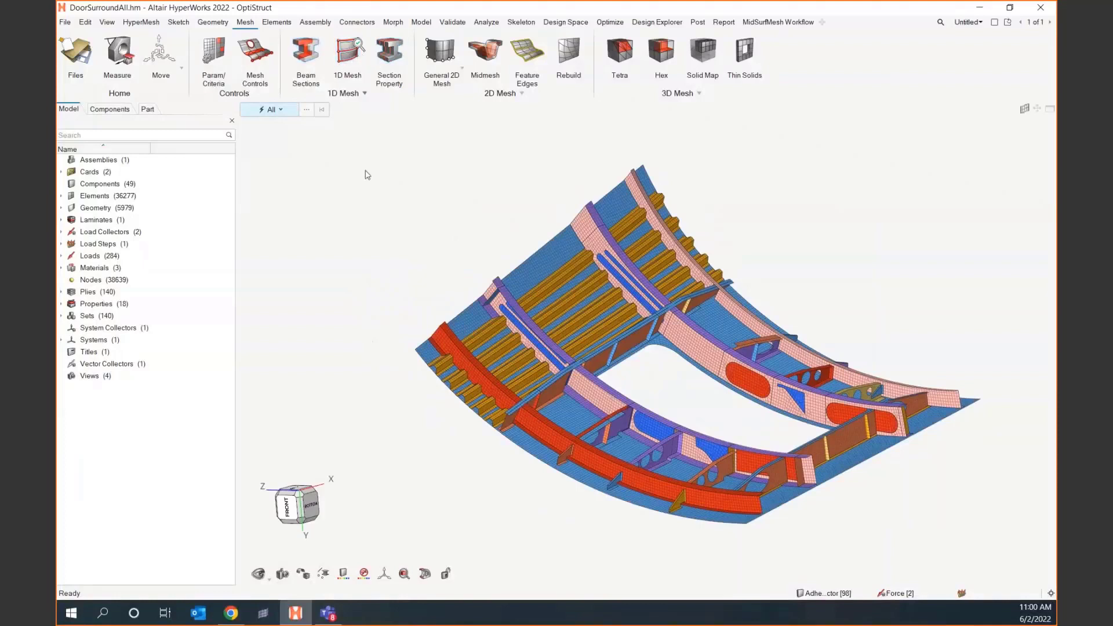
pyautogui.moveTo(430, 298)
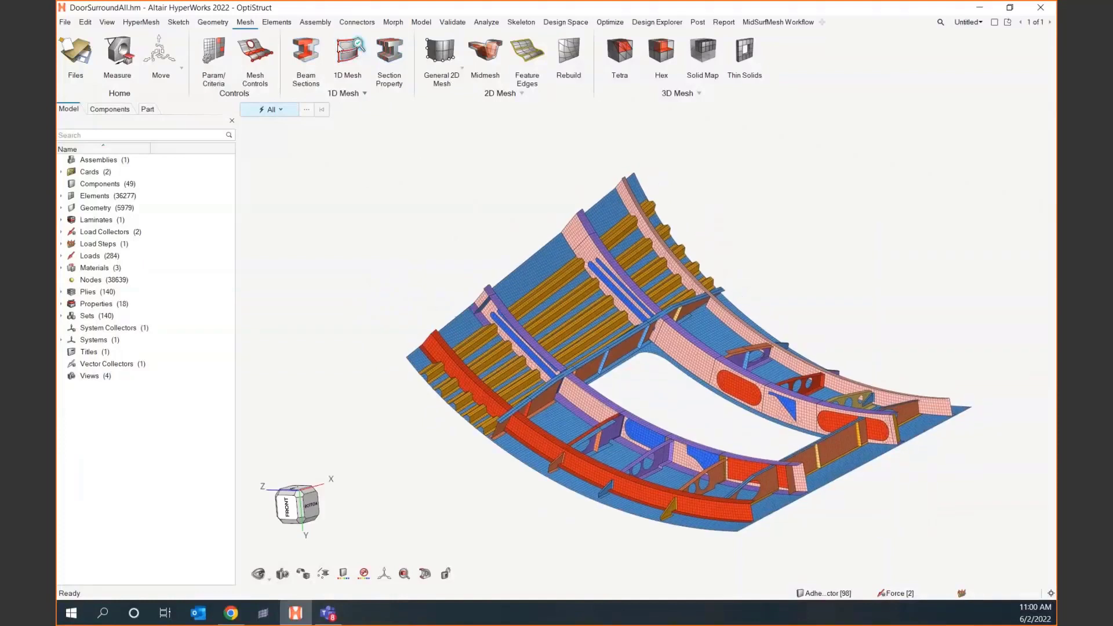
pyautogui.moveTo(347, 53)
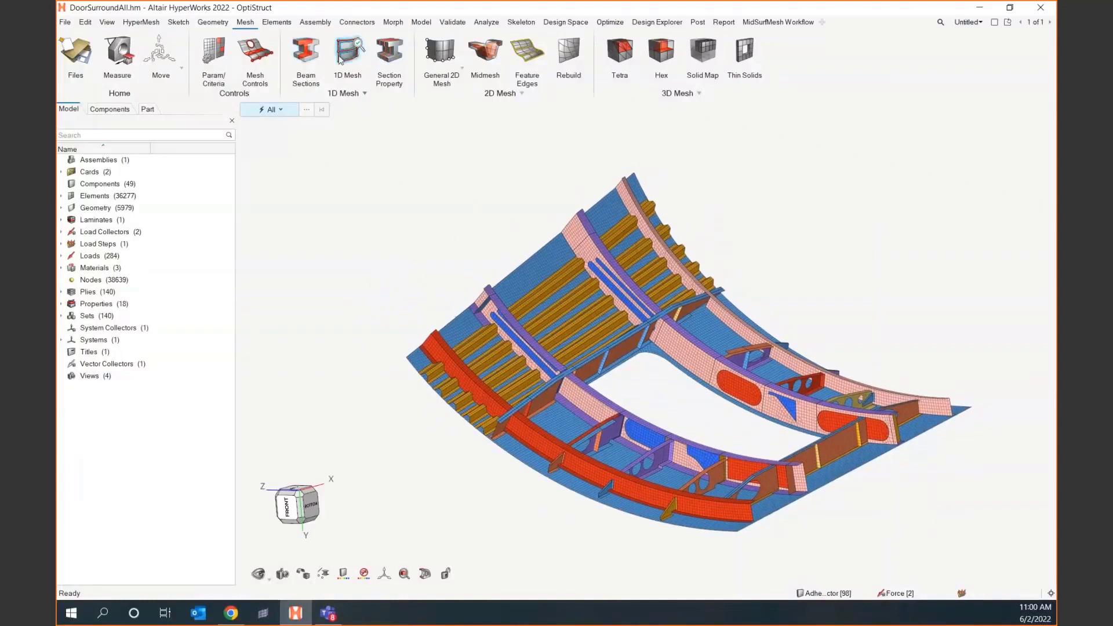
pyautogui.moveTo(347, 54)
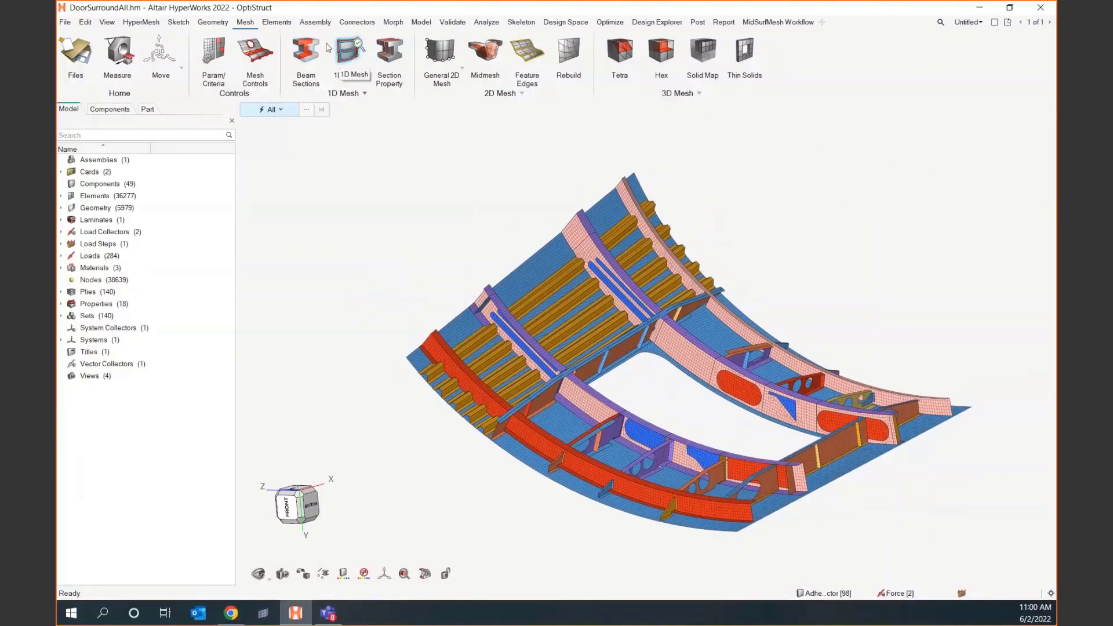
pyautogui.moveTo(305, 51)
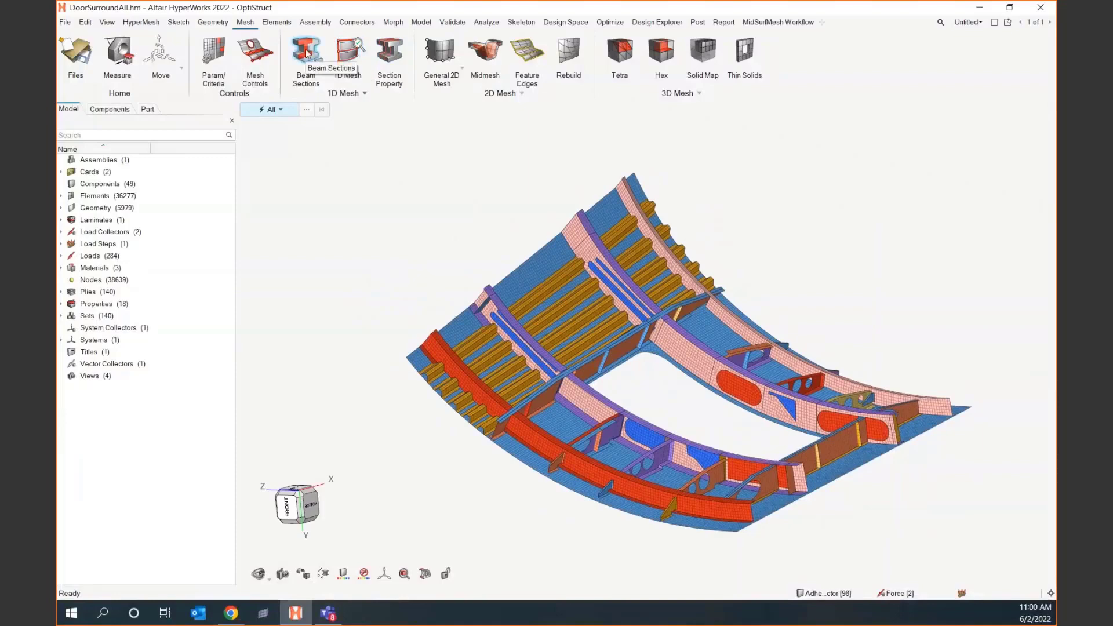
pyautogui.moveTo(349, 51)
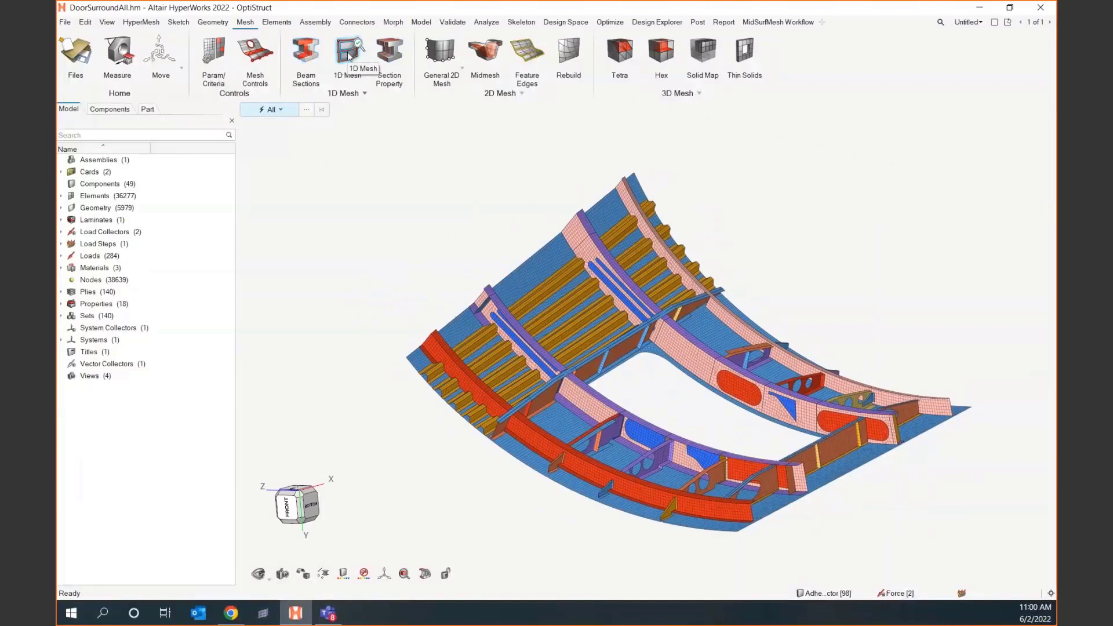
pyautogui.moveTo(350, 53)
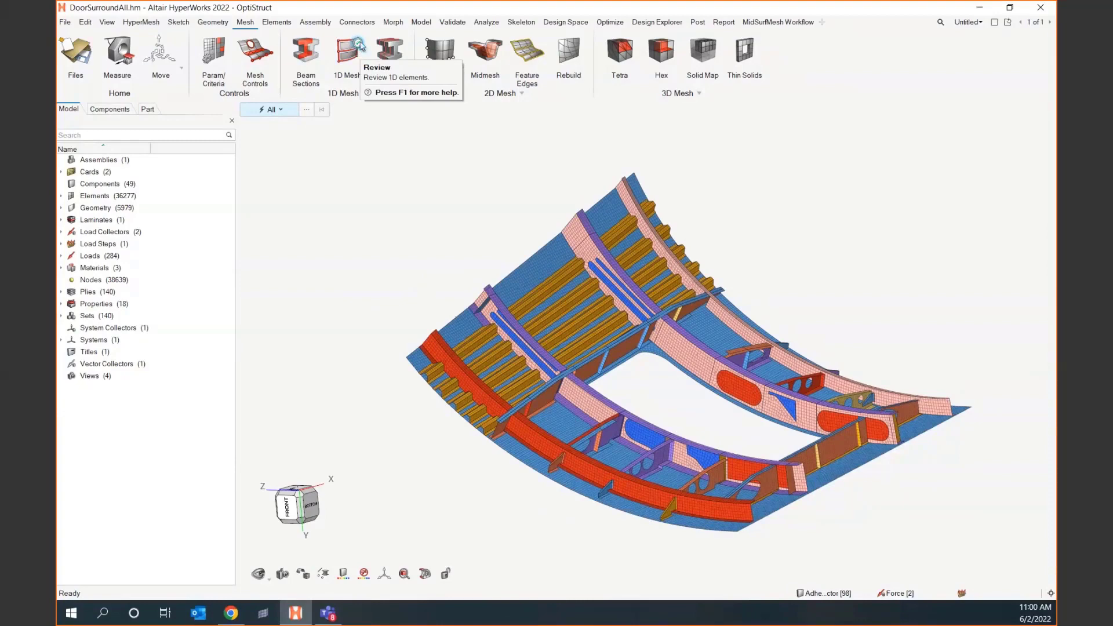
pyautogui.moveTo(389, 53)
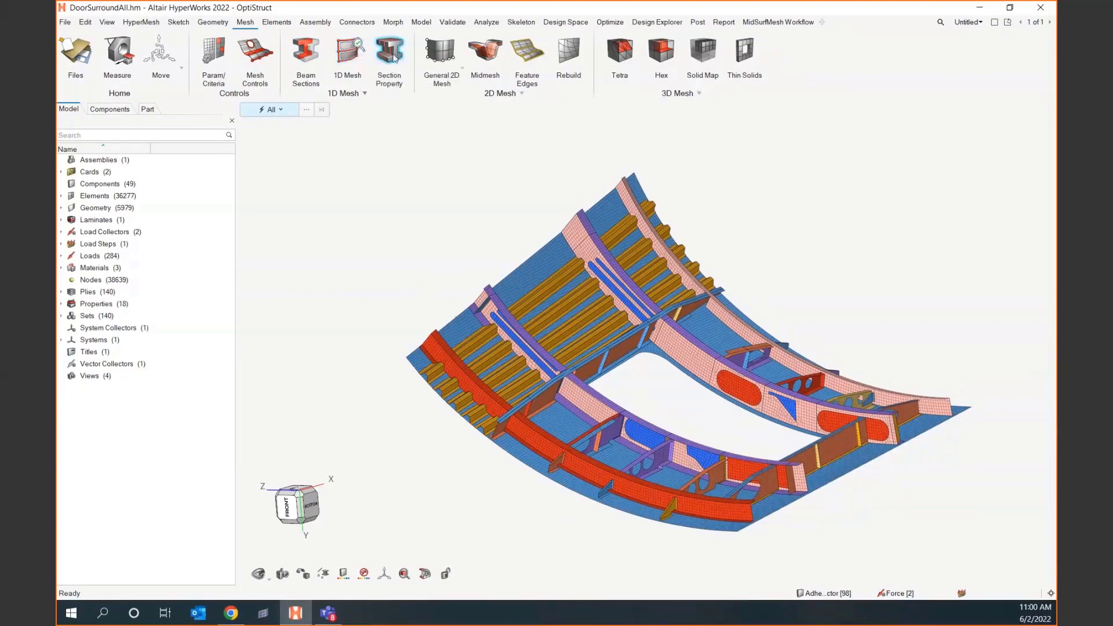
pyautogui.moveTo(388, 57)
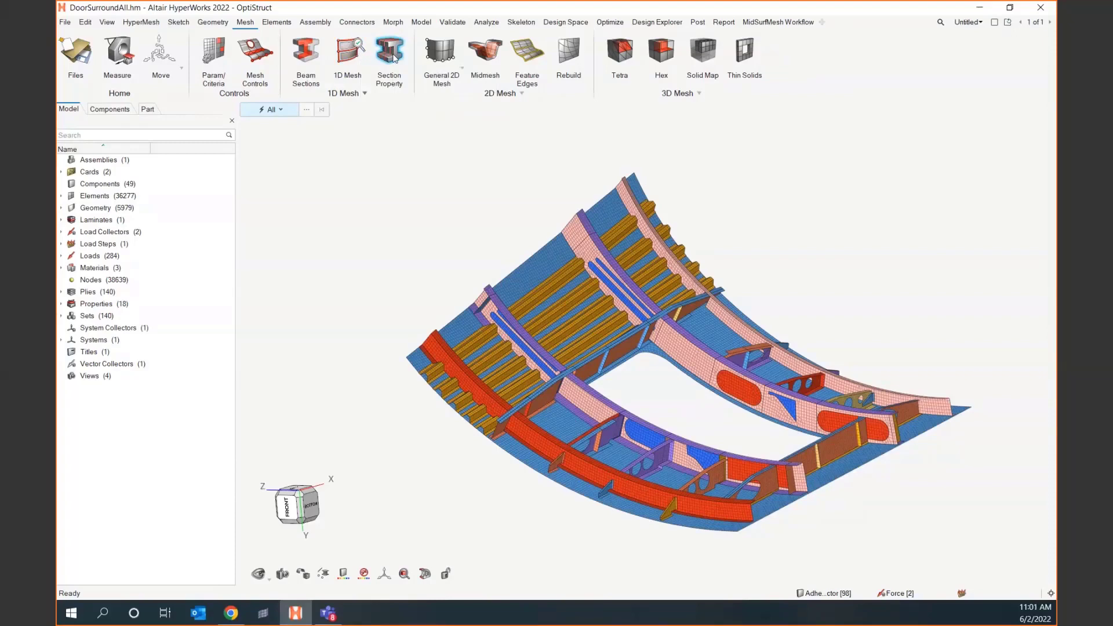
pyautogui.moveTo(390, 108)
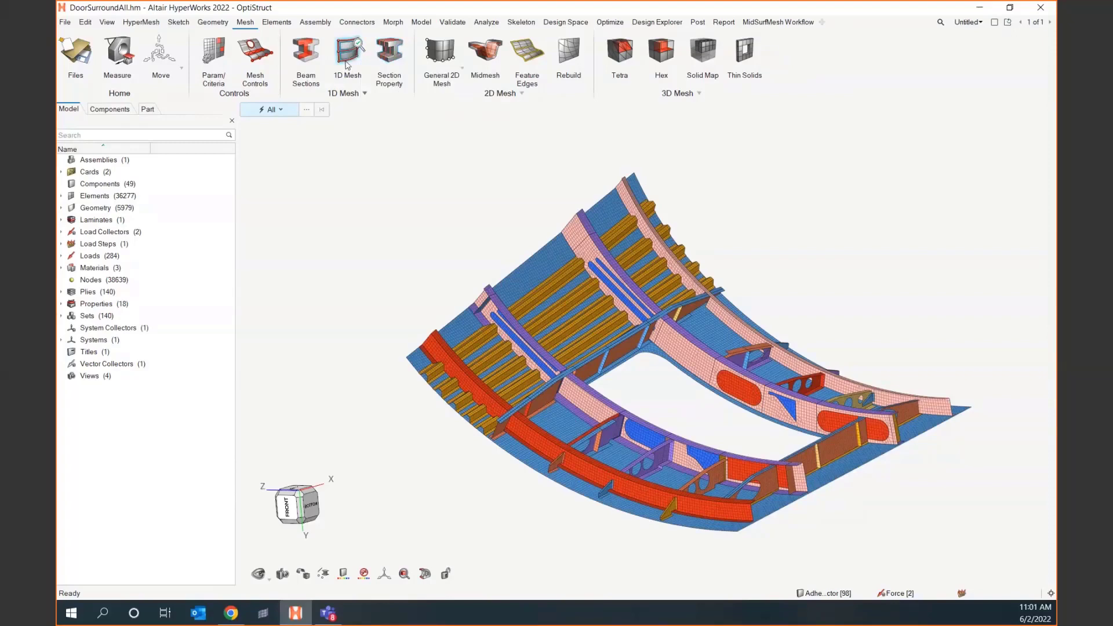
pyautogui.moveTo(347, 56)
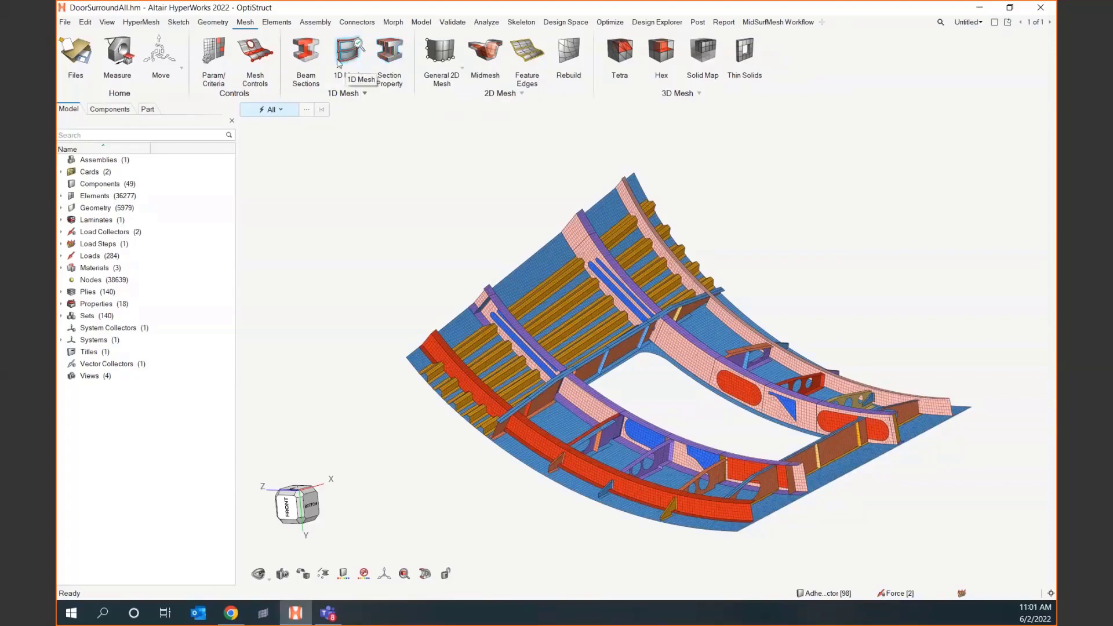
pyautogui.moveTo(347, 53)
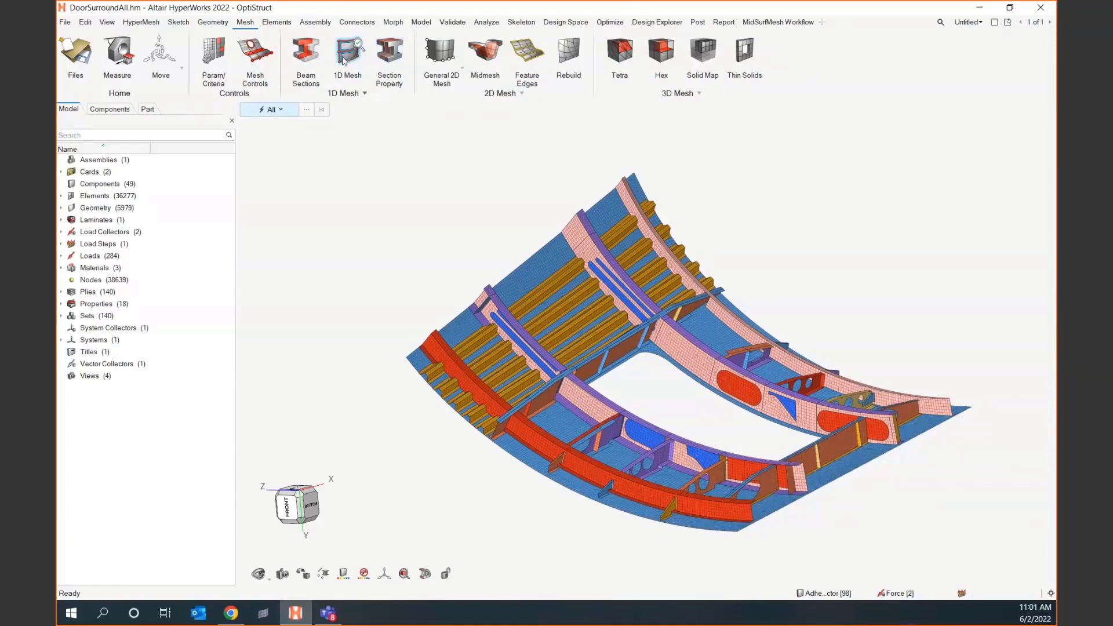
# Start the 1D mesh Create tool with its input selector set to Nodes
pyautogui.click(348, 57)
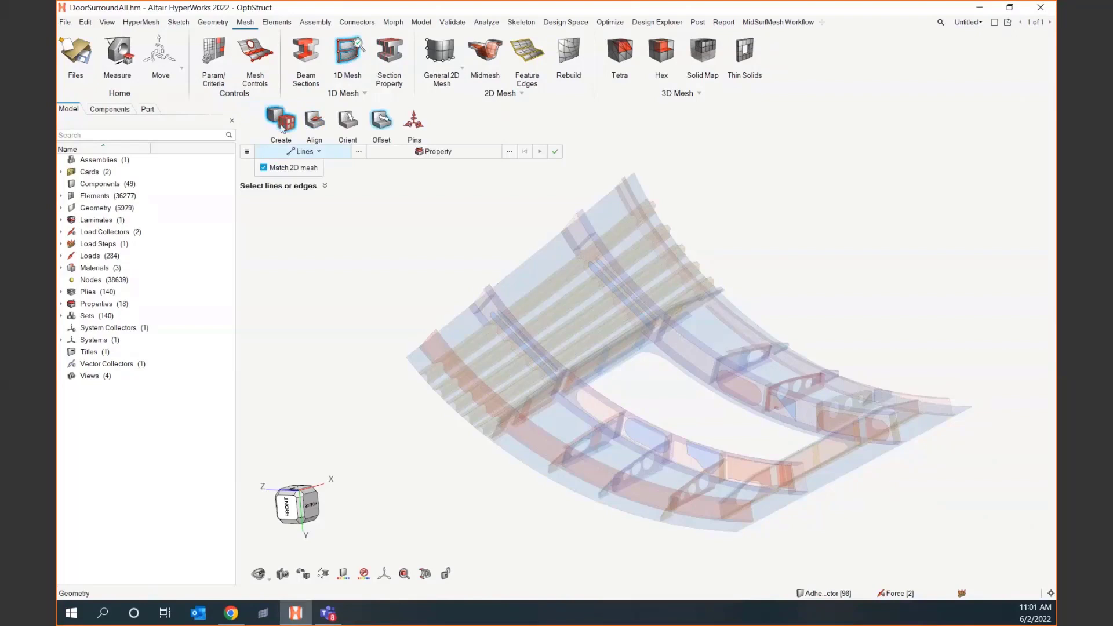
pyautogui.moveTo(313, 121)
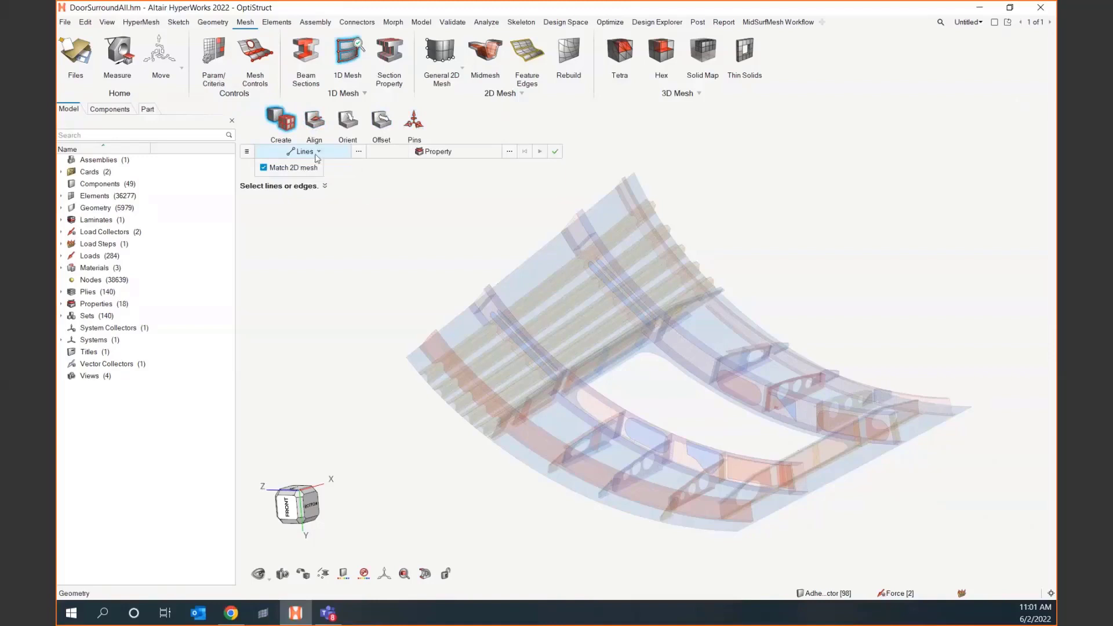
pyautogui.click(317, 151)
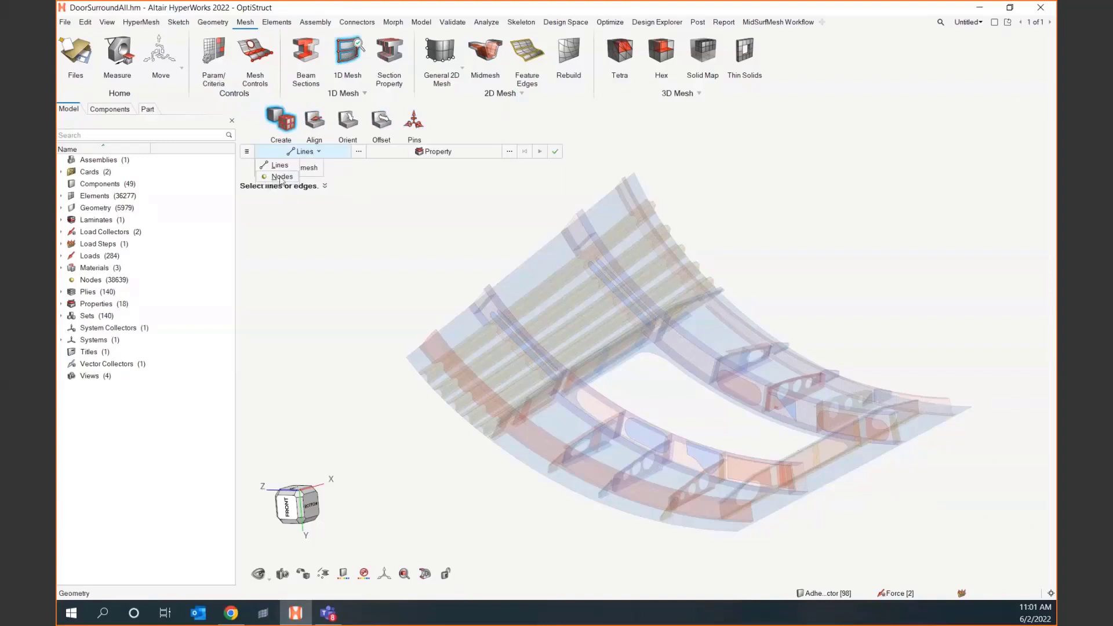
pyautogui.click(282, 177)
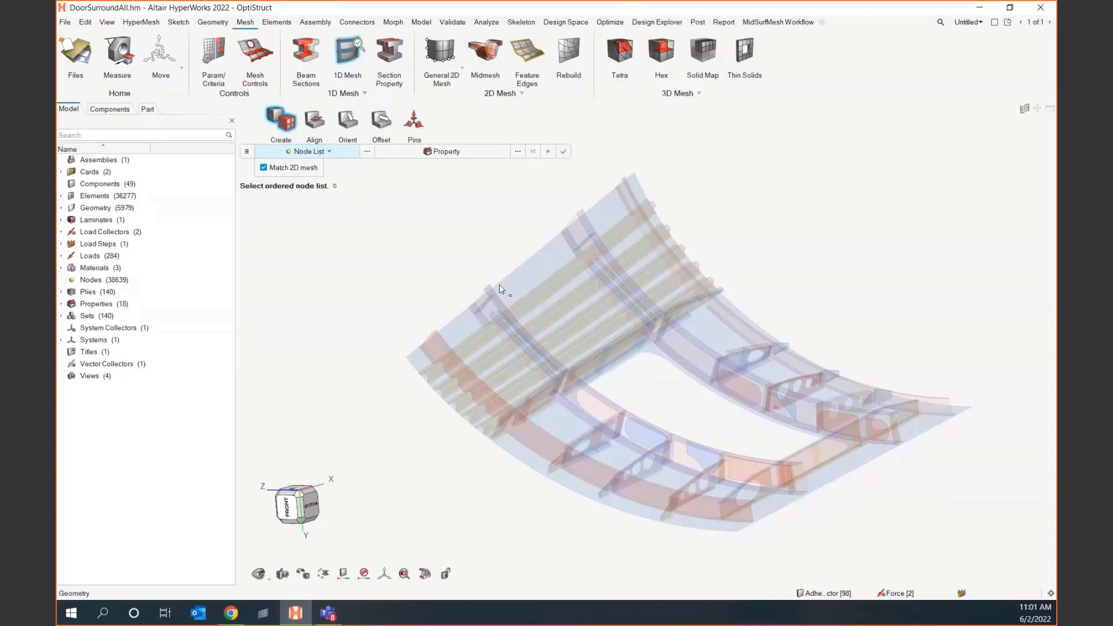
pyautogui.moveTo(531, 262)
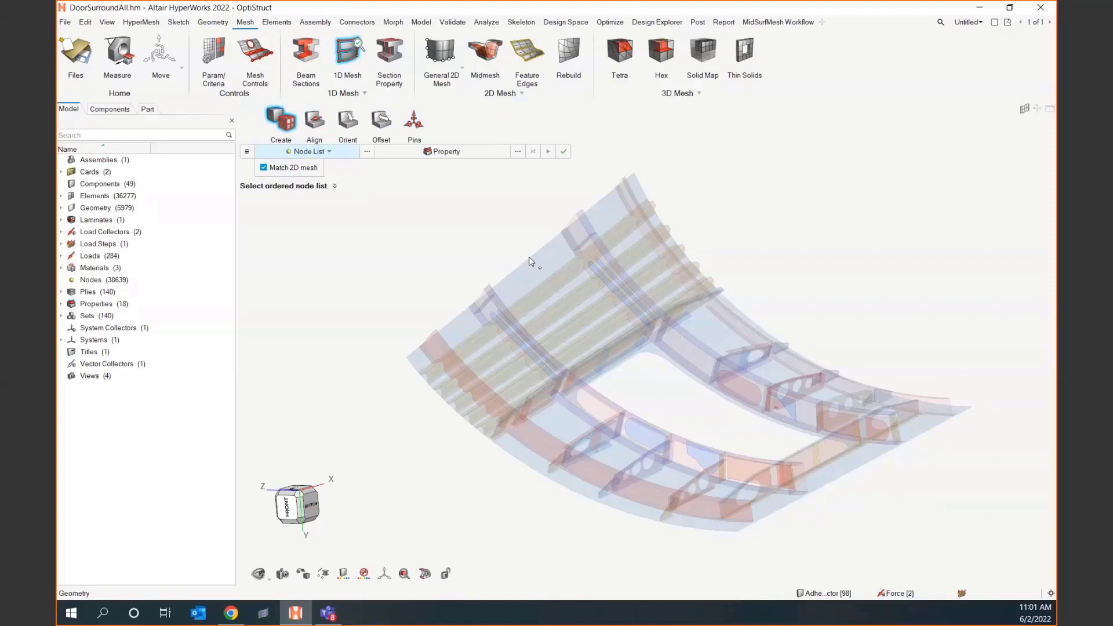
pyautogui.moveTo(531, 190)
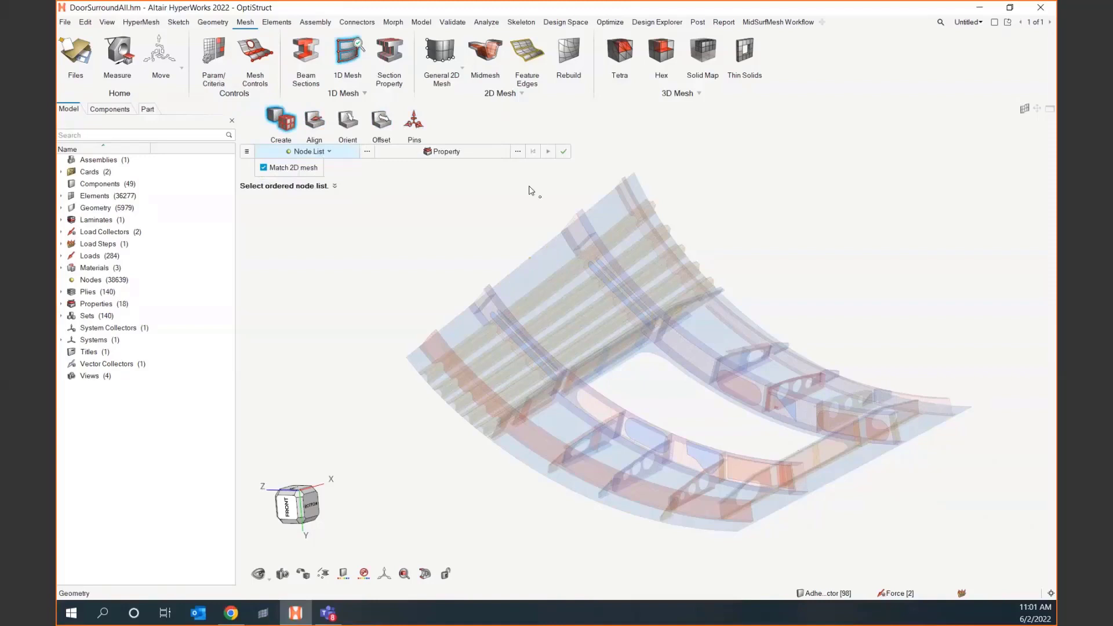
pyautogui.moveTo(349, 277)
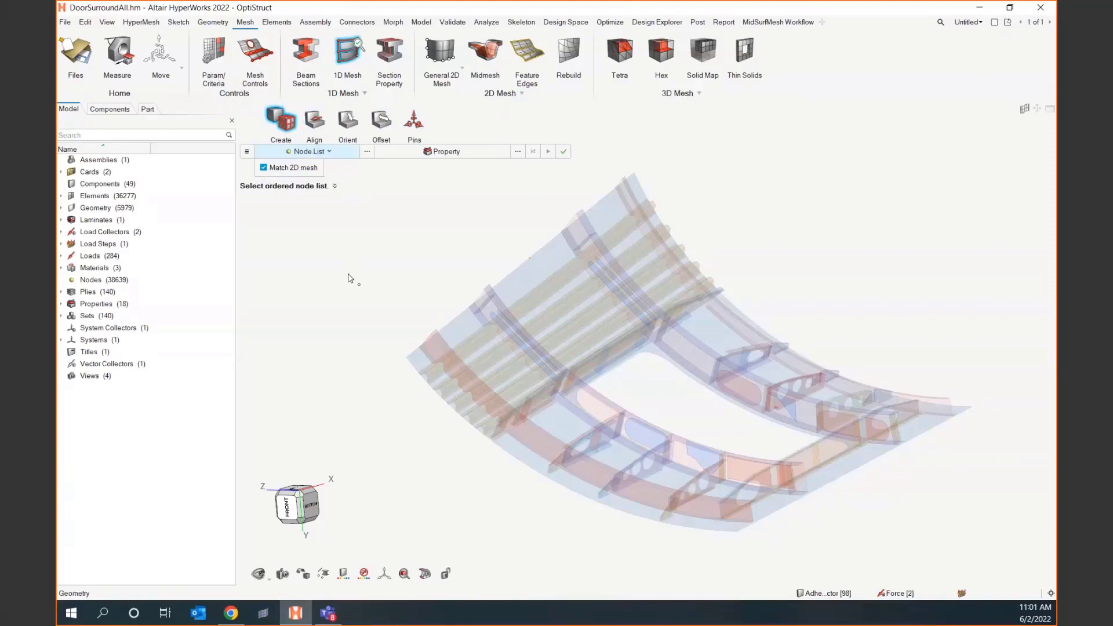
pyautogui.moveTo(364, 318)
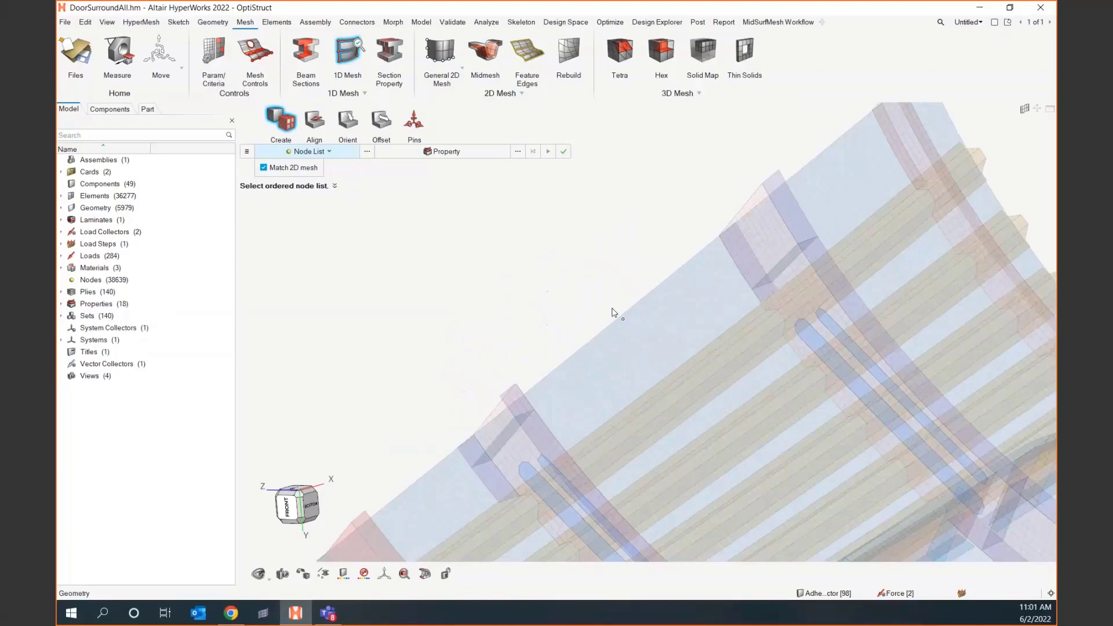
pyautogui.moveTo(522, 281)
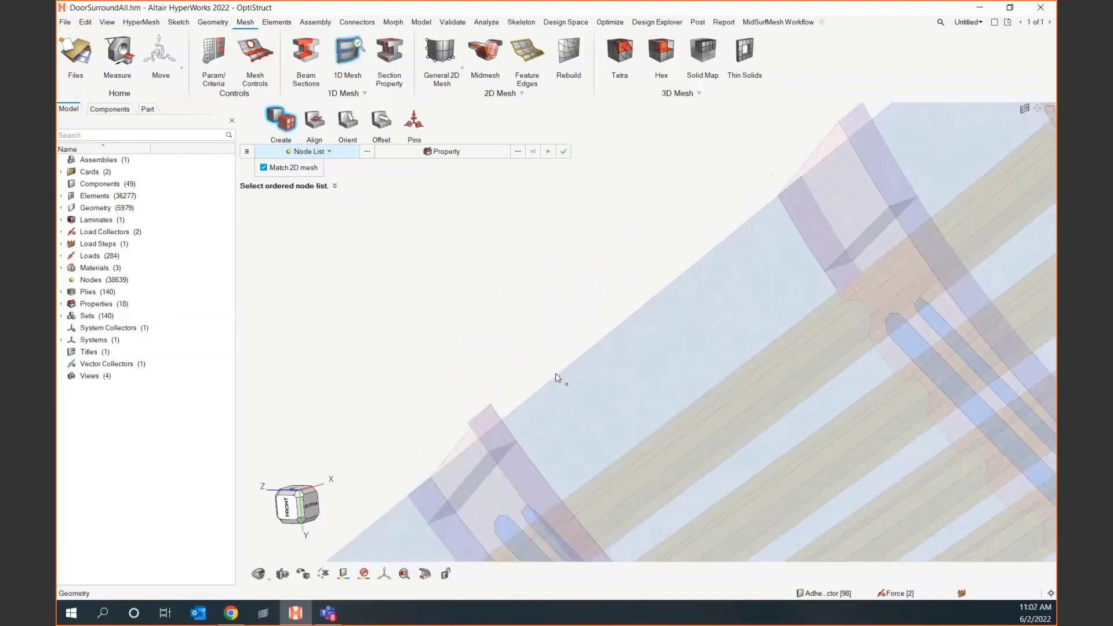
# Create four bar2 CBEAM elements through five ordered nodes on the upper skin edge
pyautogui.click(597, 343)
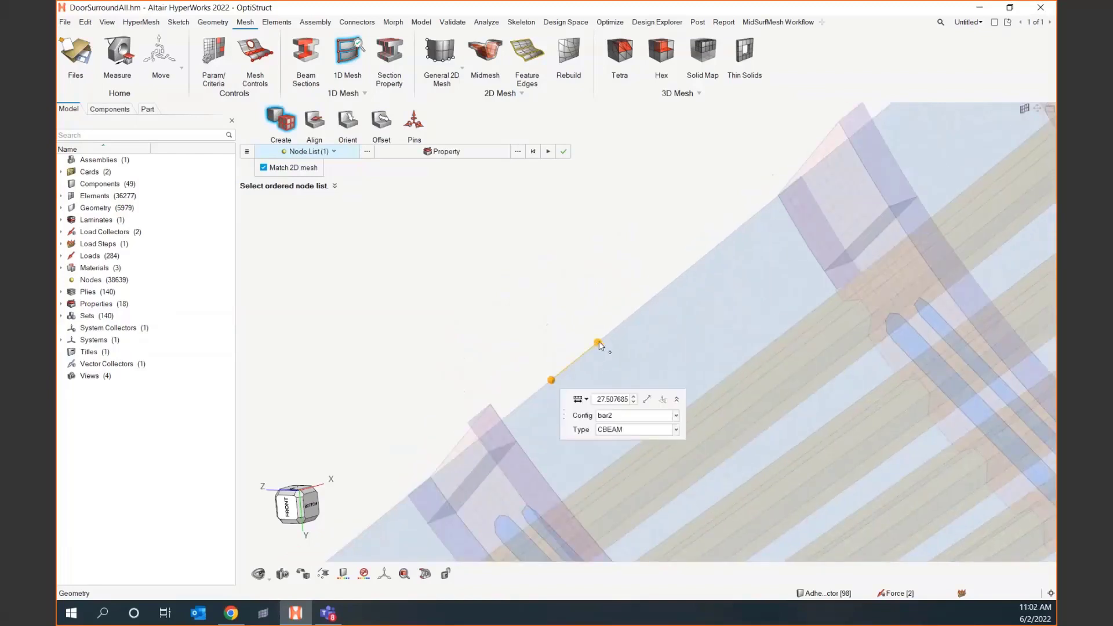
pyautogui.click(642, 306)
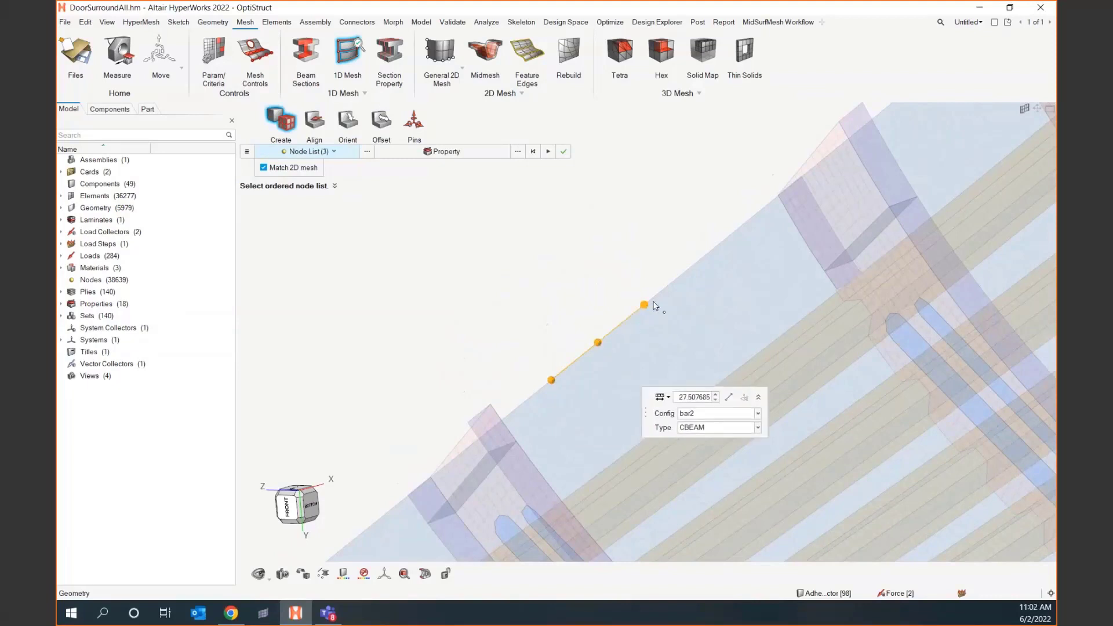
pyautogui.click(710, 251)
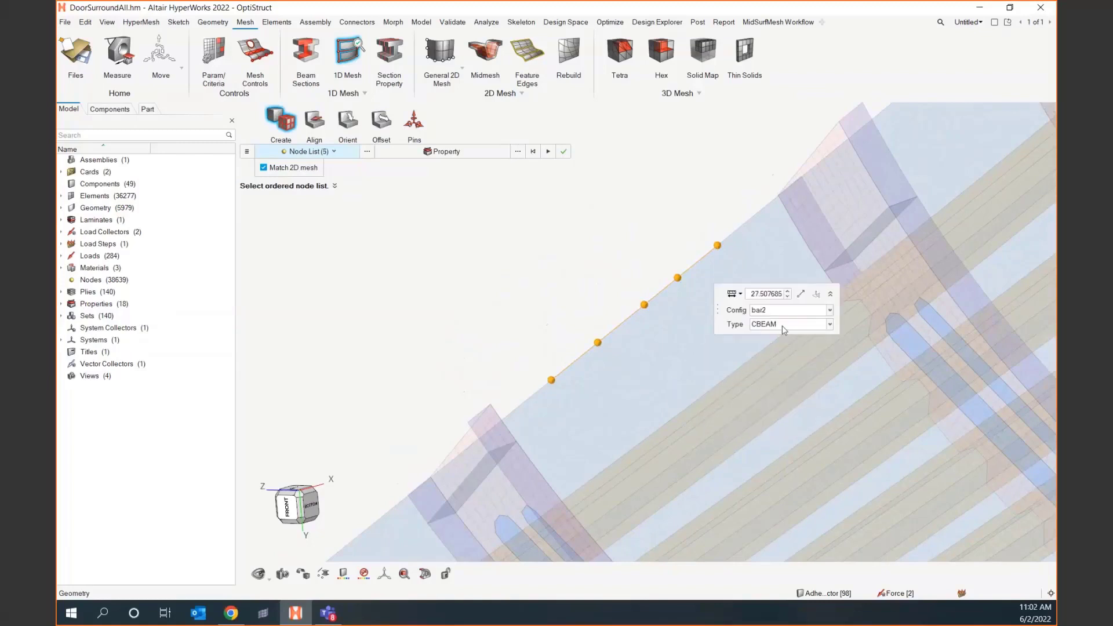
pyautogui.moveTo(791, 316)
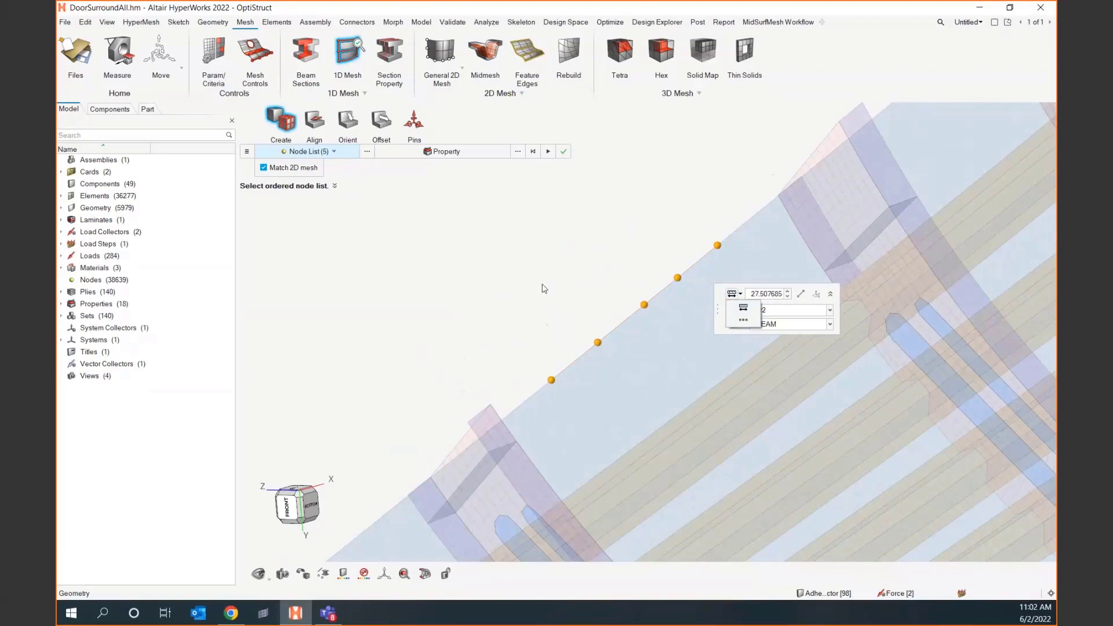
pyautogui.moveTo(789, 290)
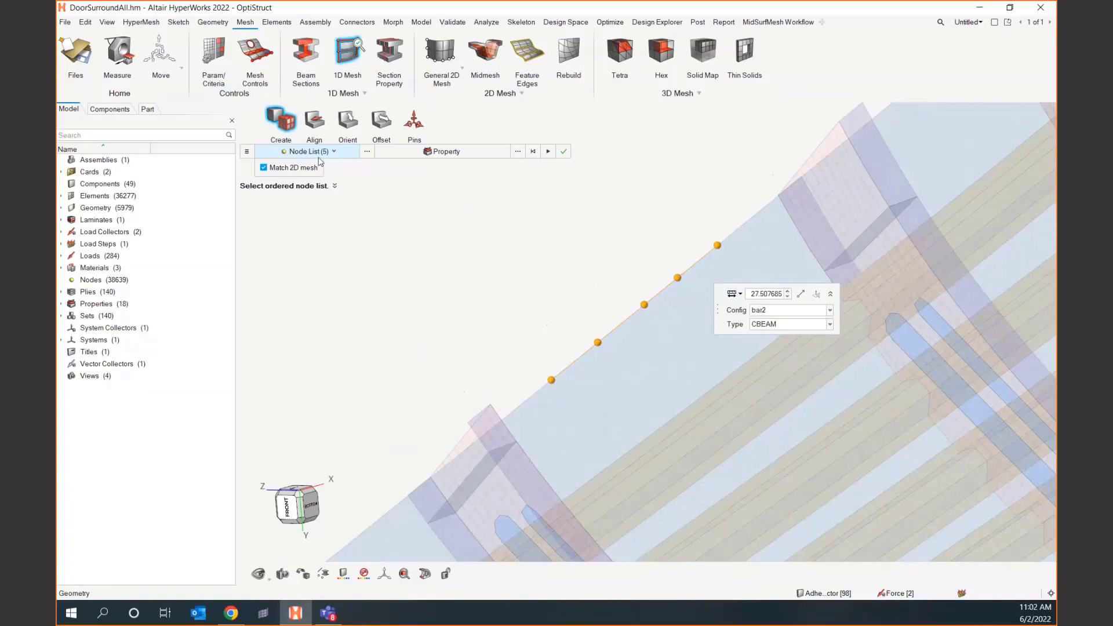
pyautogui.moveTo(445, 151)
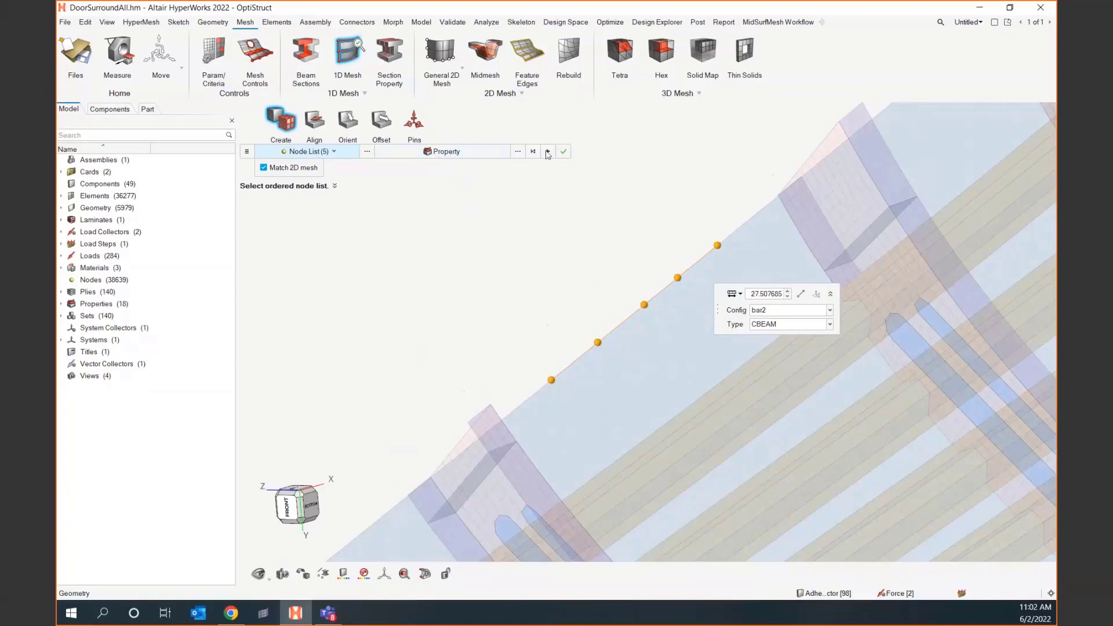
pyautogui.click(563, 151)
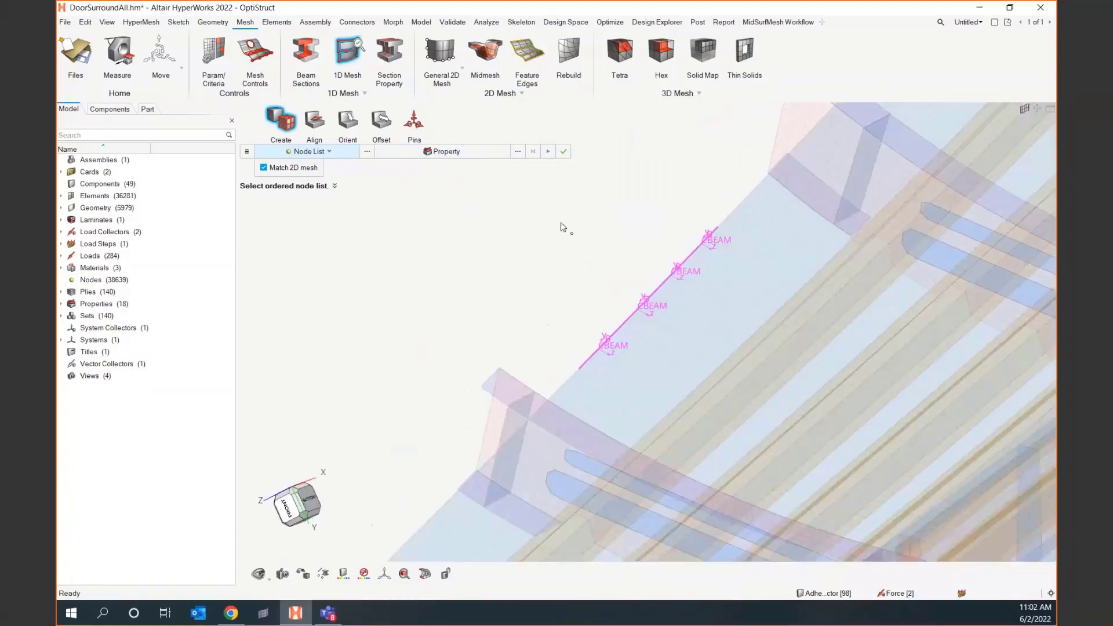
pyautogui.moveTo(634, 205)
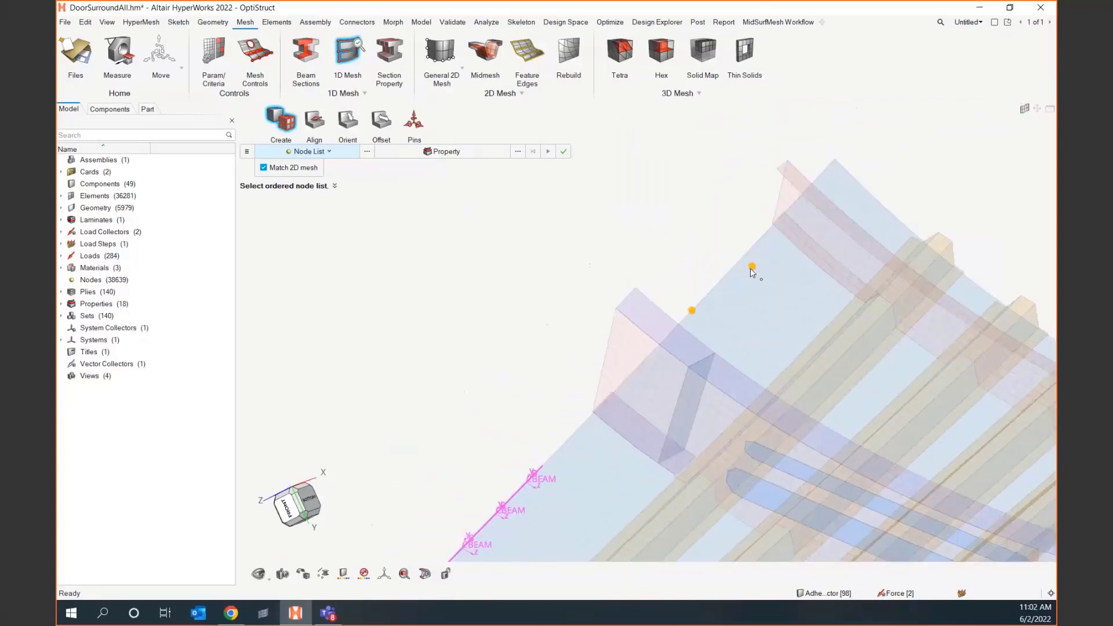
pyautogui.moveTo(692, 312)
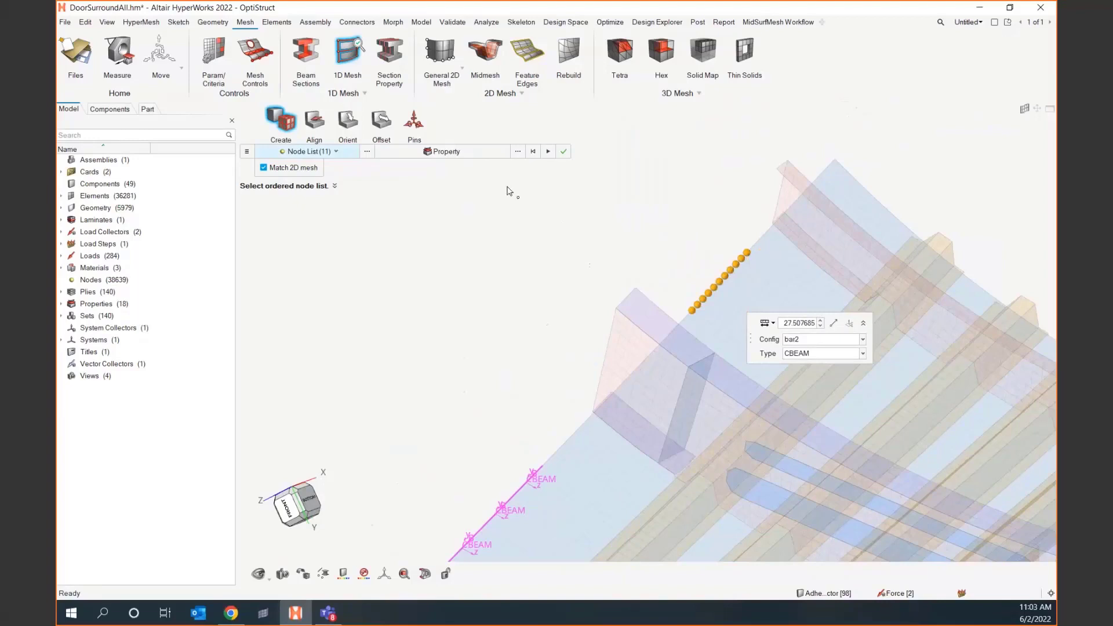
# Create ten CBEAM elements through eleven ordered nodes along another skin-edge stretch
pyautogui.click(547, 151)
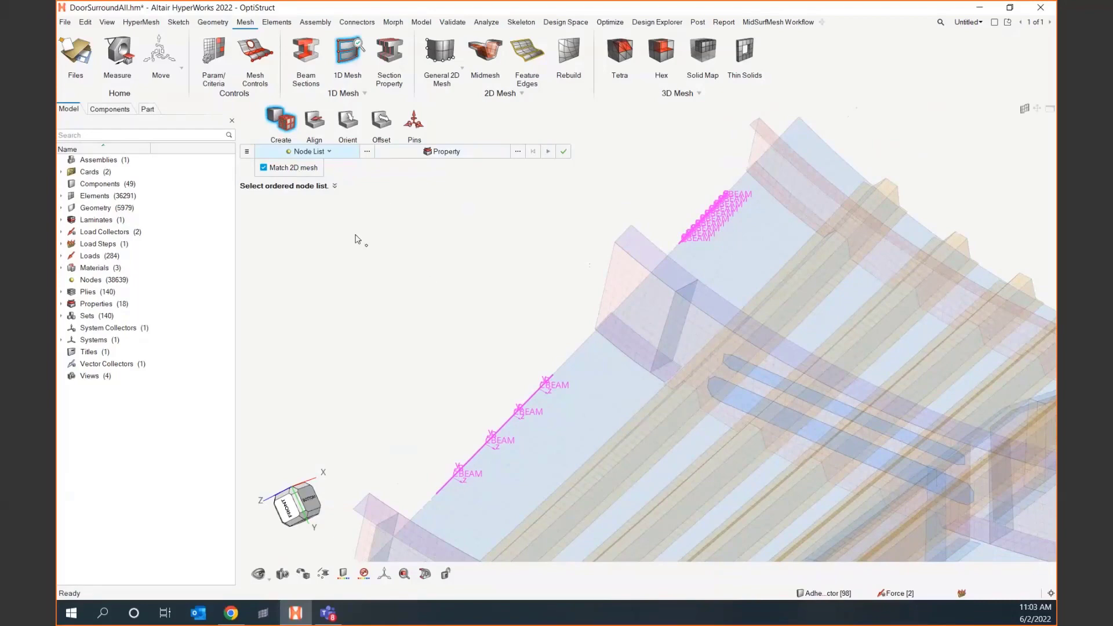
pyautogui.moveTo(344, 246)
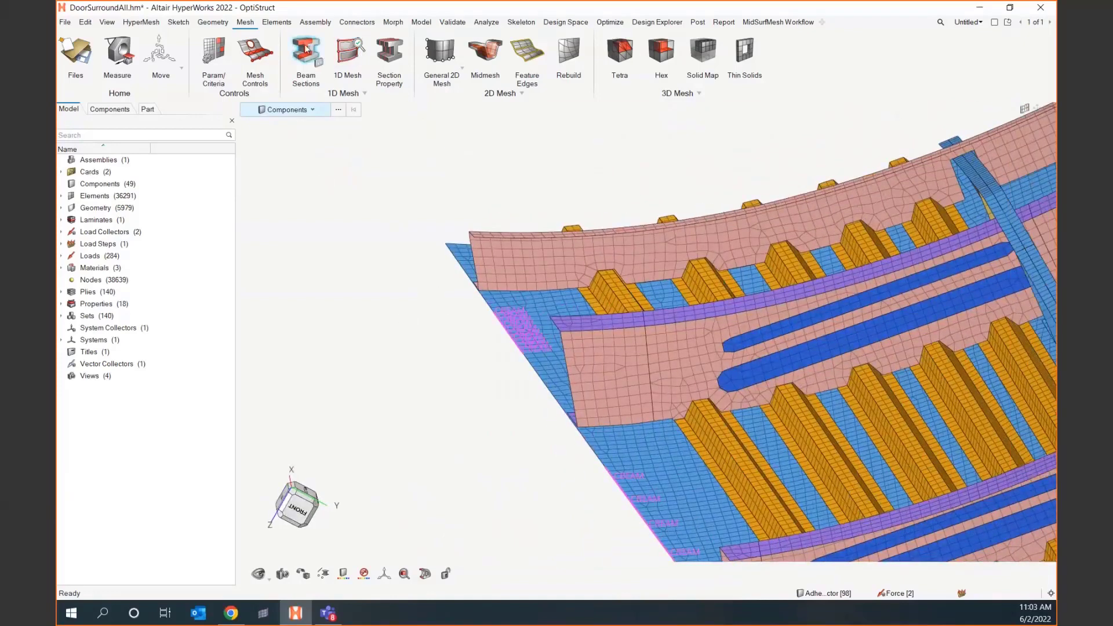
# Create standard beam section beamsection1 and bring up its definition form
pyautogui.click(306, 60)
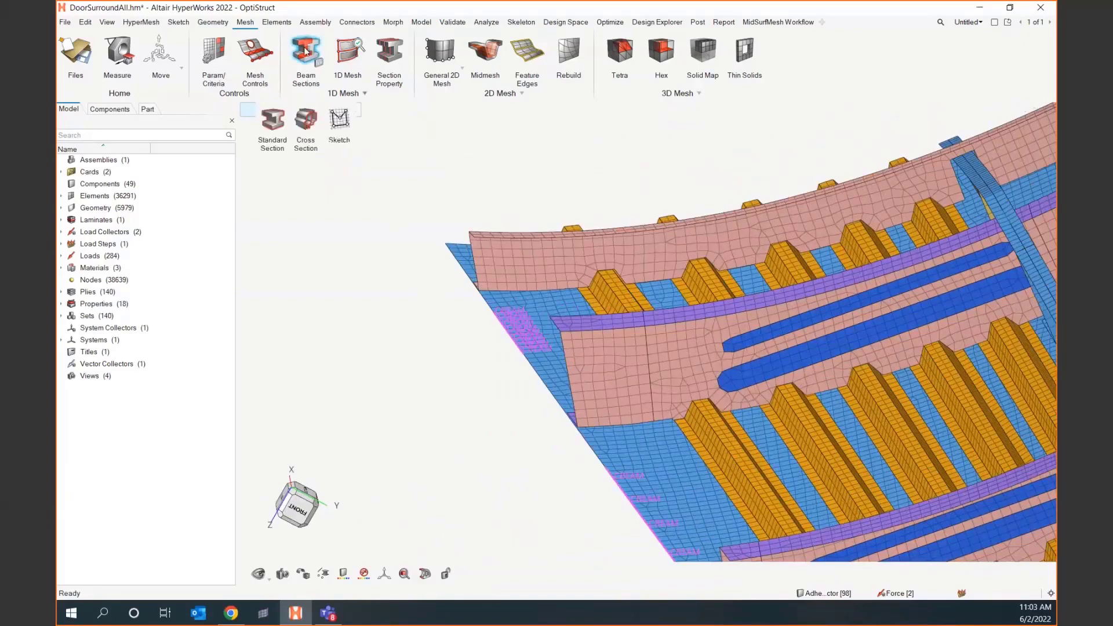
pyautogui.moveTo(272, 121)
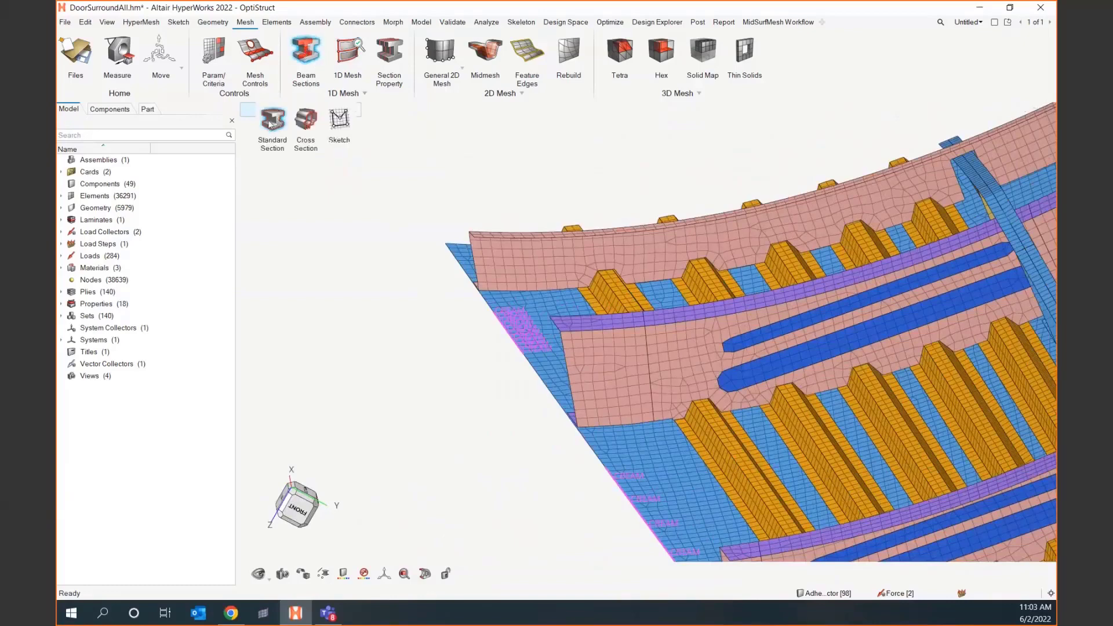
pyautogui.click(272, 119)
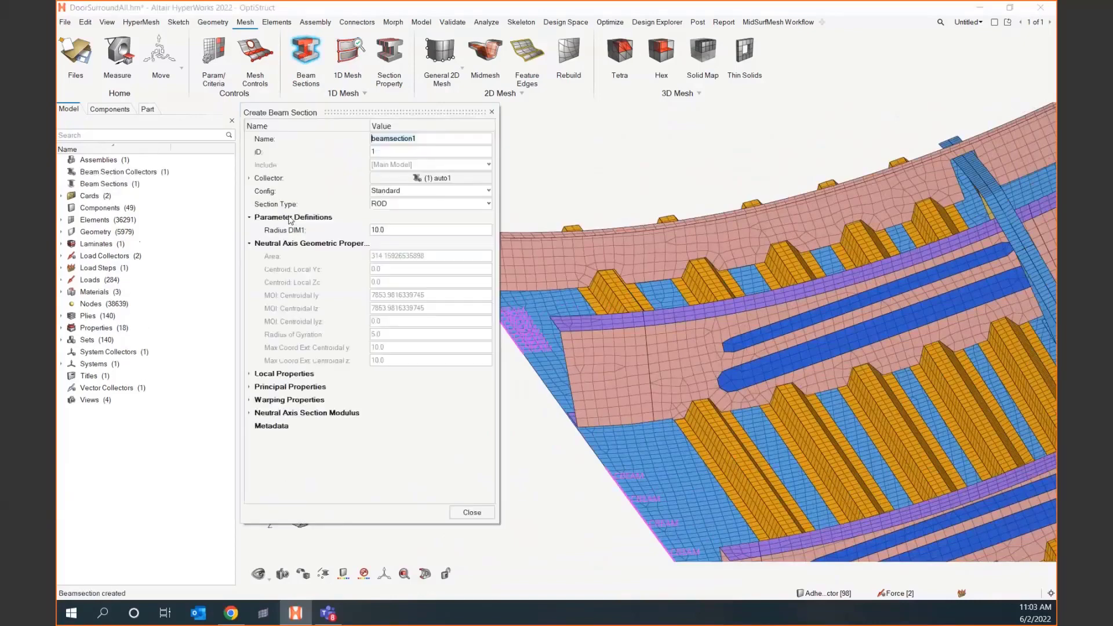
# Define section Tsect as a T shape with DIM1/DIM2 6.0 and DIM3/DIM4 1.0
pyautogui.click(487, 204)
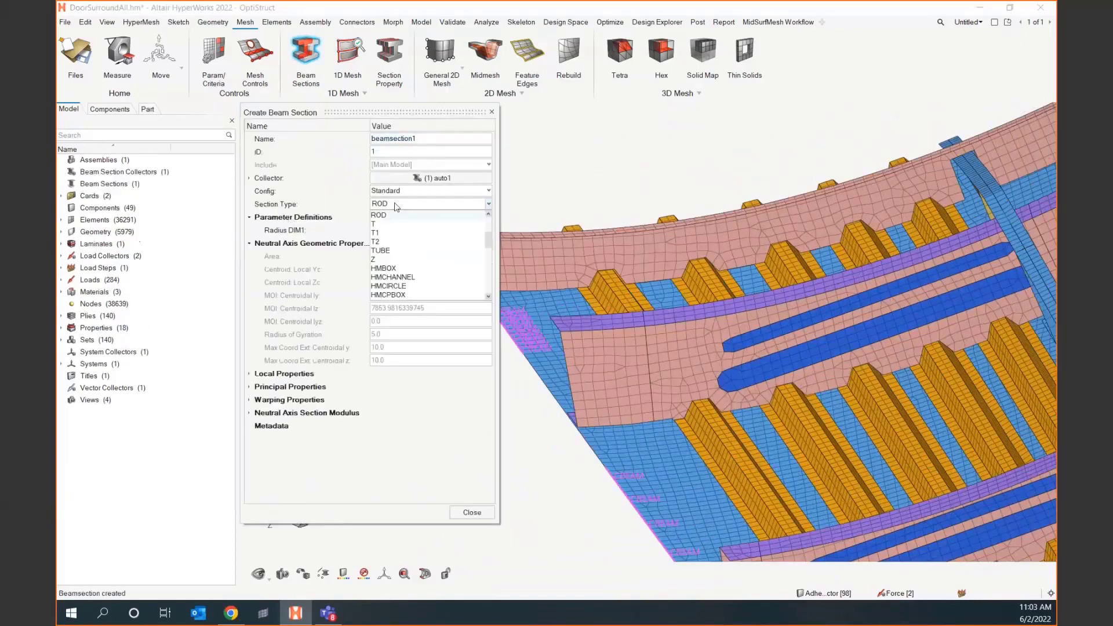
pyautogui.scroll(-3)
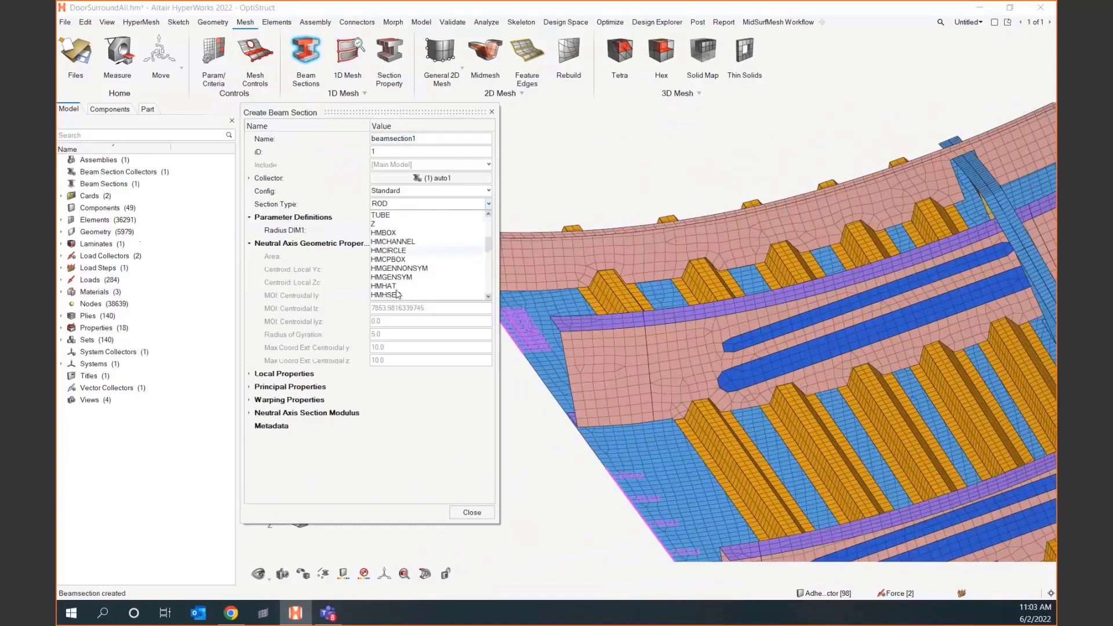
pyautogui.scroll(-3)
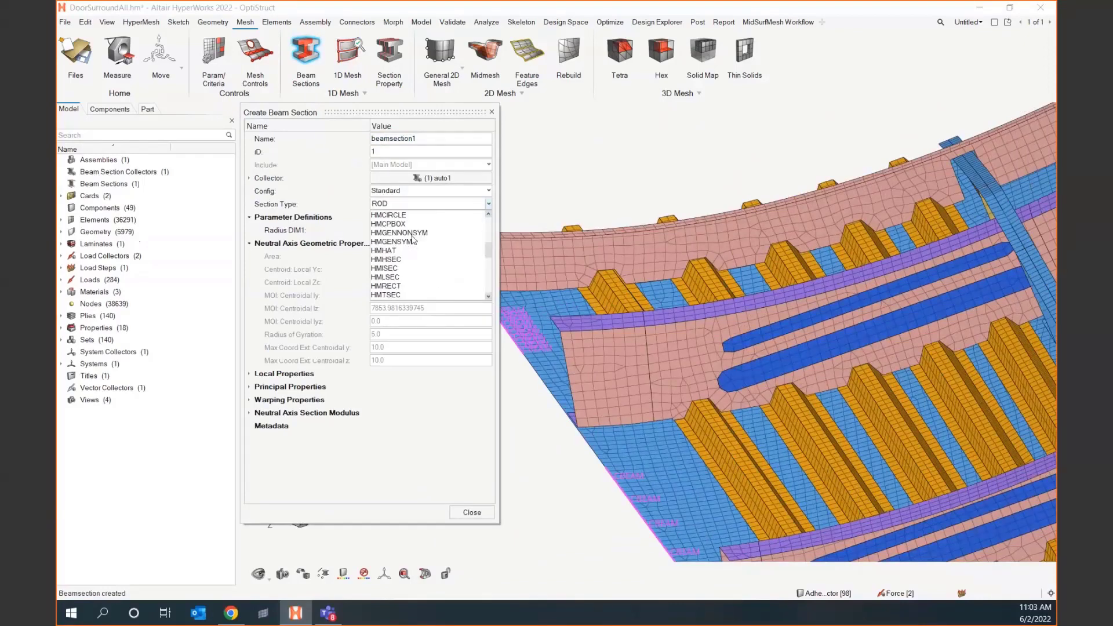
pyautogui.scroll(3)
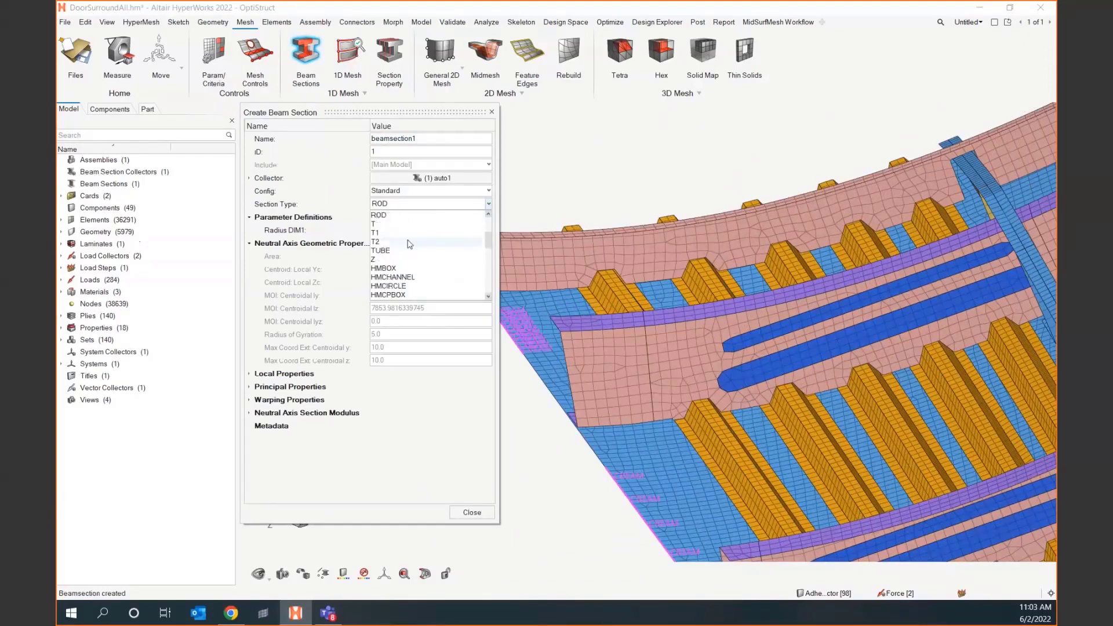
pyautogui.moveTo(402, 230)
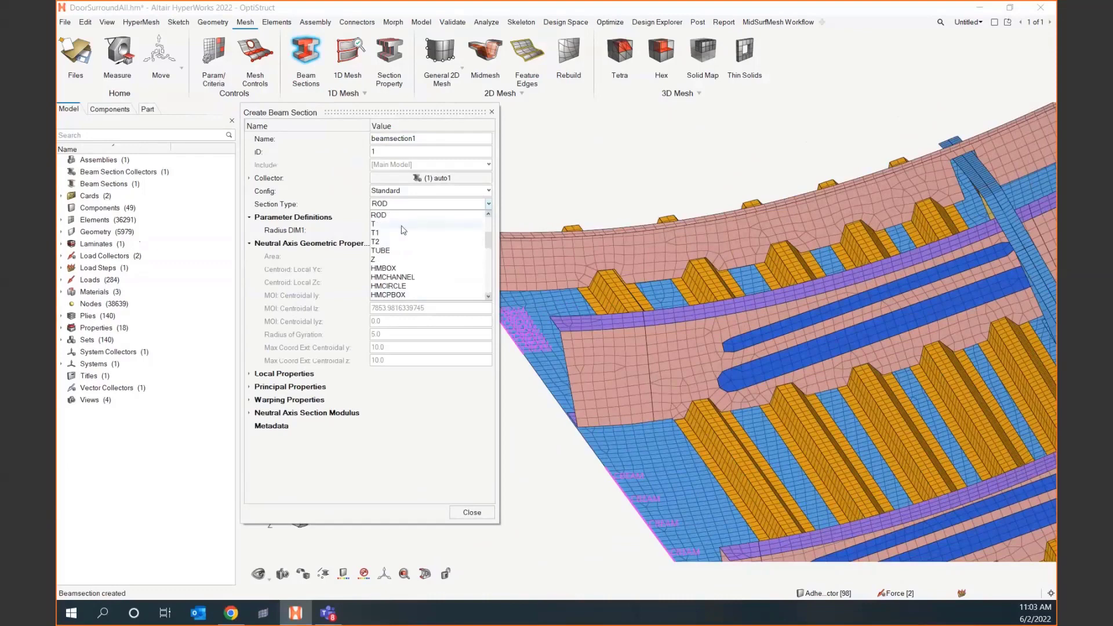
pyautogui.click(374, 224)
pyautogui.write('Tsect')
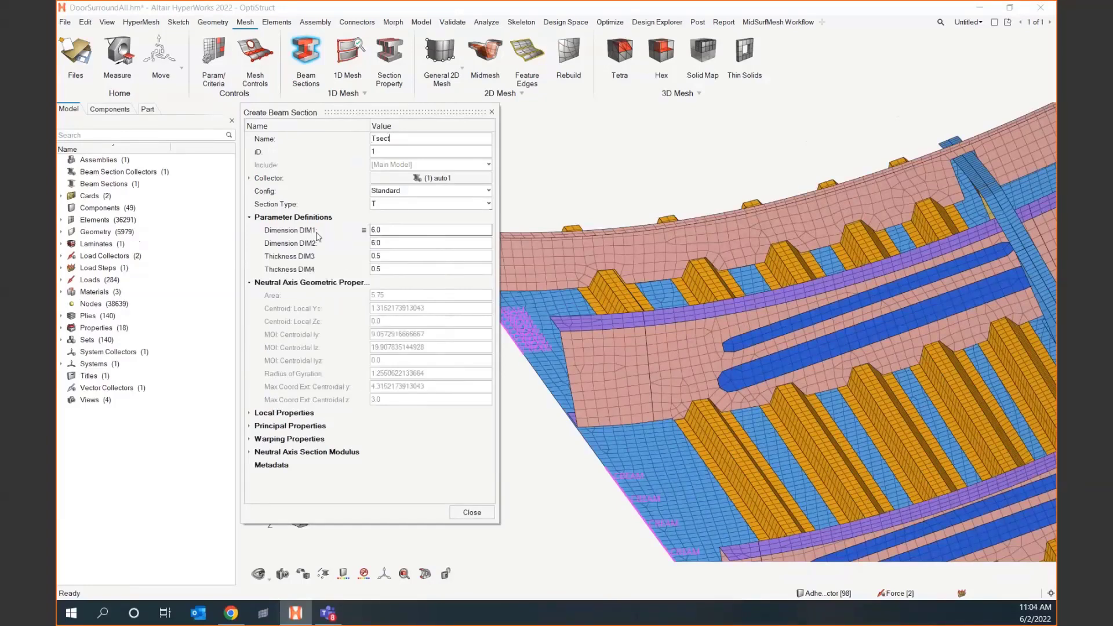
pyautogui.moveTo(192, 94)
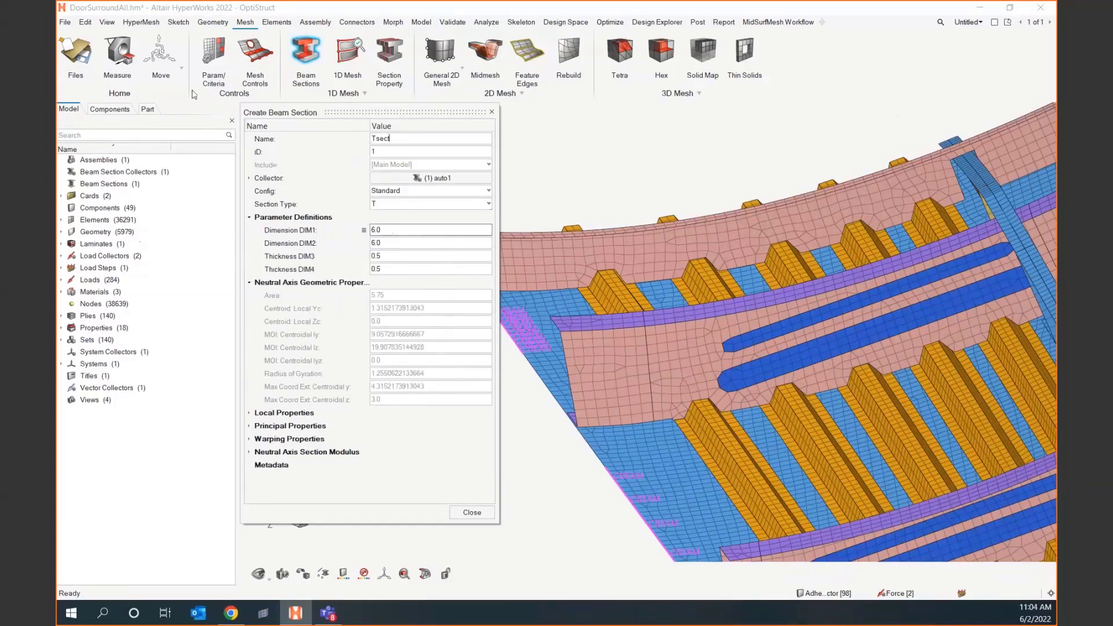
pyautogui.moveTo(117, 51)
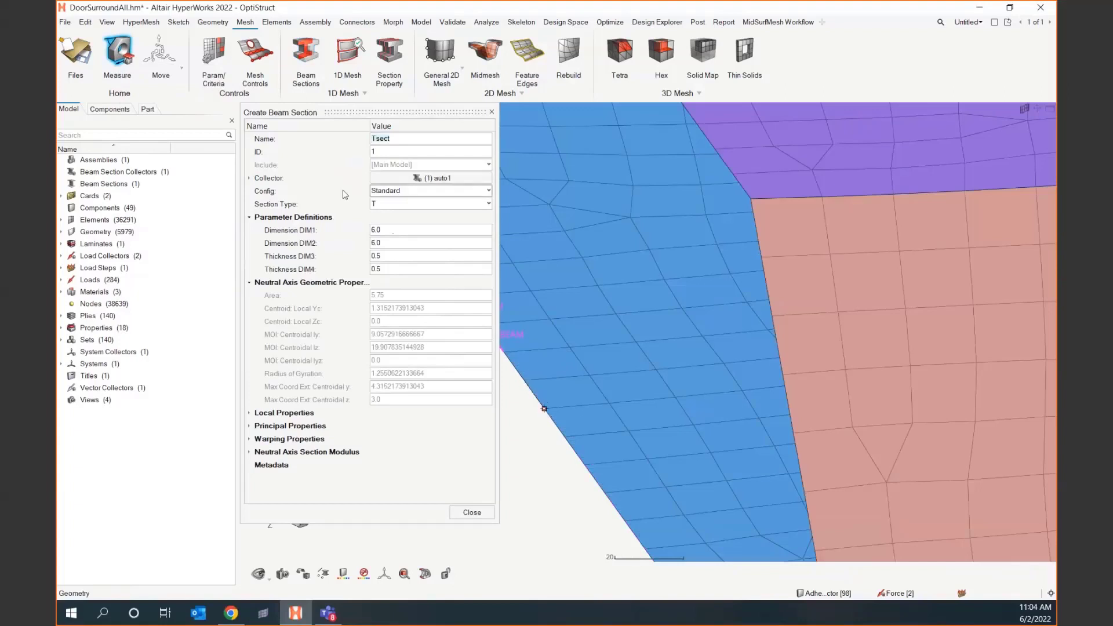
pyautogui.click(430, 256)
pyautogui.write('1')
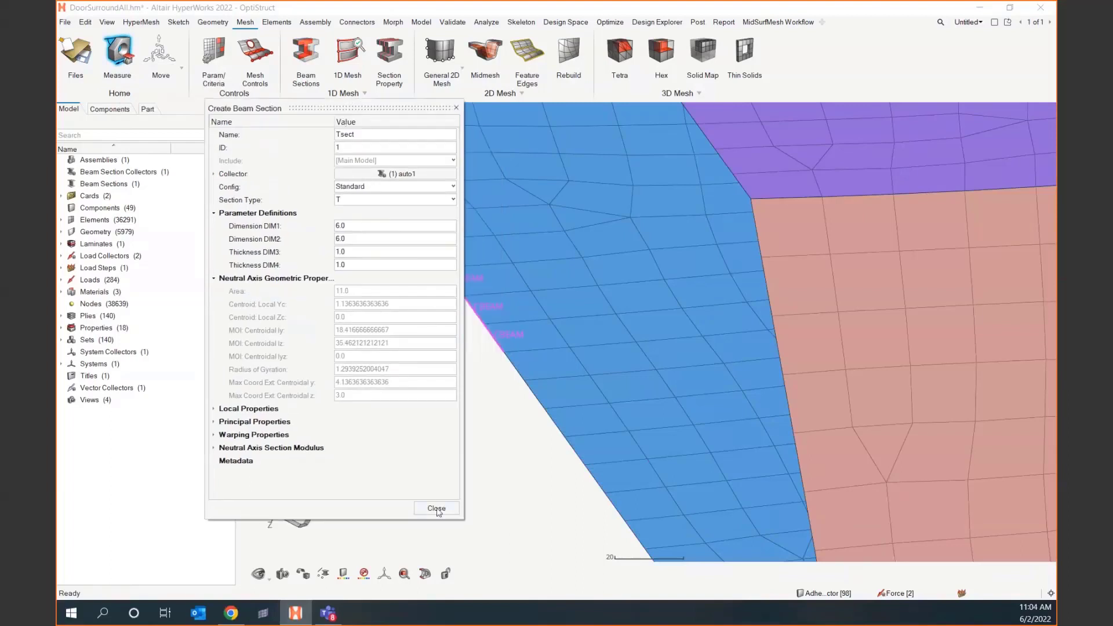
pyautogui.click(436, 508)
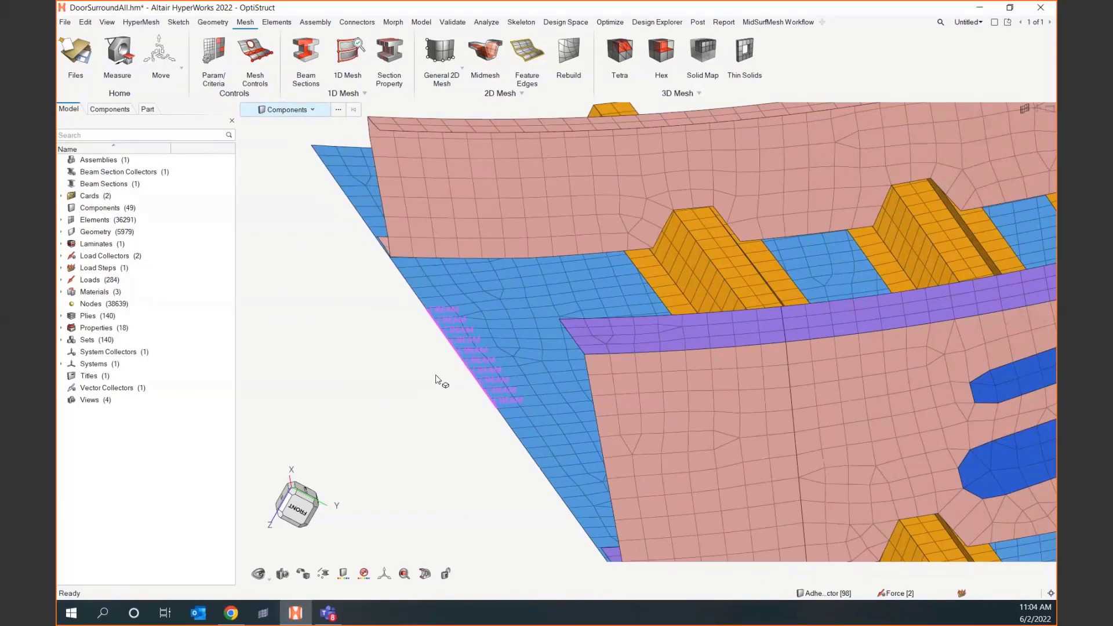
pyautogui.moveTo(461, 365)
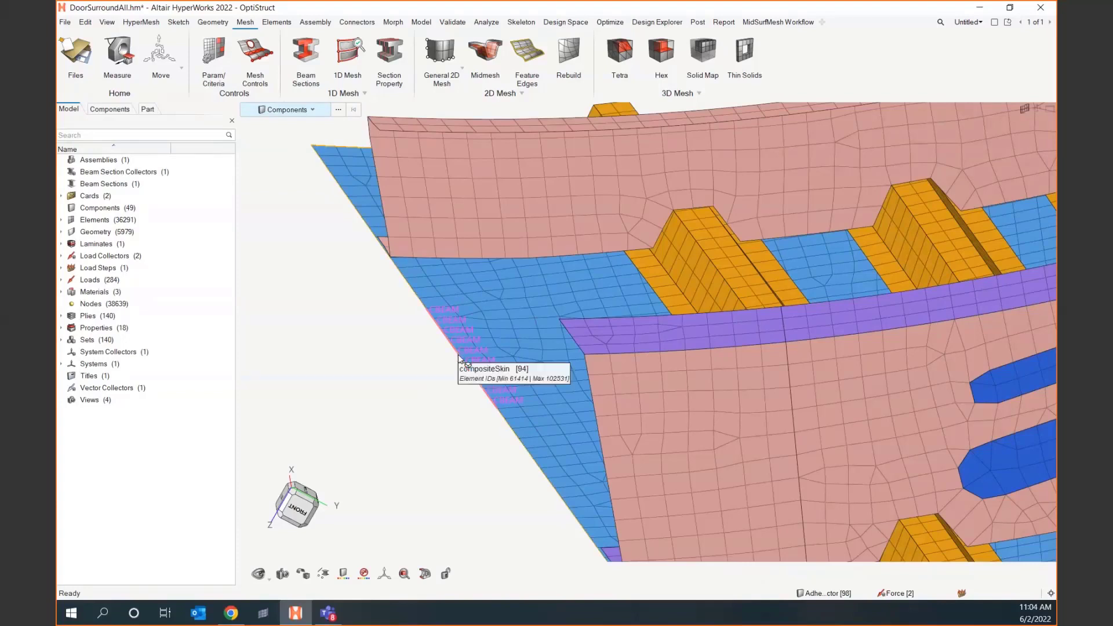
pyautogui.moveTo(431, 412)
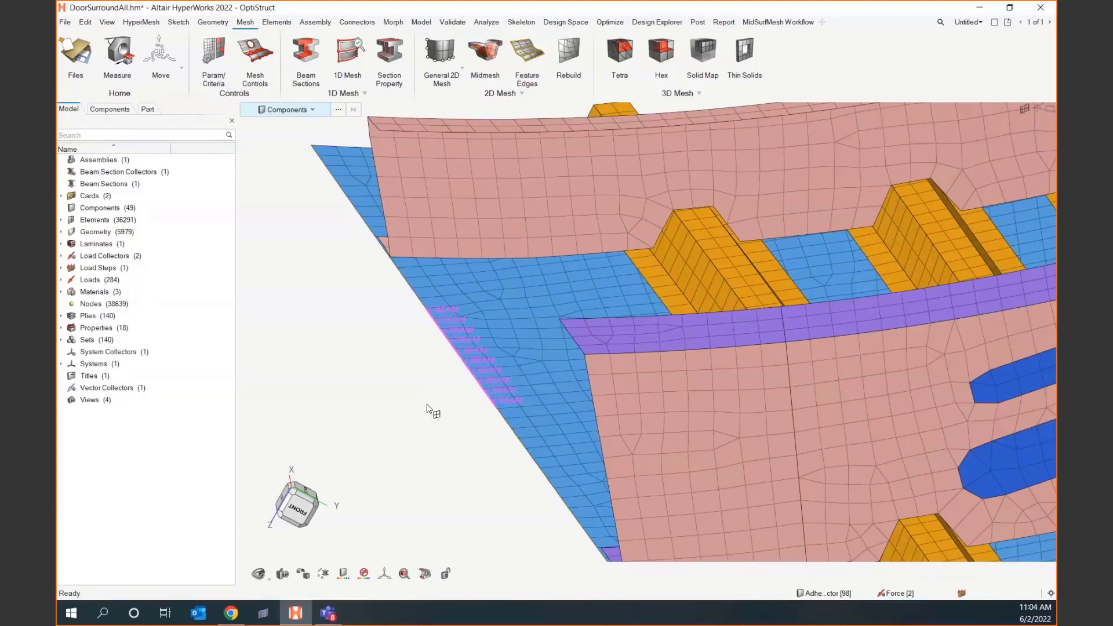
# Select all 14 CBEAM elements by configuration through Advanced Selection
pyautogui.click(285, 110)
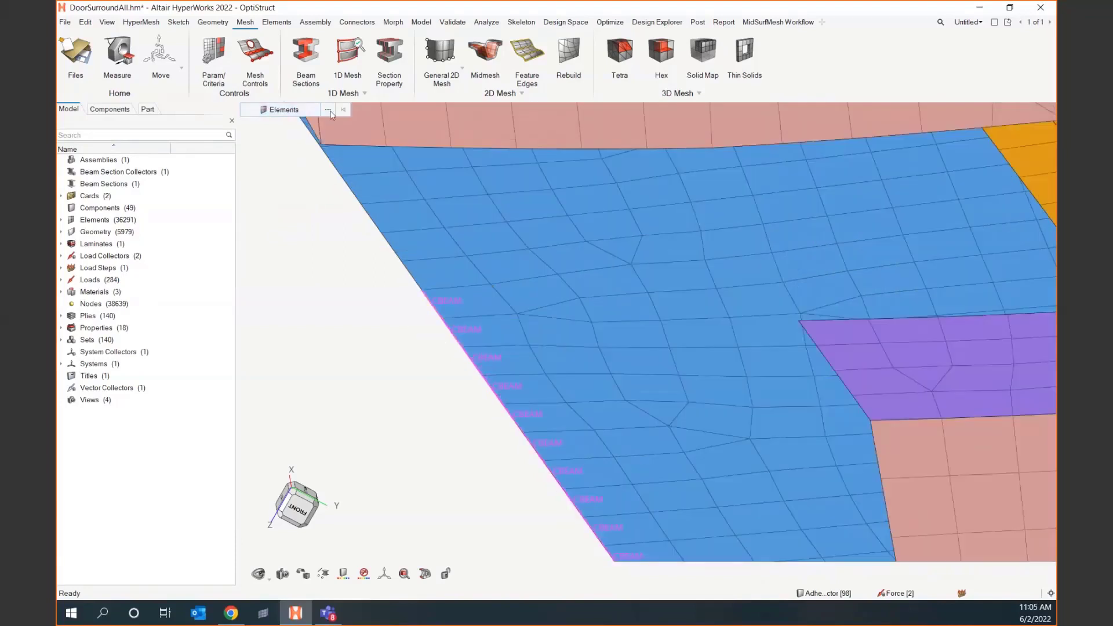
pyautogui.click(327, 109)
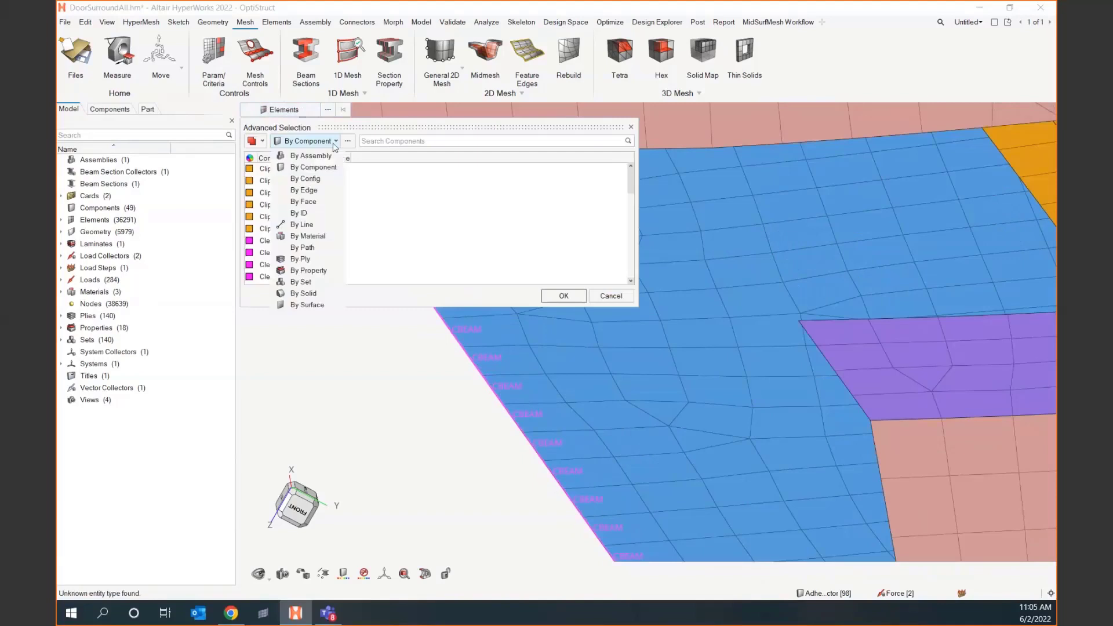
pyautogui.click(304, 178)
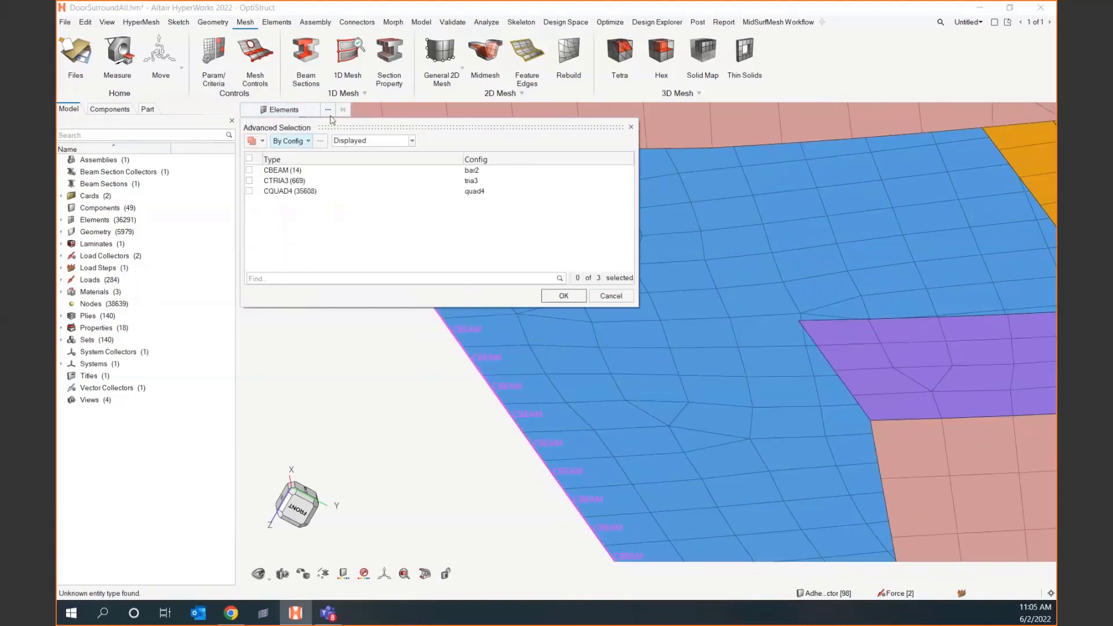
pyautogui.click(249, 170)
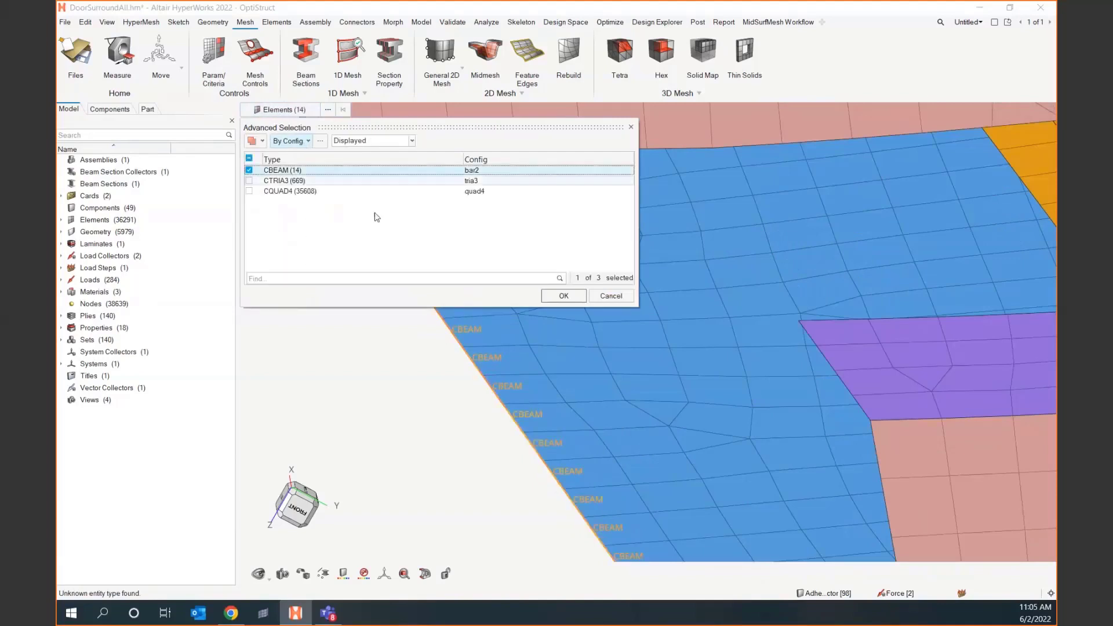
pyautogui.click(563, 295)
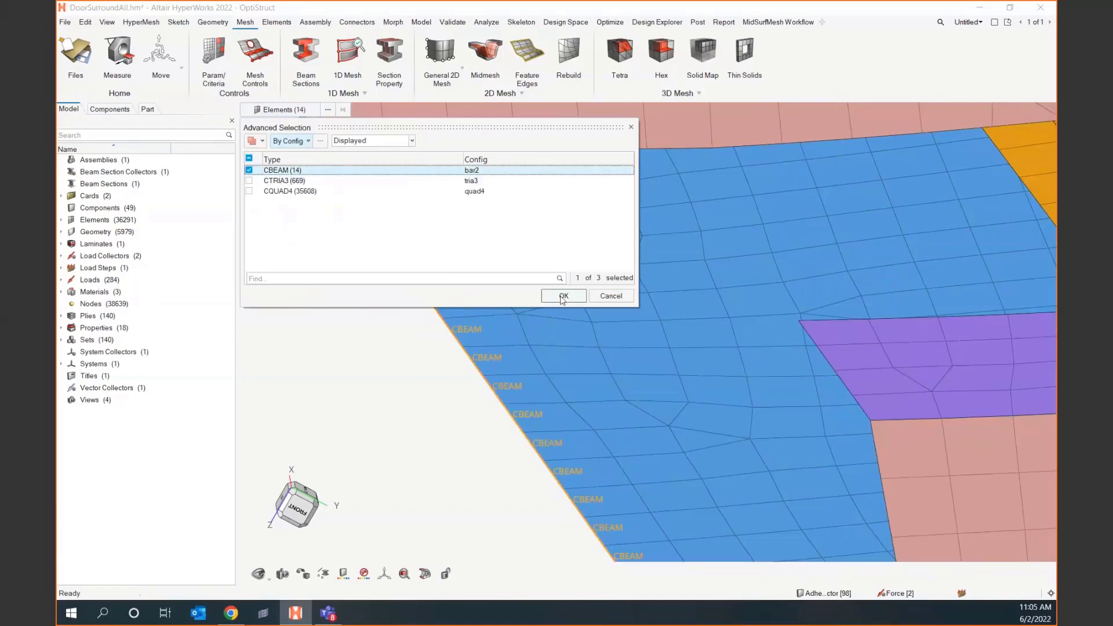
pyautogui.click(562, 296)
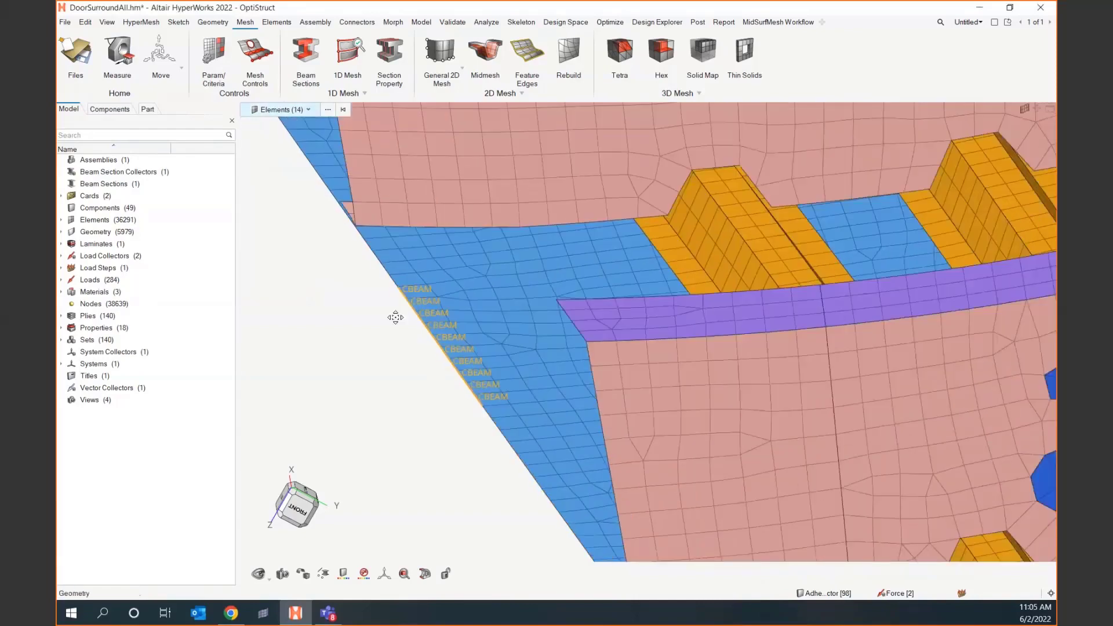
# Assign the 14 CBEAMs new PBEAM property1 (ID 104) using the Tsect section
pyautogui.rightClick(395, 317)
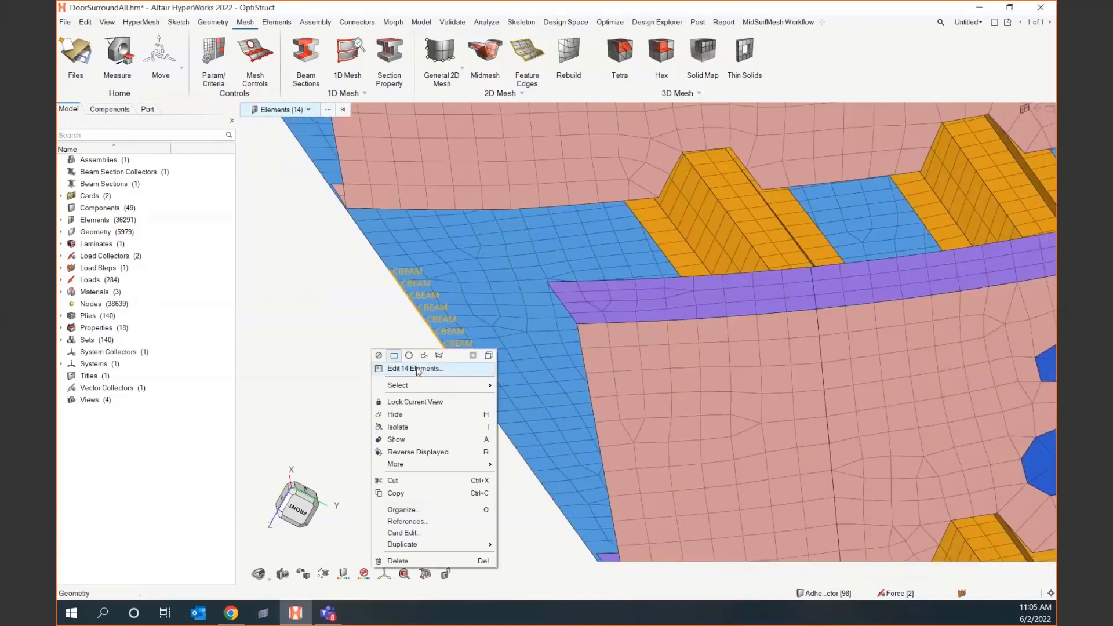
pyautogui.click(414, 368)
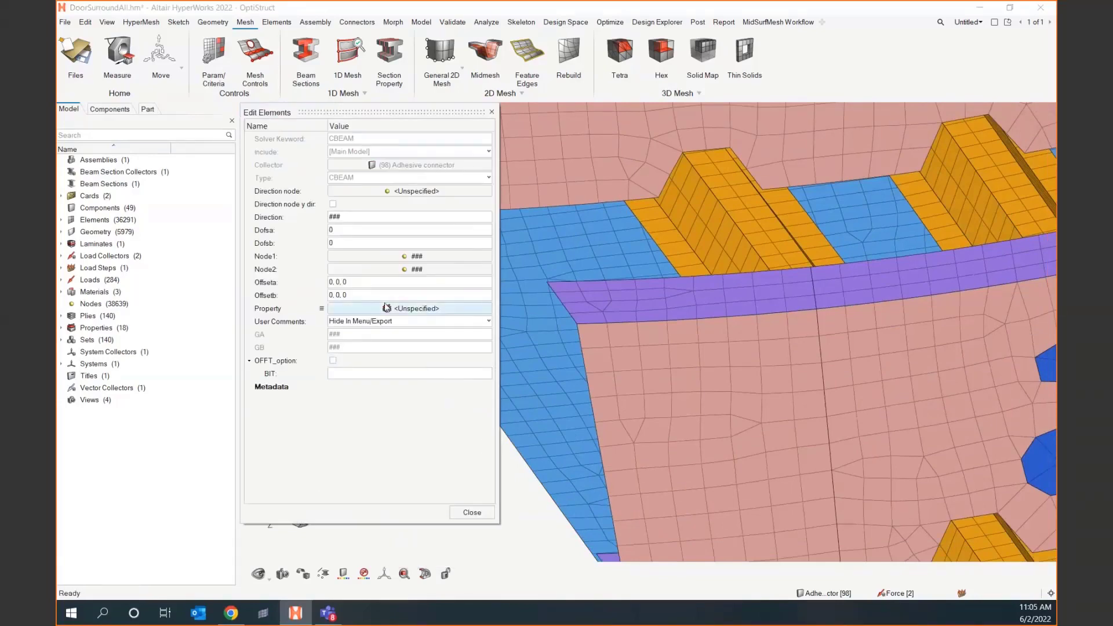
pyautogui.click(413, 307)
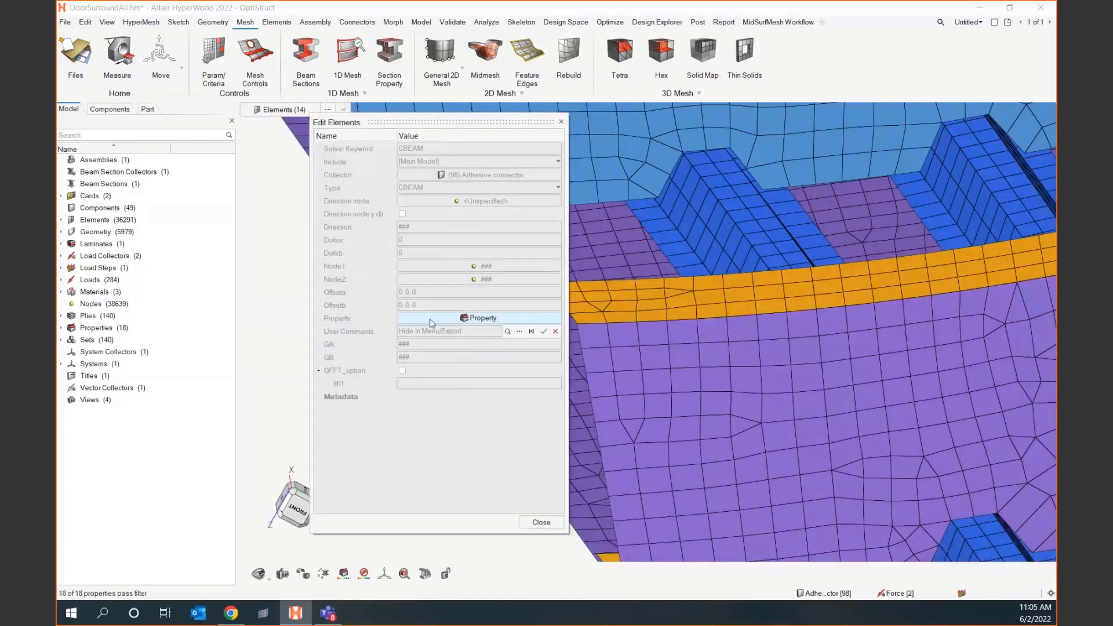
pyautogui.moveTo(482, 317)
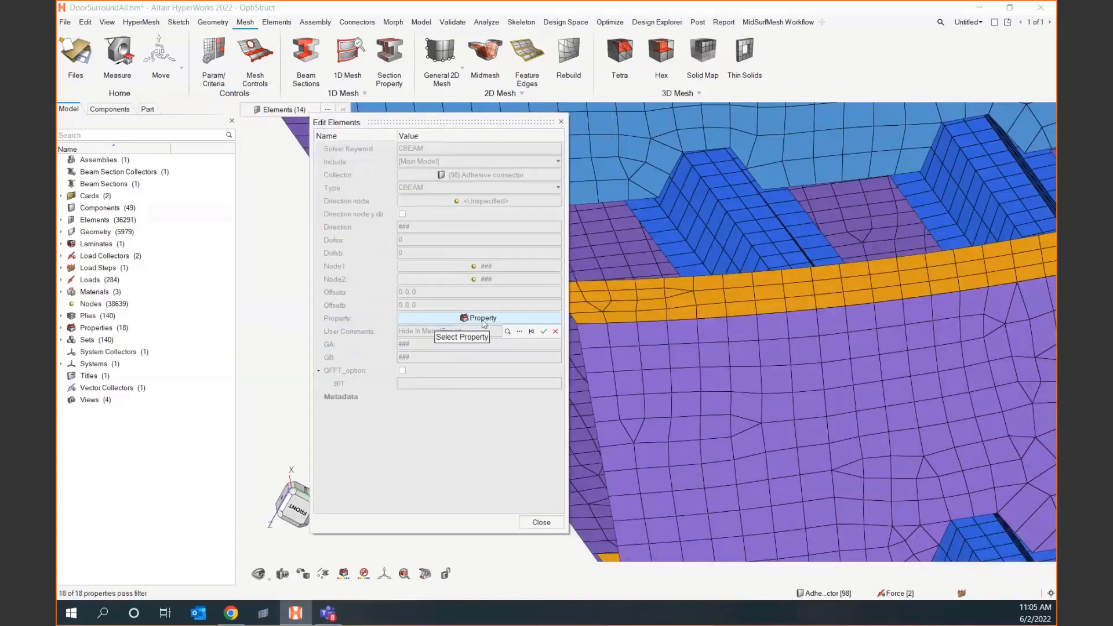
pyautogui.moveTo(534, 335)
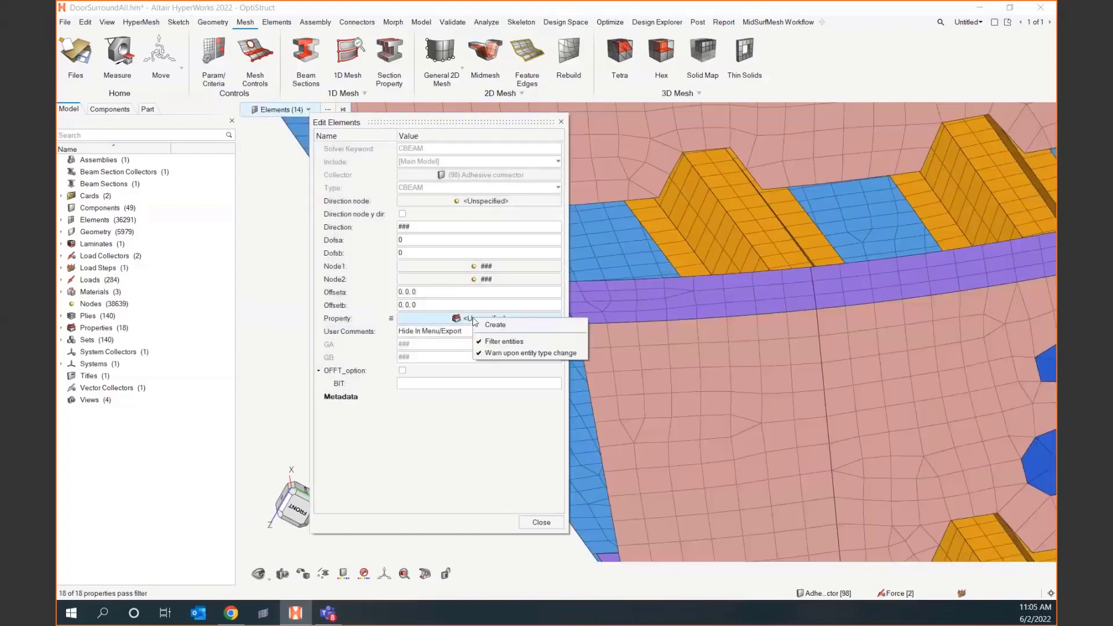
pyautogui.click(494, 325)
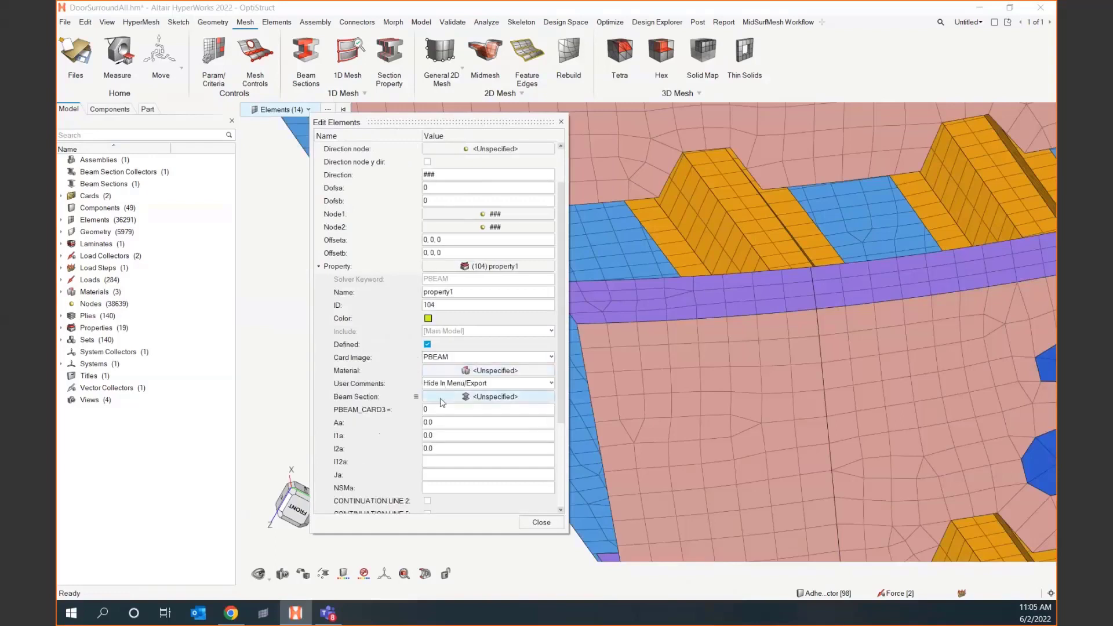
pyautogui.click(468, 396)
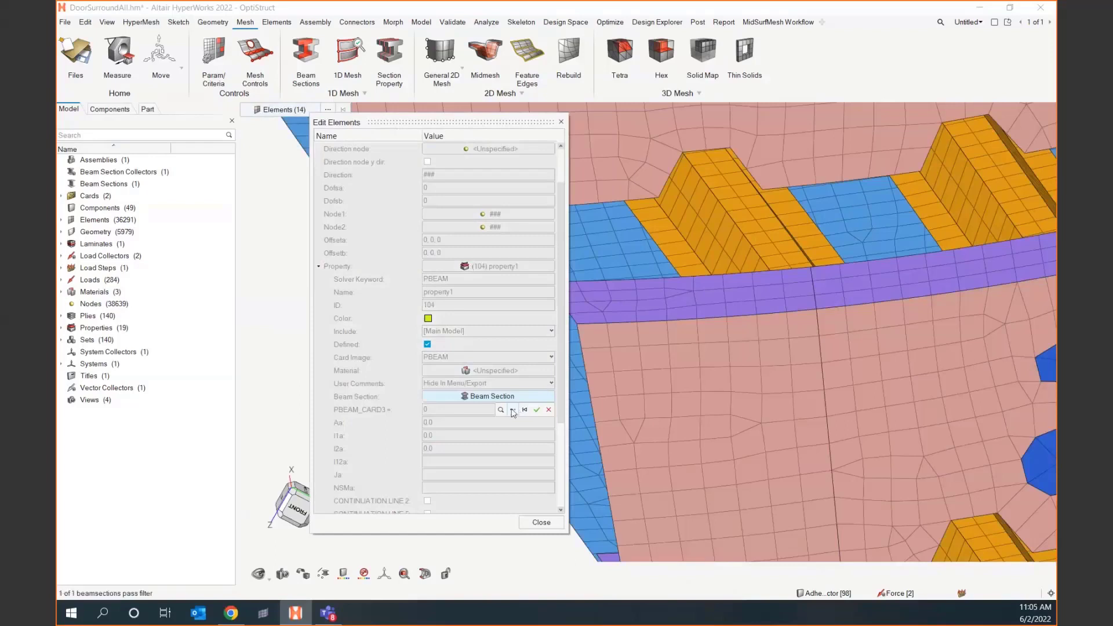
pyautogui.click(501, 410)
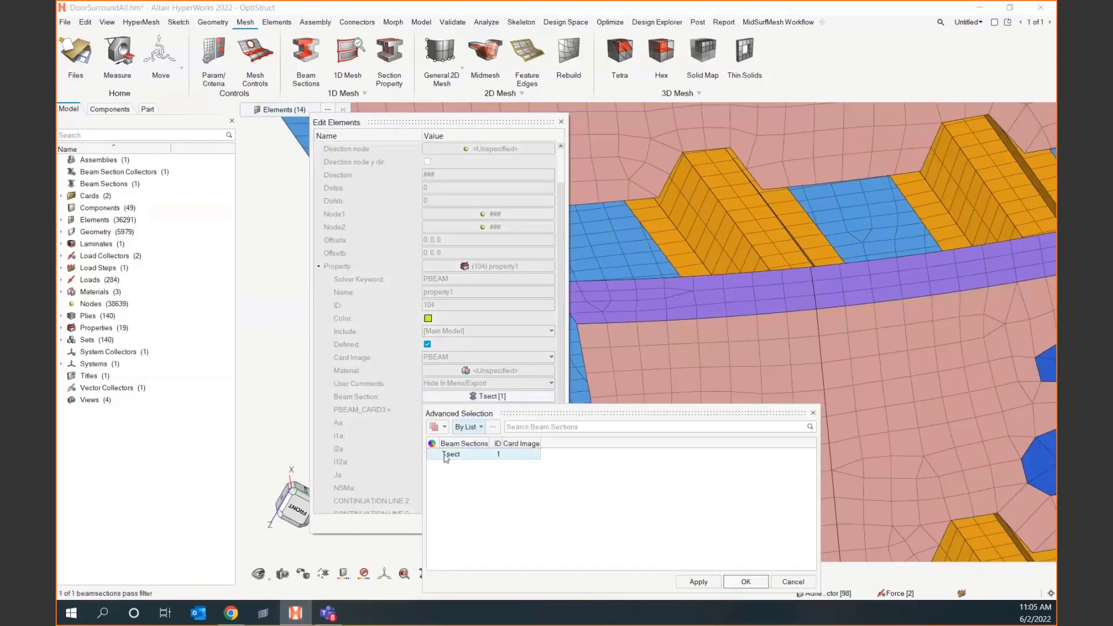
pyautogui.click(744, 581)
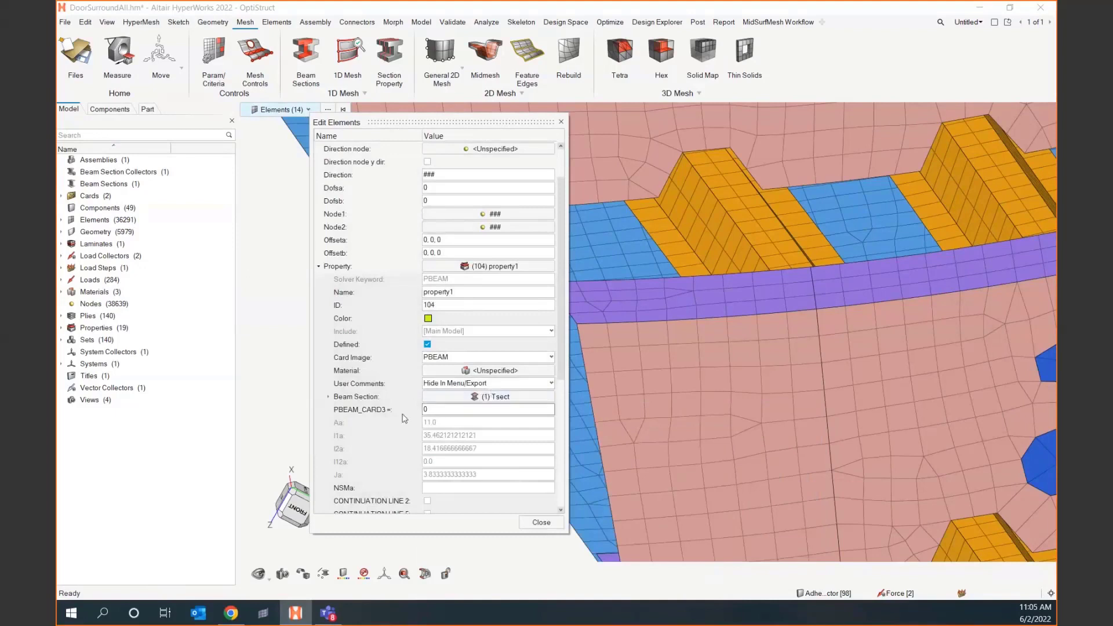
pyautogui.click(487, 487)
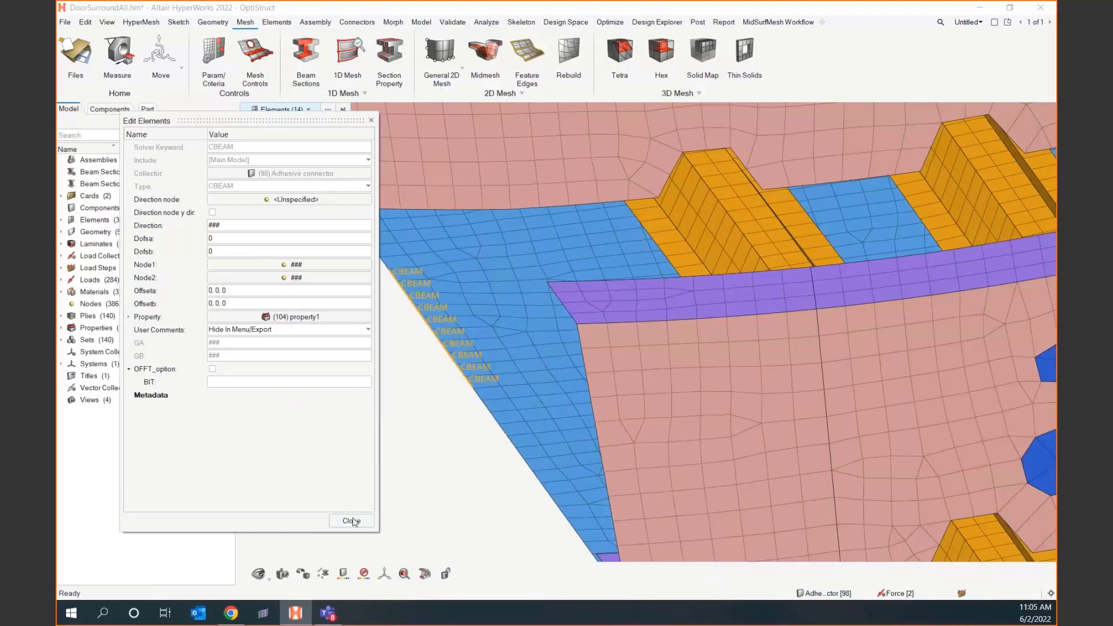
pyautogui.click(284, 317)
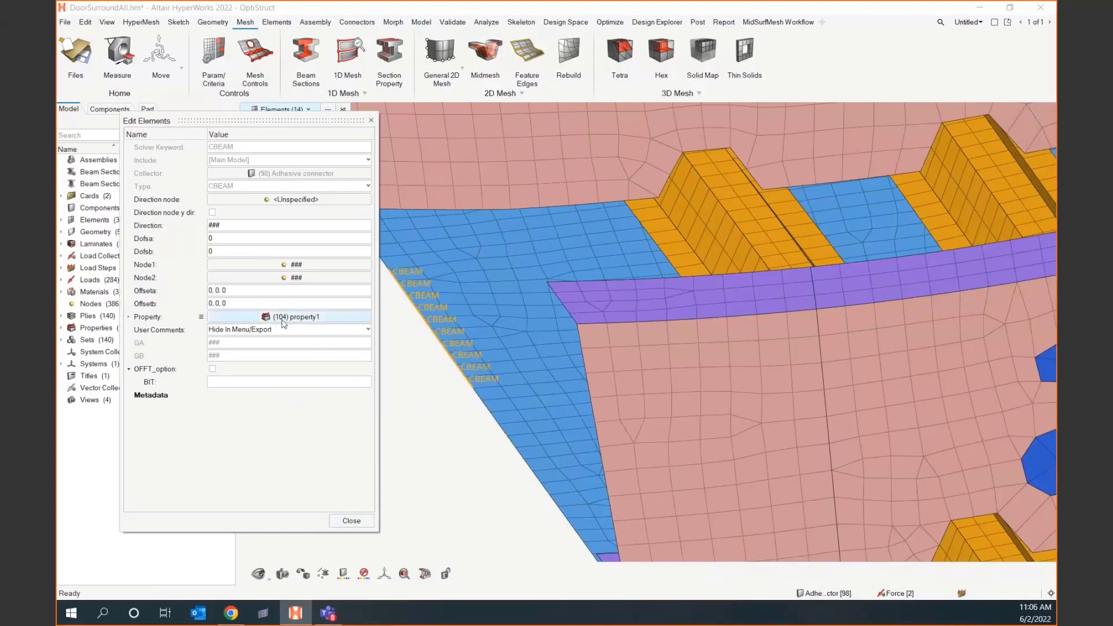
# Close Edit Elements and inspect a beam now drawn with its T-shaped section
pyautogui.click(351, 520)
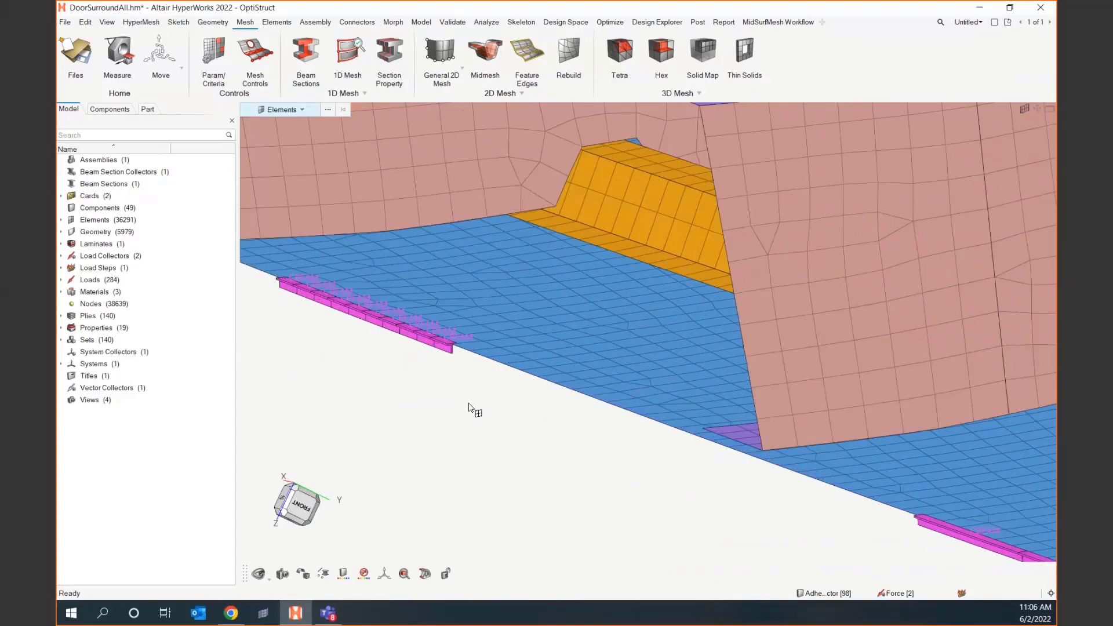
pyautogui.moveTo(466, 405)
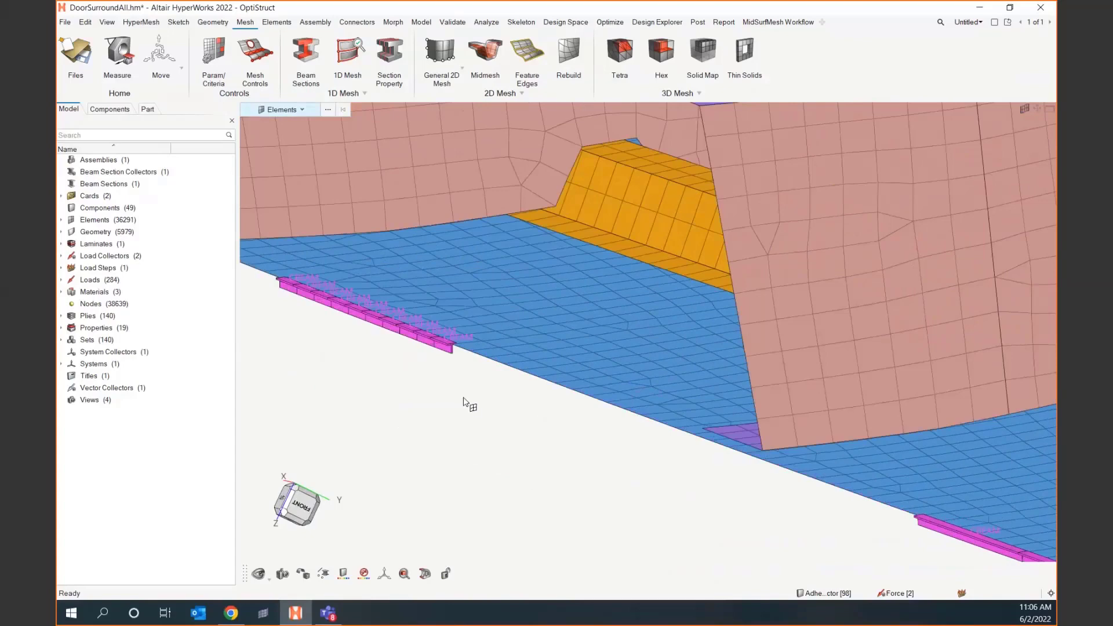
pyautogui.moveTo(471, 399)
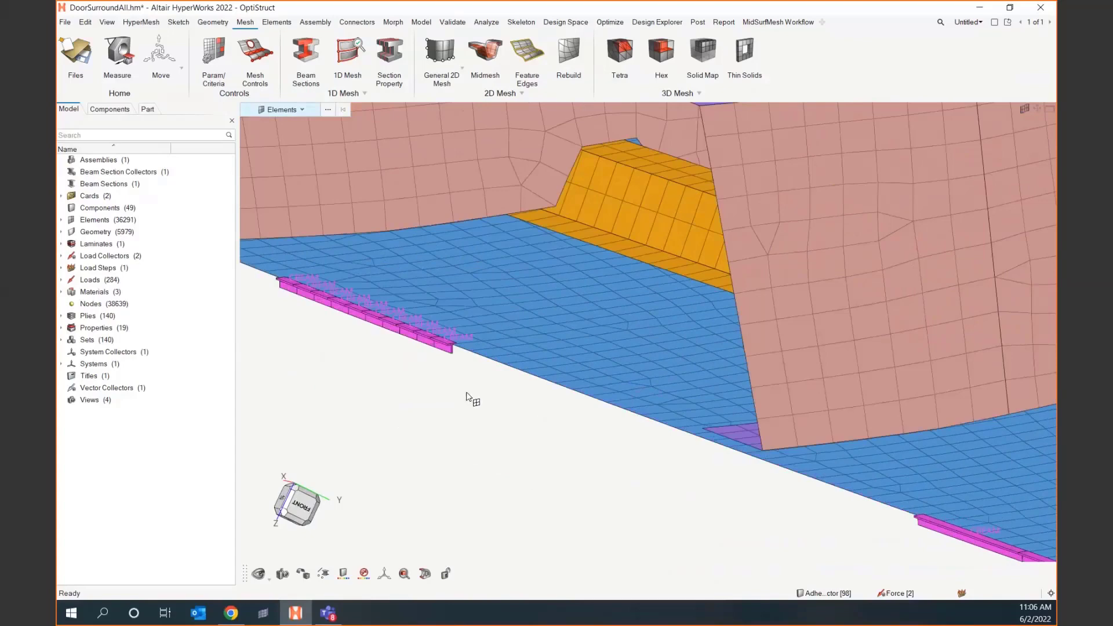
pyautogui.moveTo(442, 384)
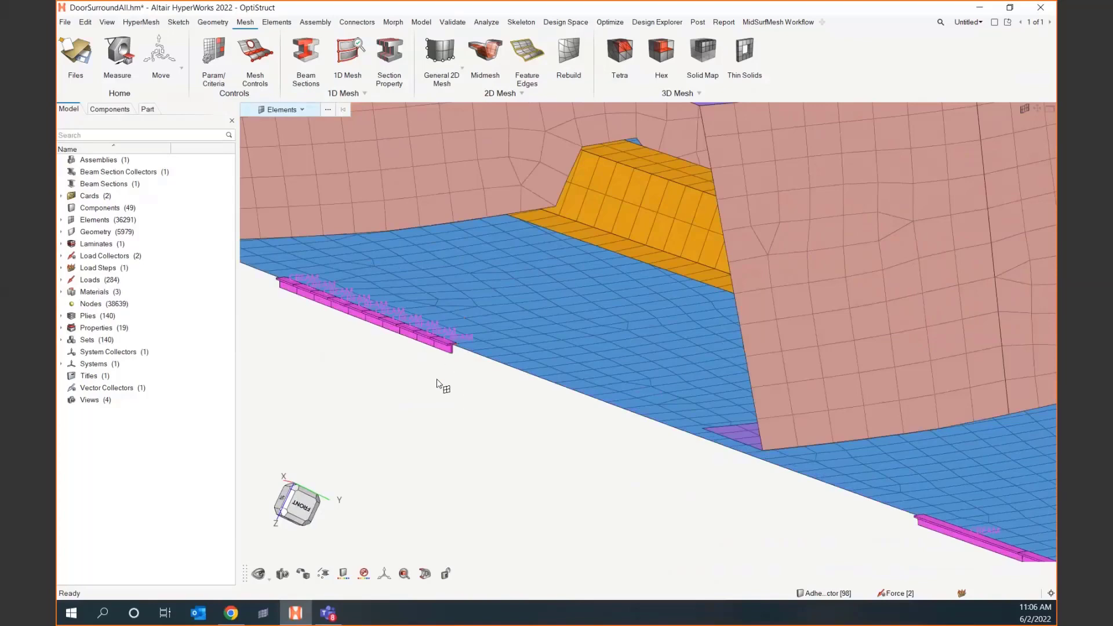
pyautogui.moveTo(541, 461)
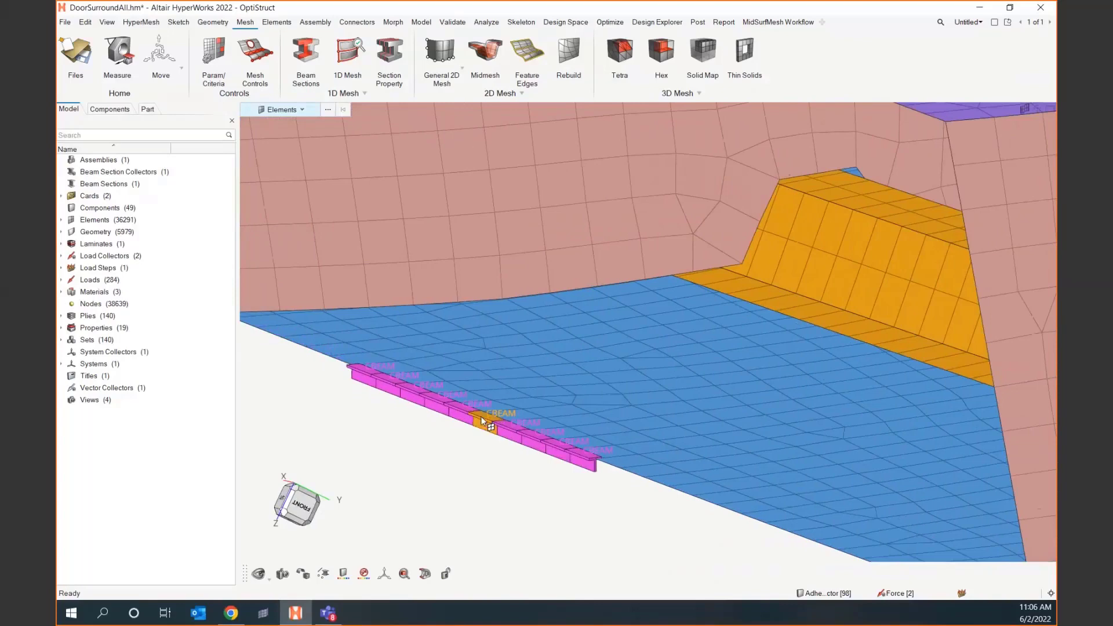
pyautogui.click(483, 423)
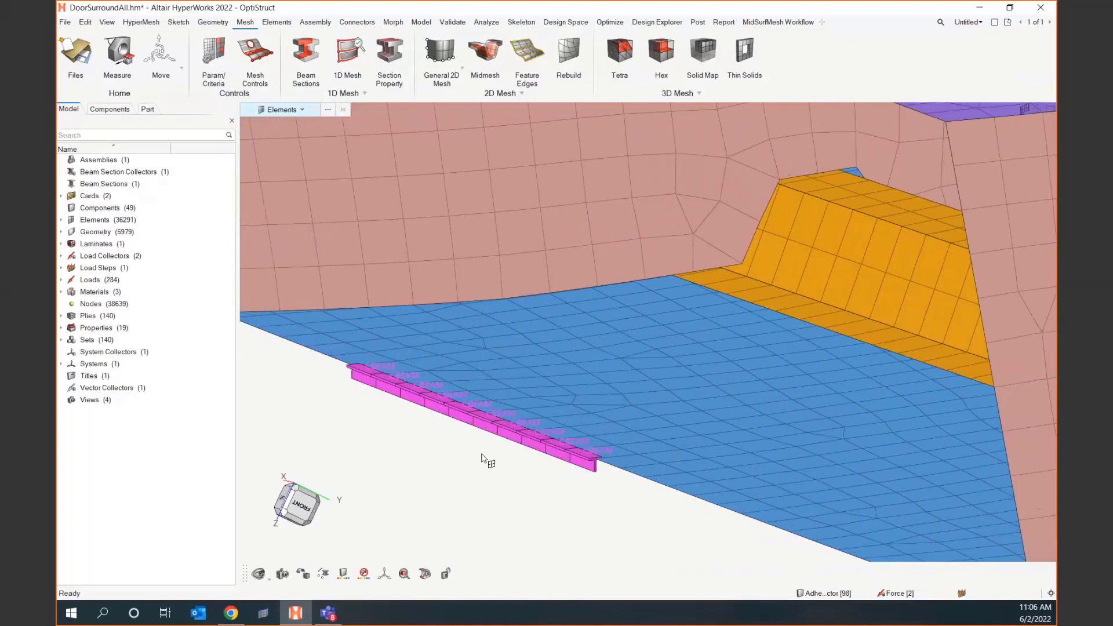
pyautogui.click(347, 57)
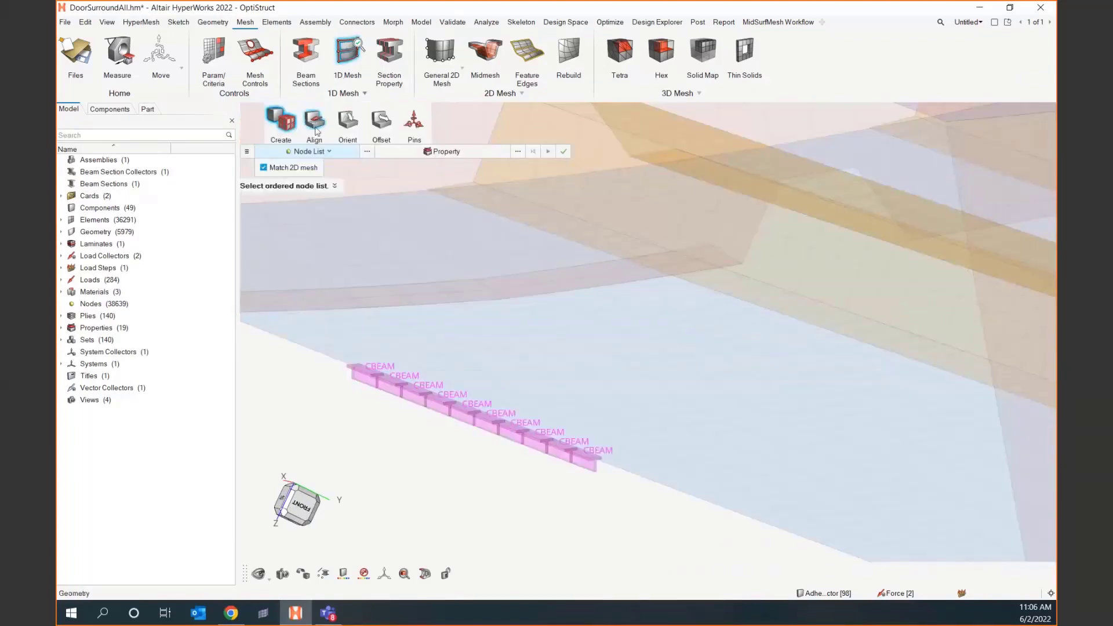
pyautogui.moveTo(380, 121)
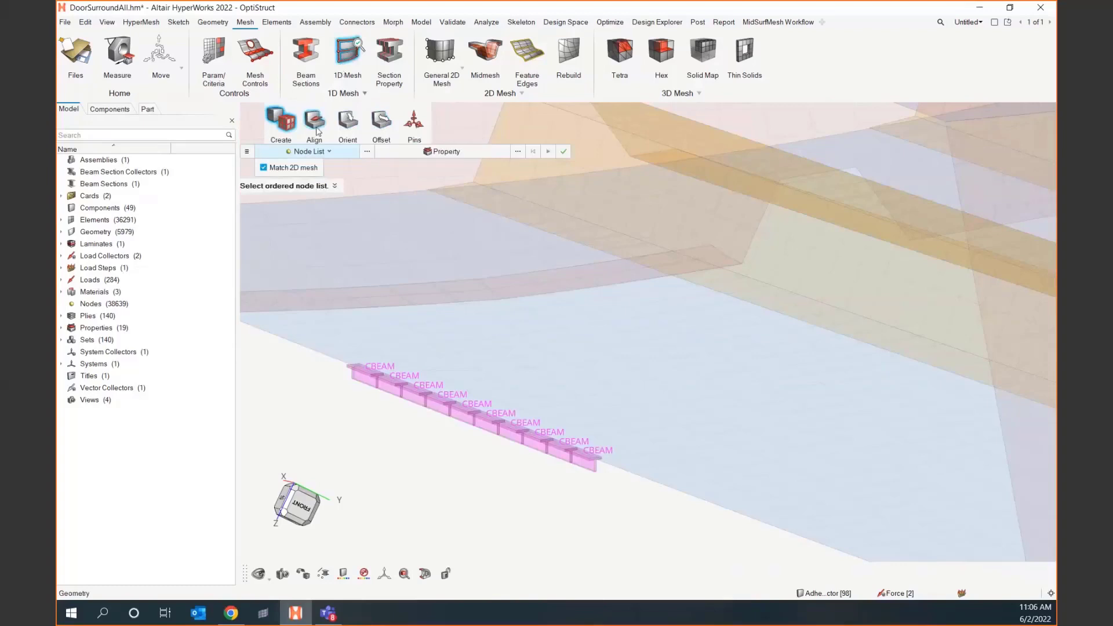
# Align the ten CBEAMs so their N1-to-N2 direction follows the system X axis
pyautogui.click(313, 124)
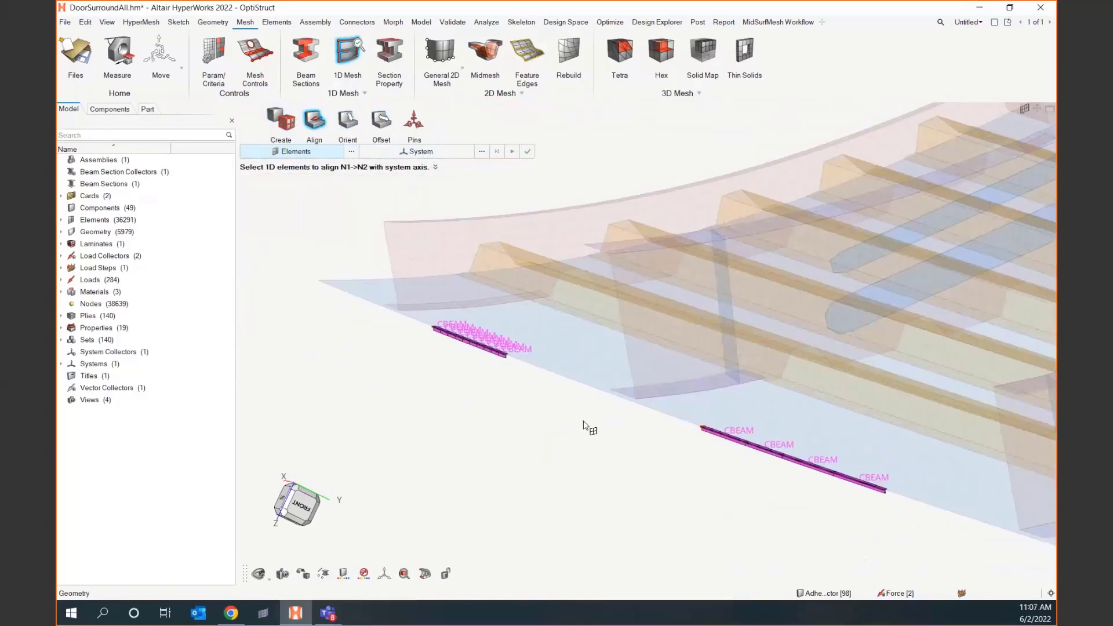
pyautogui.moveTo(434, 351)
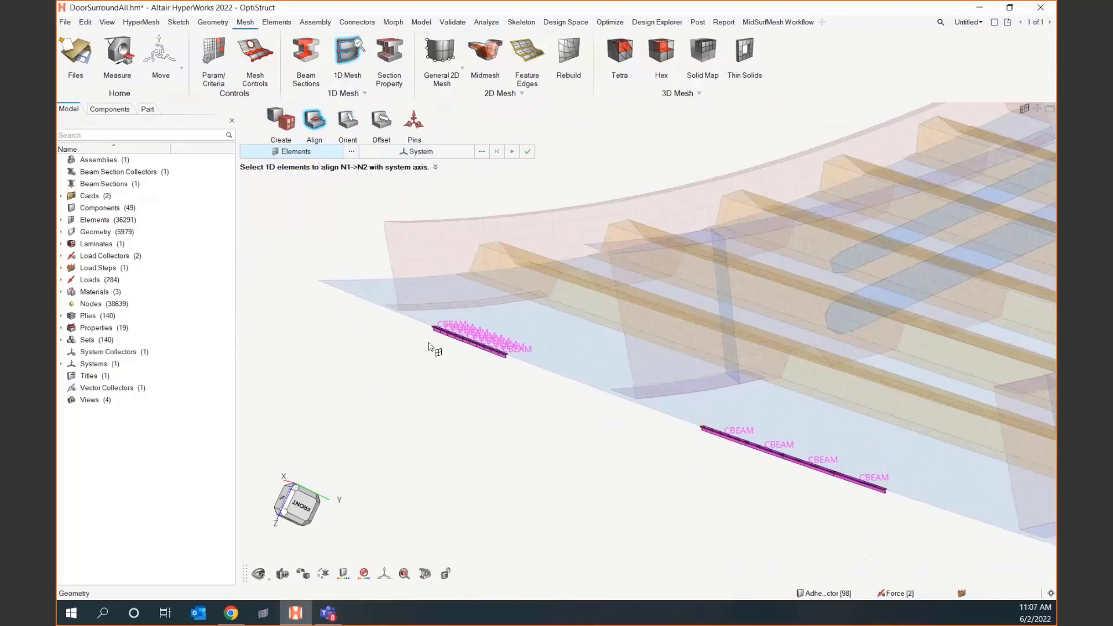
pyautogui.click(500, 341)
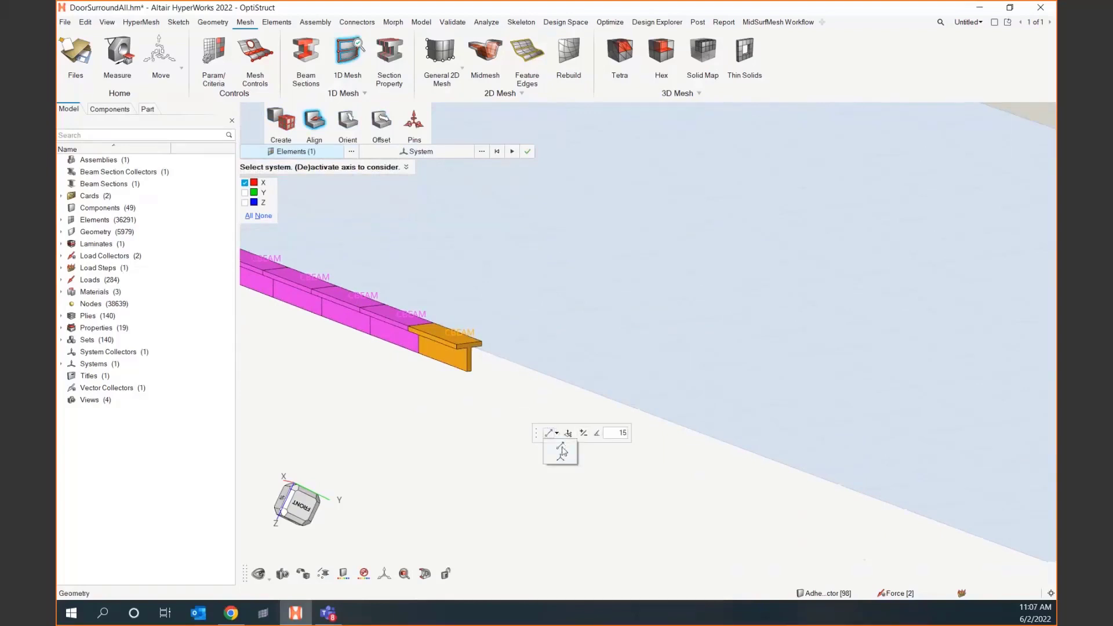
pyautogui.moveTo(568, 433)
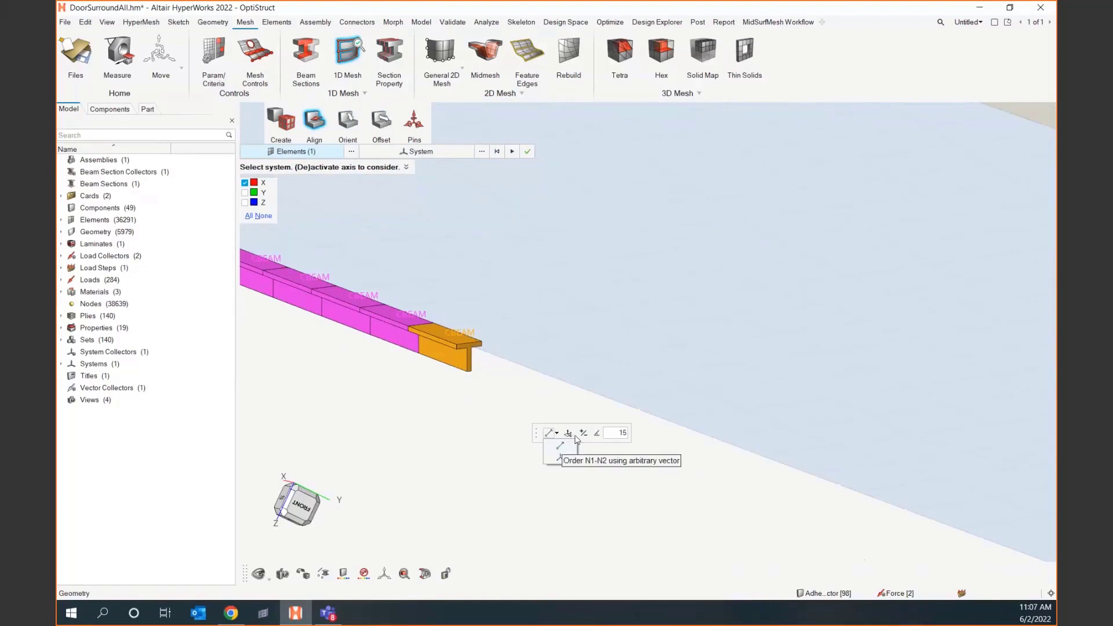
pyautogui.click(567, 432)
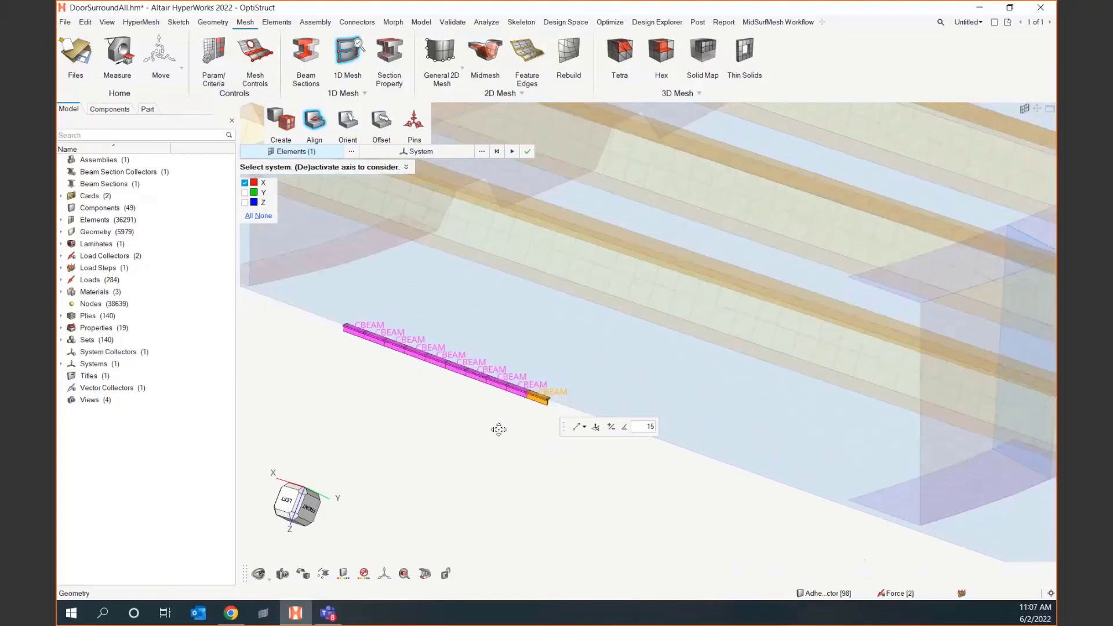
pyautogui.moveTo(497, 398)
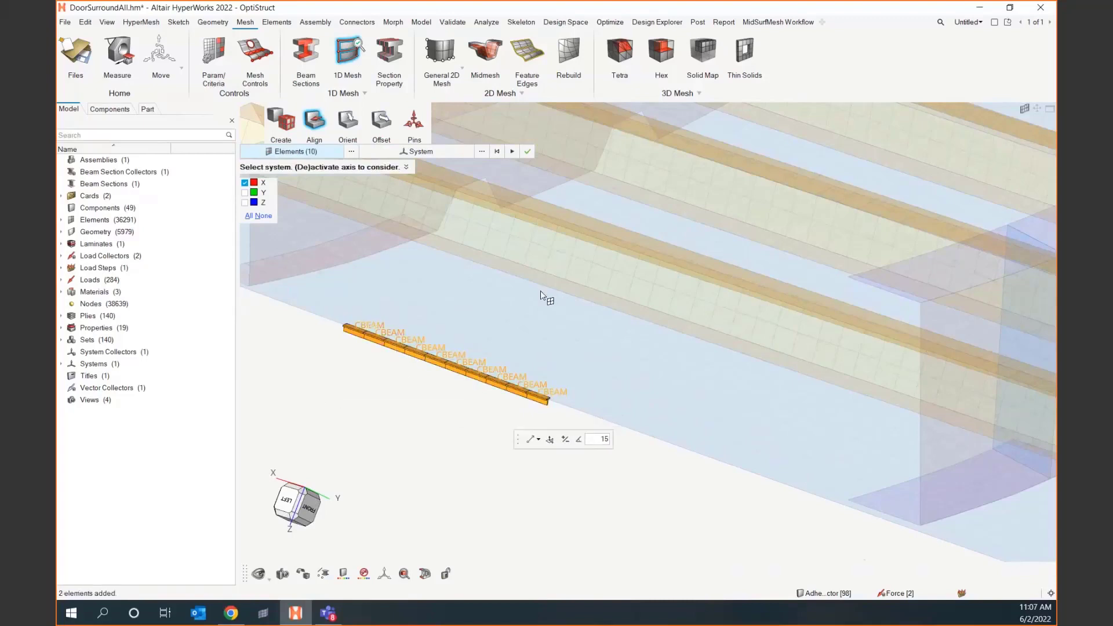
pyautogui.moveTo(348, 407)
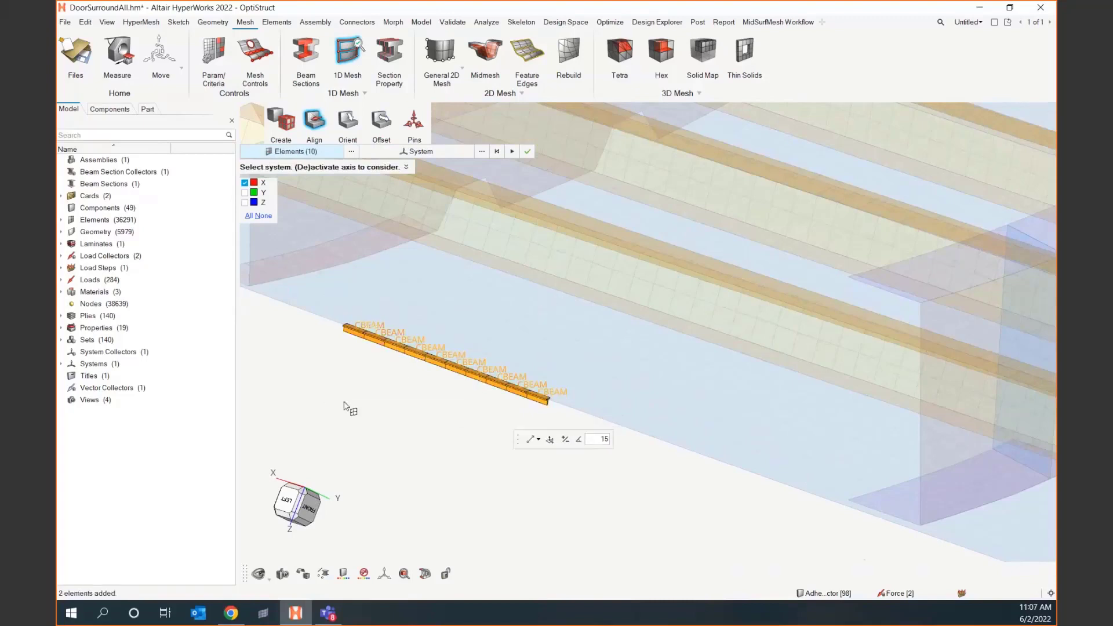
pyautogui.moveTo(387, 370)
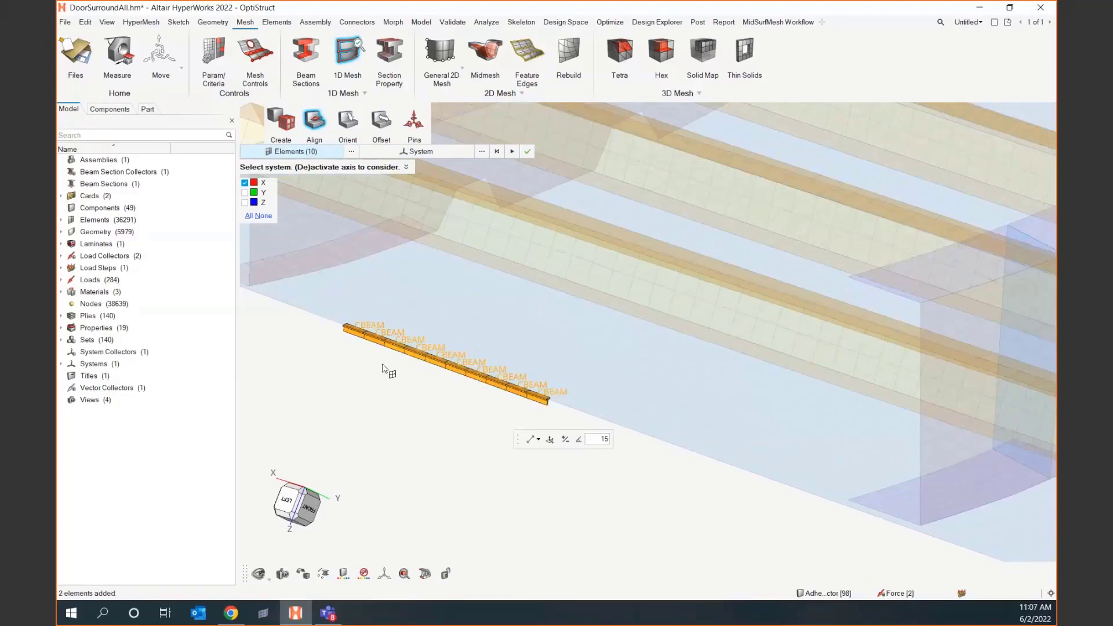
pyautogui.moveTo(389, 392)
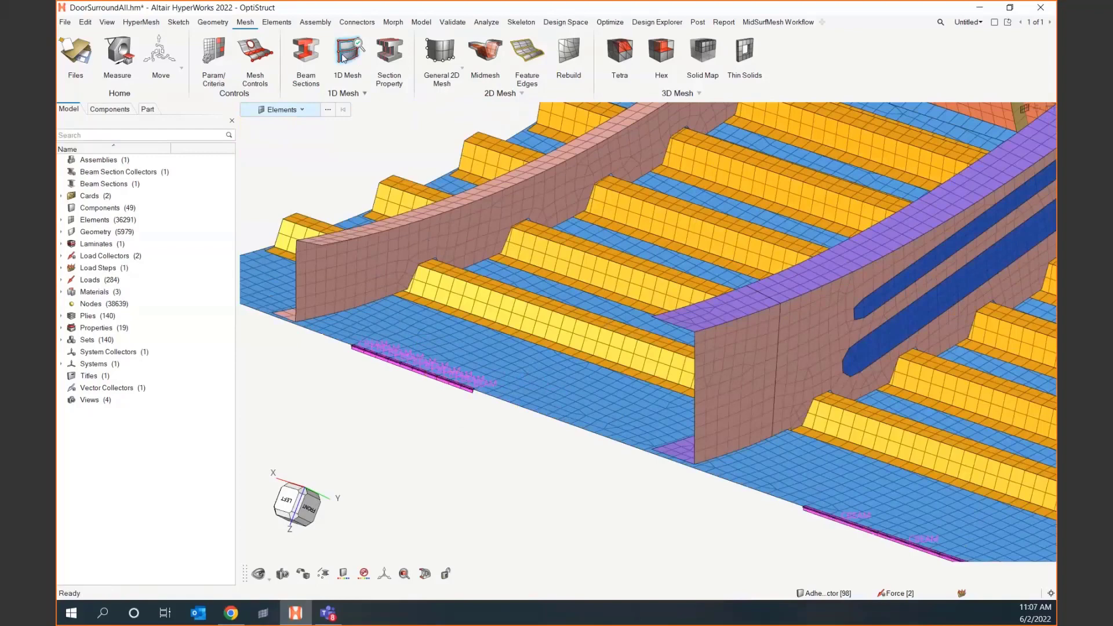
pyautogui.click(347, 61)
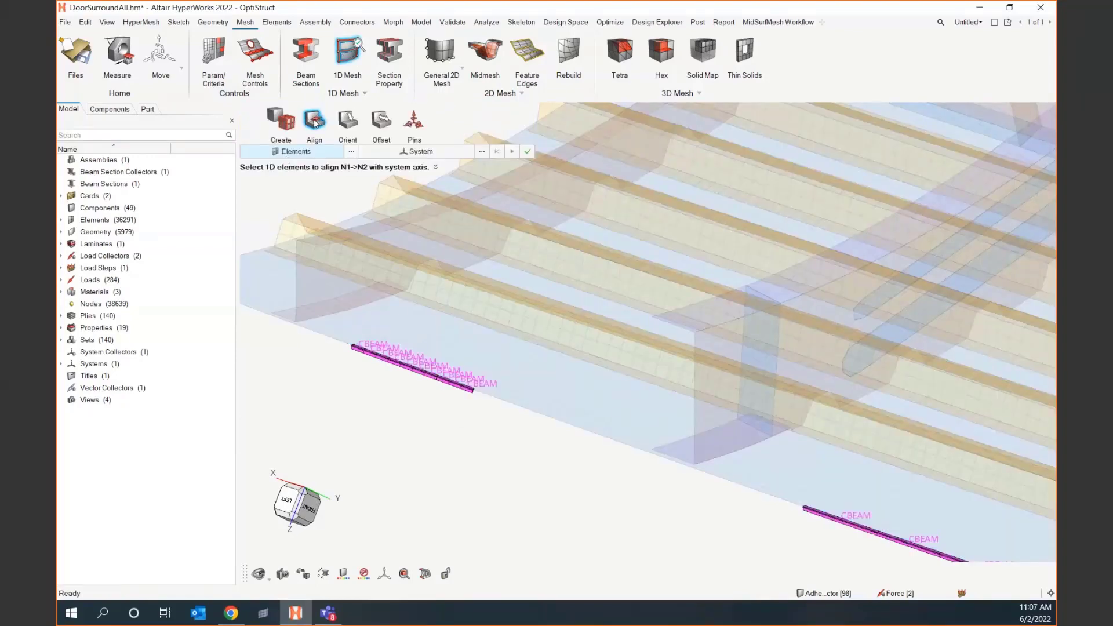
pyautogui.click(468, 386)
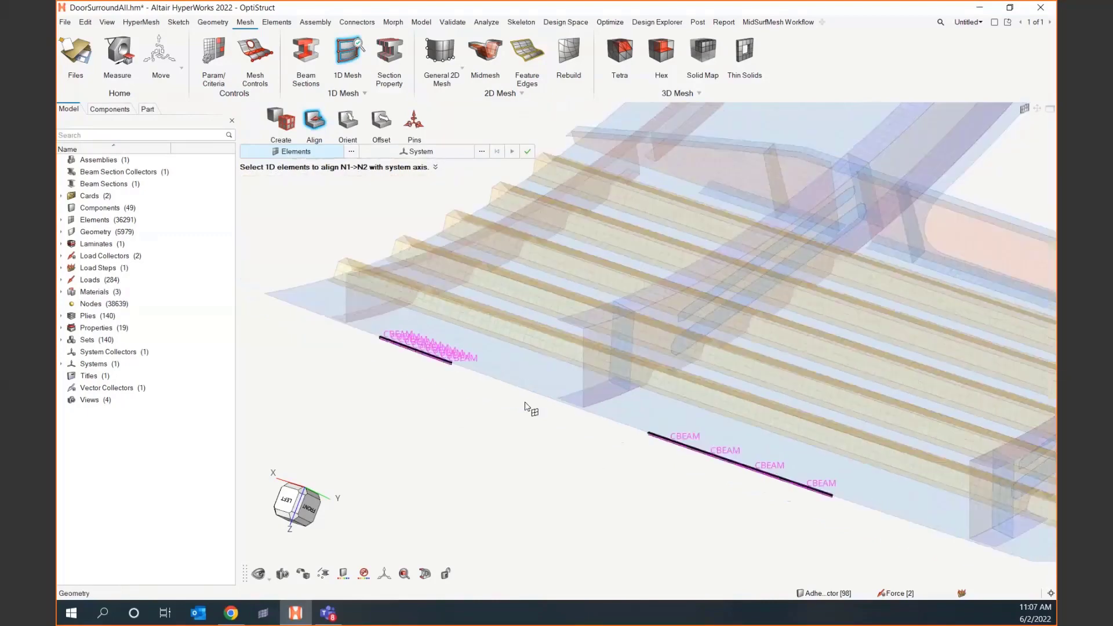
pyautogui.moveTo(437, 375)
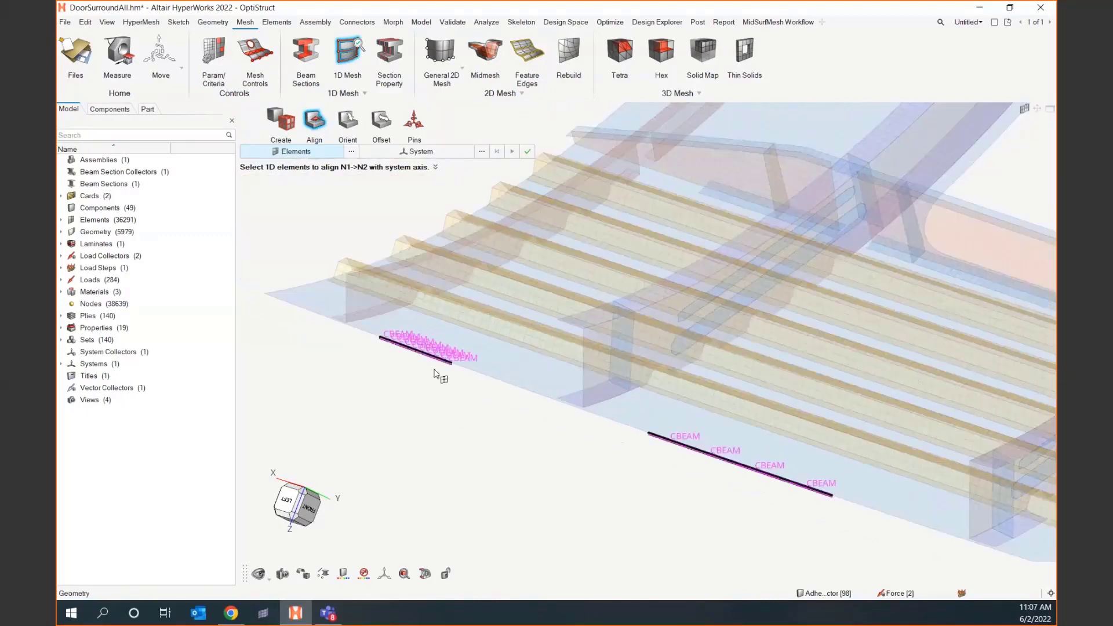
pyautogui.moveTo(444, 420)
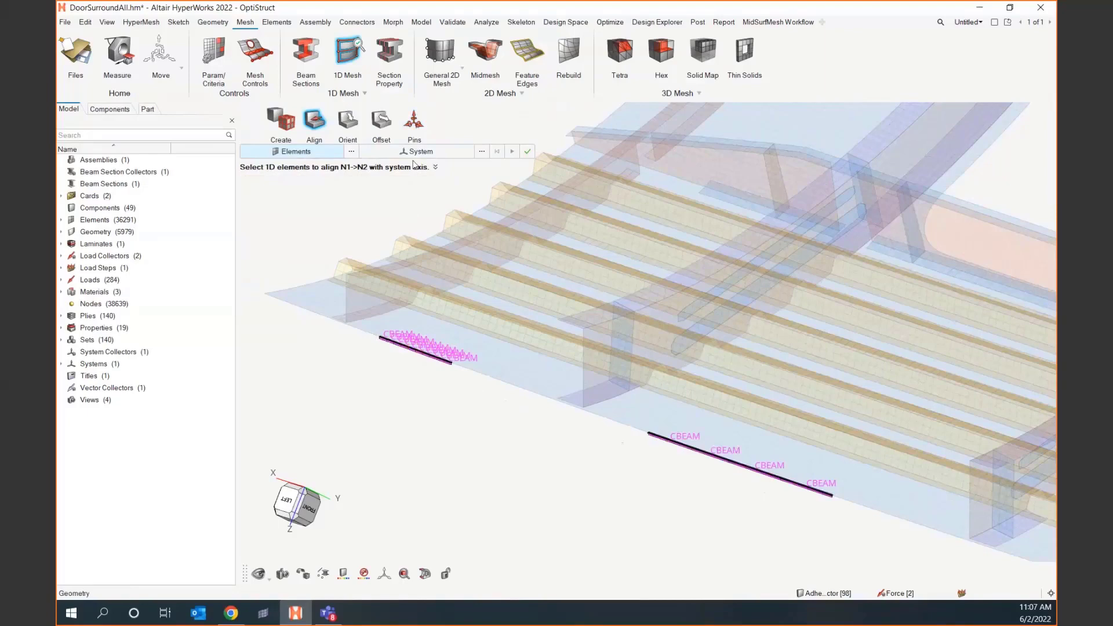
pyautogui.moveTo(404, 193)
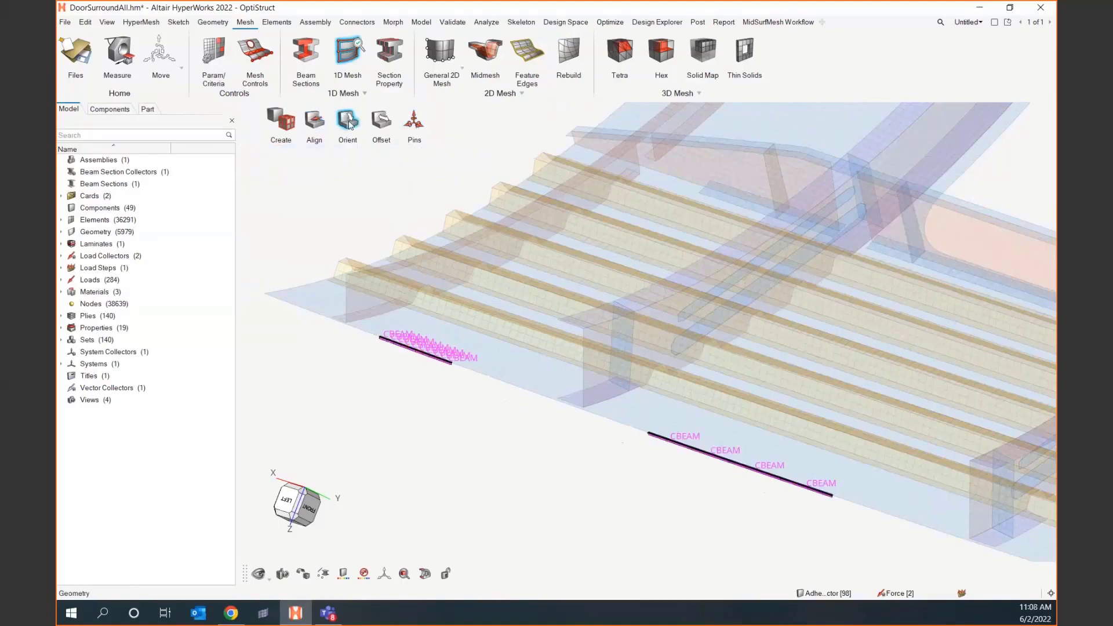
# Rotate the end CBEAM's cross-section to match the neighbouring beams
pyautogui.click(347, 120)
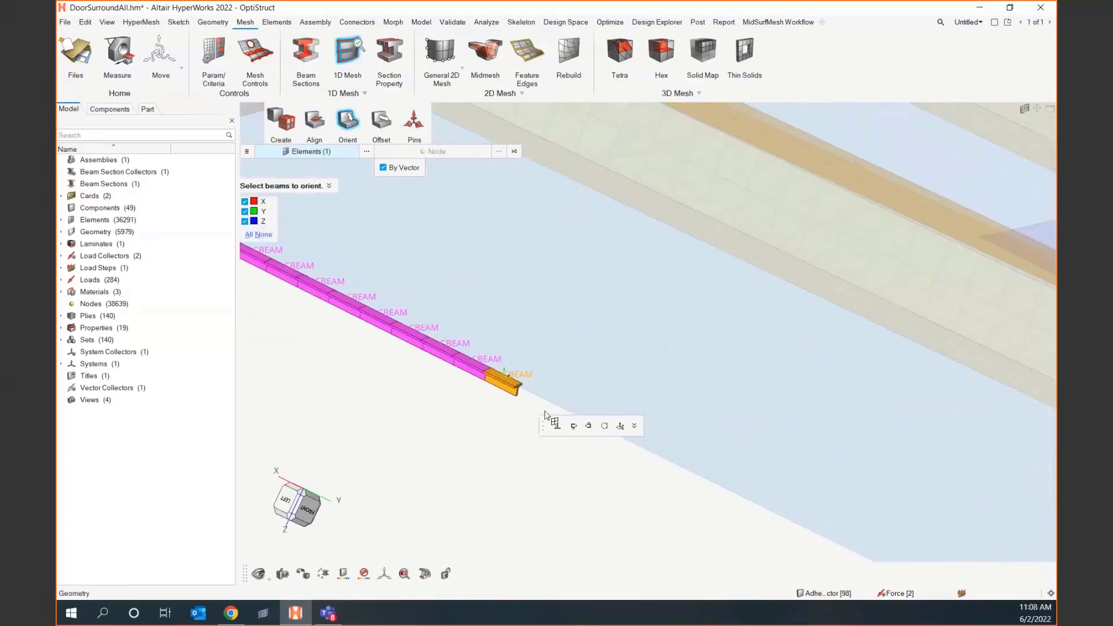
pyautogui.moveTo(589, 426)
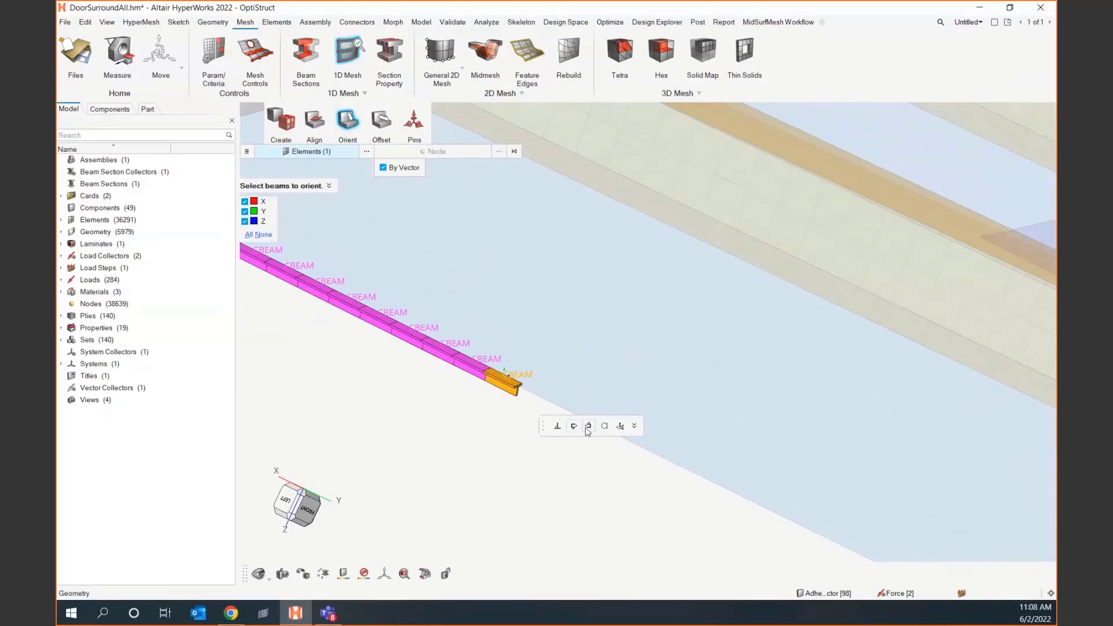
pyautogui.click(588, 426)
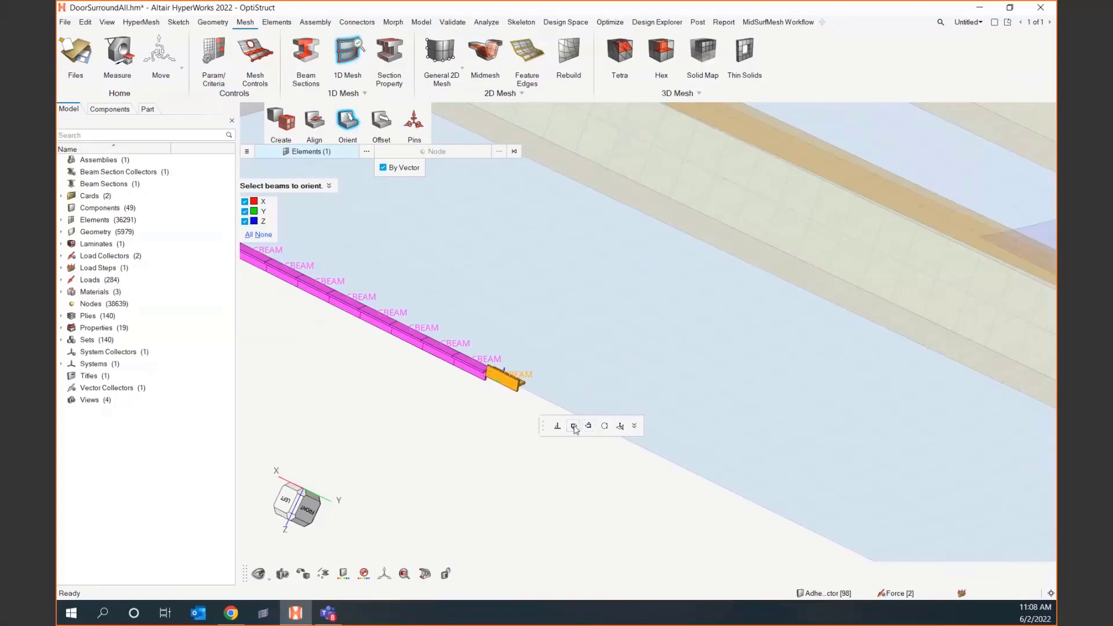
pyautogui.moveTo(557, 426)
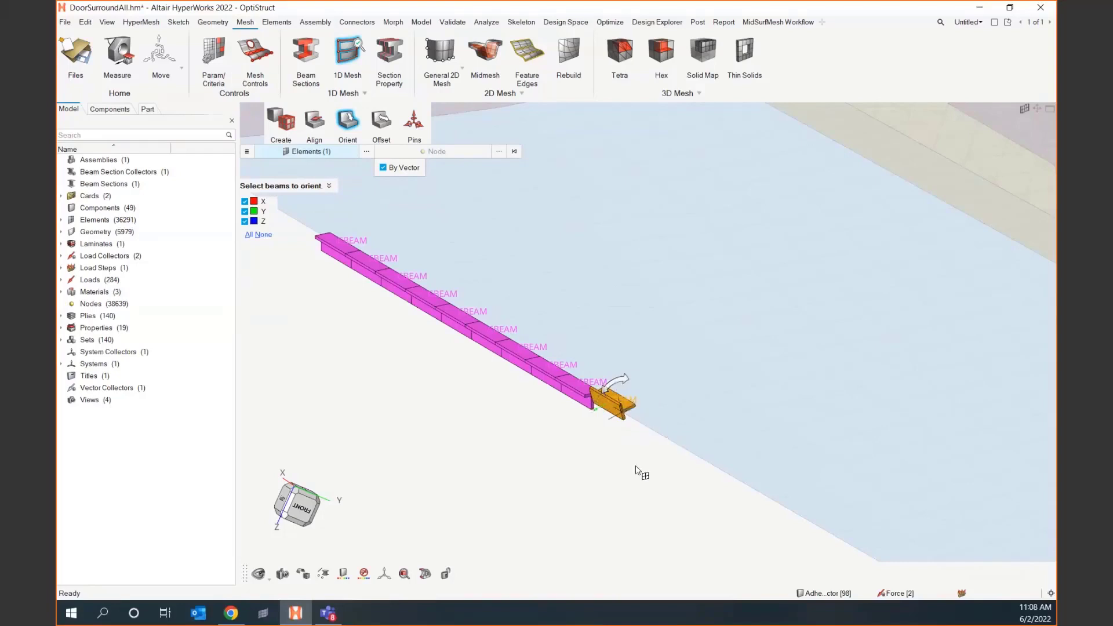
pyautogui.moveTo(390, 247)
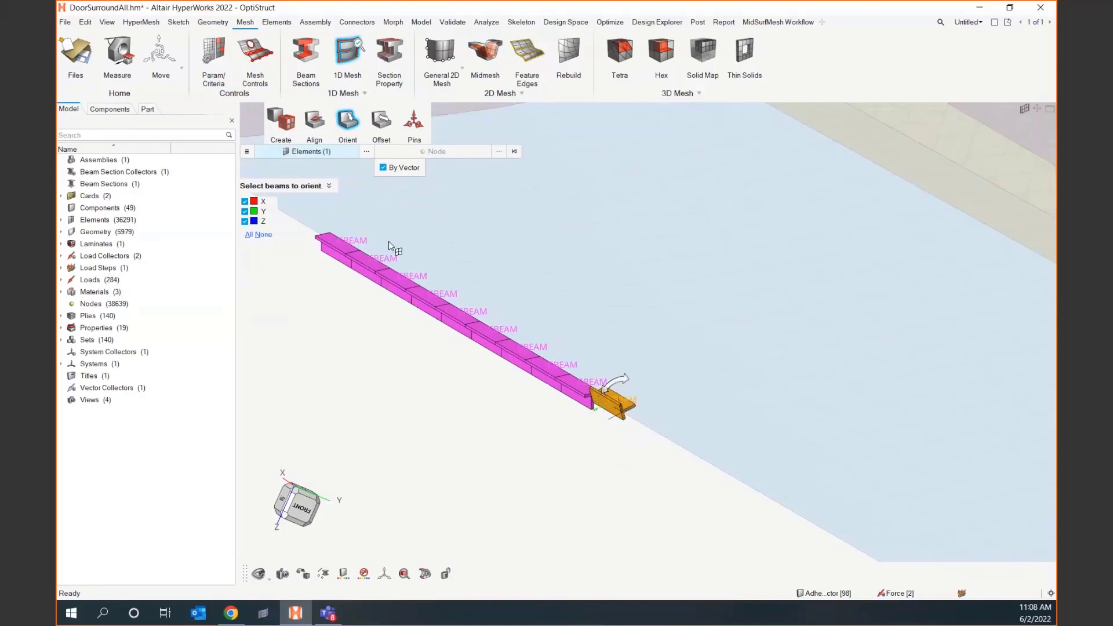
pyautogui.moveTo(667, 333)
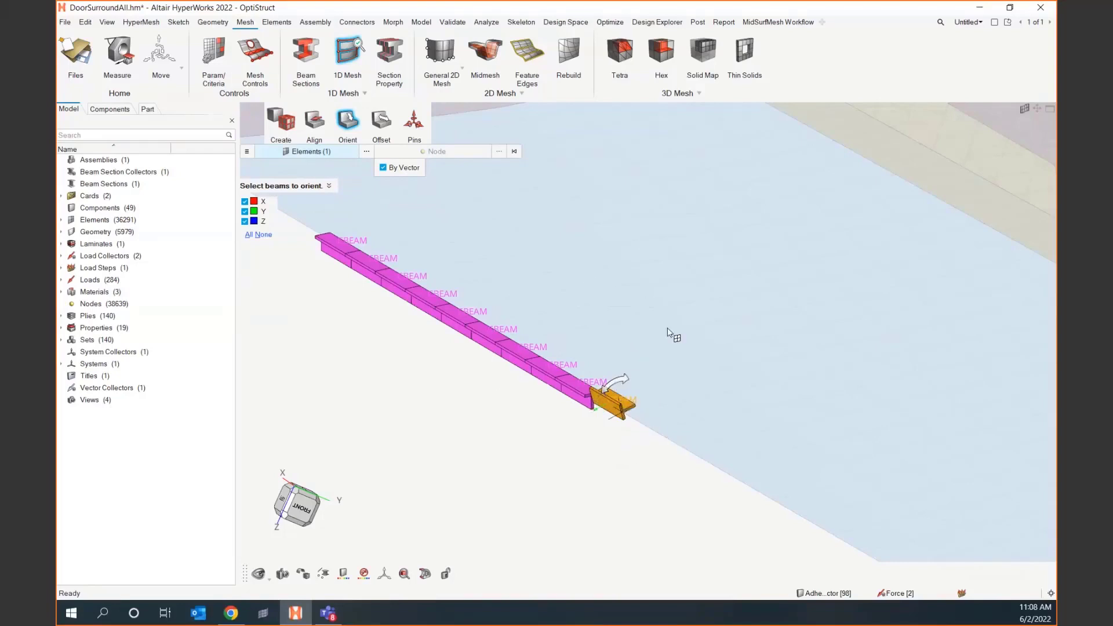
pyautogui.moveTo(518, 392)
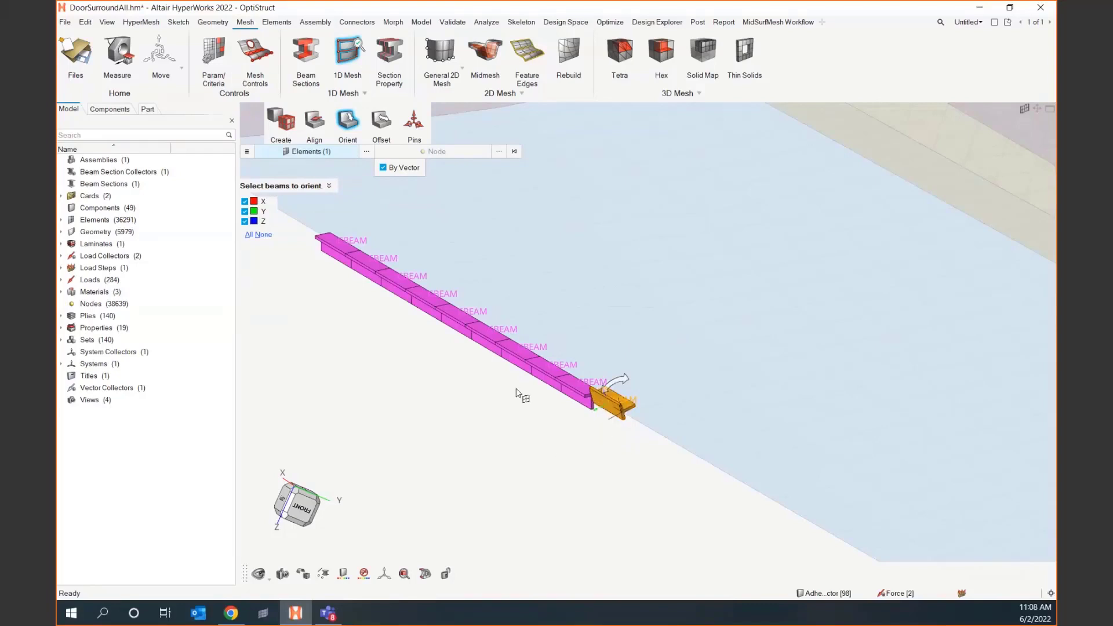
pyautogui.moveTo(392, 374)
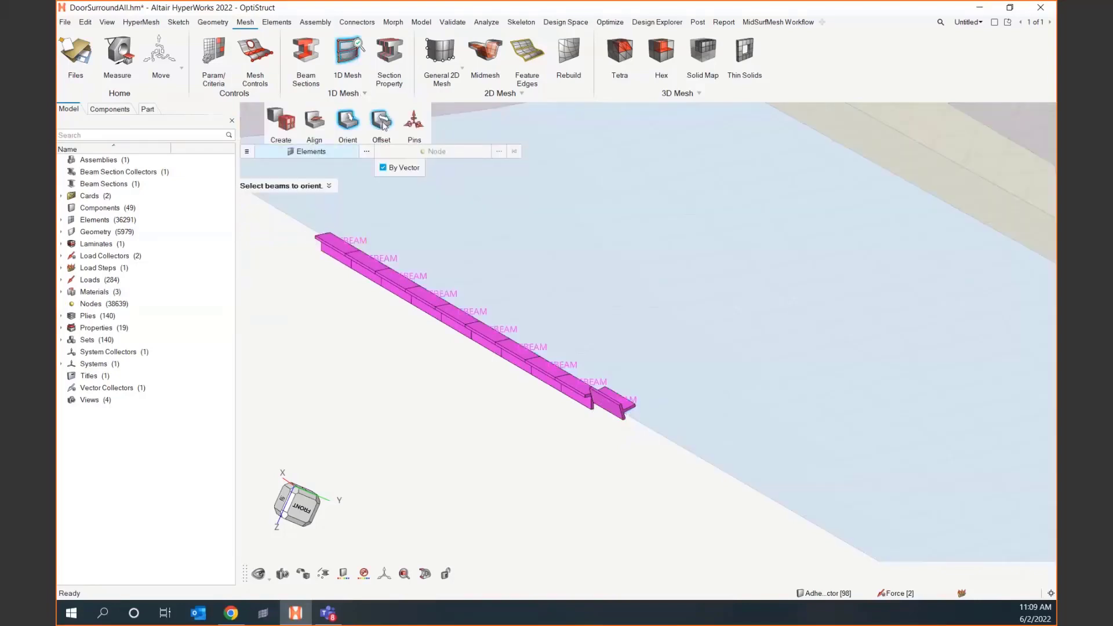
# Select the two short end beams for offsetting and choose the offset method
pyautogui.click(380, 121)
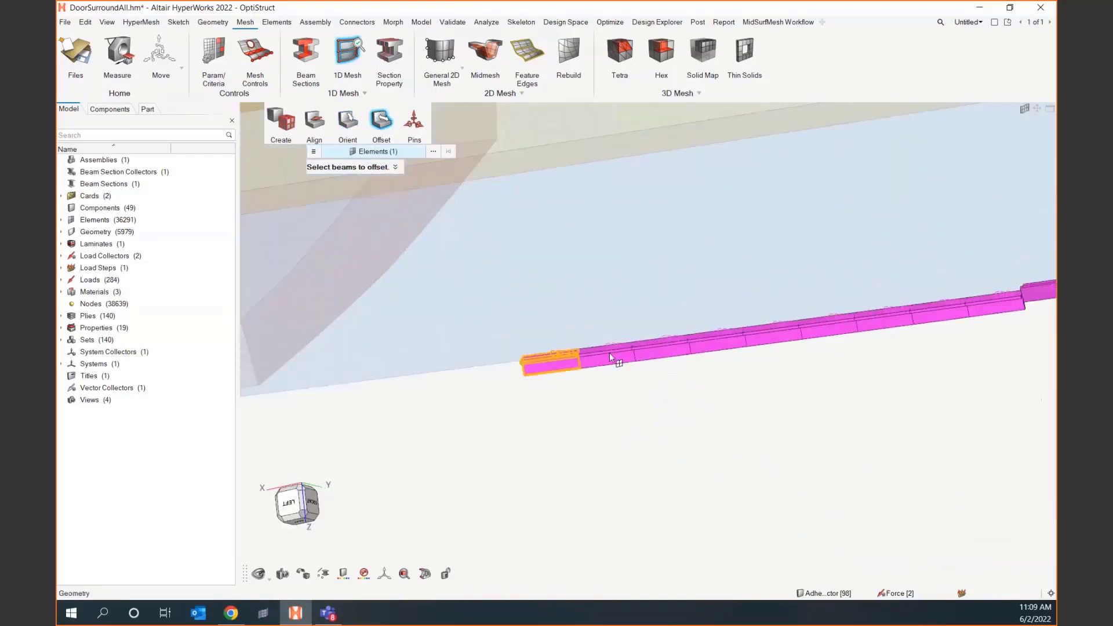
pyautogui.click(610, 358)
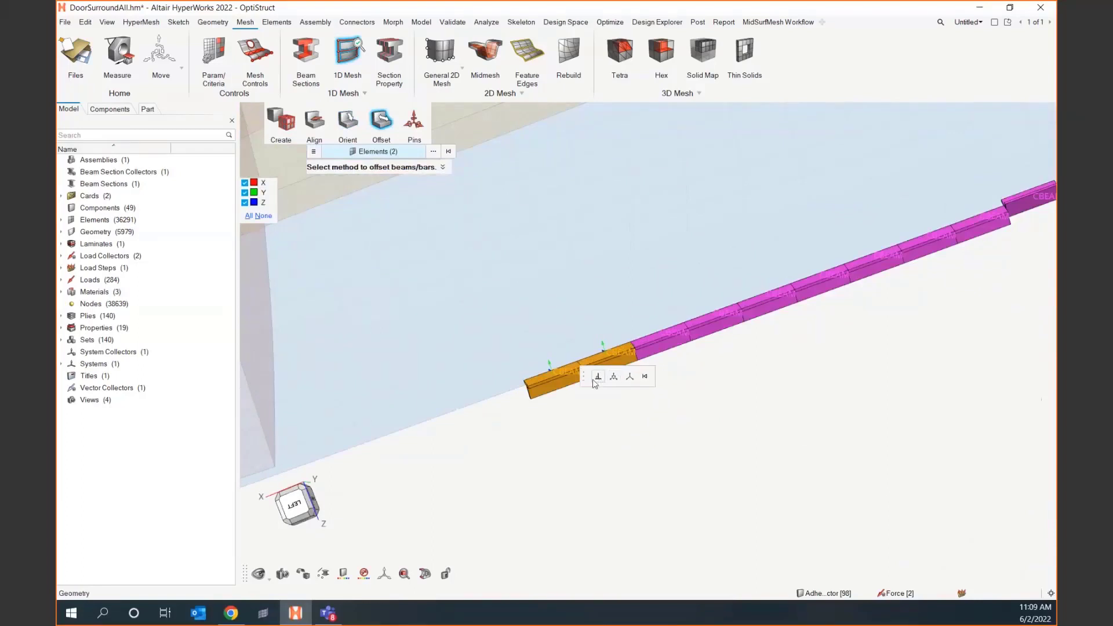
pyautogui.moveTo(497, 373)
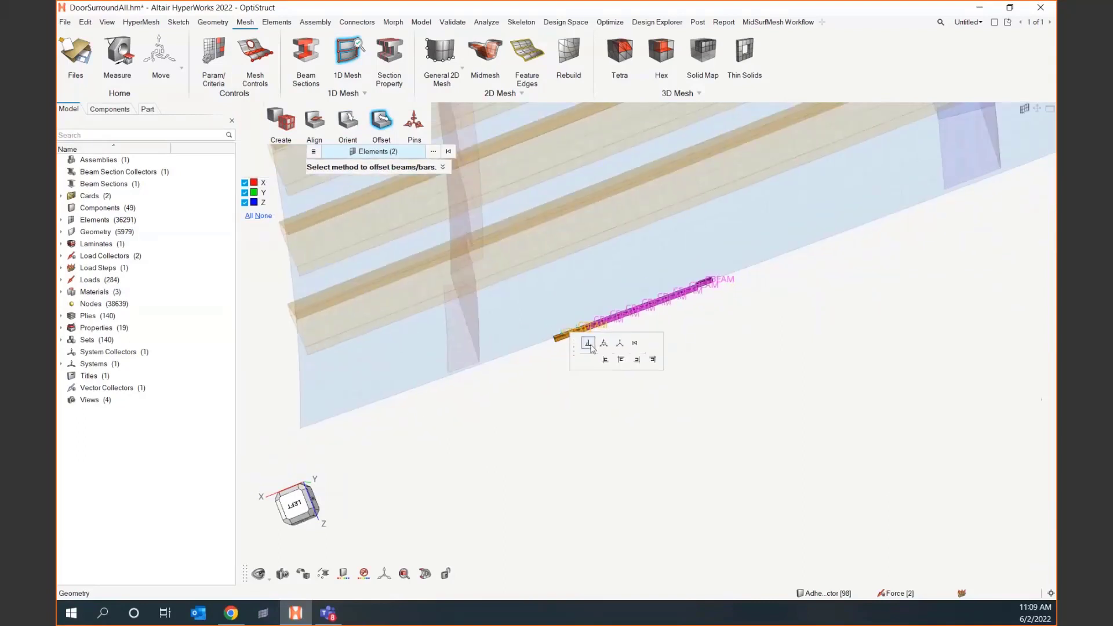
pyautogui.click(588, 343)
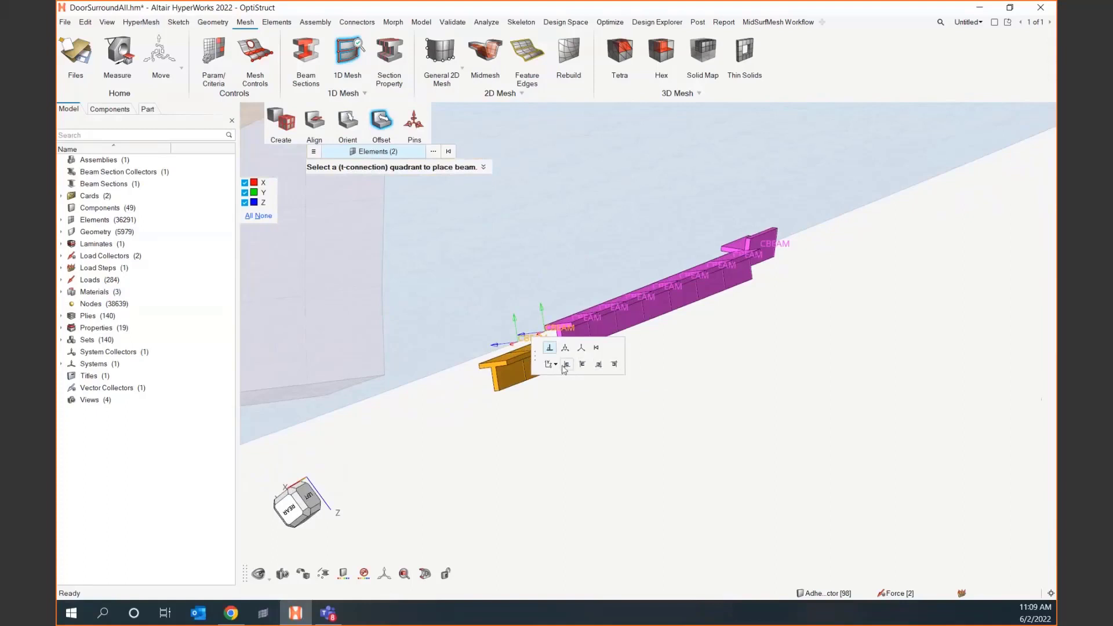
pyautogui.moveTo(568, 355)
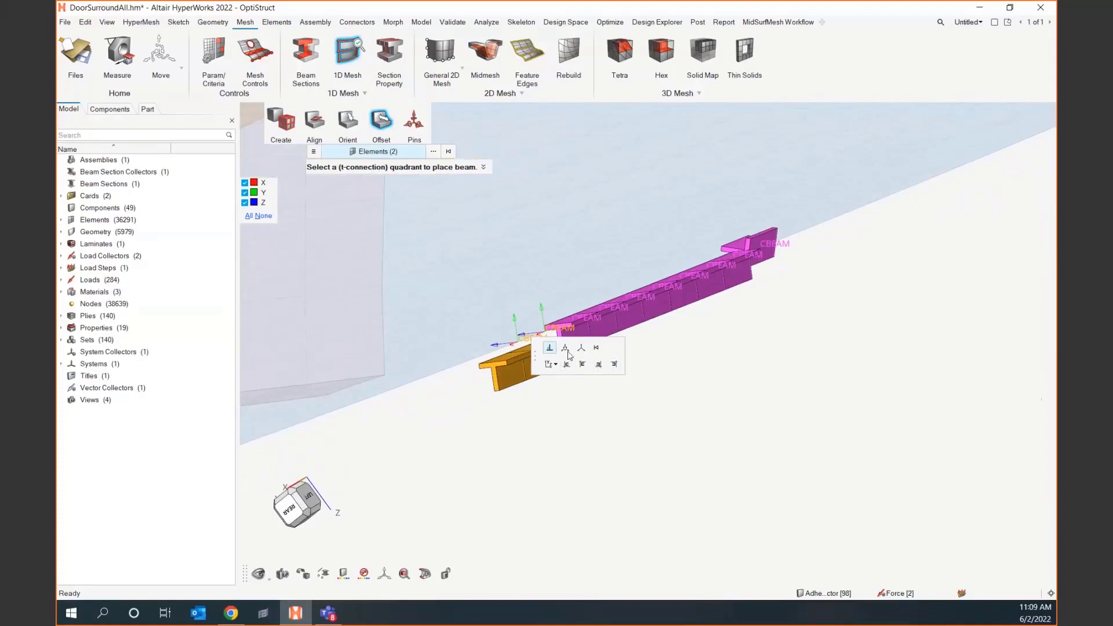
pyautogui.moveTo(565, 347)
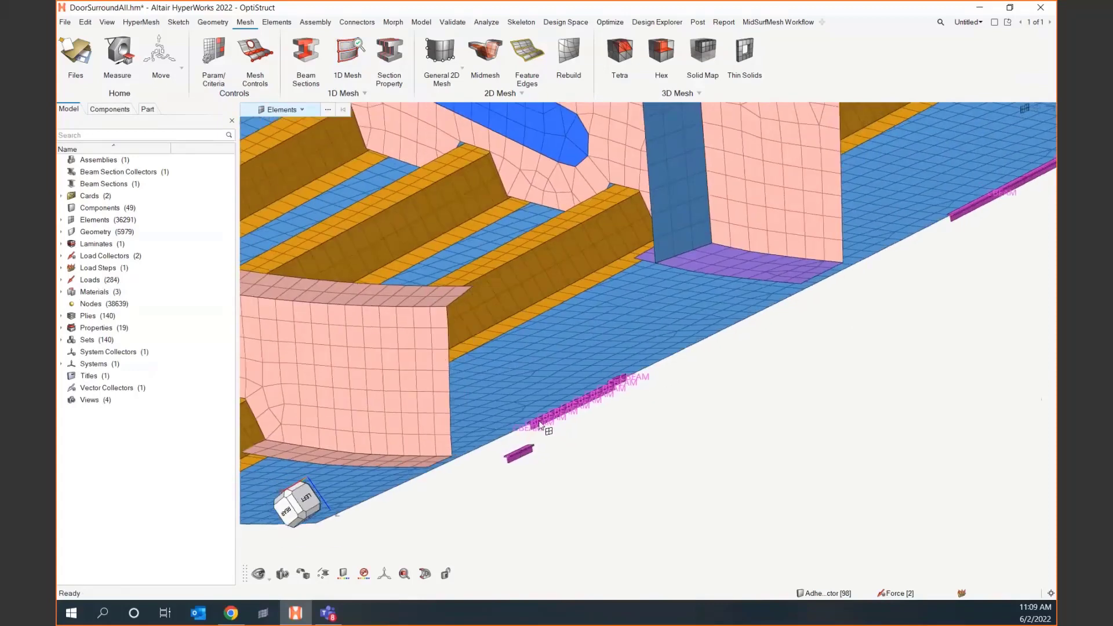
pyautogui.moveTo(655, 459)
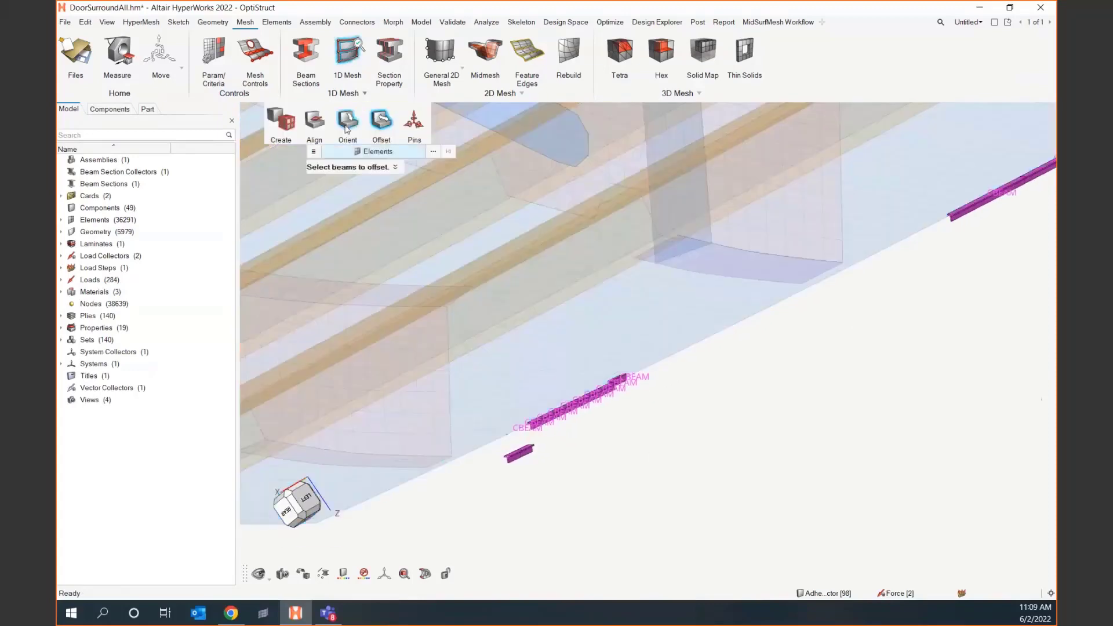
pyautogui.moveTo(413, 120)
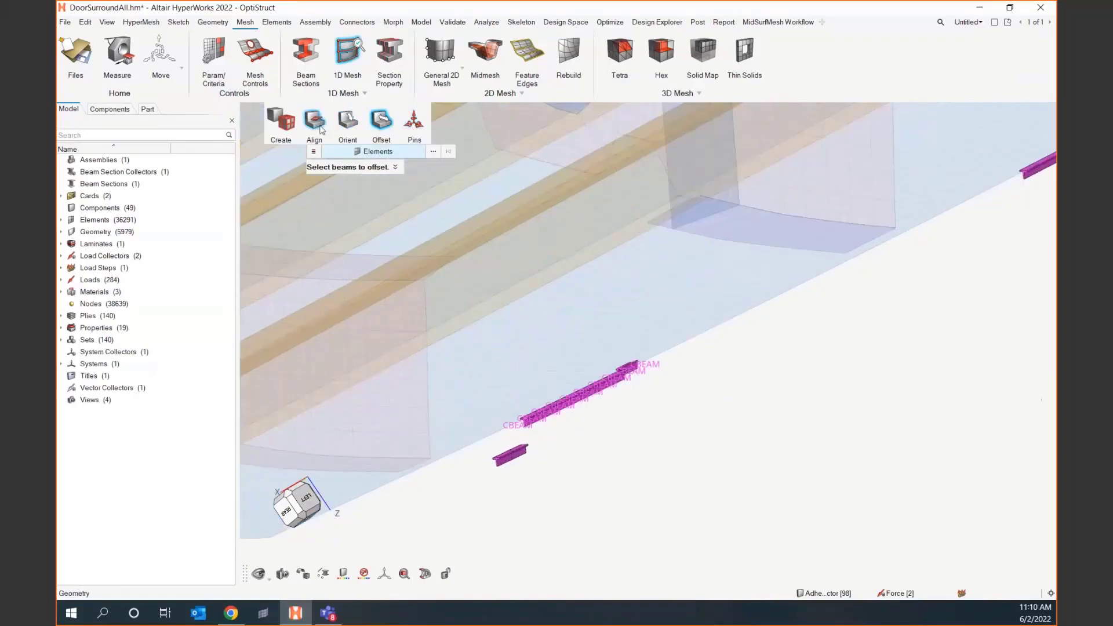
pyautogui.moveTo(380, 121)
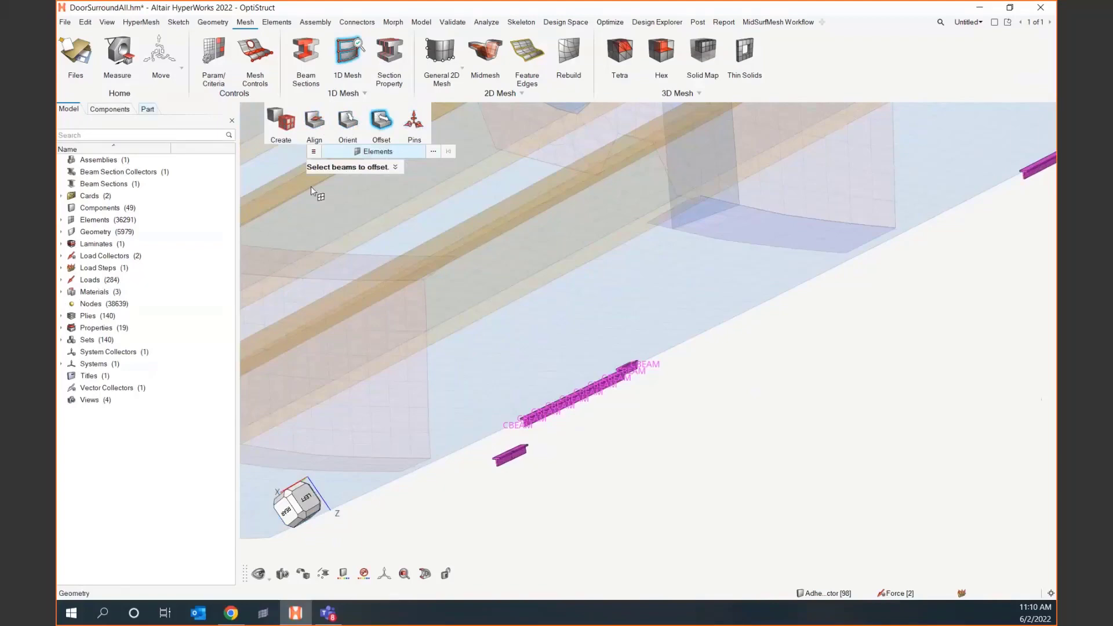
pyautogui.moveTo(263, 225)
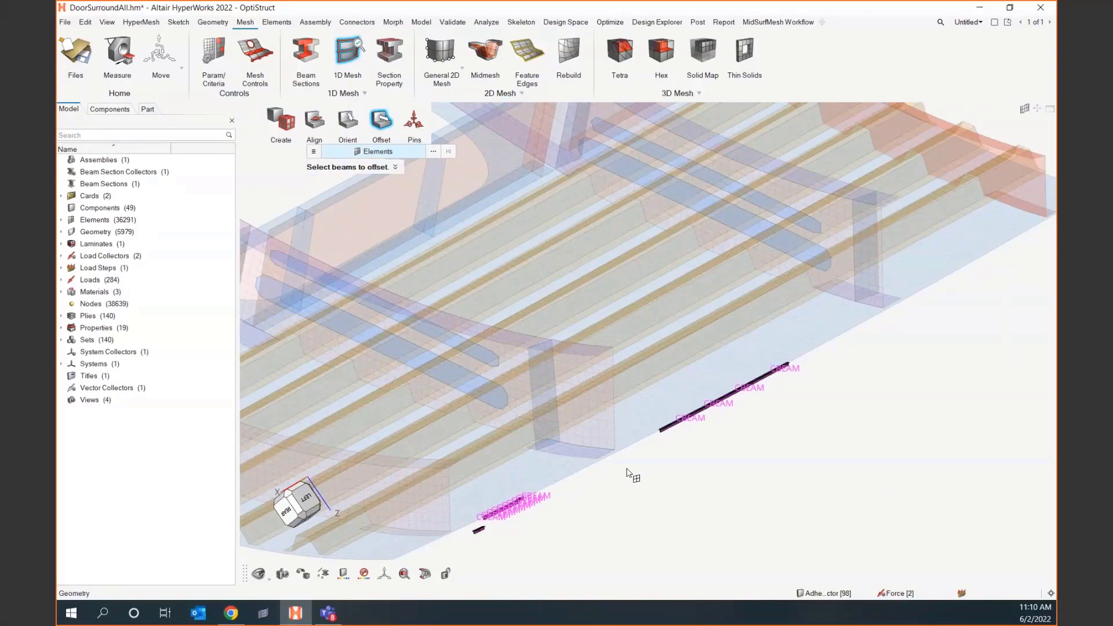
pyautogui.moveTo(632, 471)
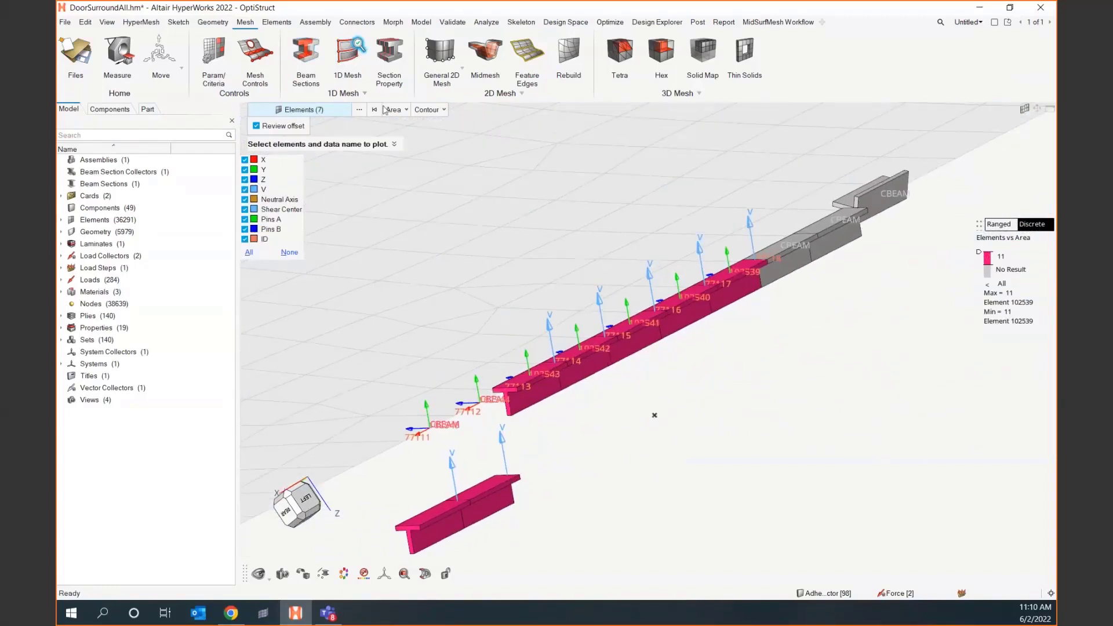
# Plot section Area as a colour contour on the beams, after briefly trying vector style
pyautogui.click(427, 109)
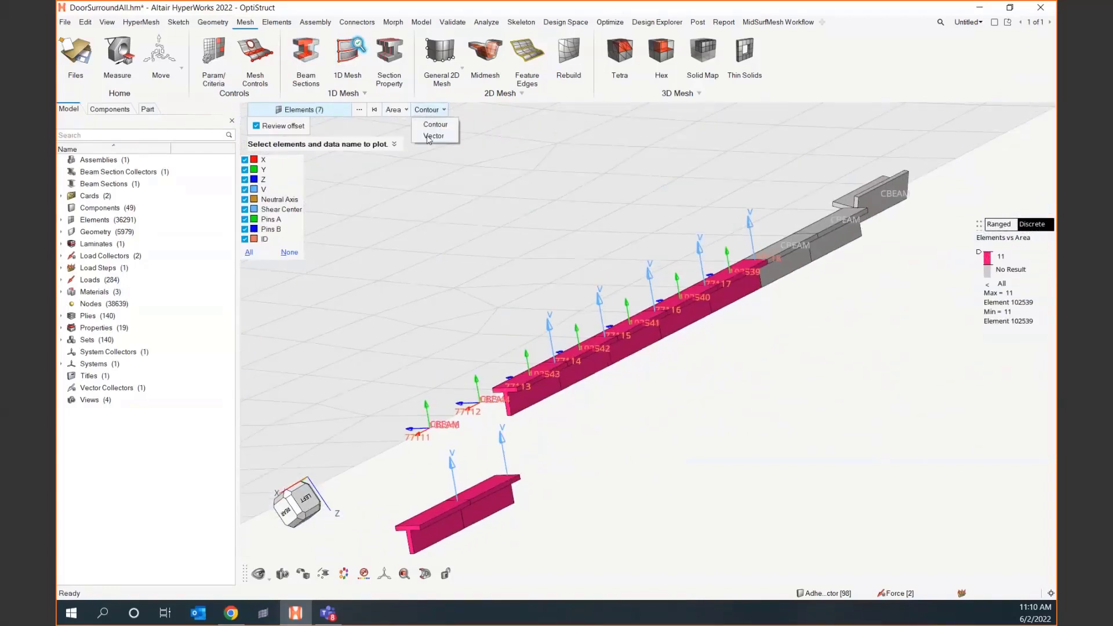
pyautogui.click(433, 135)
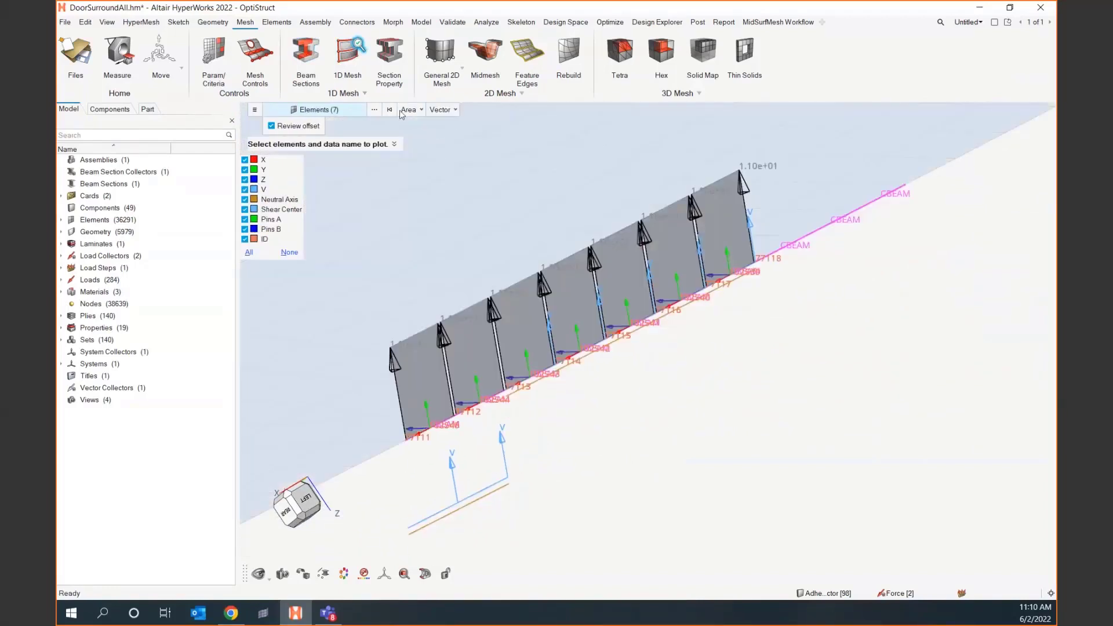
pyautogui.click(410, 110)
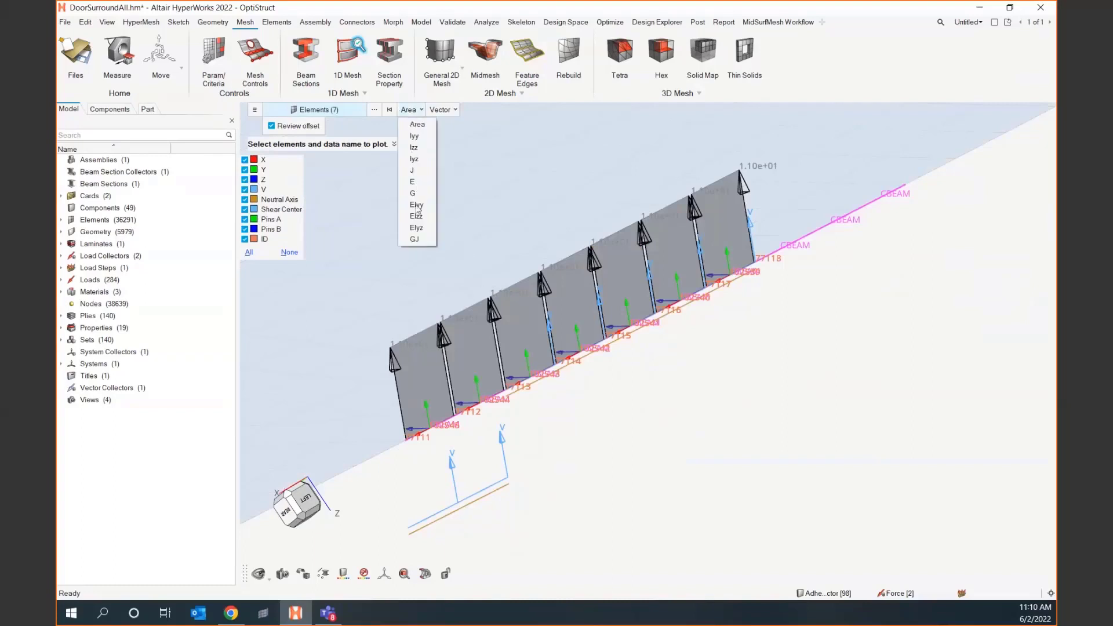
pyautogui.moveTo(423, 164)
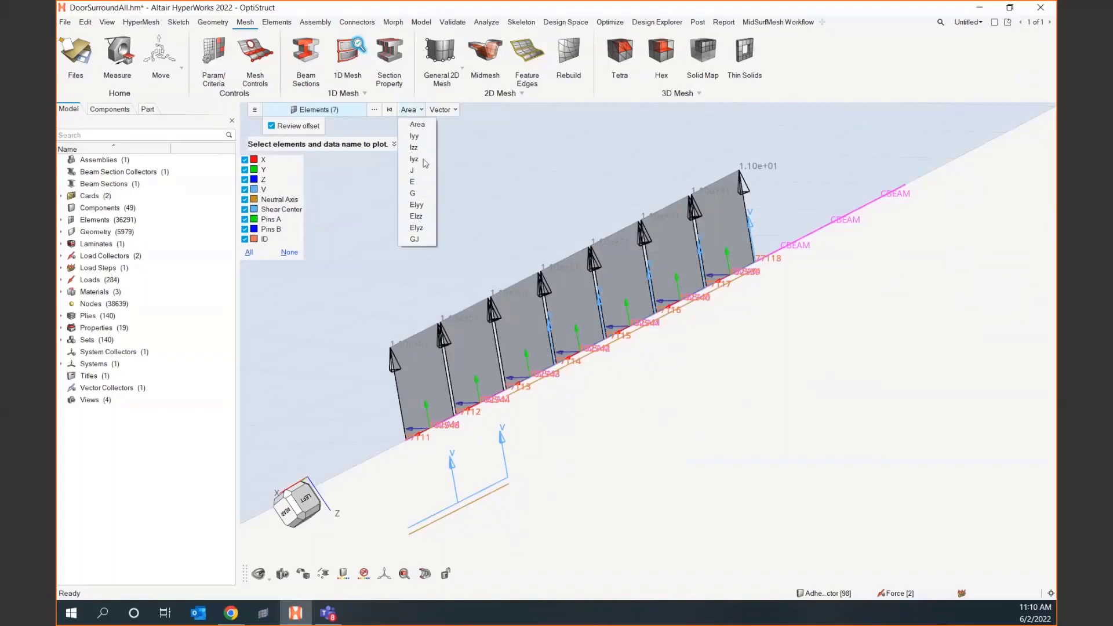
pyautogui.click(443, 109)
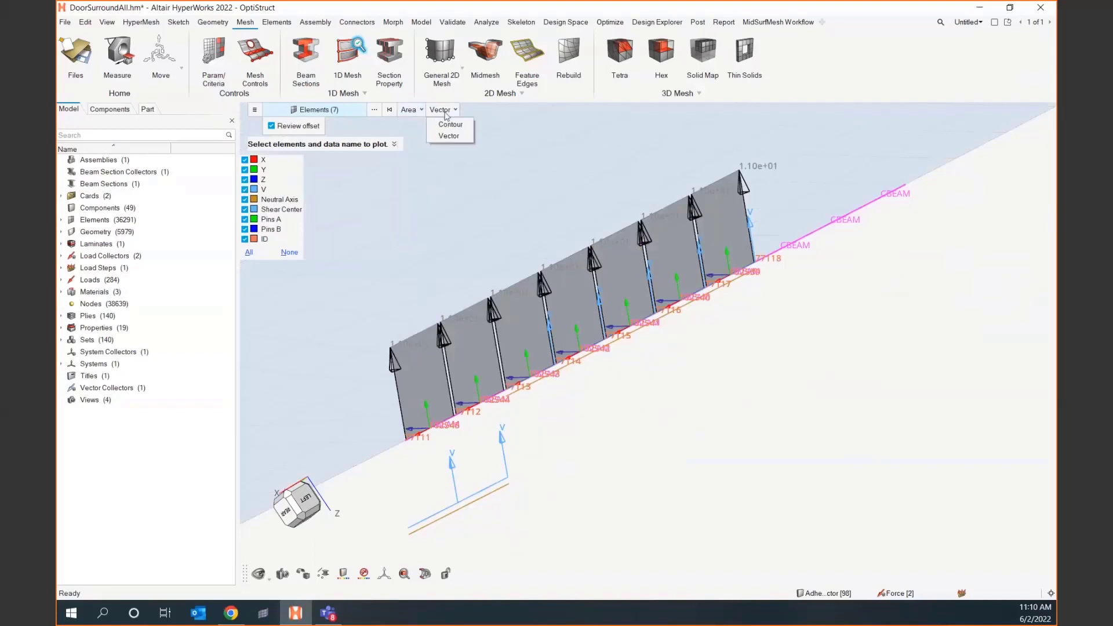
pyautogui.click(449, 136)
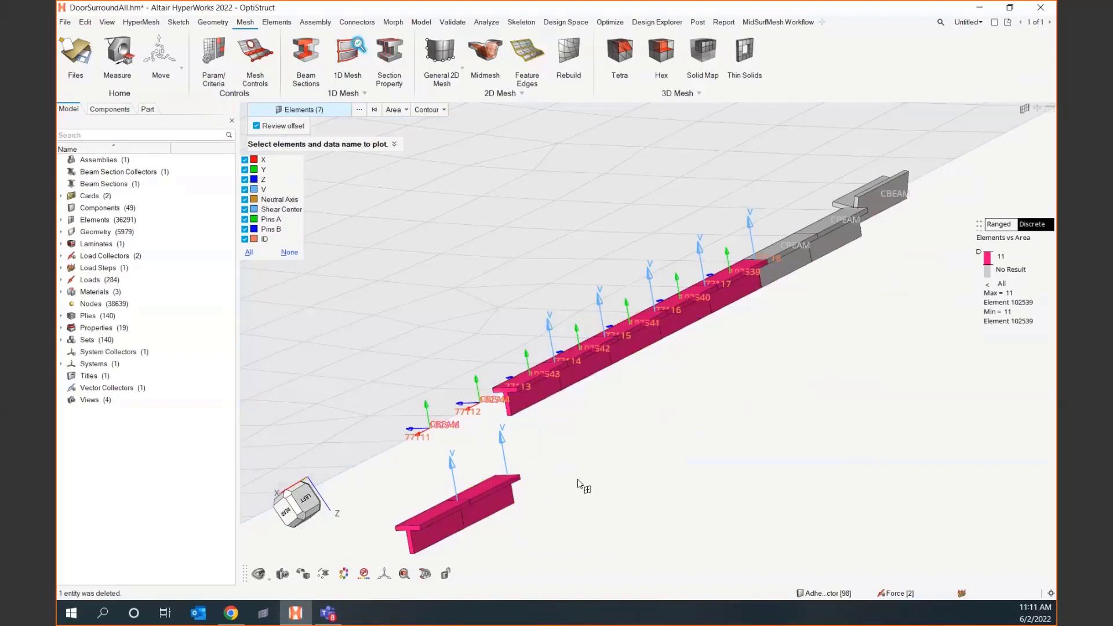
pyautogui.click(582, 361)
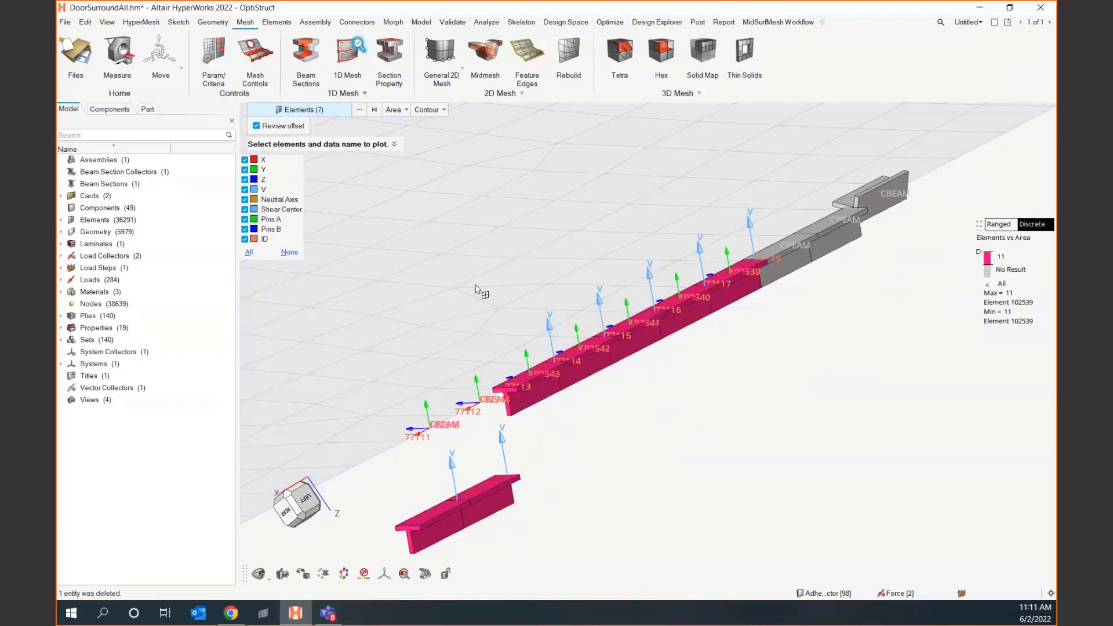
pyautogui.moveTo(497, 440)
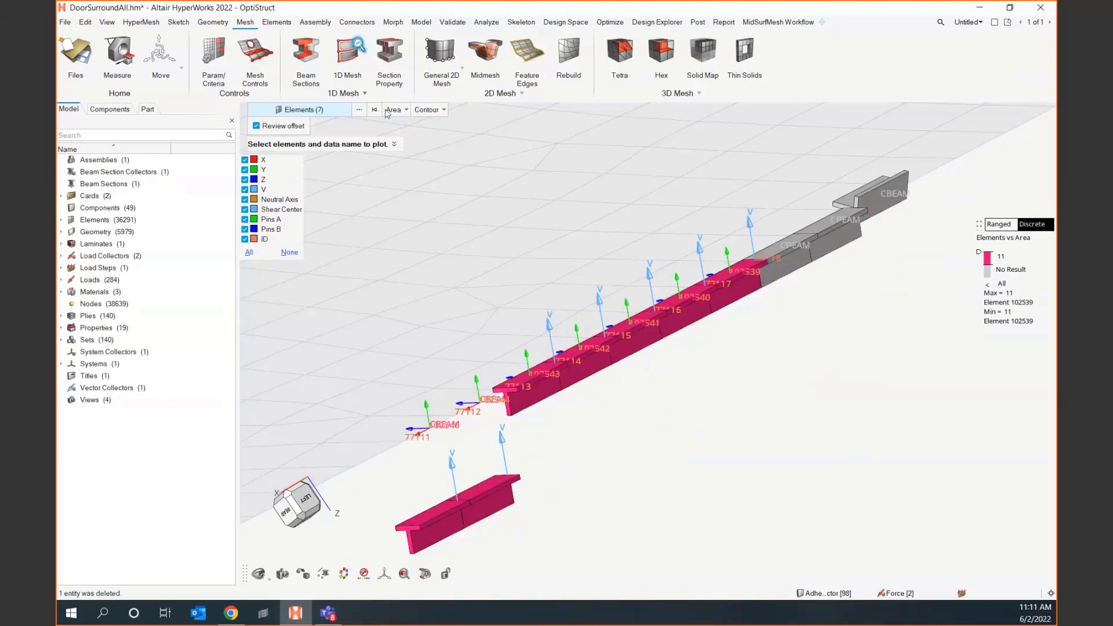
pyautogui.click(395, 110)
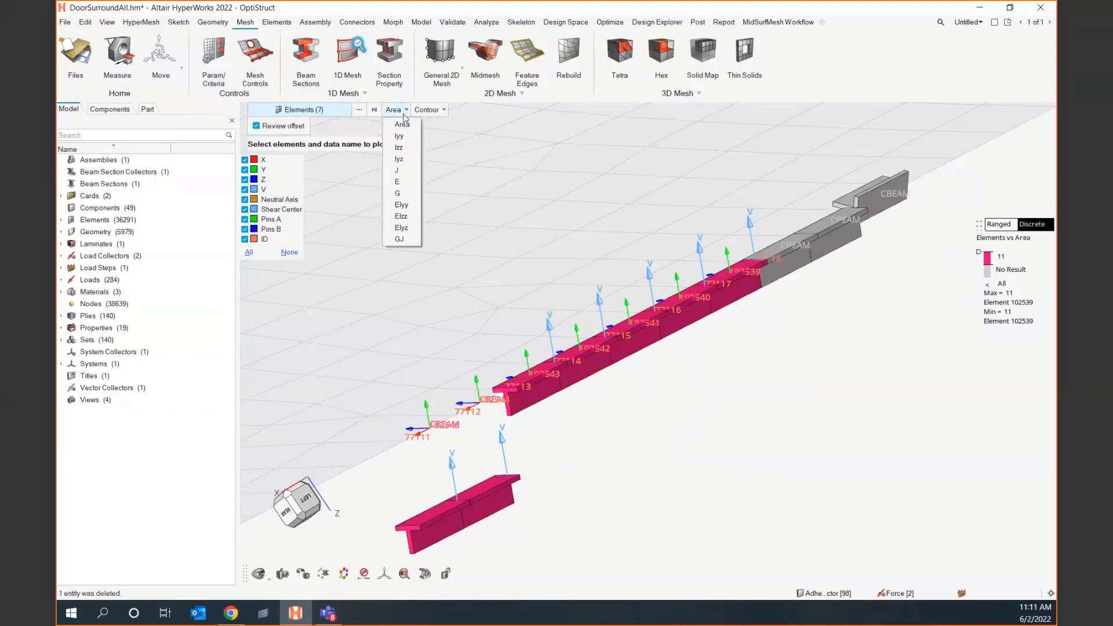
pyautogui.click(429, 110)
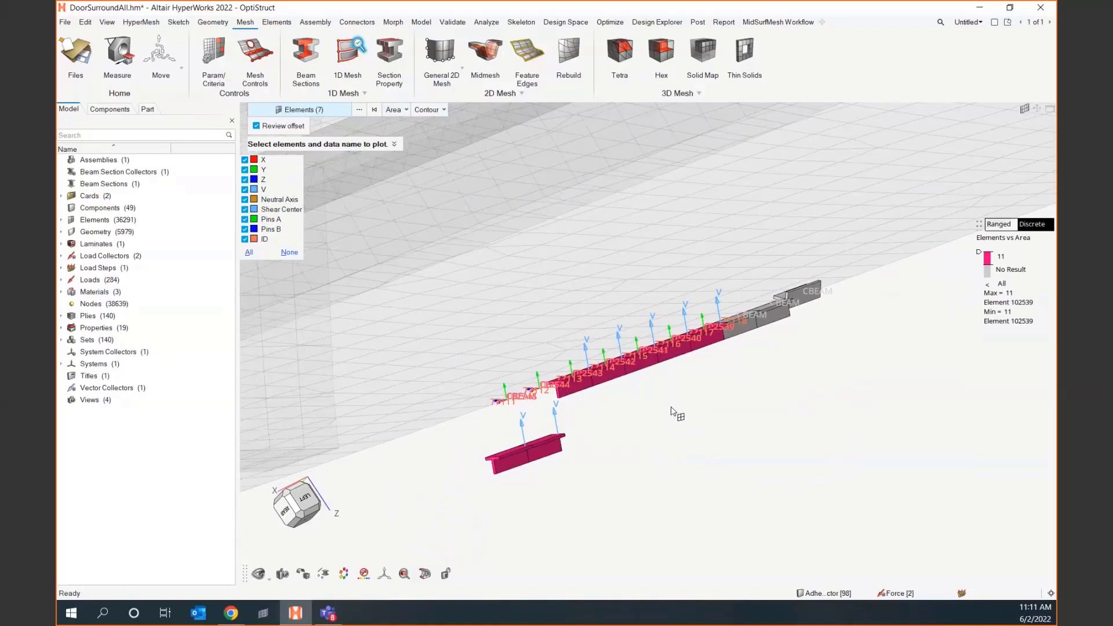
pyautogui.moveTo(661, 436)
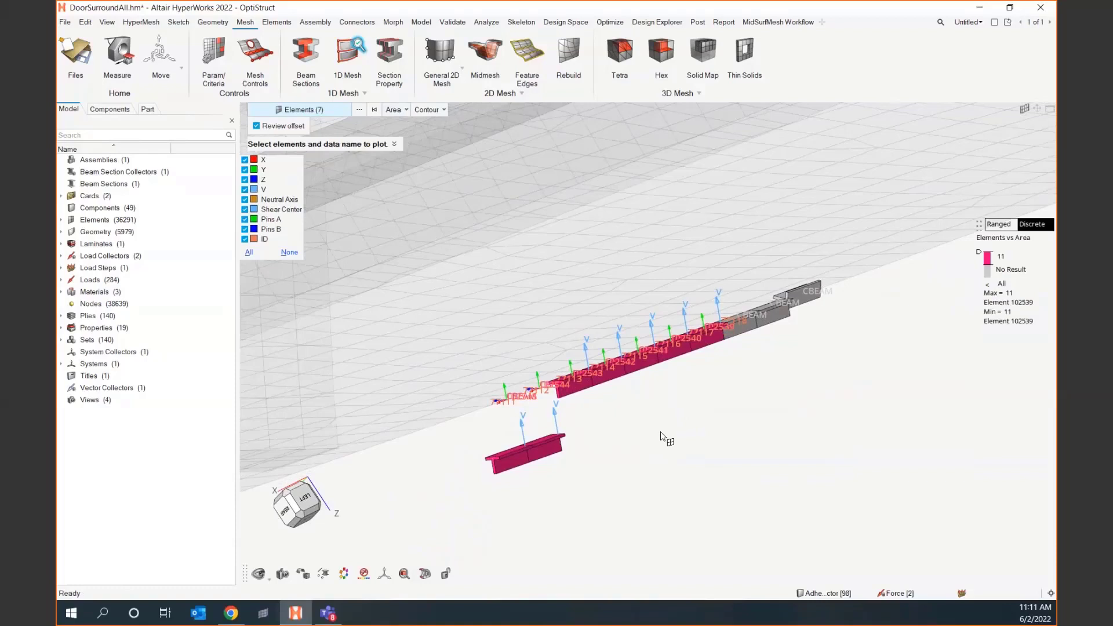
pyautogui.moveTo(671, 436)
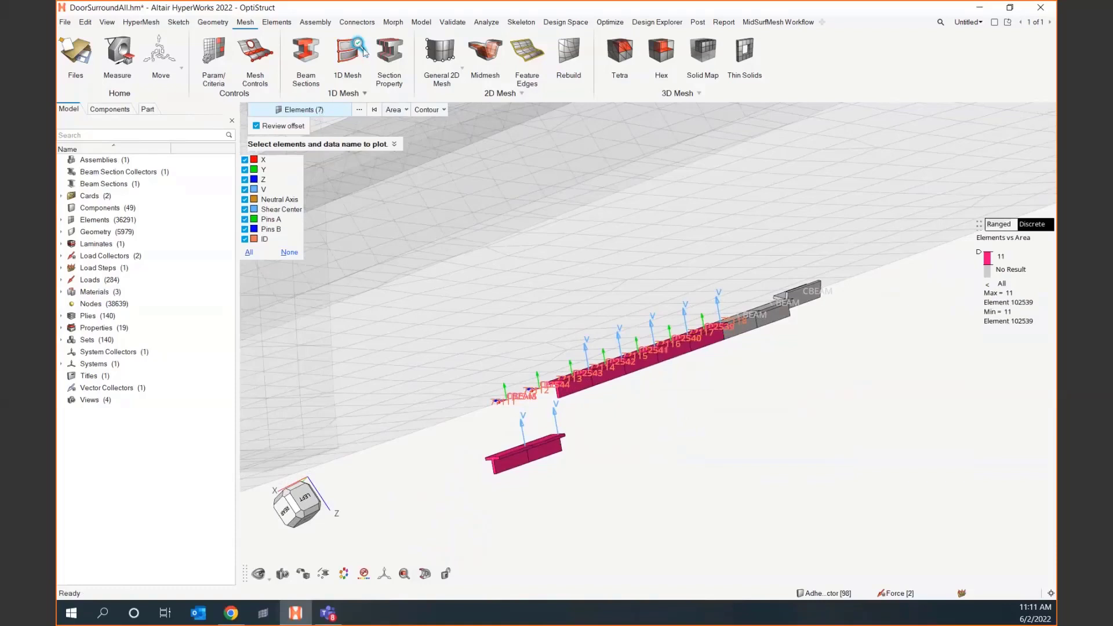
pyautogui.moveTo(358, 47)
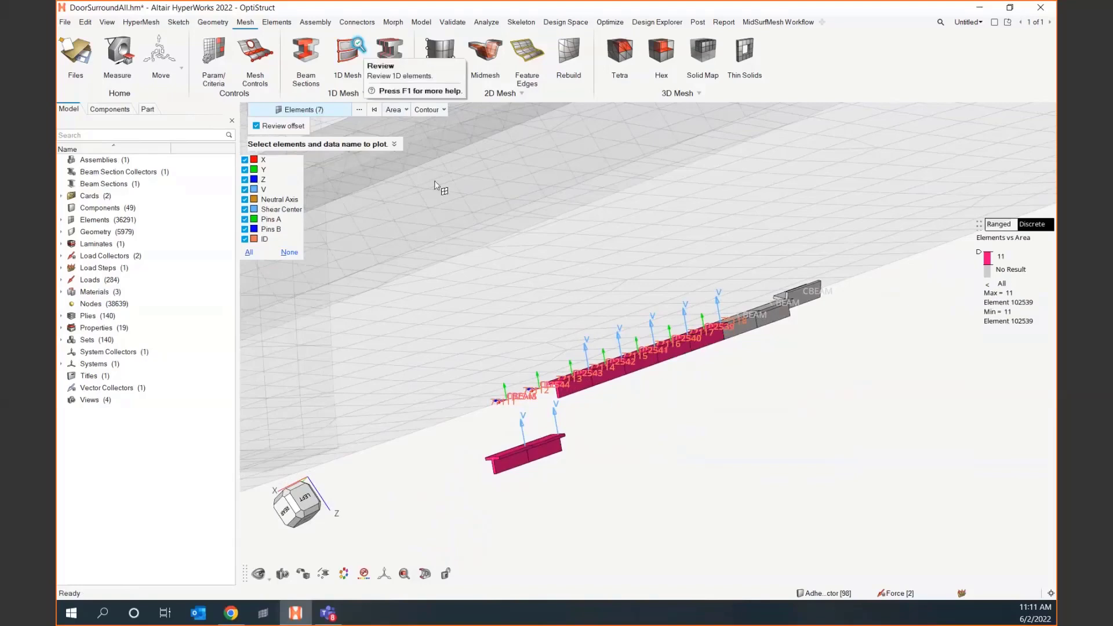
pyautogui.moveTo(646, 451)
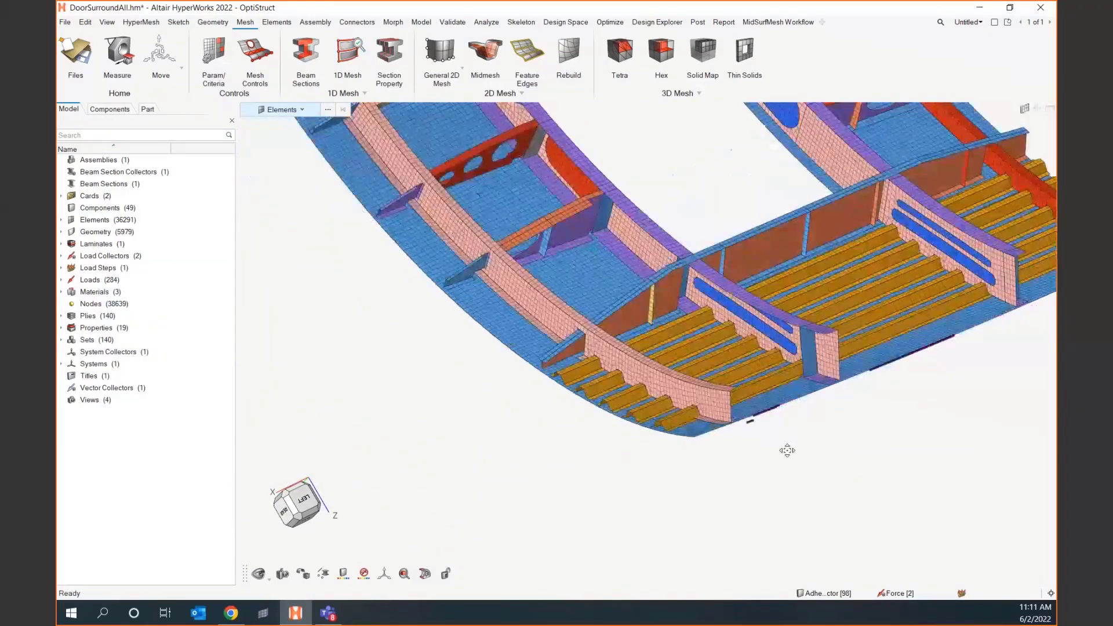
# Switch the entity selector to Solids so only the curved flange solid is shown
pyautogui.click(301, 110)
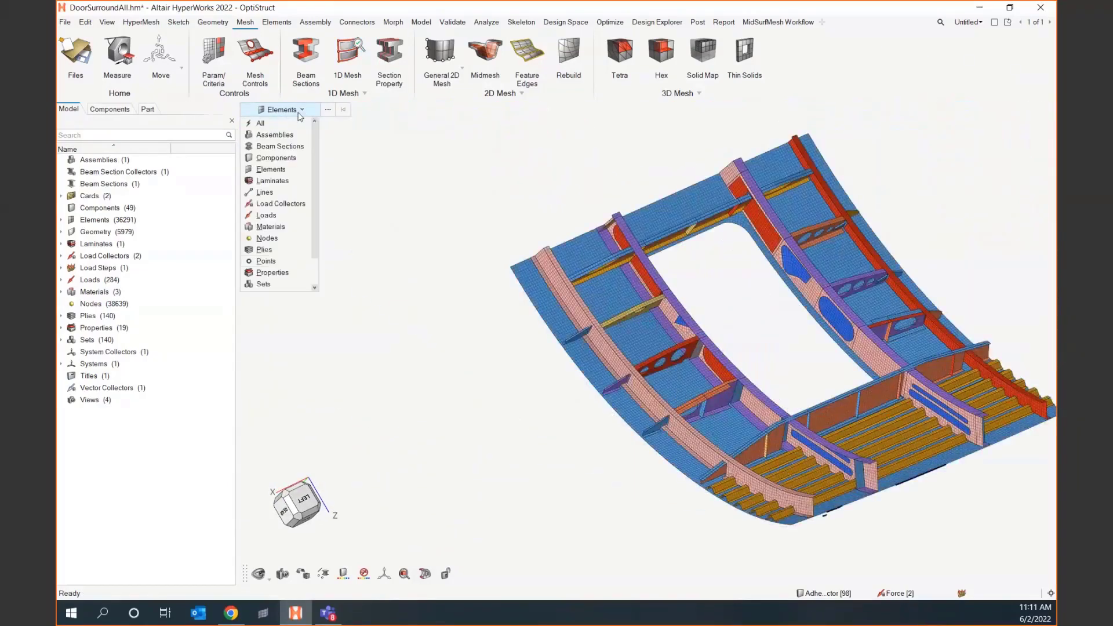
pyautogui.scroll(-3)
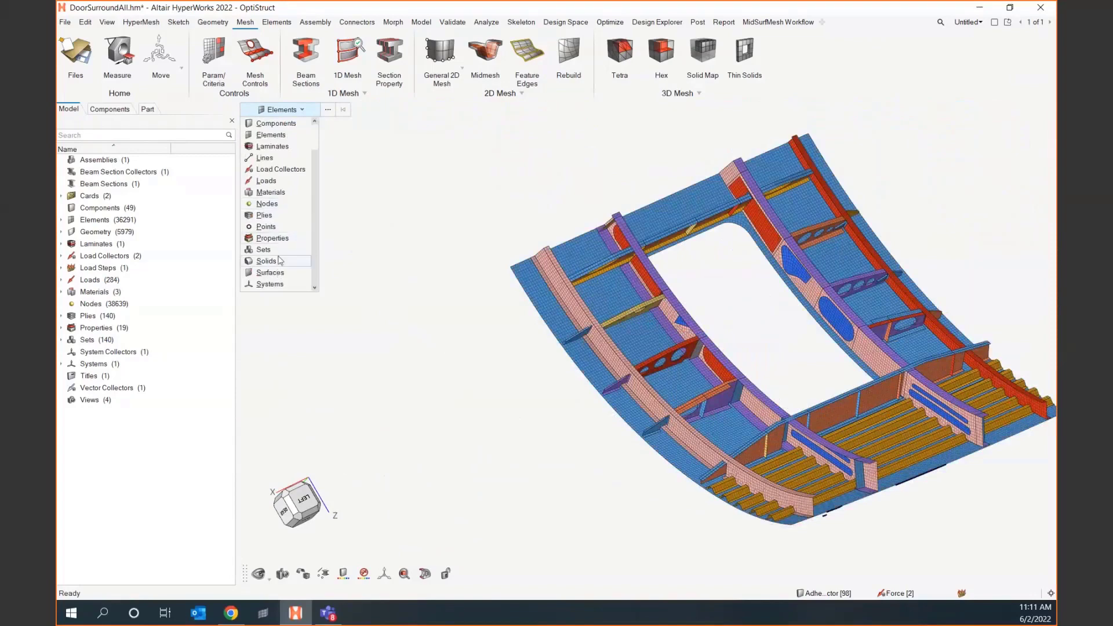
pyautogui.click(266, 260)
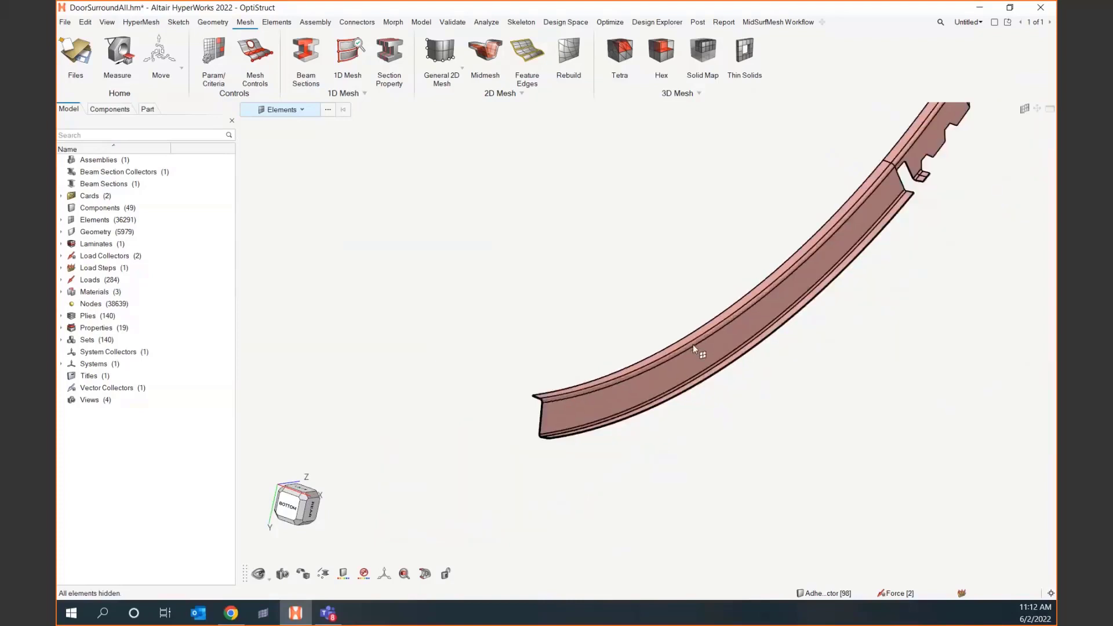
pyautogui.moveTo(527, 372)
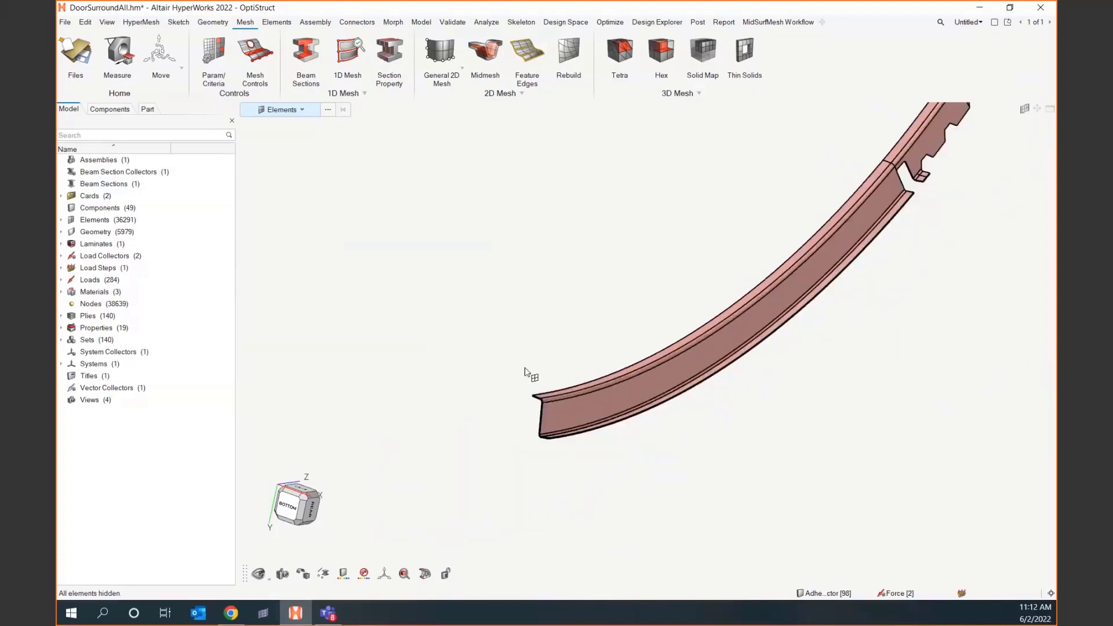
pyautogui.moveTo(398, 135)
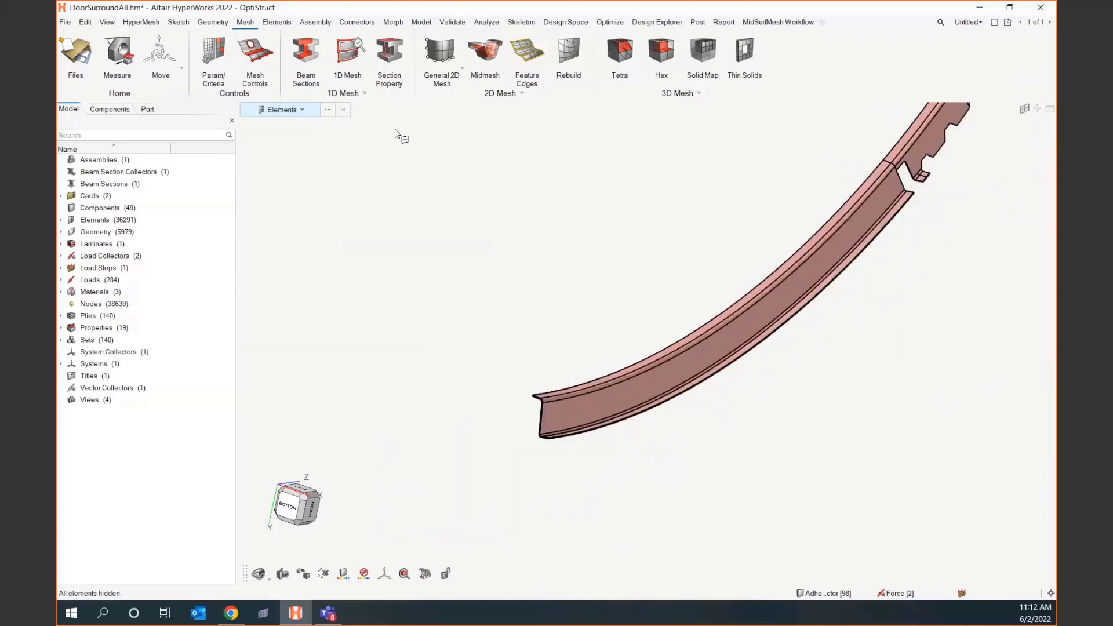
pyautogui.moveTo(389, 53)
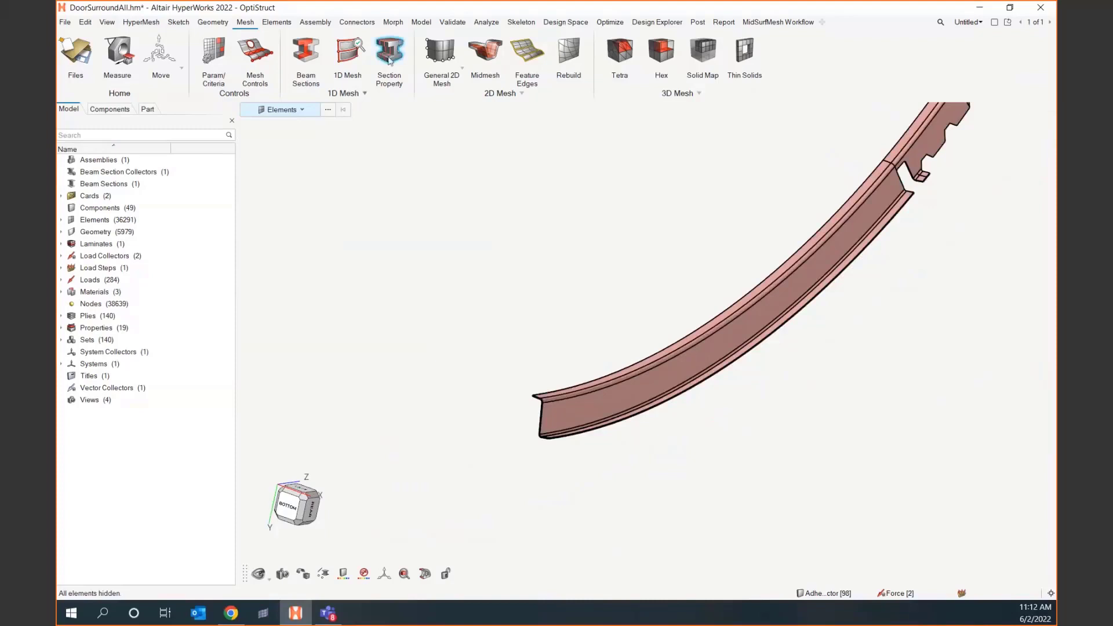
# Launch Section Property from the 1D Mesh group of the Mesh ribbon
pyautogui.click(388, 57)
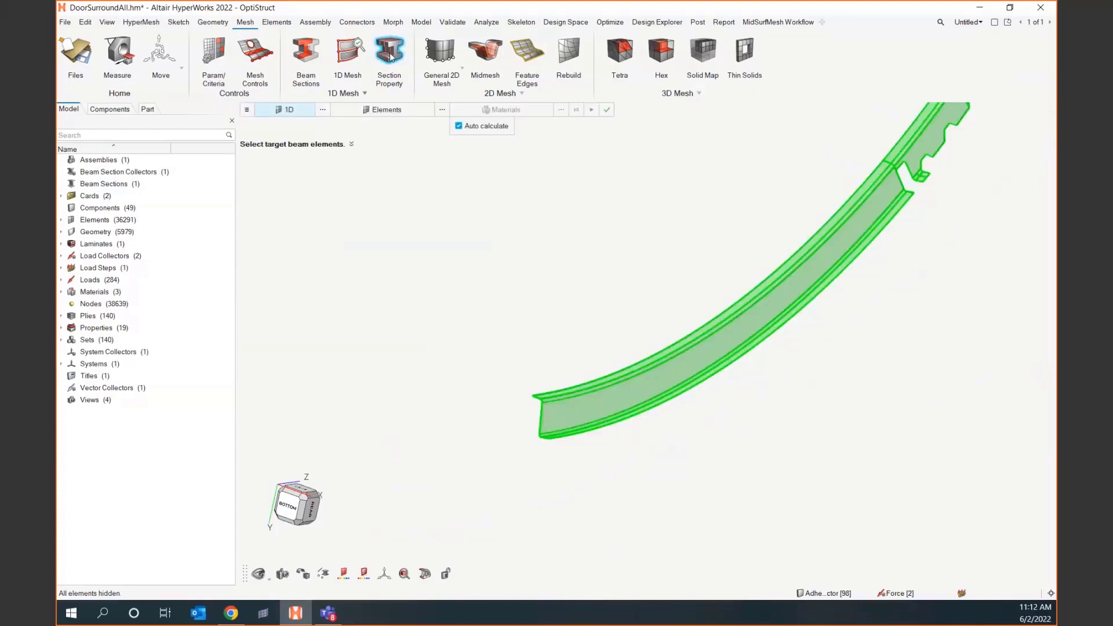
pyautogui.moveTo(288, 110)
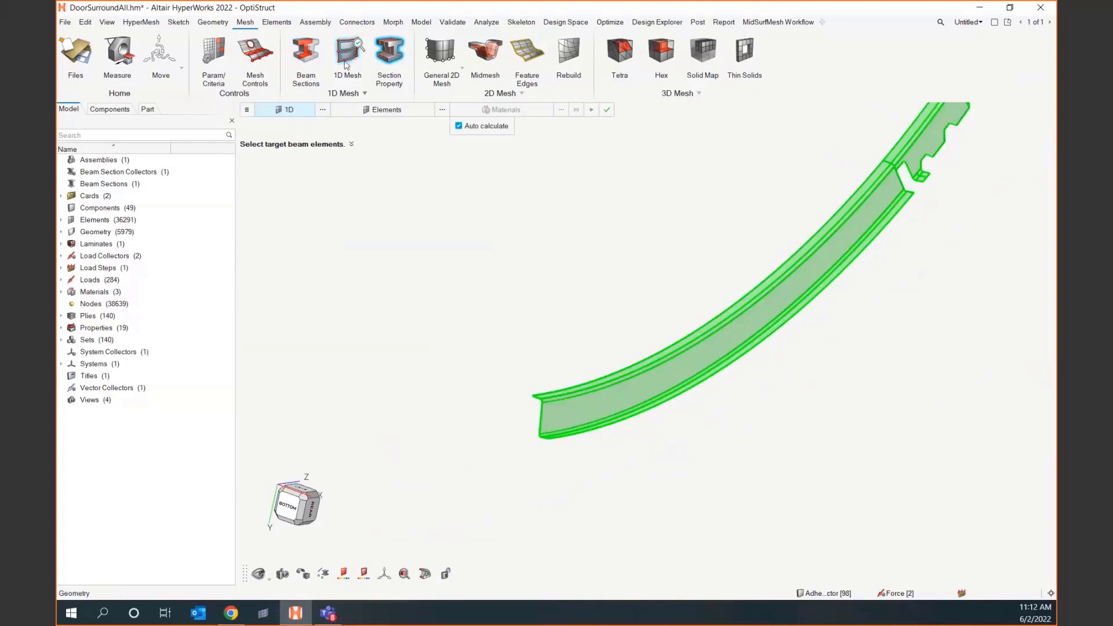
# Generate 88 bar2 CBEAM elements along the curved flange's edge line
pyautogui.click(347, 58)
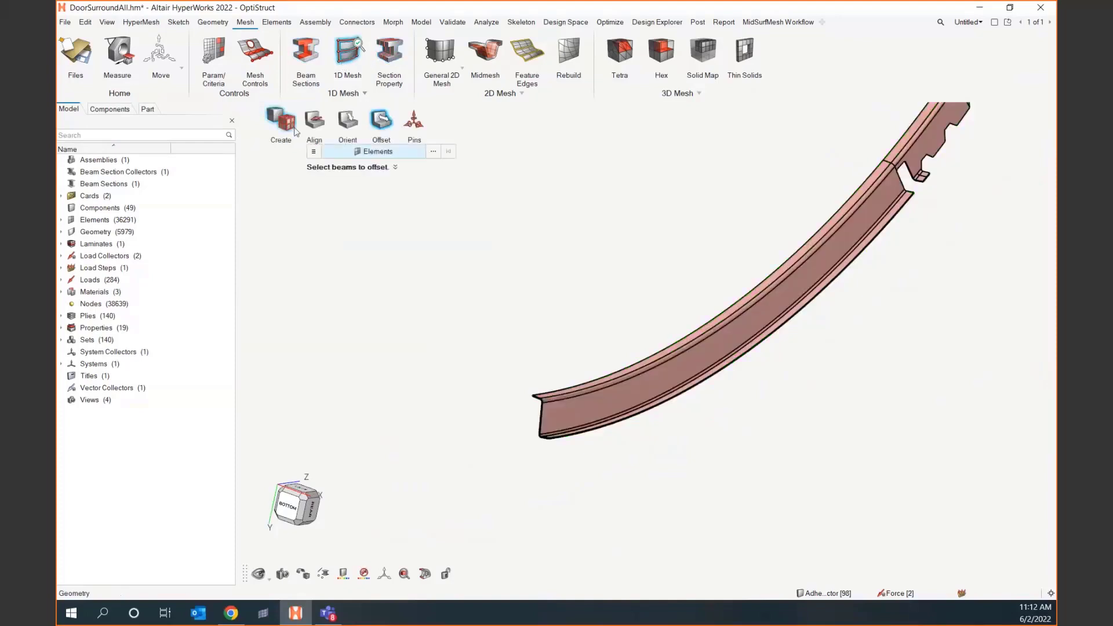
pyautogui.click(280, 121)
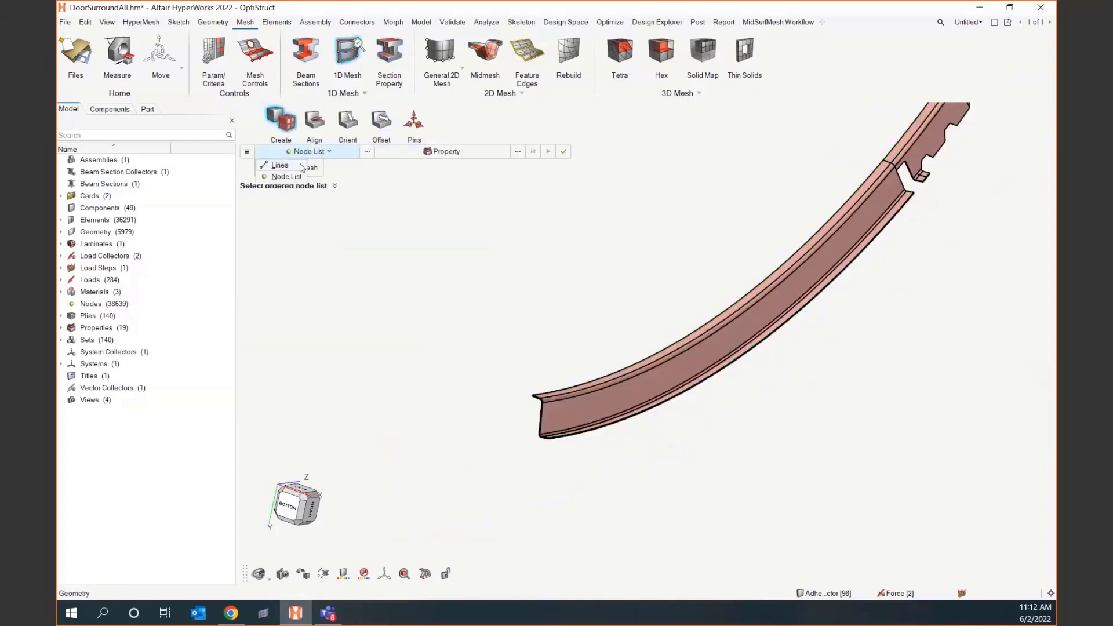
pyautogui.click(279, 165)
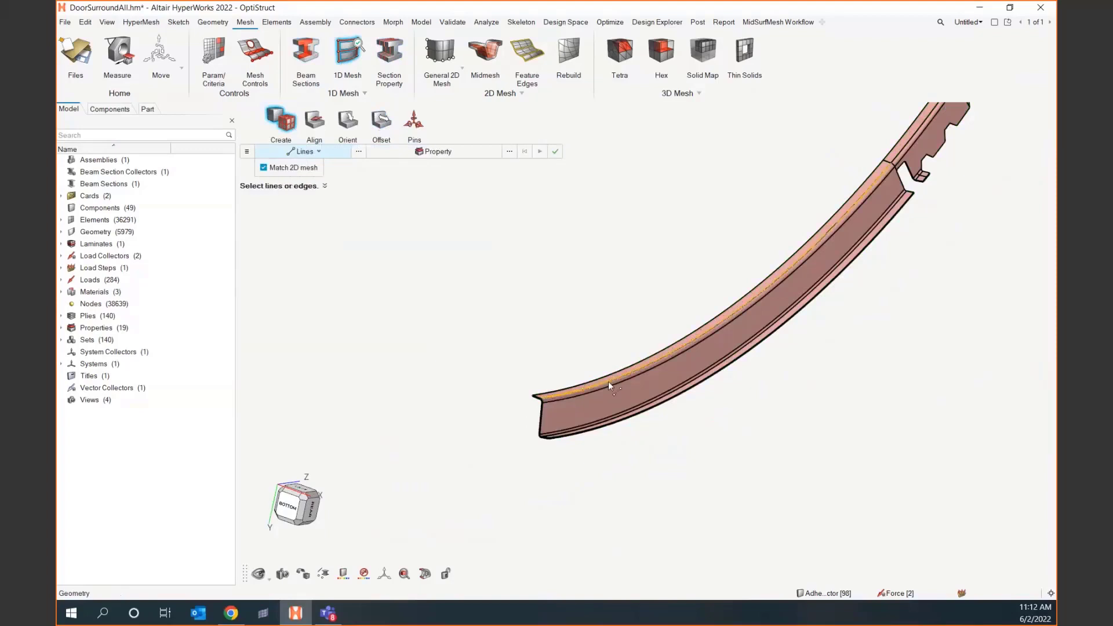
pyautogui.click(610, 383)
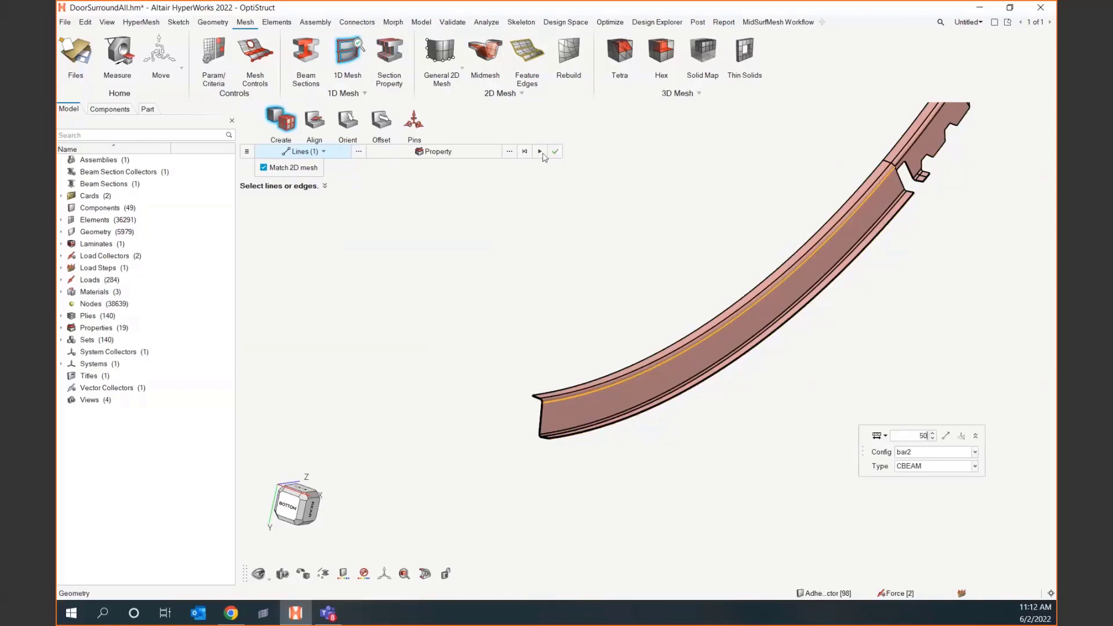
pyautogui.click(540, 151)
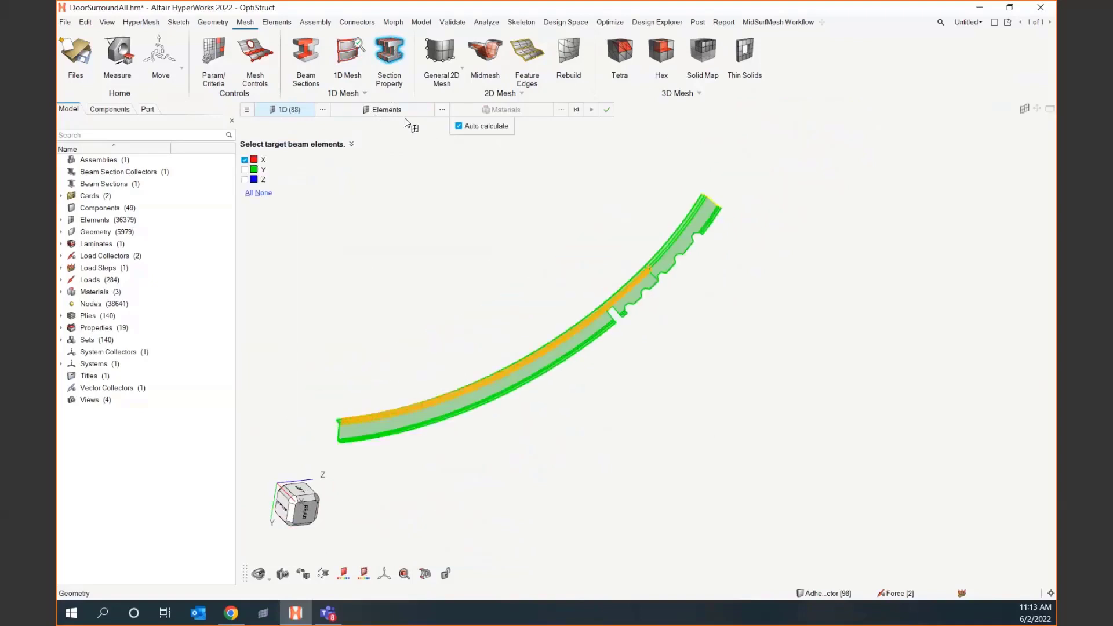
# Keep the 88 beams as targets and pick the curved flange solid as section source
pyautogui.click(383, 109)
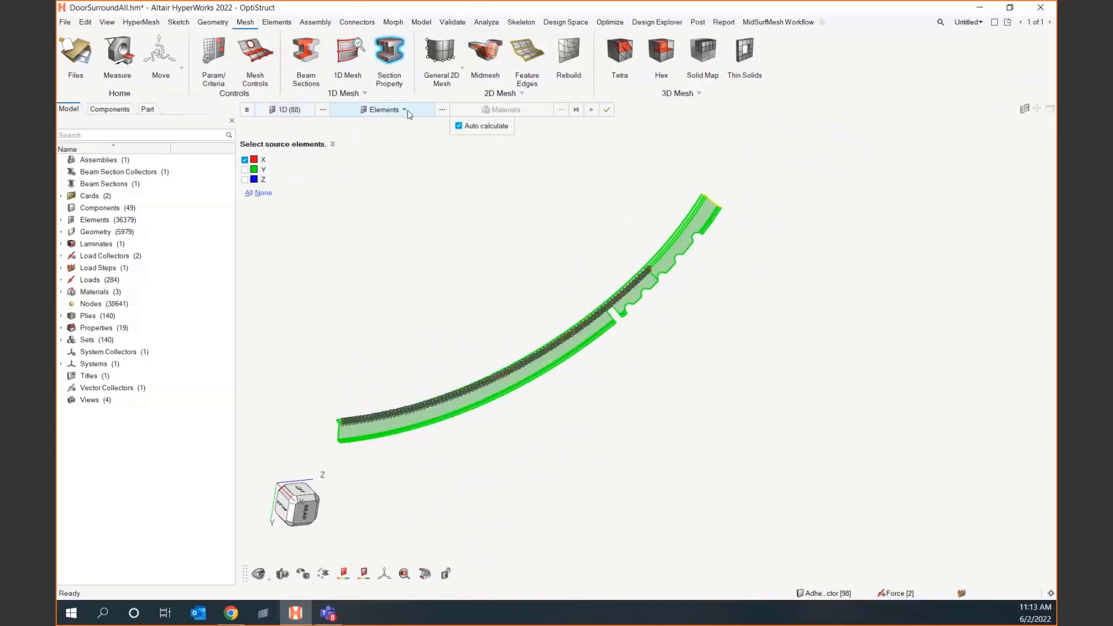
pyautogui.click(383, 109)
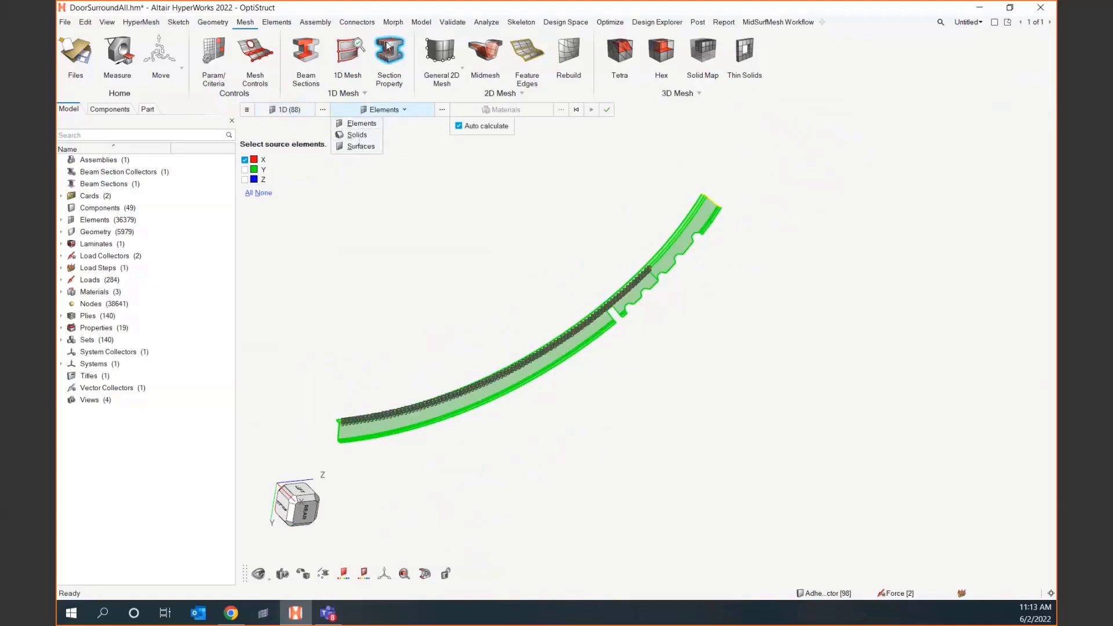
pyautogui.moveTo(345, 428)
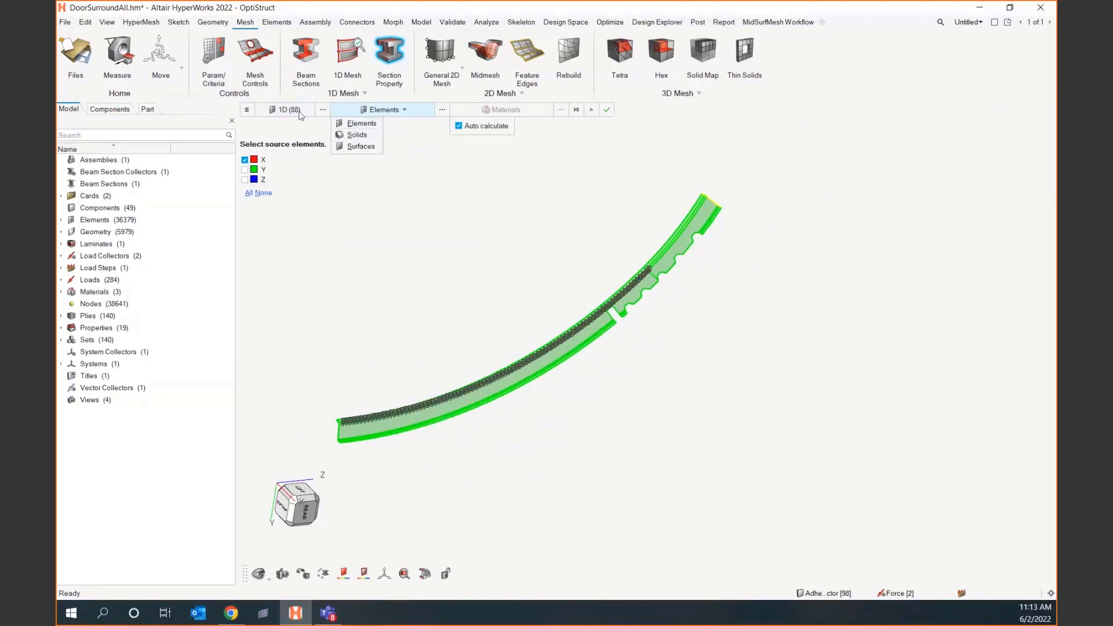
pyautogui.moveTo(354, 129)
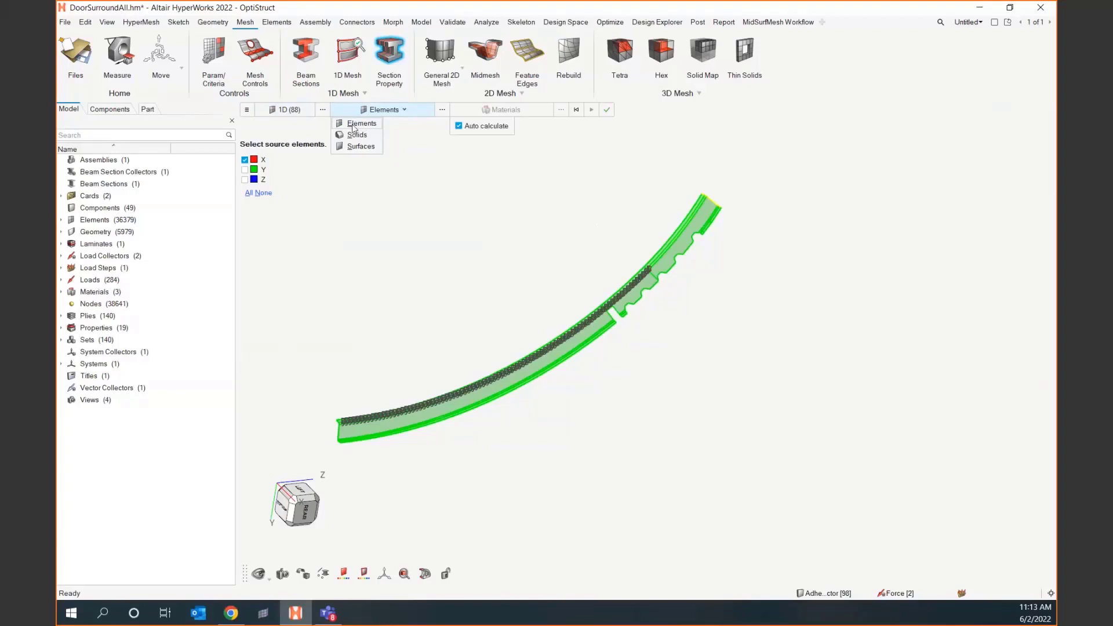
pyautogui.click(357, 133)
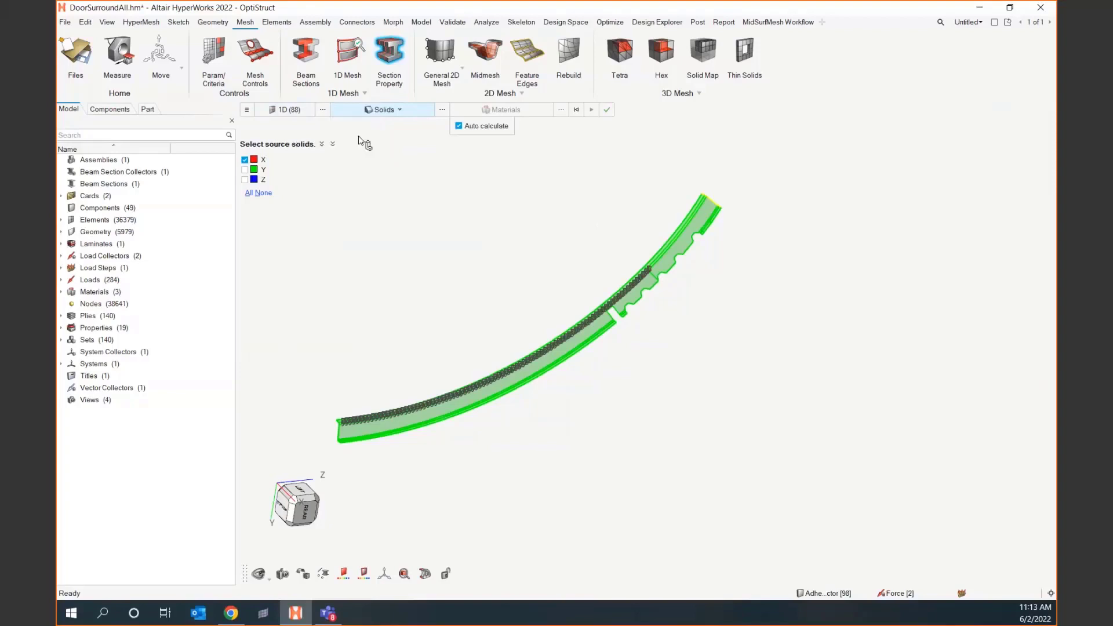
pyautogui.click(522, 386)
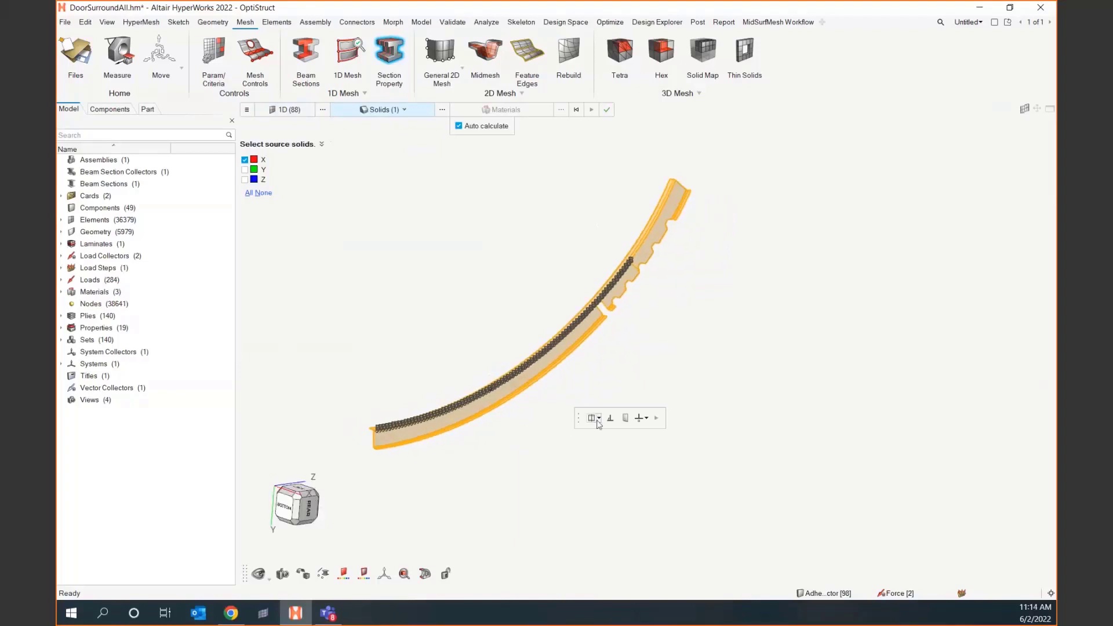
pyautogui.moveTo(593, 417)
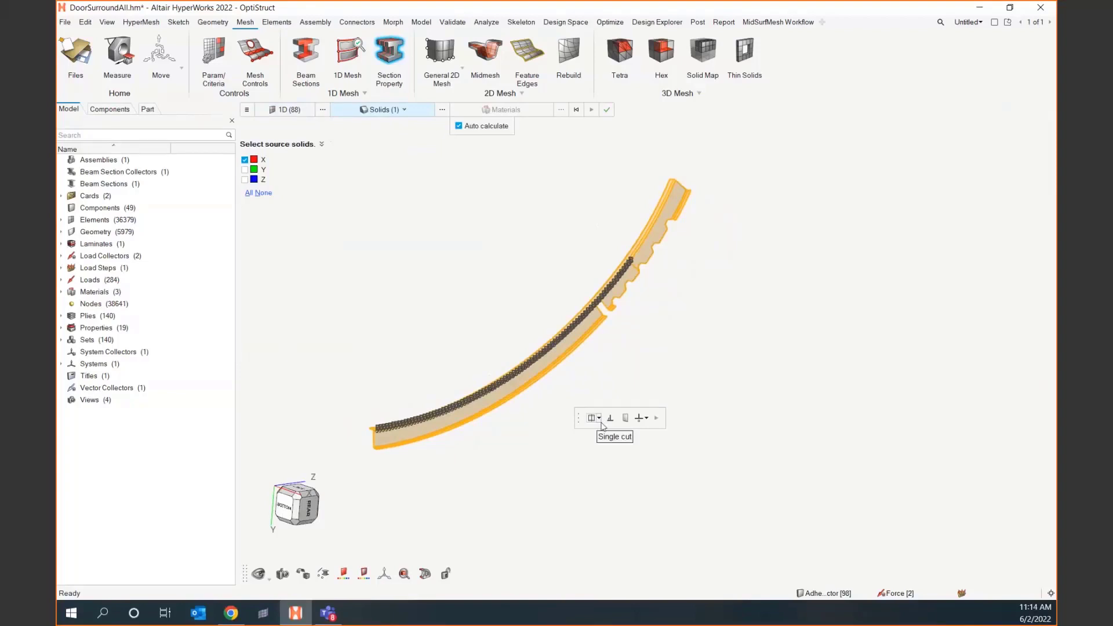
pyautogui.click(598, 417)
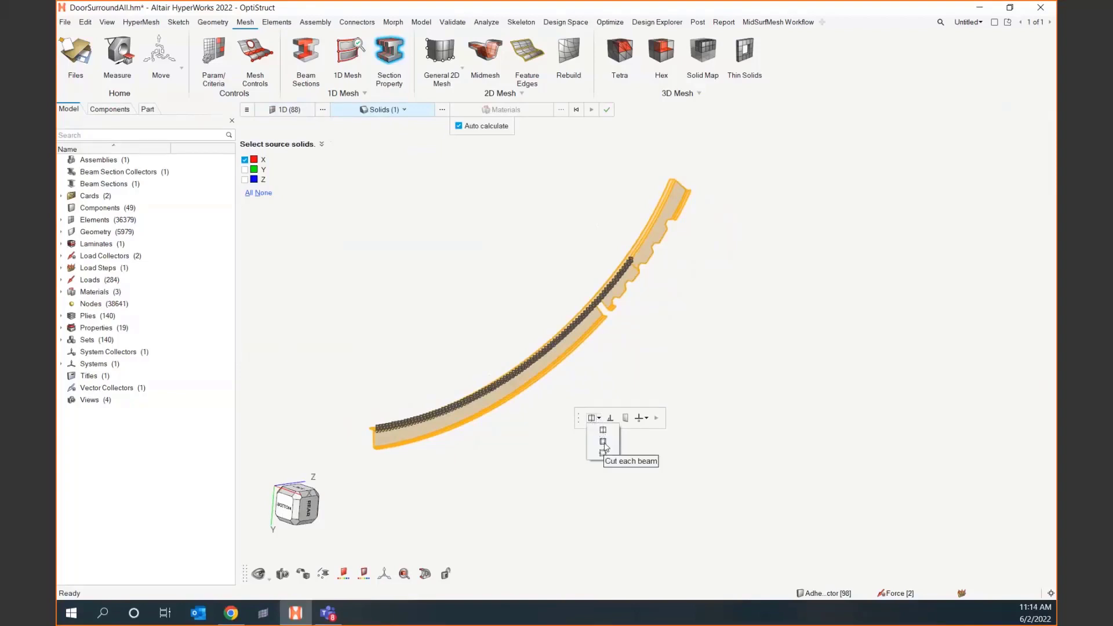
# Choose 'Cut each beam' to slice the flange solid at all 88 beams
pyautogui.click(602, 452)
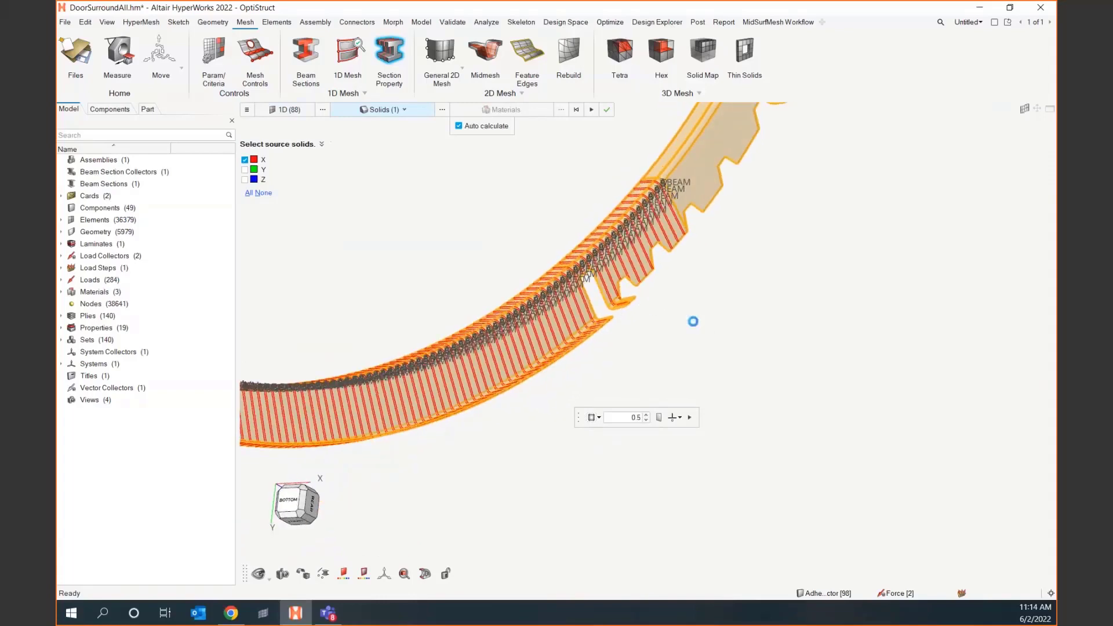
pyautogui.moveTo(631, 301)
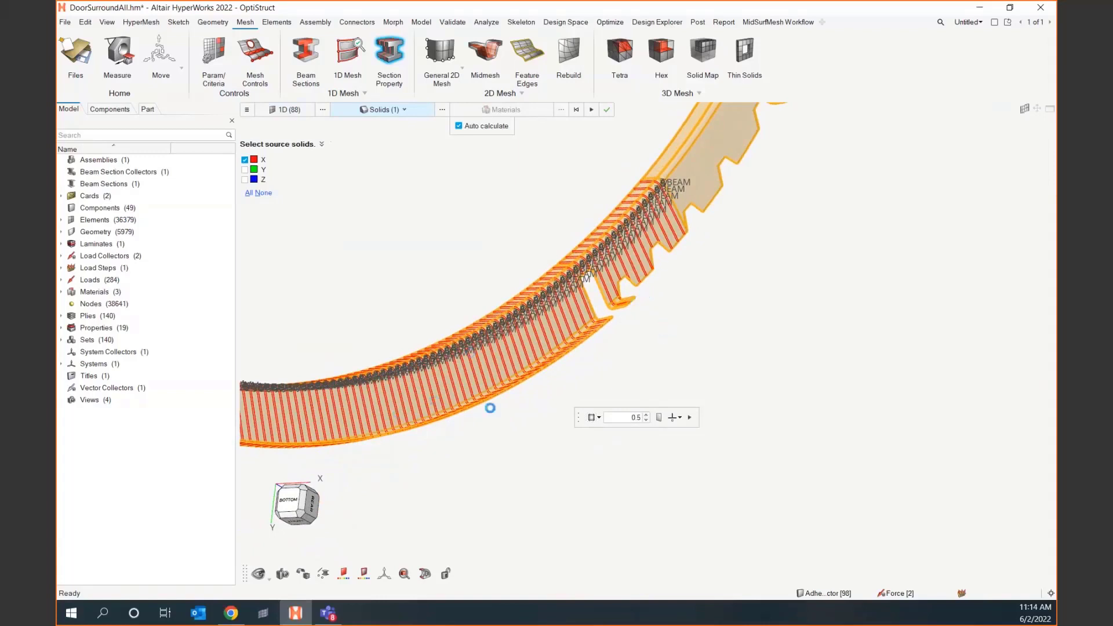
pyautogui.moveTo(565, 425)
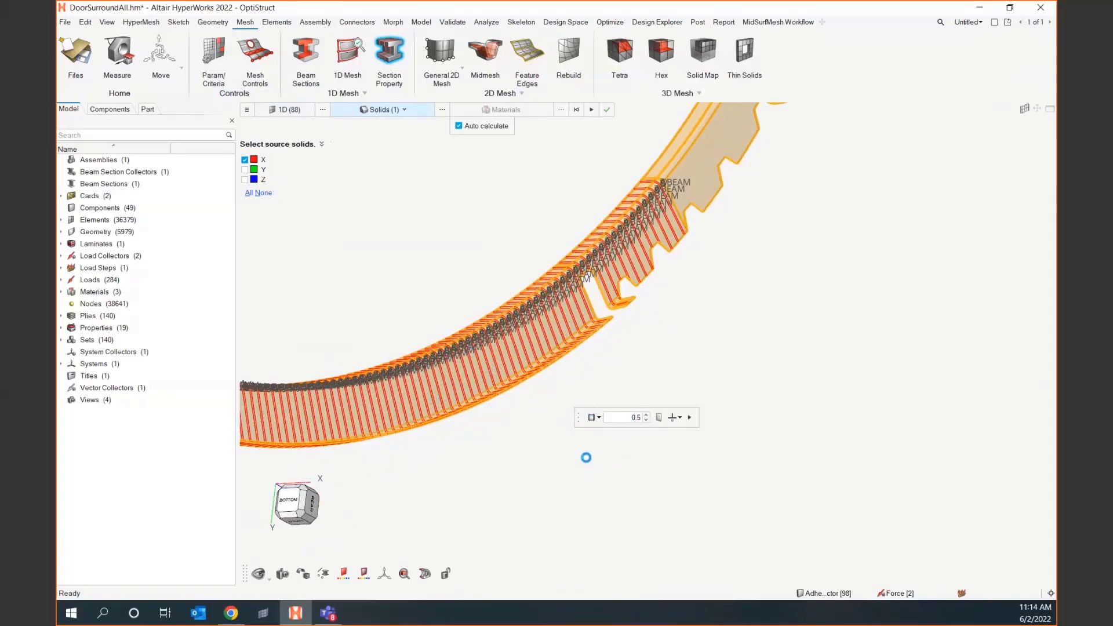
pyautogui.moveTo(525, 389)
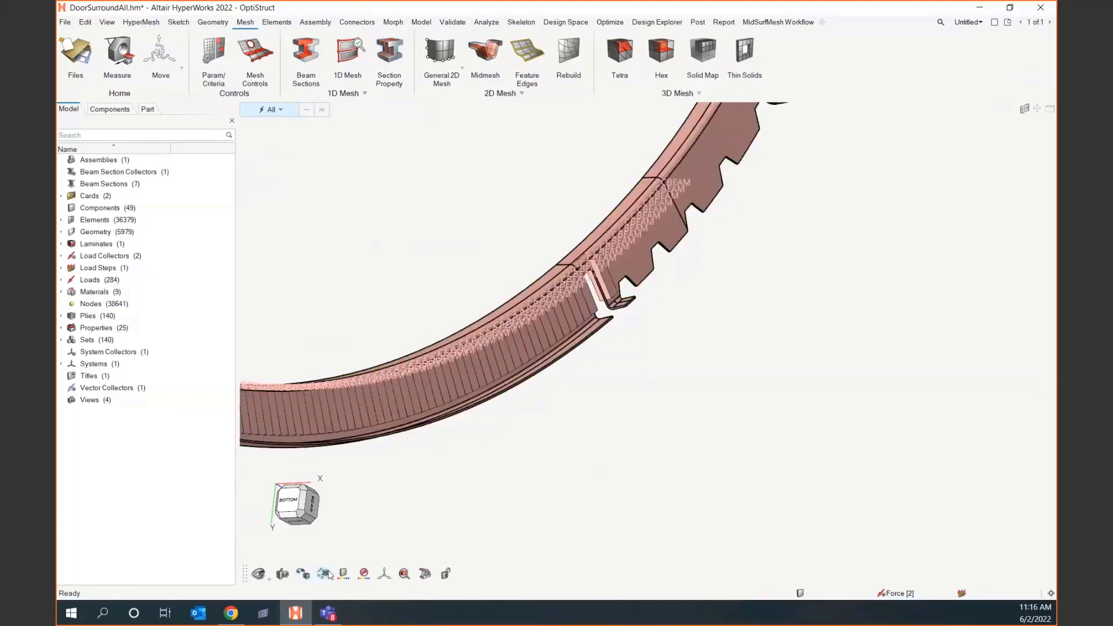
pyautogui.click(325, 573)
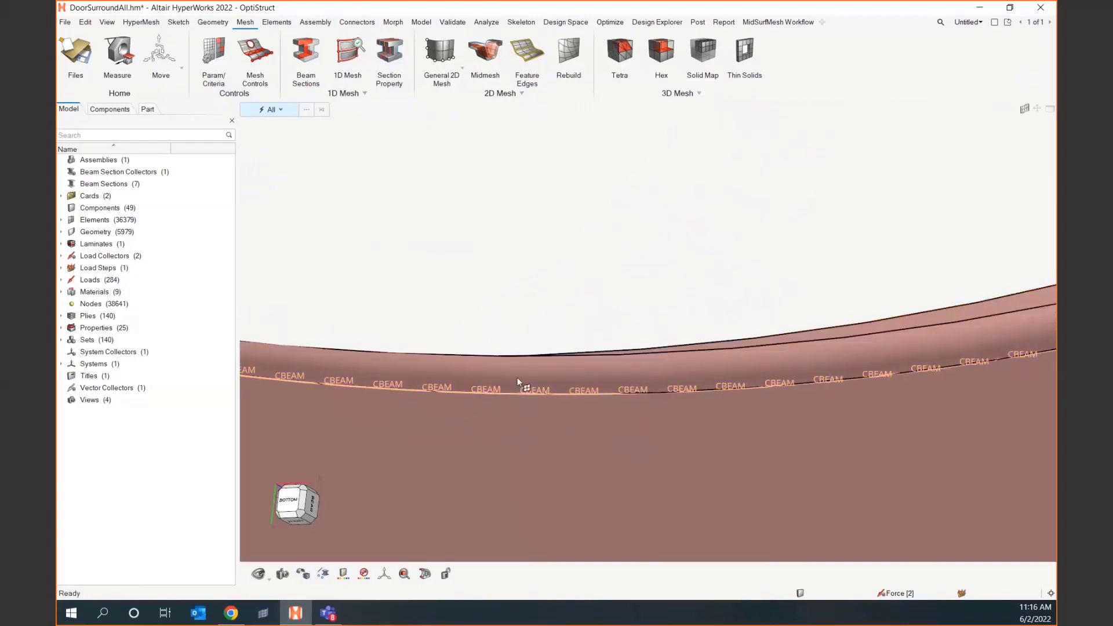
pyautogui.rightClick(525, 386)
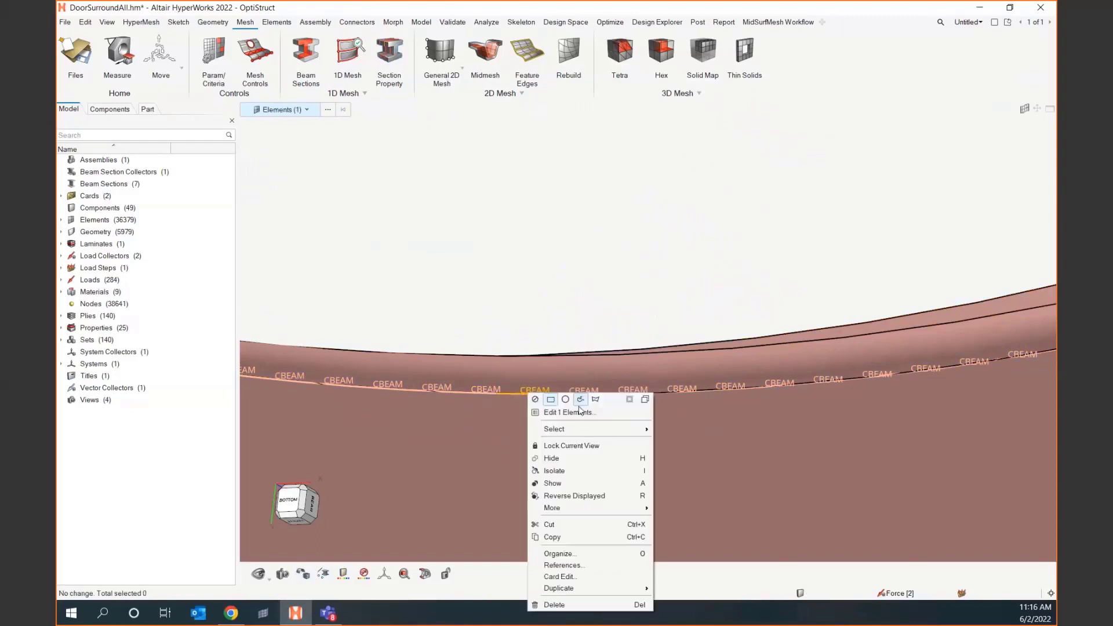
pyautogui.click(567, 412)
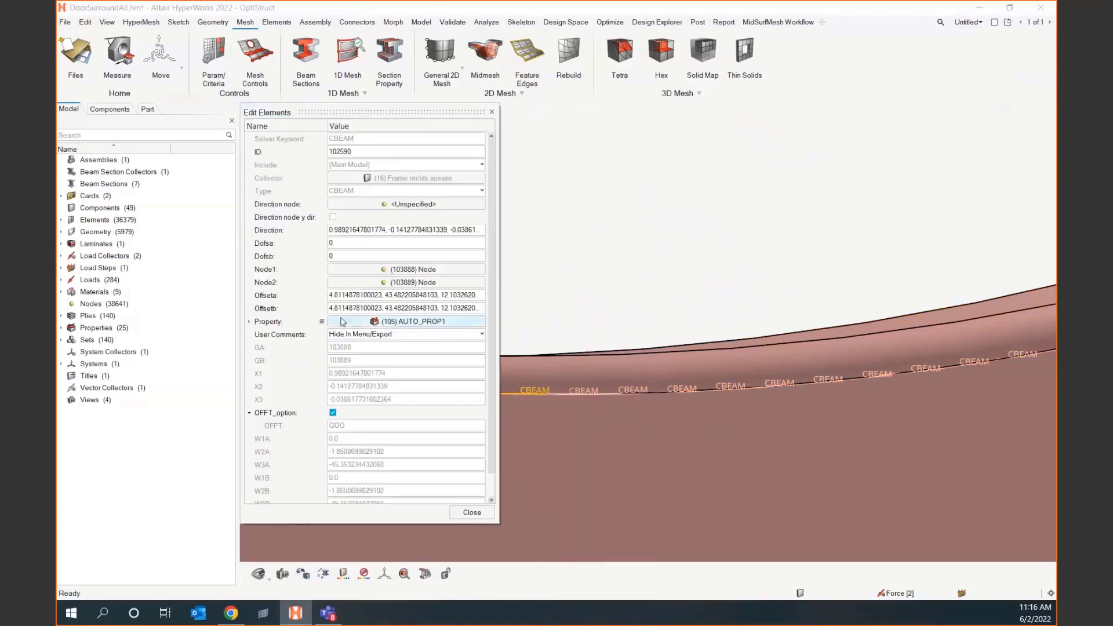
pyautogui.click(249, 322)
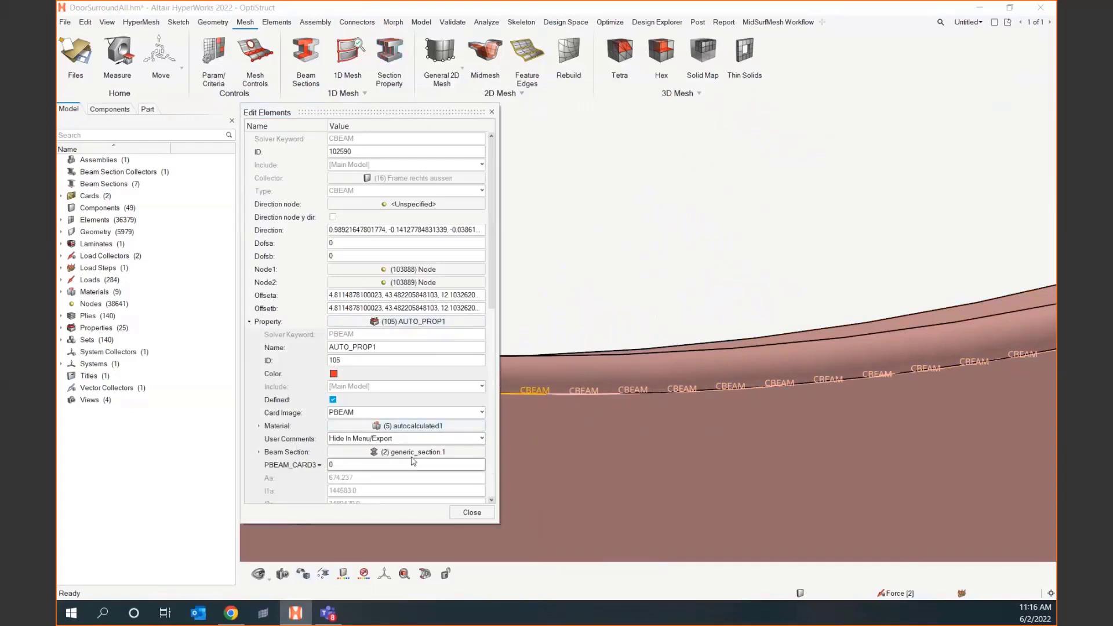
pyautogui.click(259, 451)
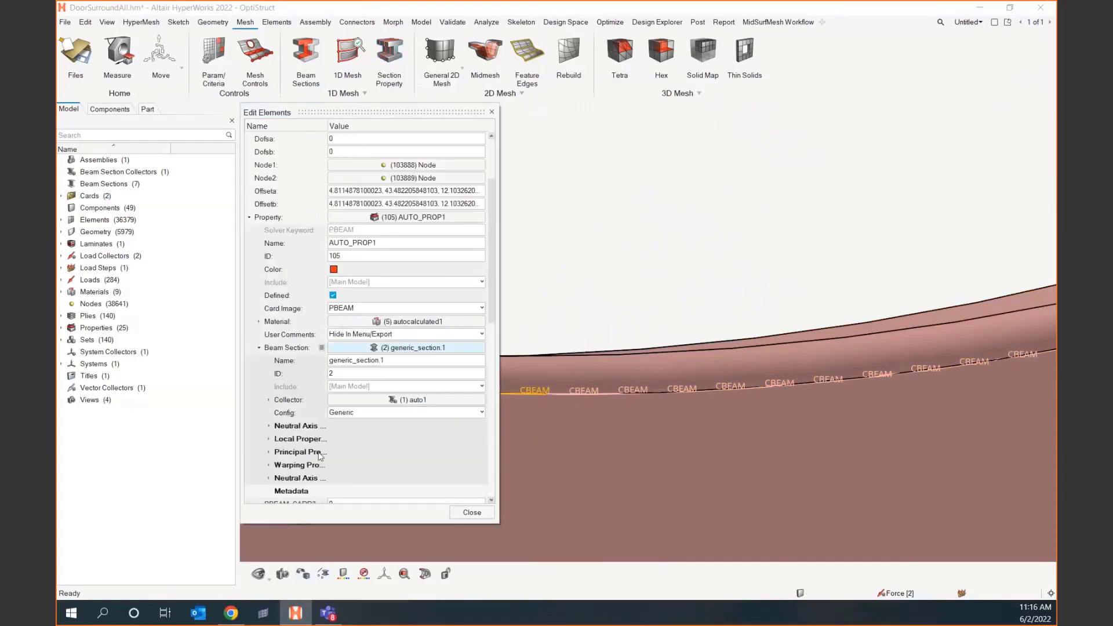
pyautogui.click(259, 347)
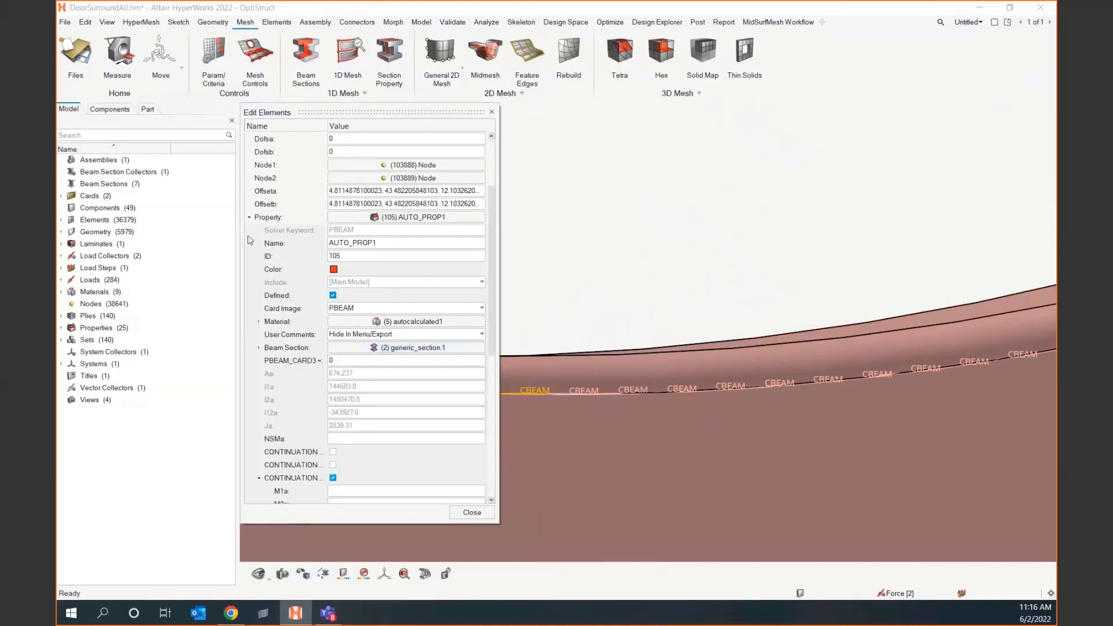
pyautogui.click(471, 512)
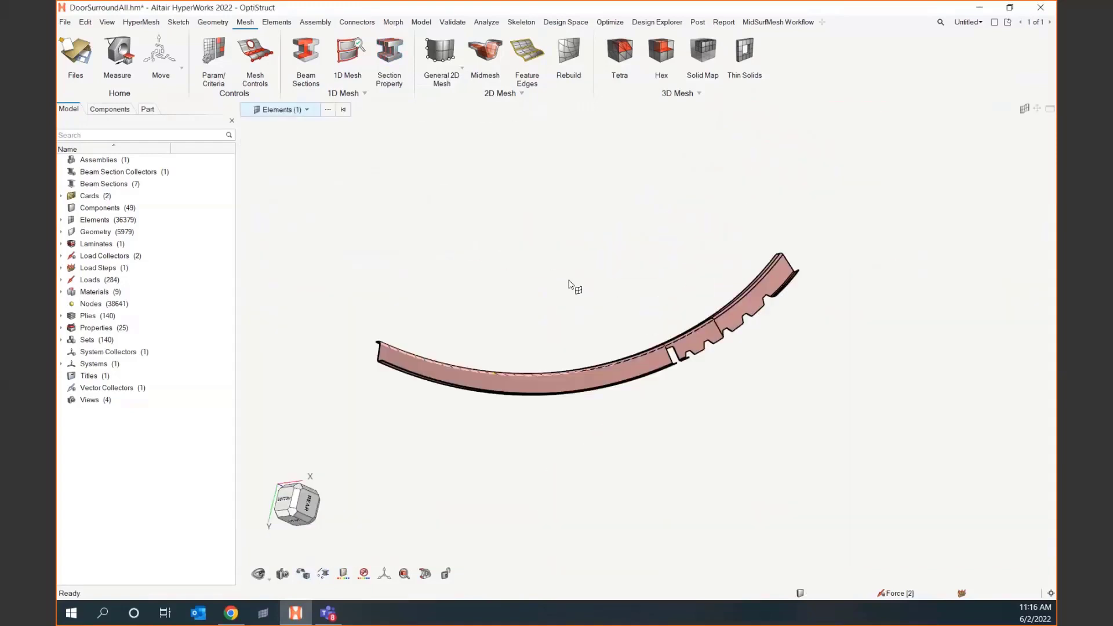
pyautogui.moveTo(575, 281)
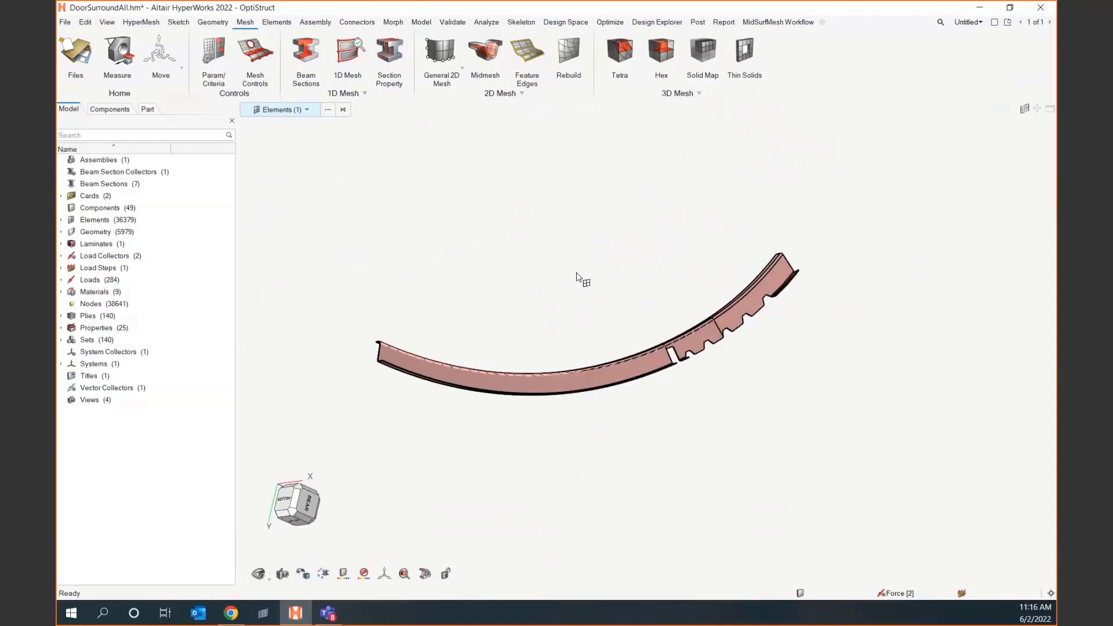
# Show all elements, then create an RBE3 spider tying twenty nodes around the large hole
pyautogui.click(307, 110)
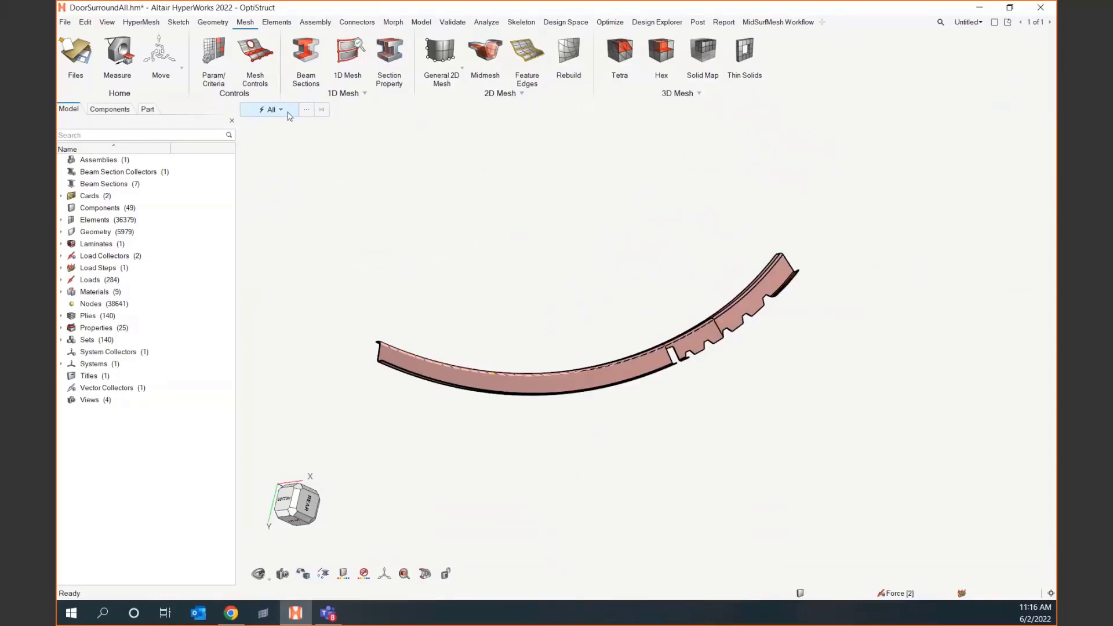
pyautogui.click(271, 109)
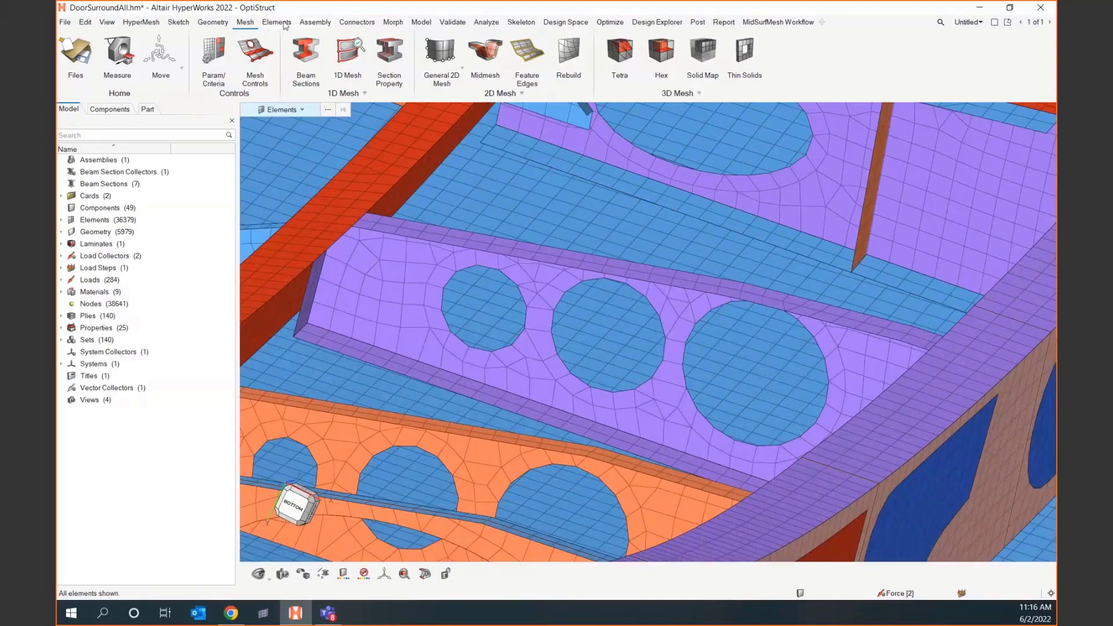
pyautogui.moveTo(245, 22)
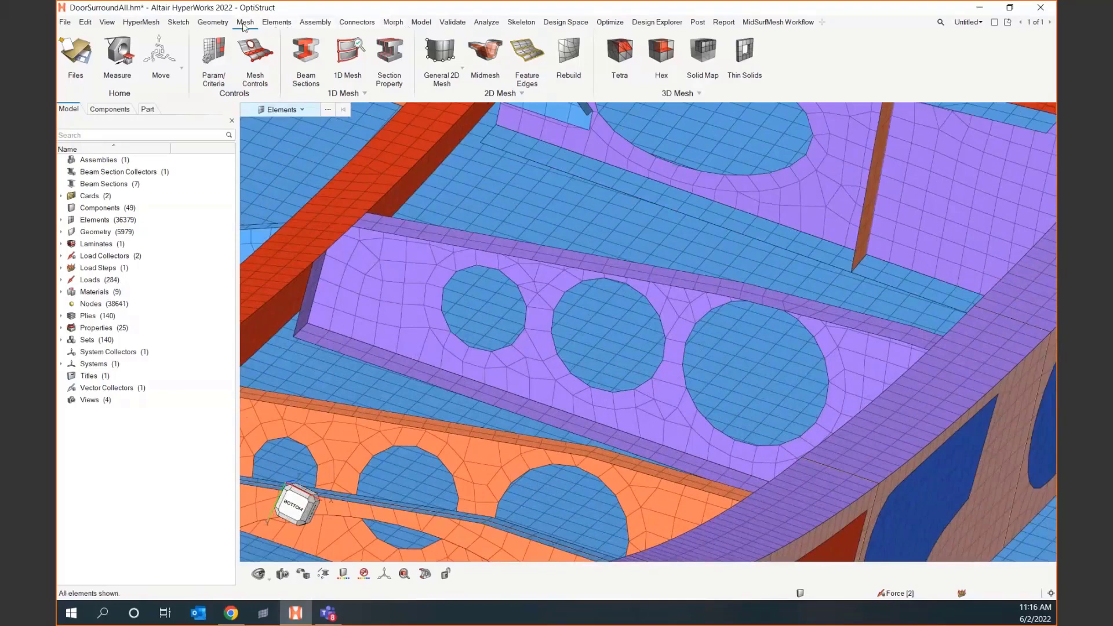
pyautogui.moveTo(440, 25)
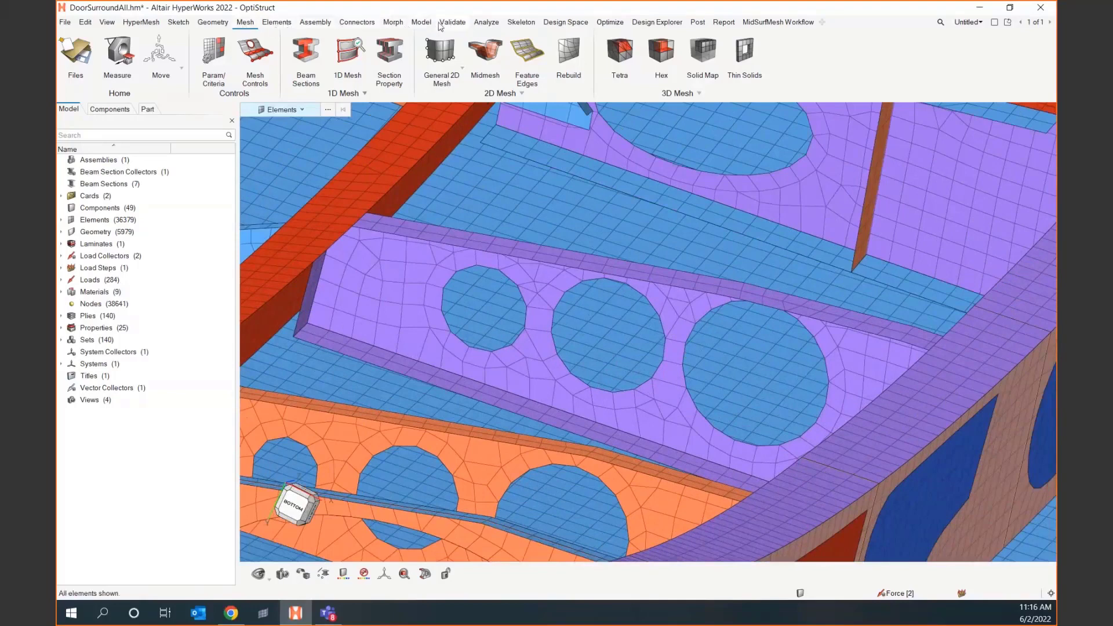
pyautogui.click(420, 22)
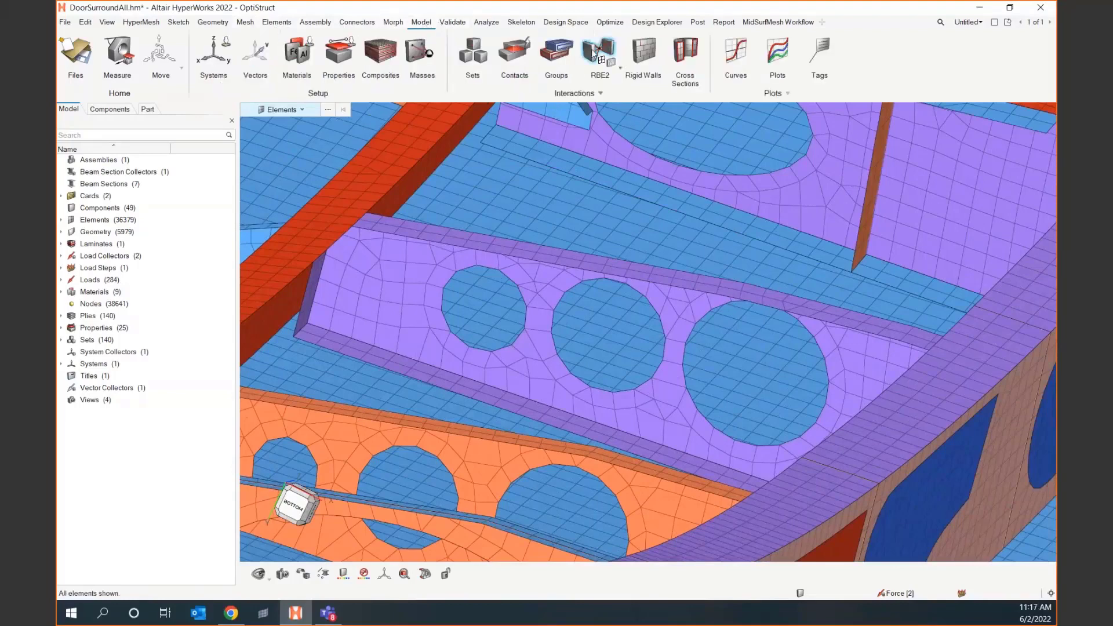
pyautogui.moveTo(653, 60)
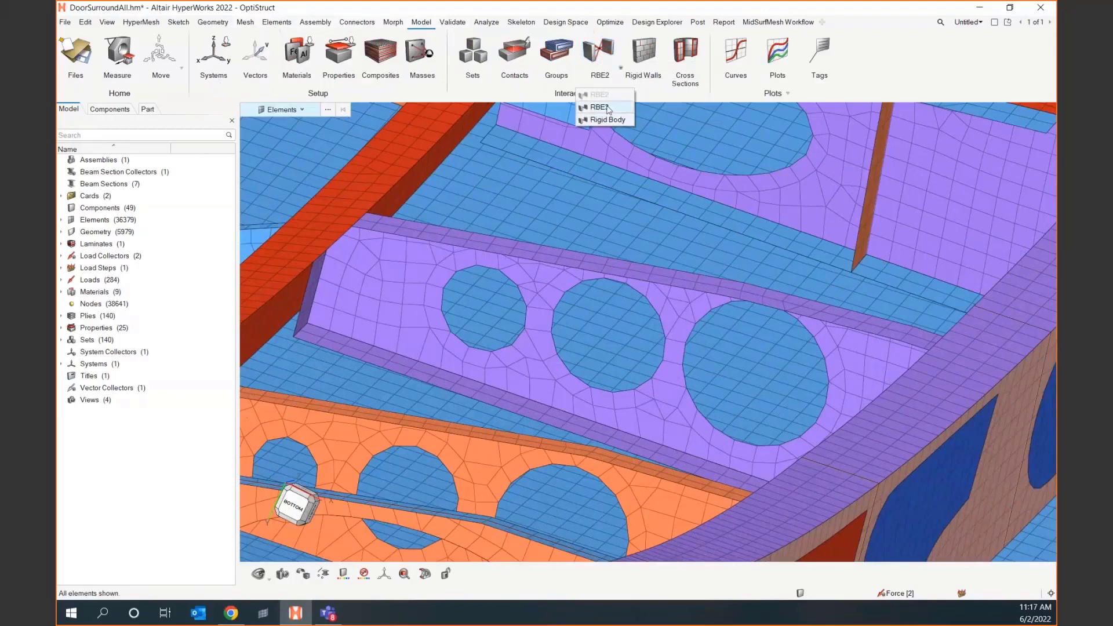
pyautogui.click(598, 107)
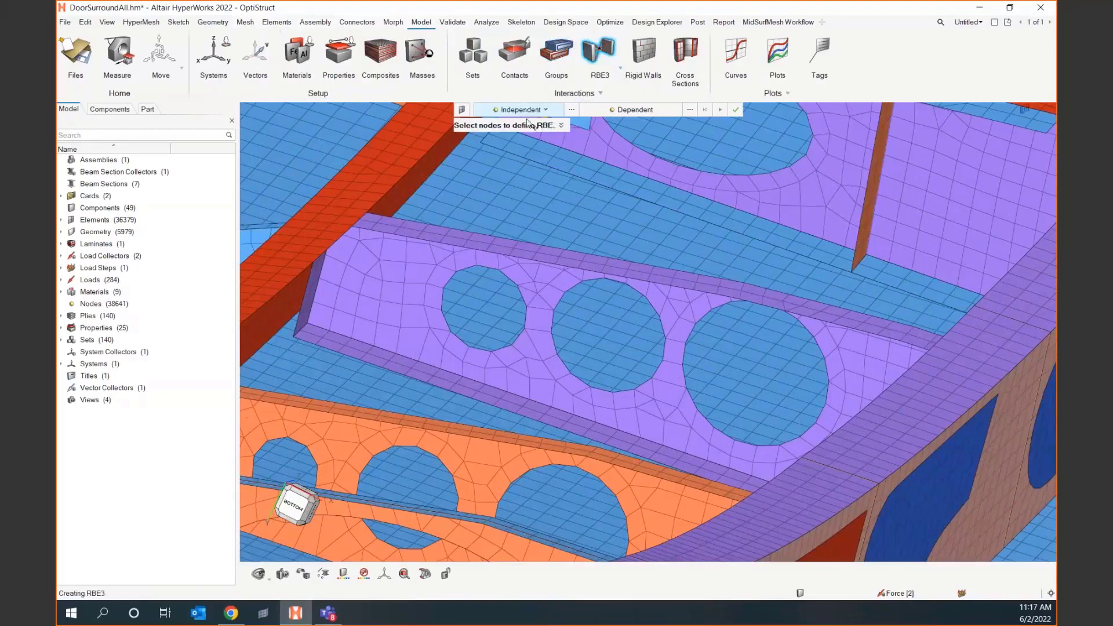
pyautogui.moveTo(559, 142)
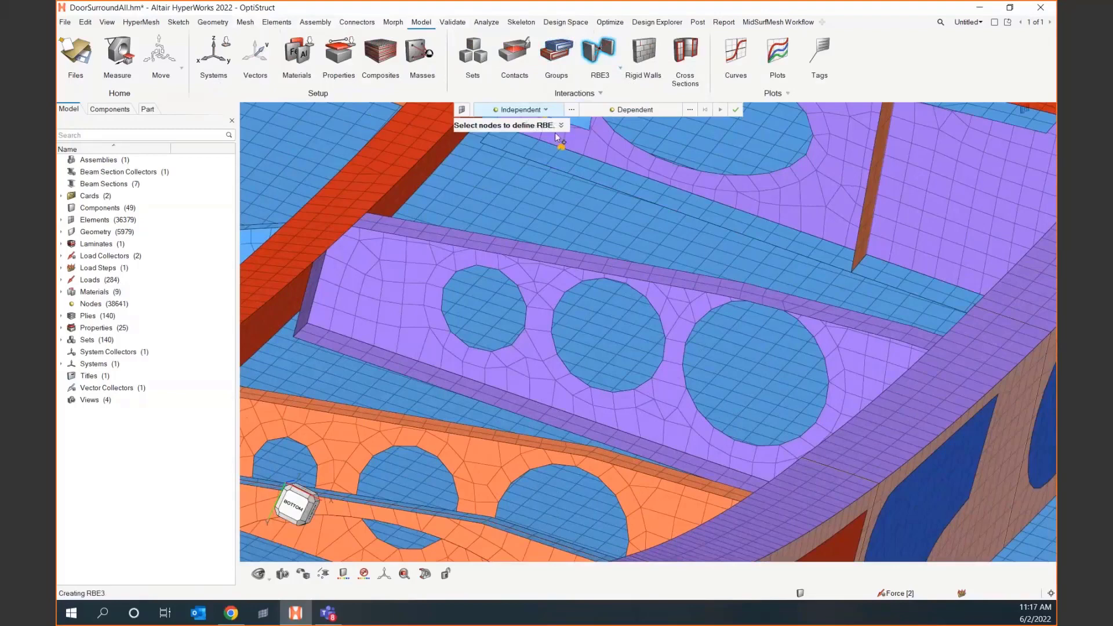
pyautogui.moveTo(692, 326)
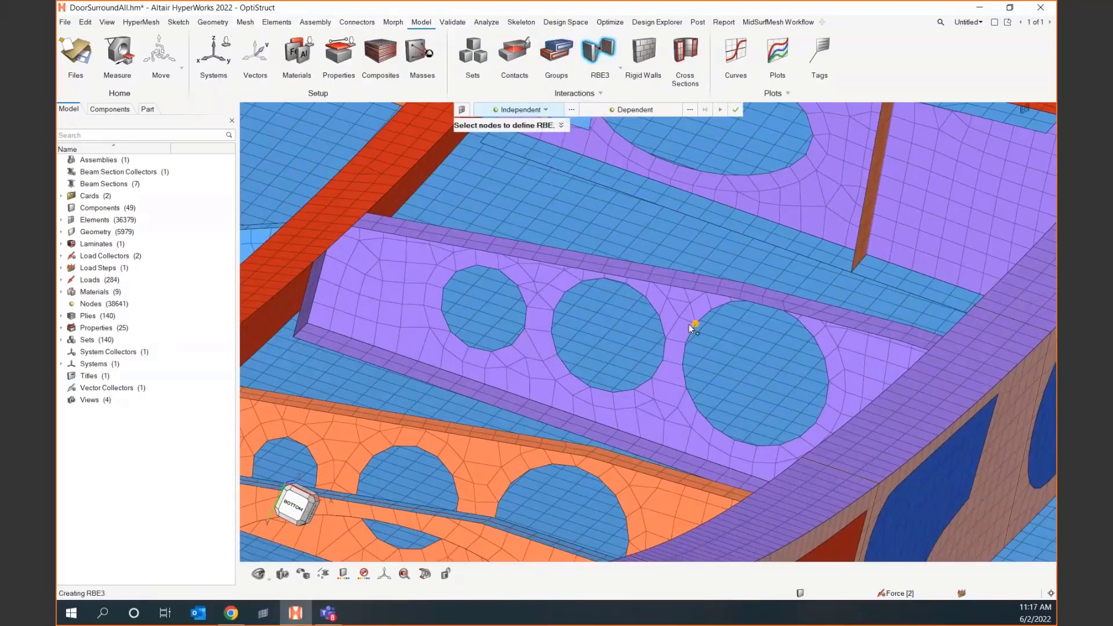
pyautogui.click(692, 326)
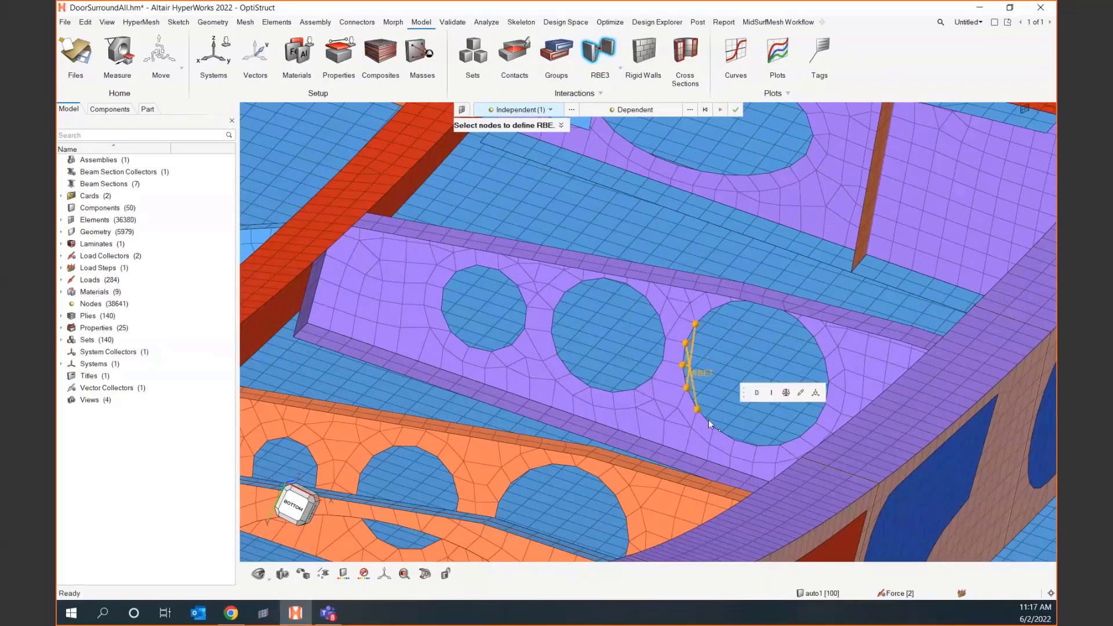
pyautogui.click(756, 446)
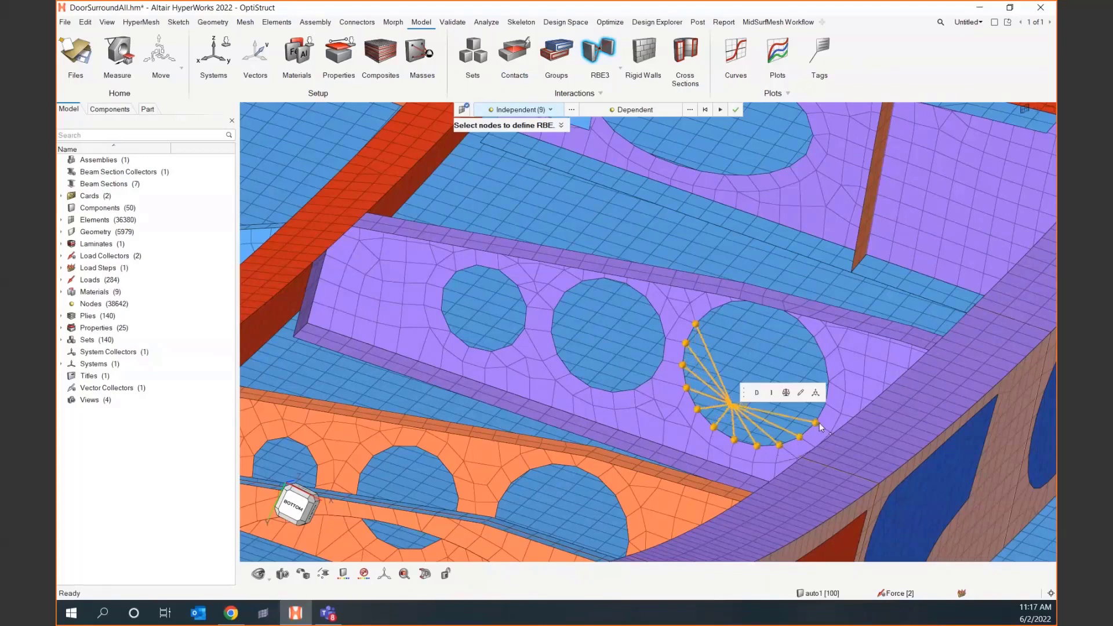
pyautogui.click(814, 423)
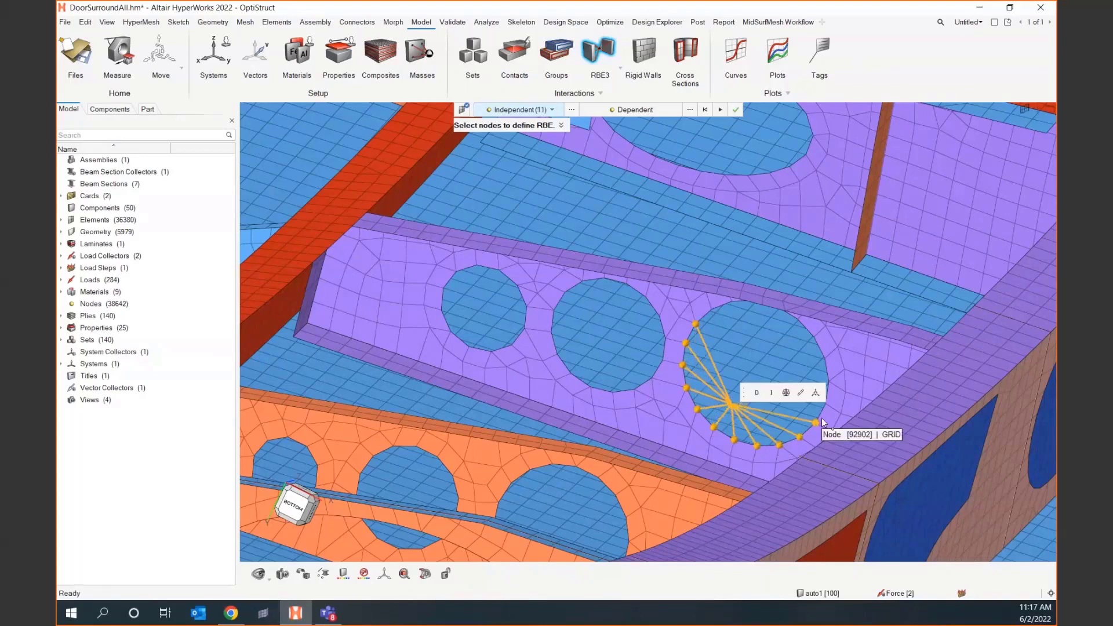
pyautogui.moveTo(841, 257)
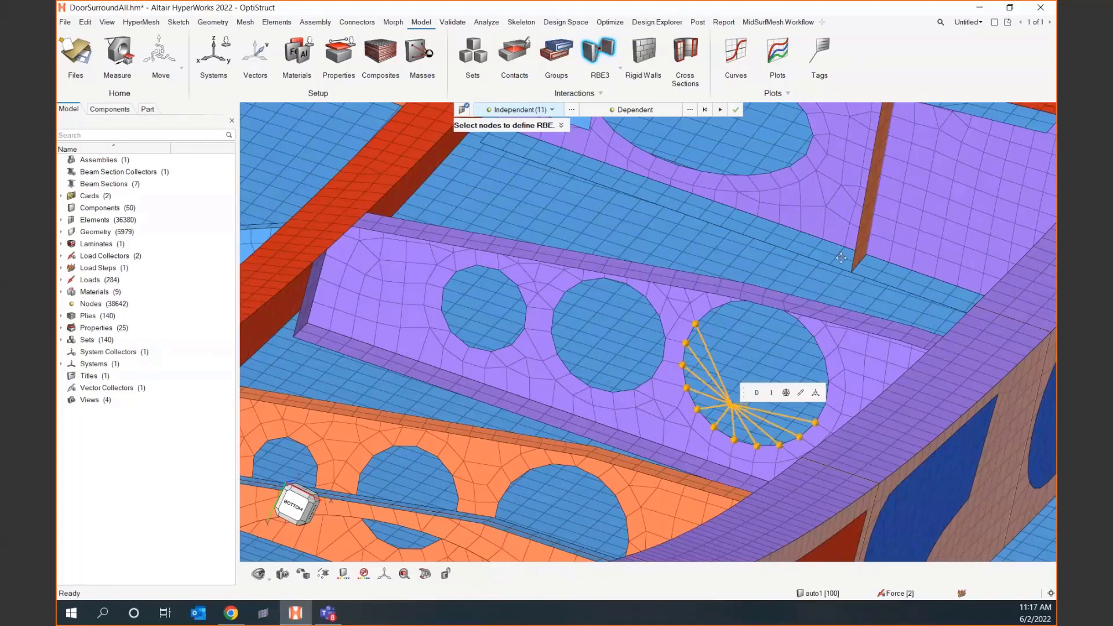
pyautogui.moveTo(727, 408)
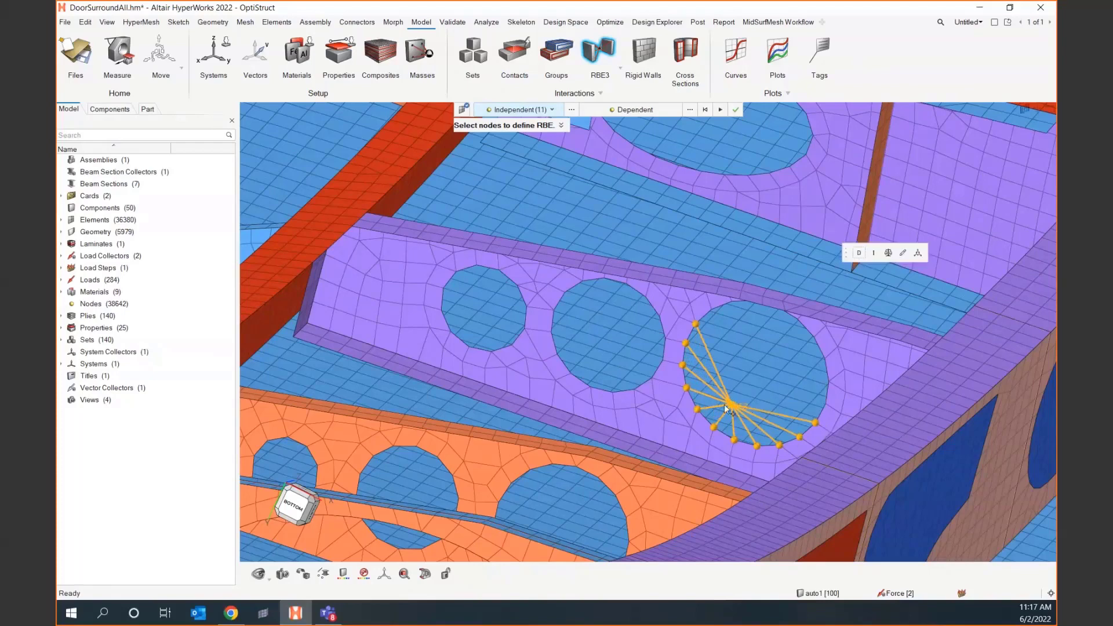
pyautogui.moveTo(738, 408)
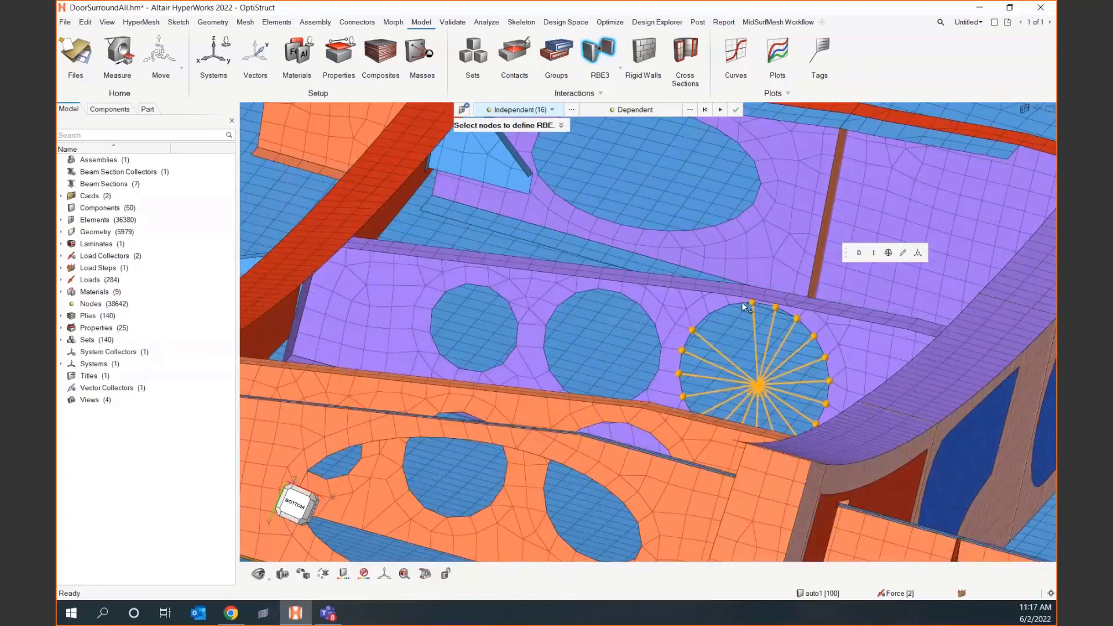
pyautogui.click(728, 341)
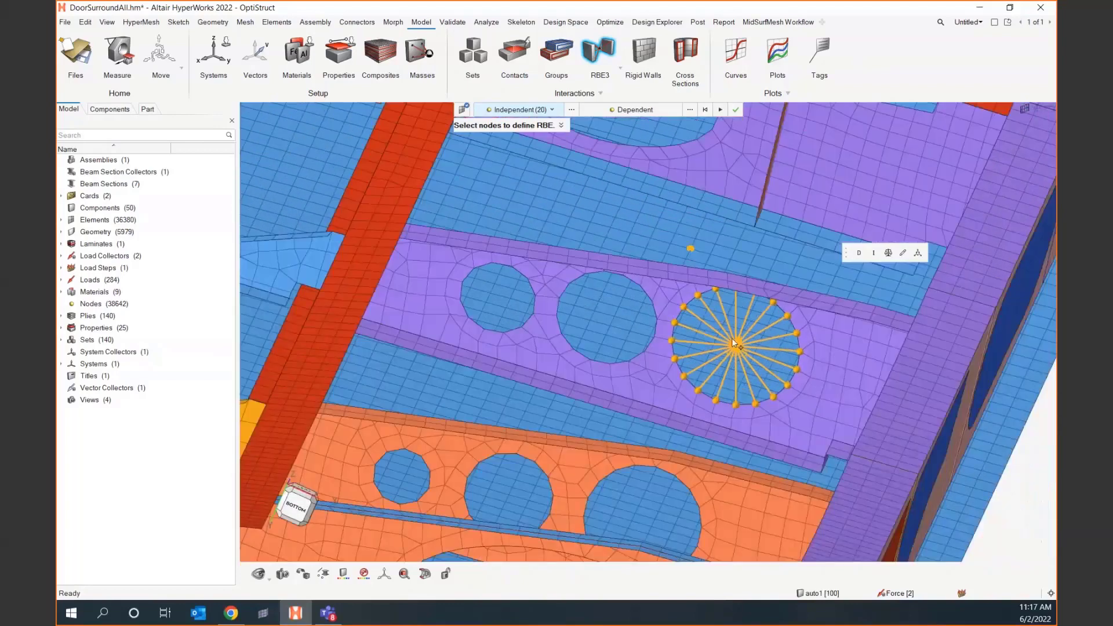
pyautogui.moveTo(725, 384)
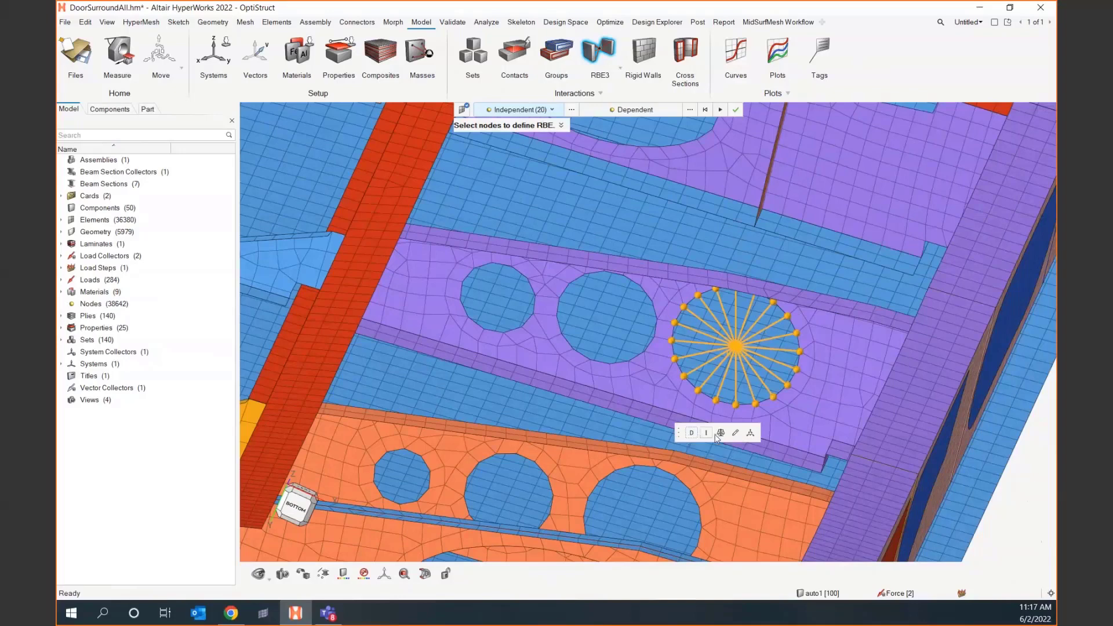
pyautogui.moveTo(720, 433)
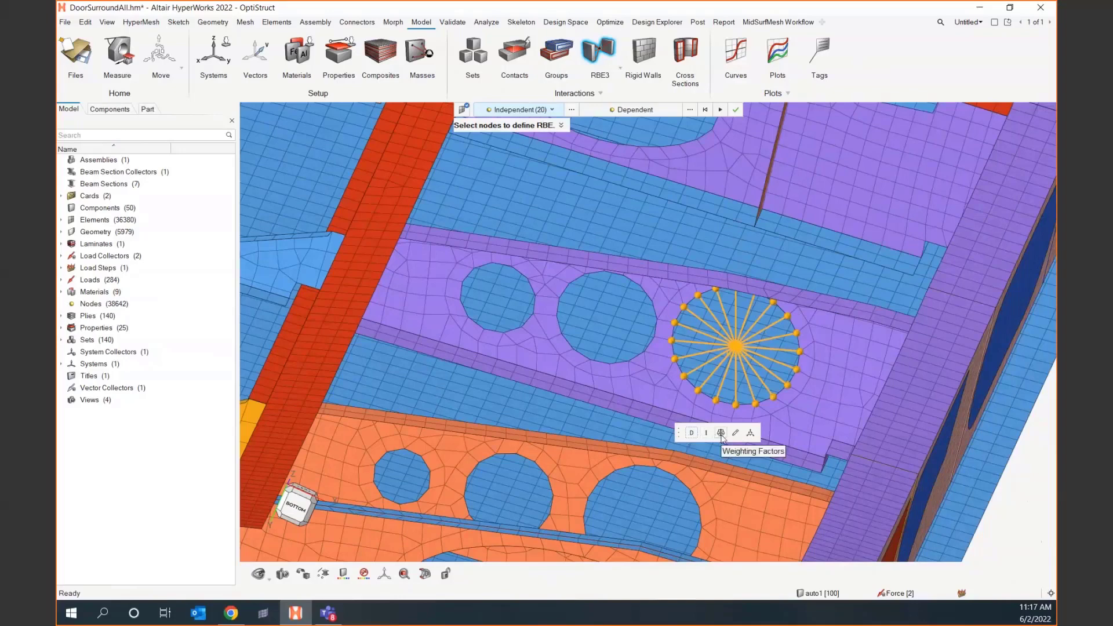
pyautogui.moveTo(749, 432)
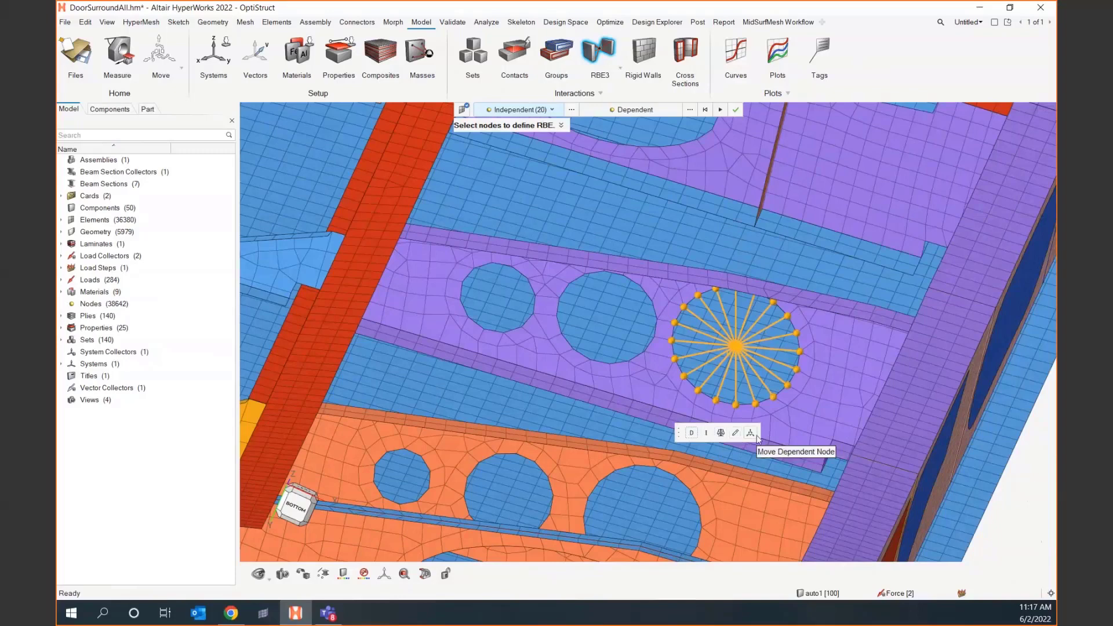
pyautogui.moveTo(741, 351)
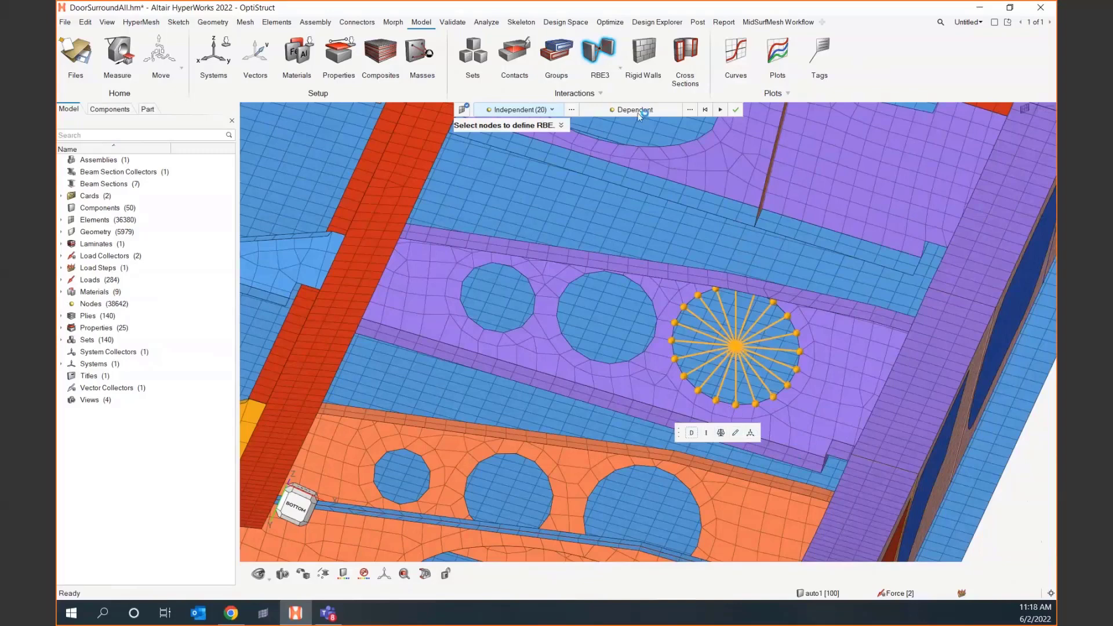
pyautogui.click(634, 110)
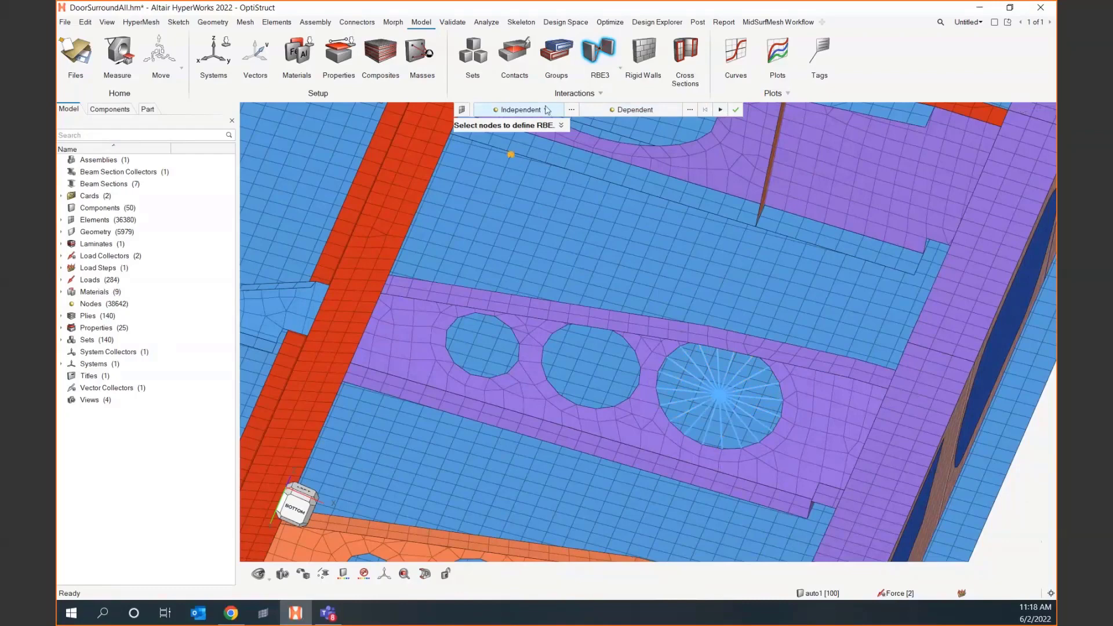
# Pick hole edges as independents to create the middle hole's RBE3, then select the small hole
pyautogui.click(546, 109)
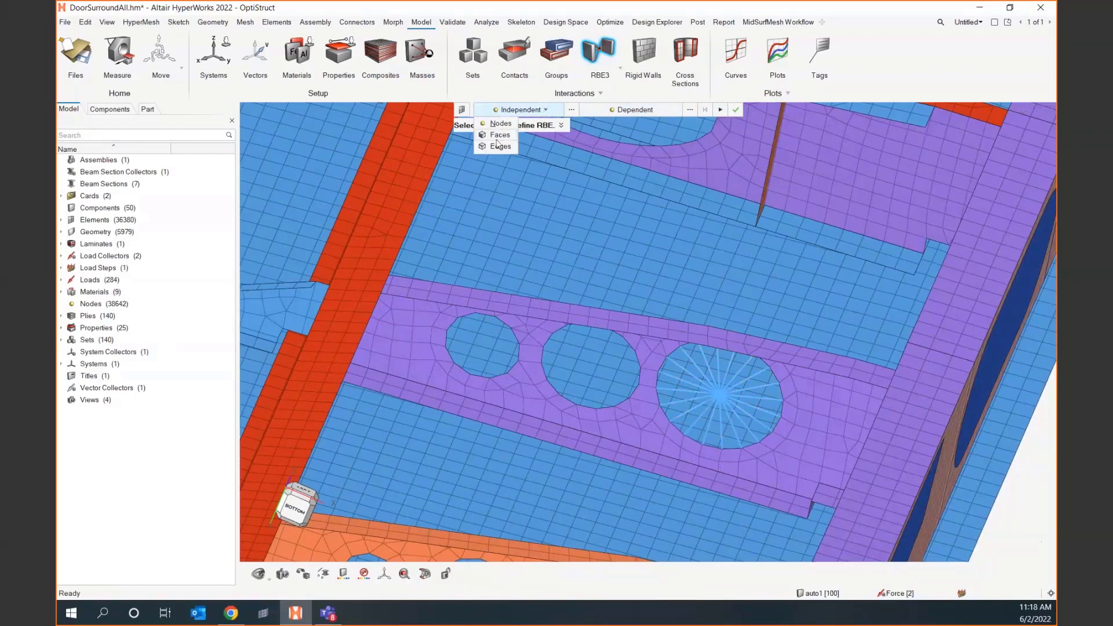
pyautogui.moveTo(499, 145)
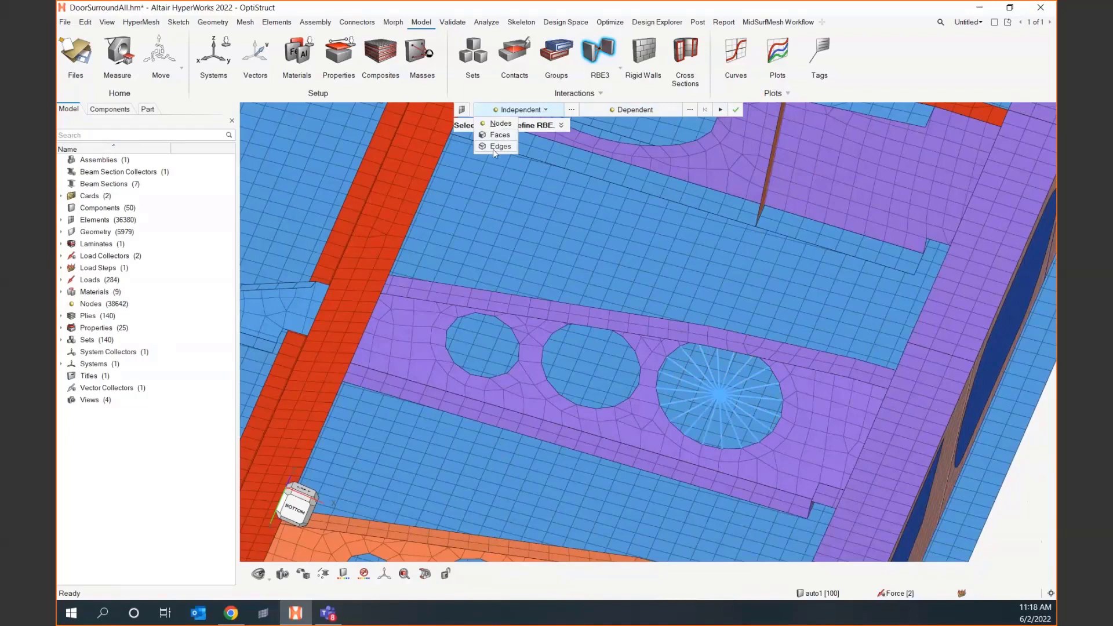
pyautogui.click(500, 123)
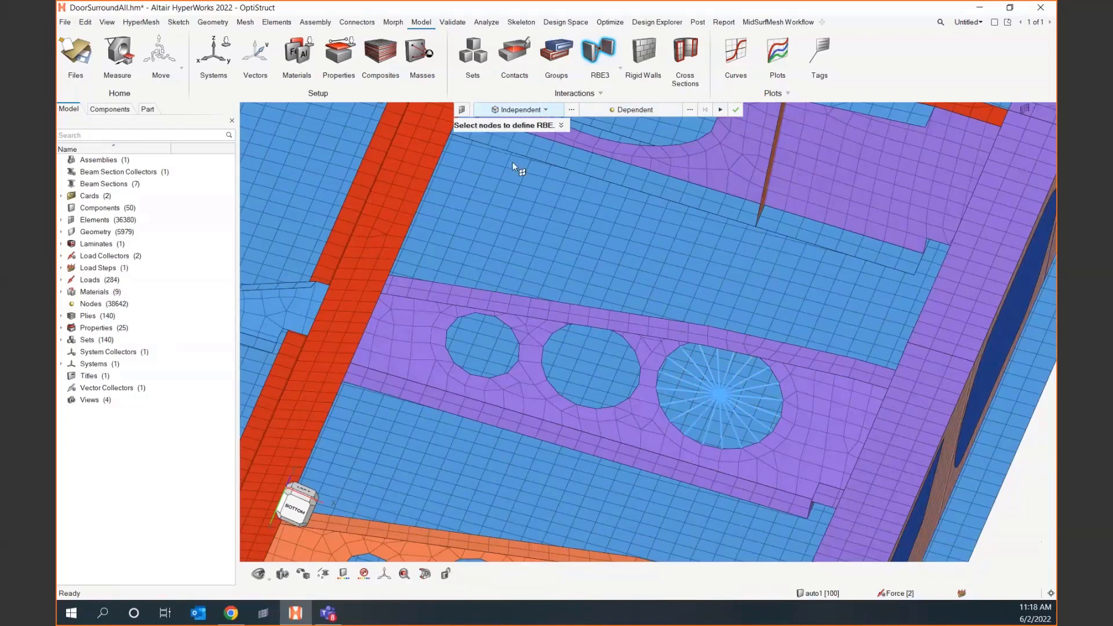
pyautogui.click(568, 411)
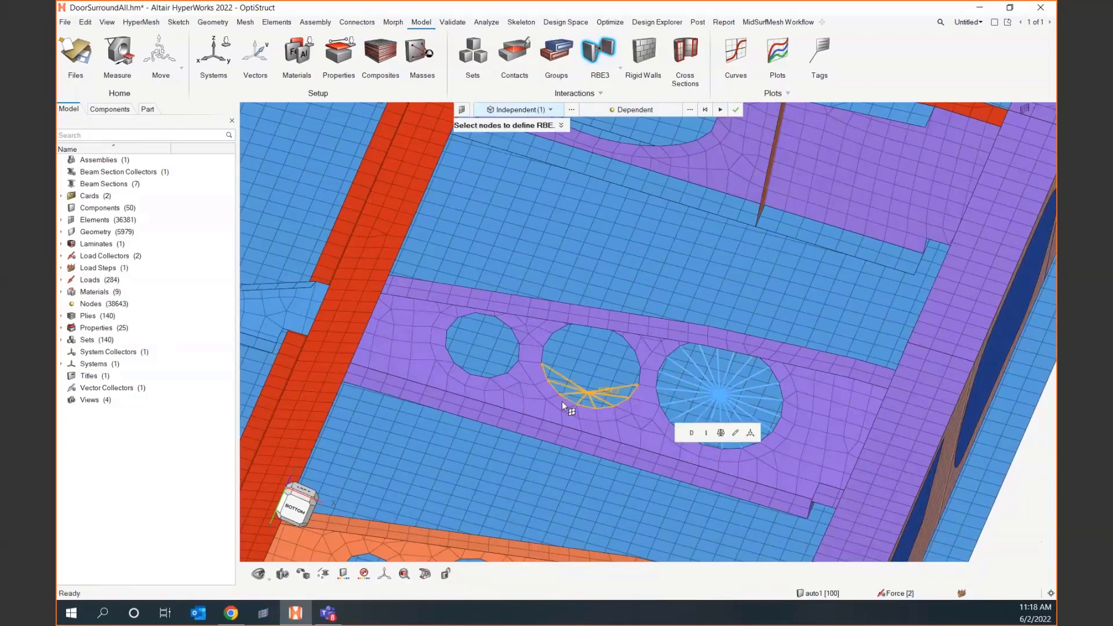
pyautogui.click(539, 360)
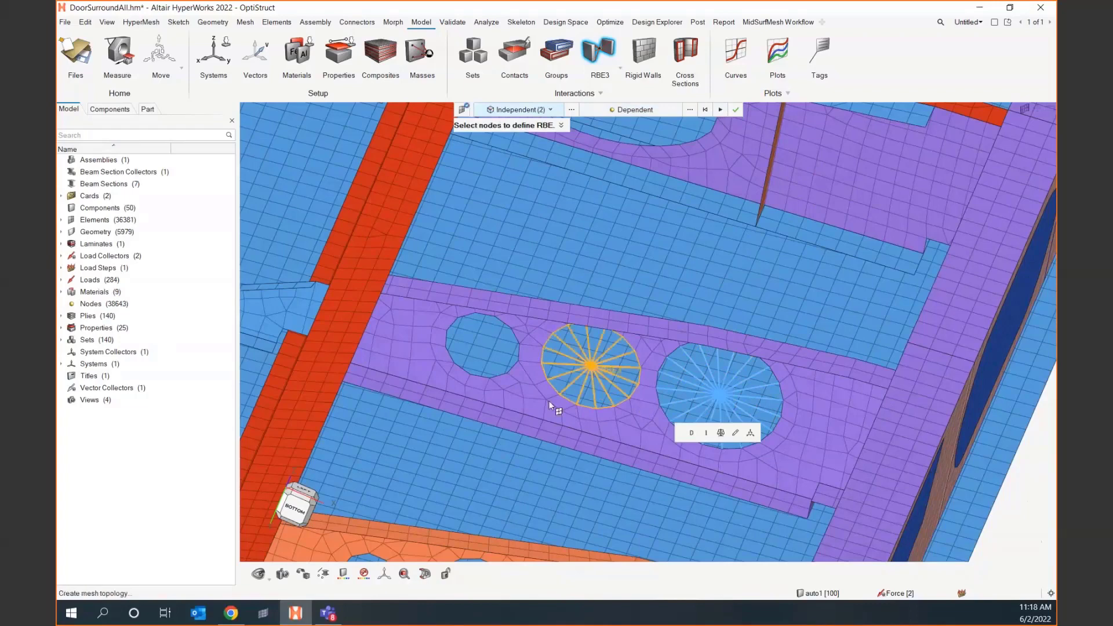
pyautogui.moveTo(727, 436)
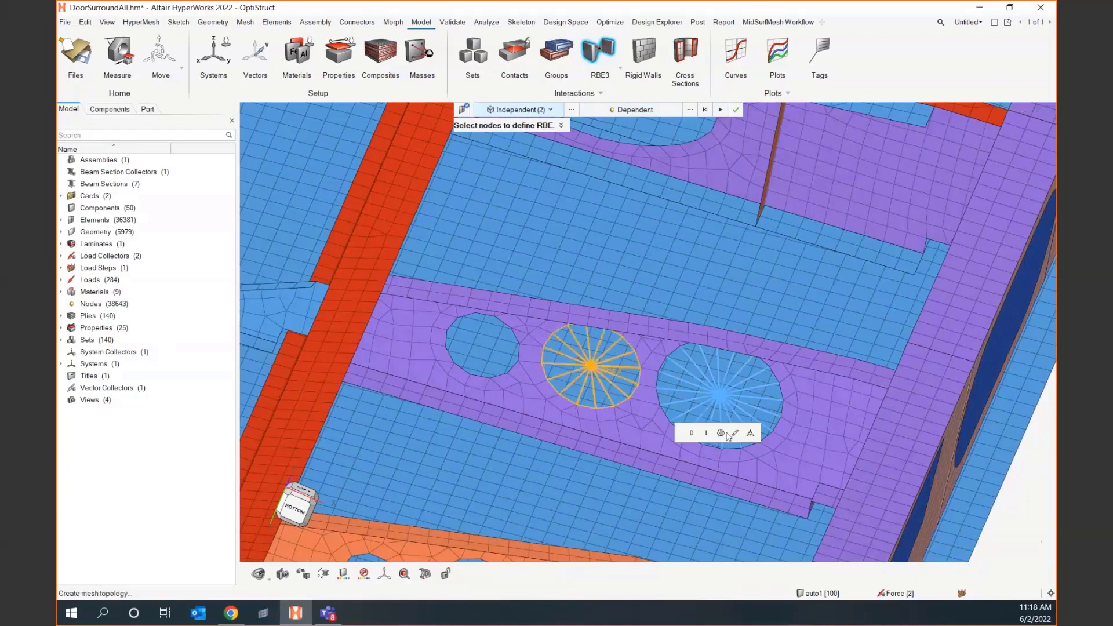
pyautogui.moveTo(727, 107)
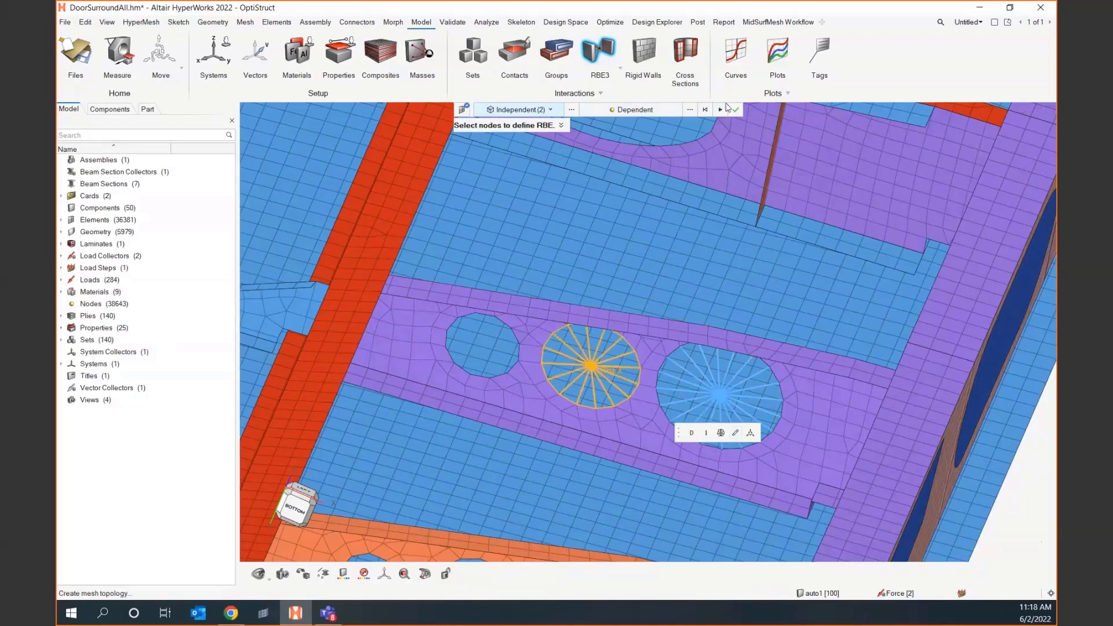
pyautogui.click(735, 109)
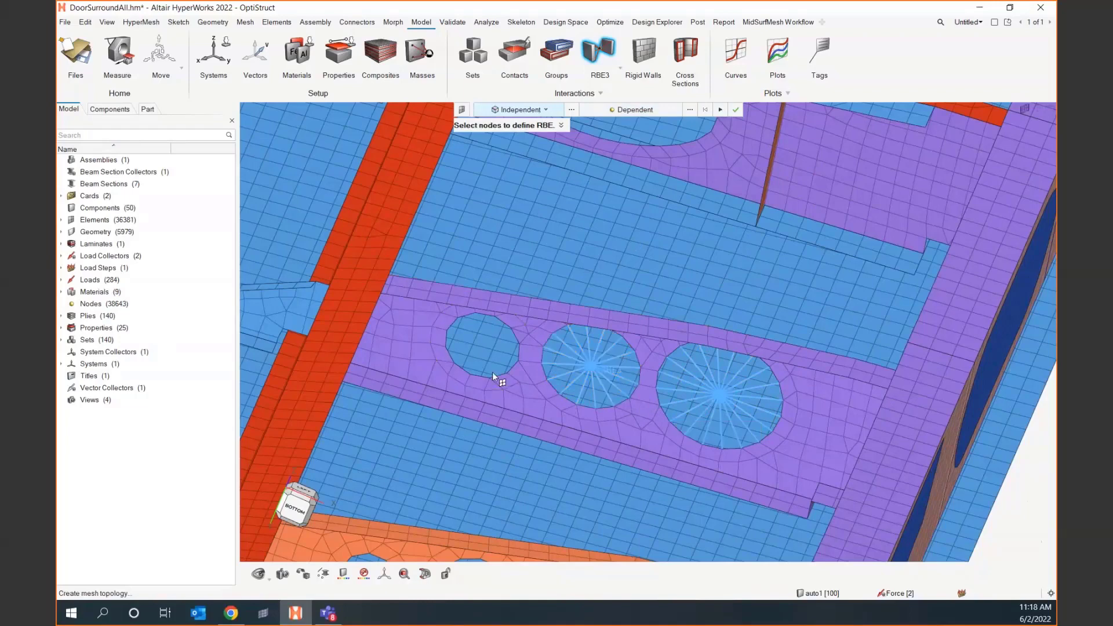
pyautogui.click(482, 348)
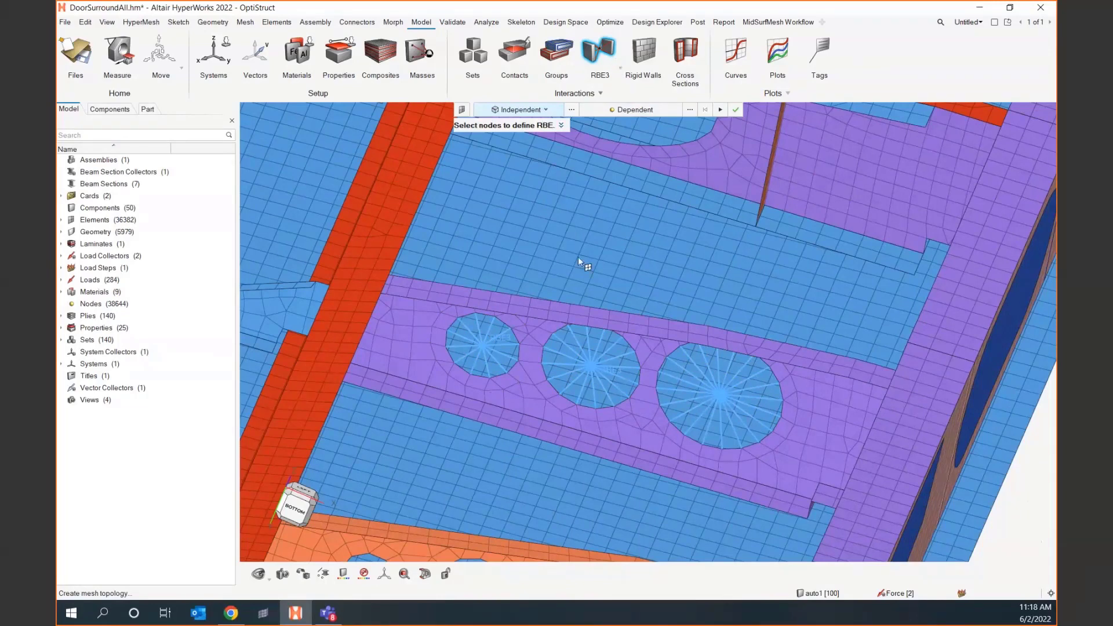
pyautogui.moveTo(672, 314)
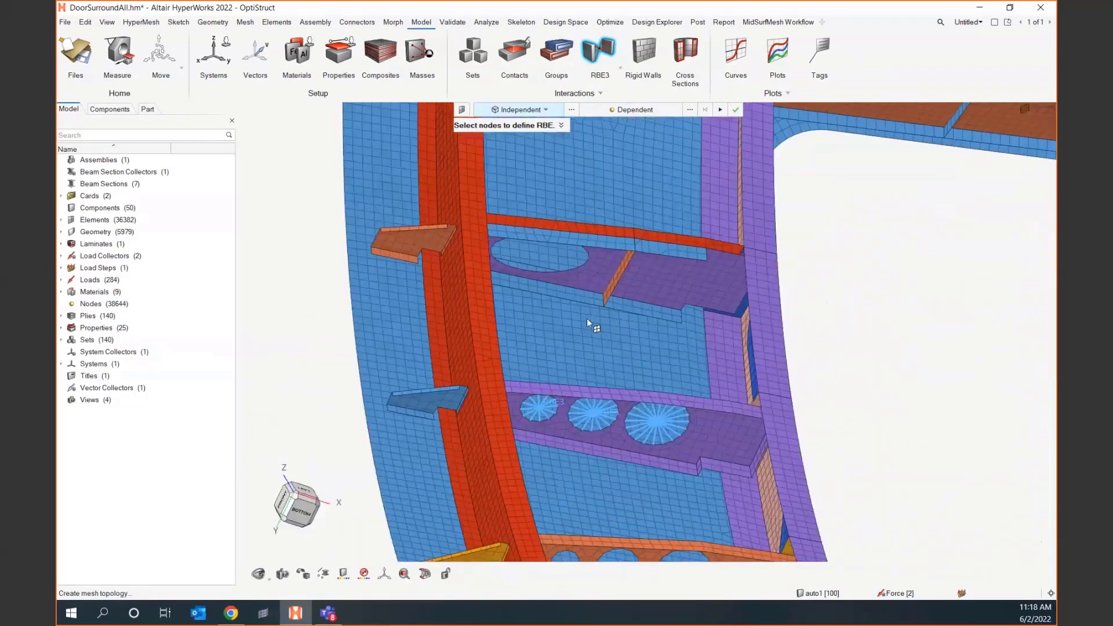
# Switch to RBE2 and tie the oval hole's edge nodes to a centre node
pyautogui.click(600, 54)
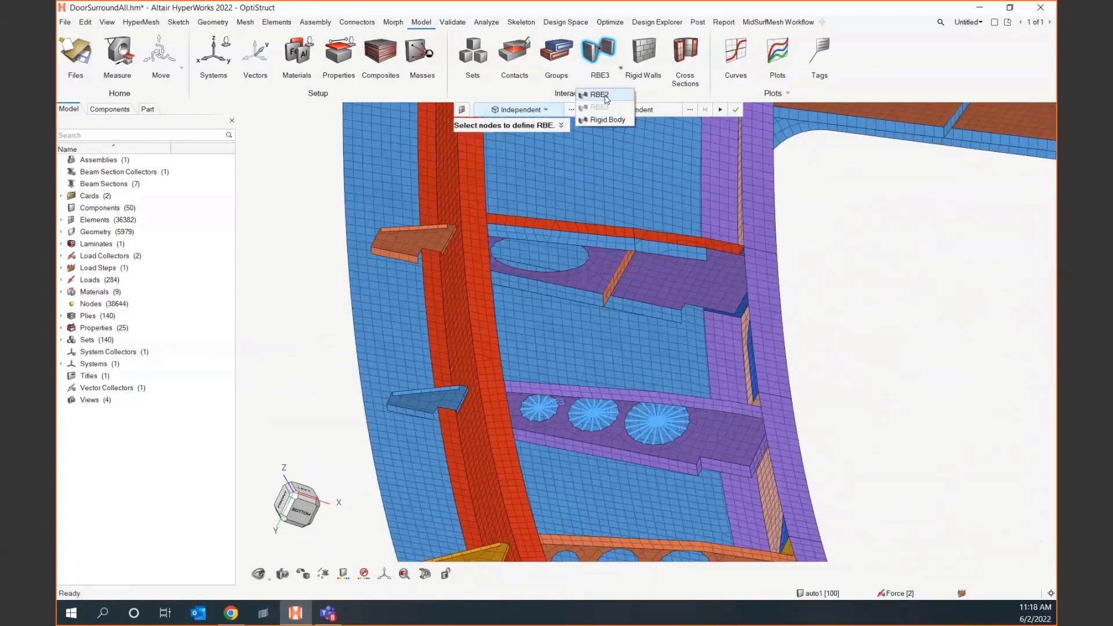
pyautogui.moveTo(605, 98)
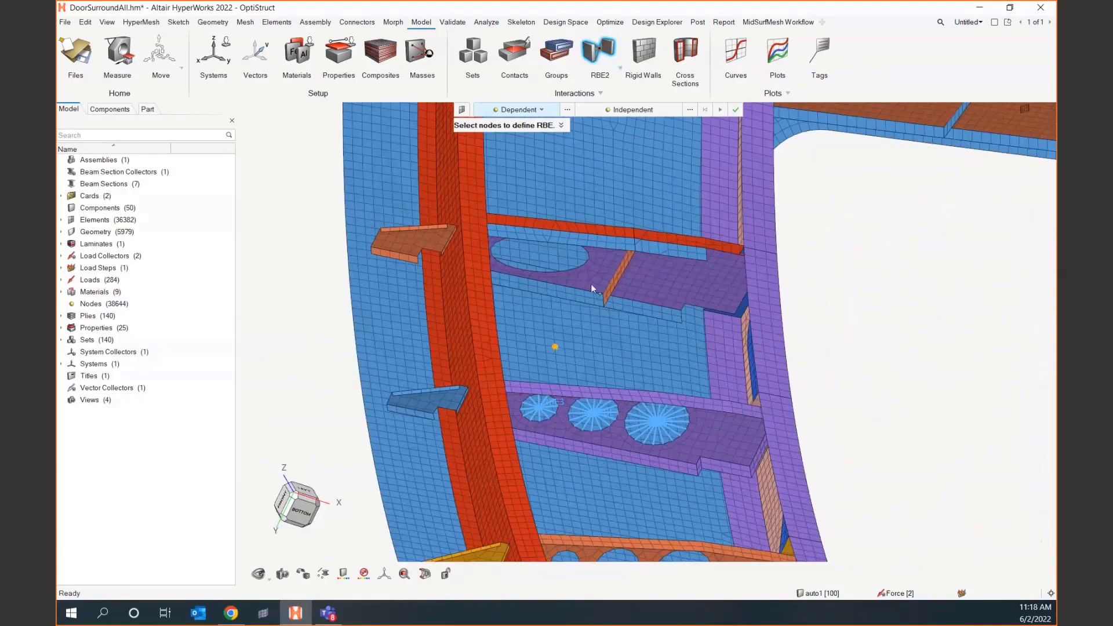
pyautogui.click(587, 270)
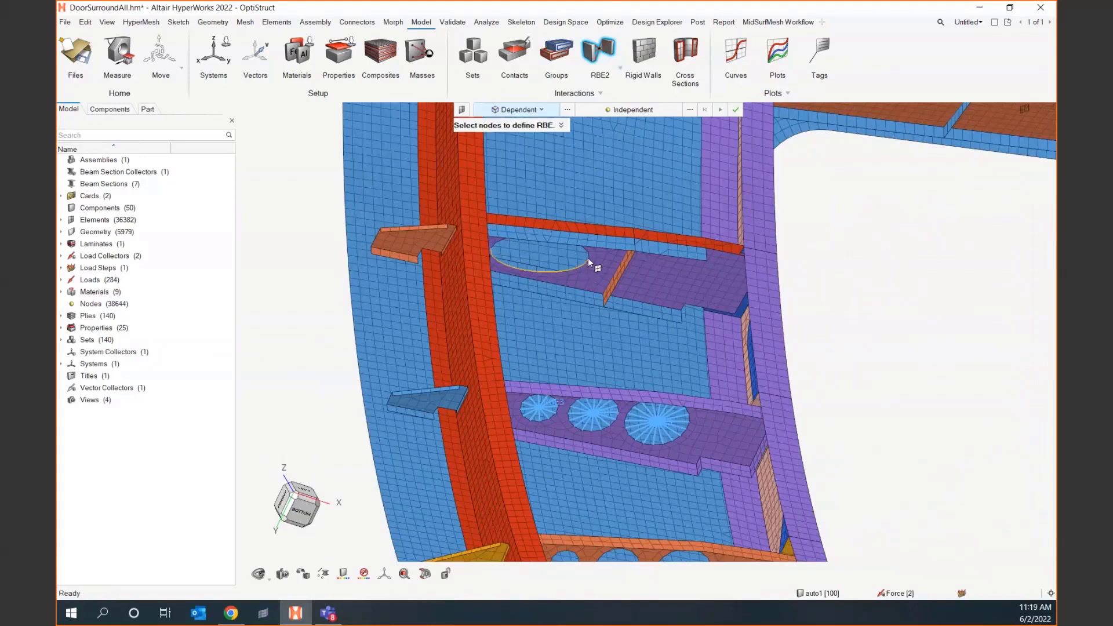
pyautogui.click(554, 256)
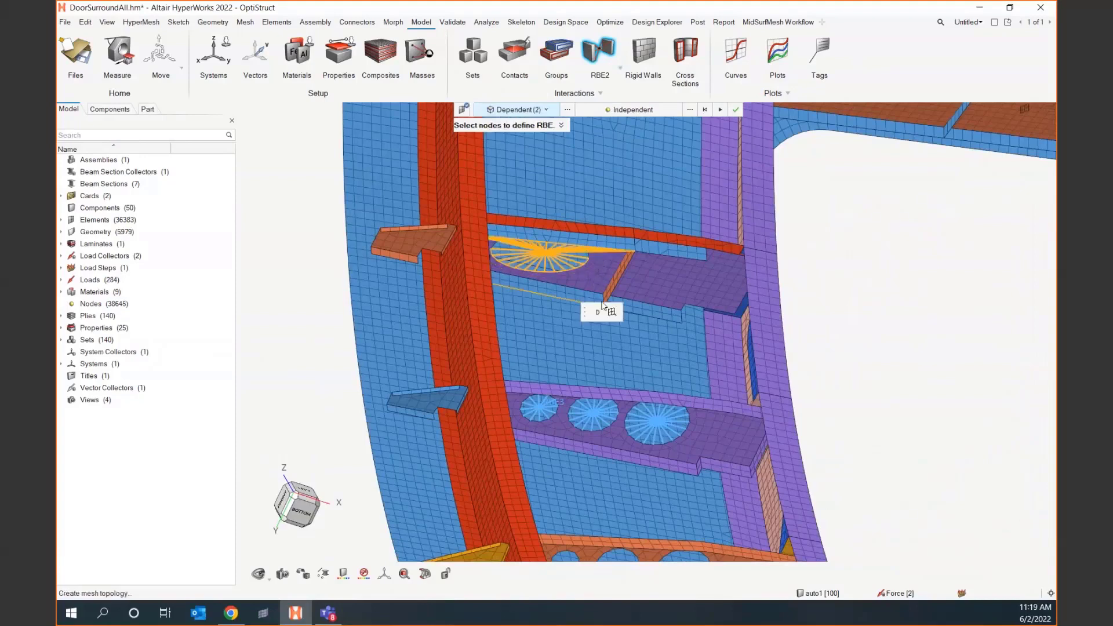
pyautogui.click(540, 255)
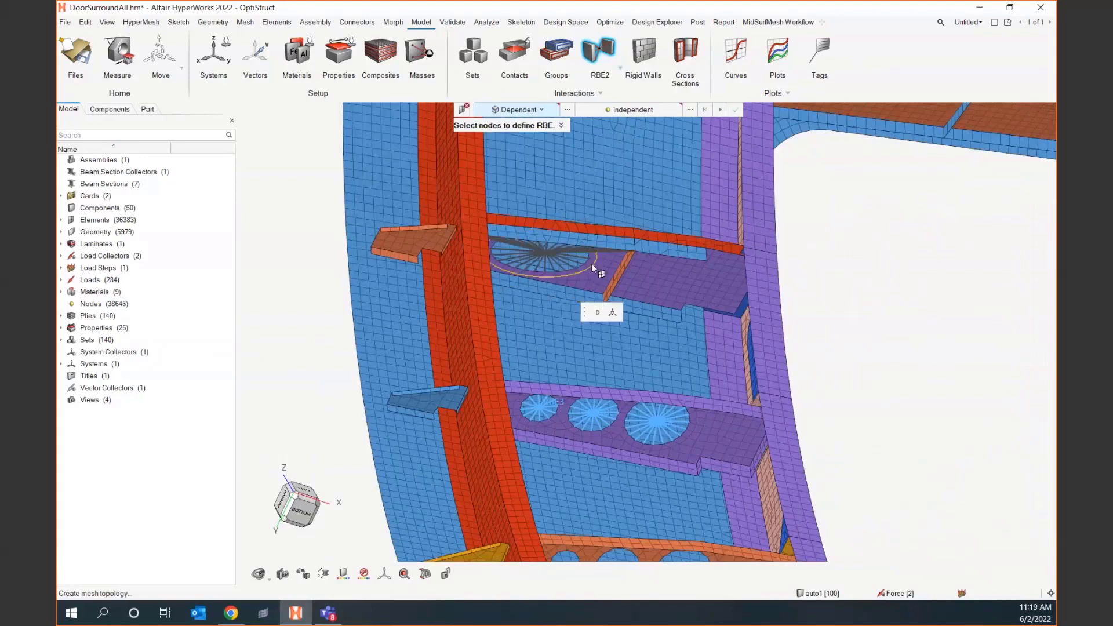
pyautogui.click(538, 256)
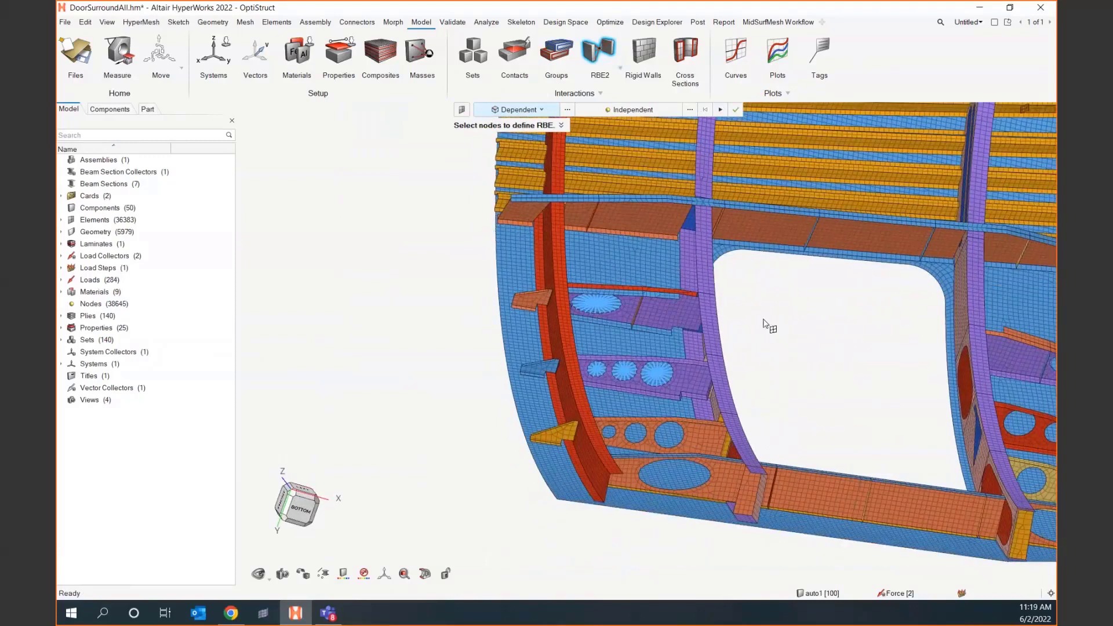
# Exit the RBE2 rigid element tool, leaving the rigid and RBE3 spiders in the holes
pyautogui.click(734, 110)
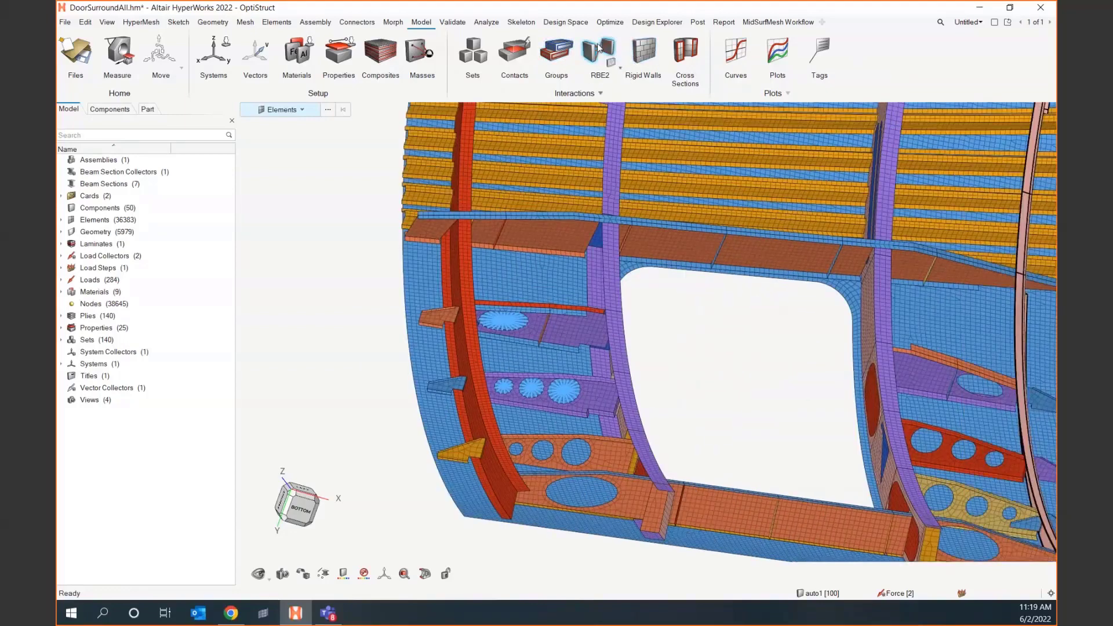
pyautogui.moveTo(310, 369)
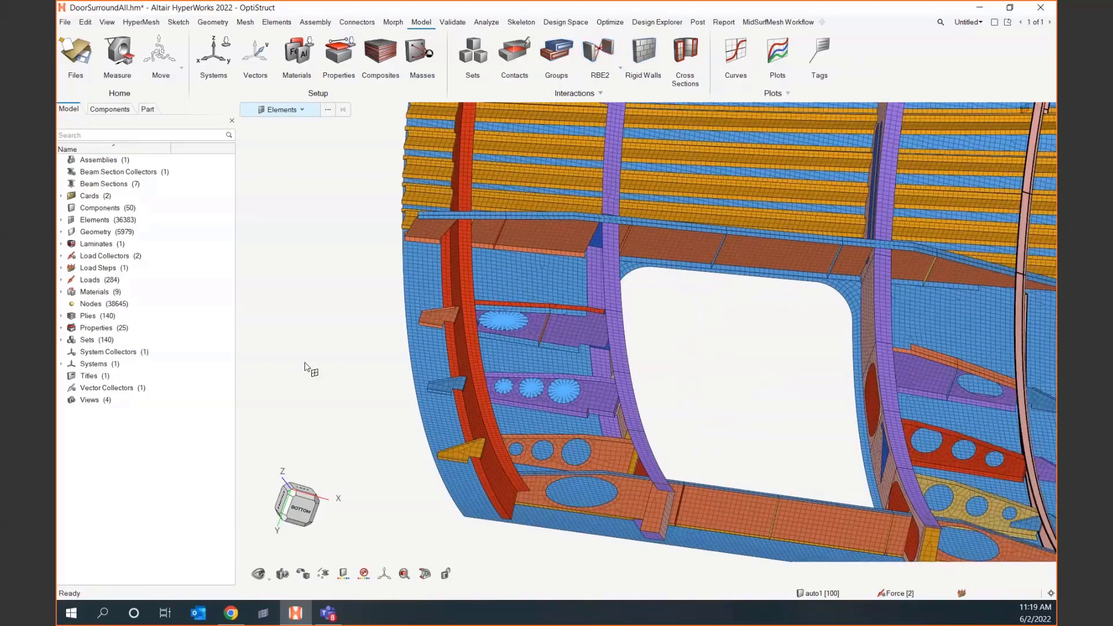
pyautogui.moveTo(341, 209)
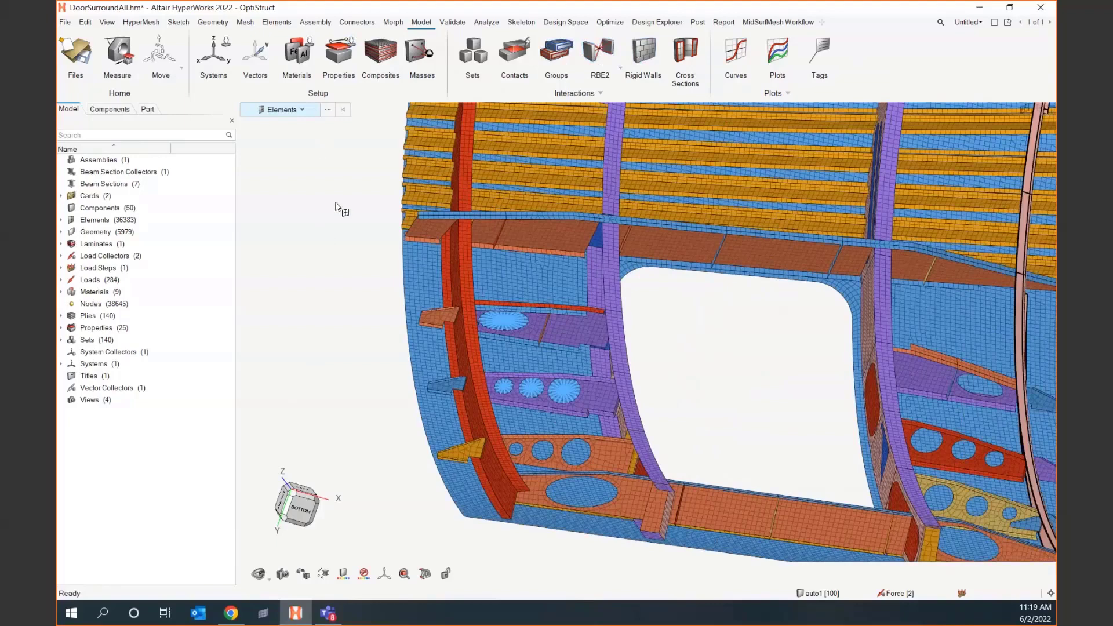
pyautogui.moveTo(599, 54)
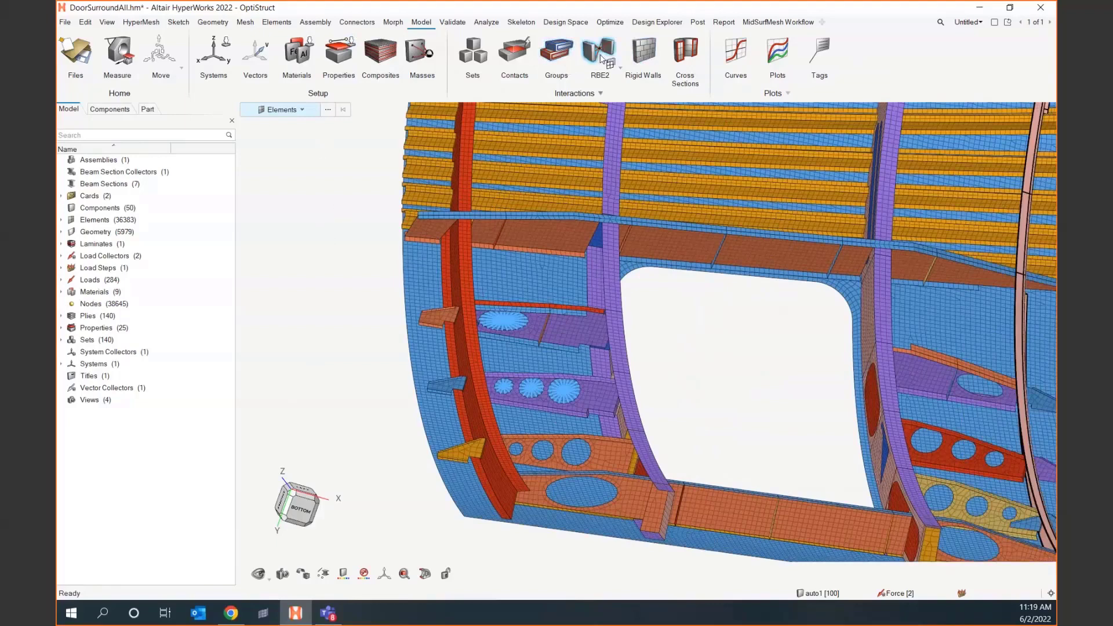
pyautogui.moveTo(600, 51)
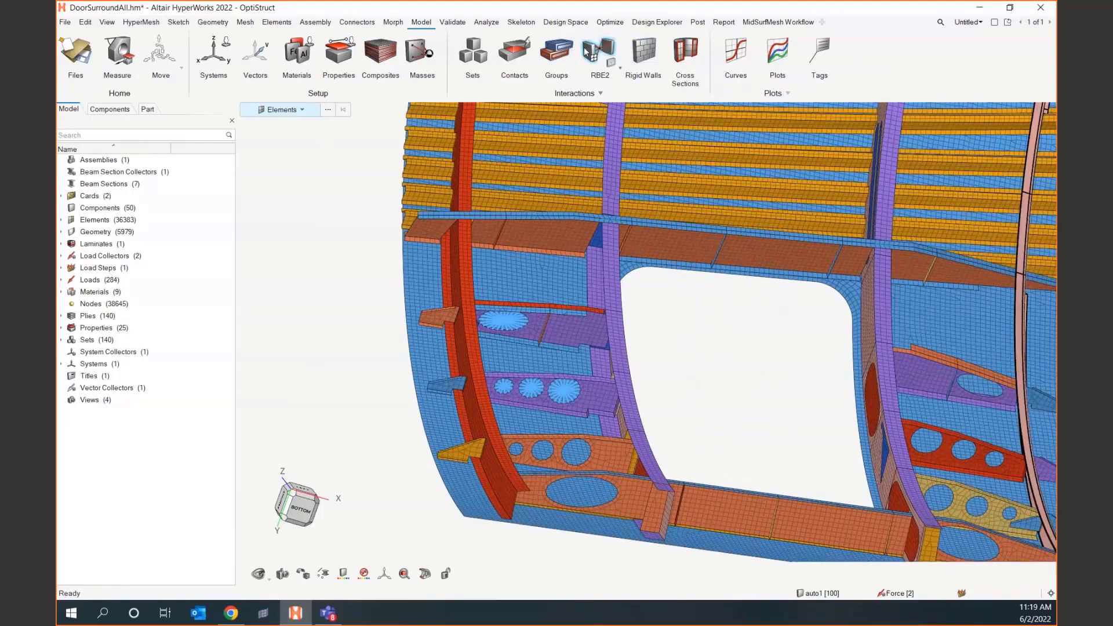
pyautogui.moveTo(504, 387)
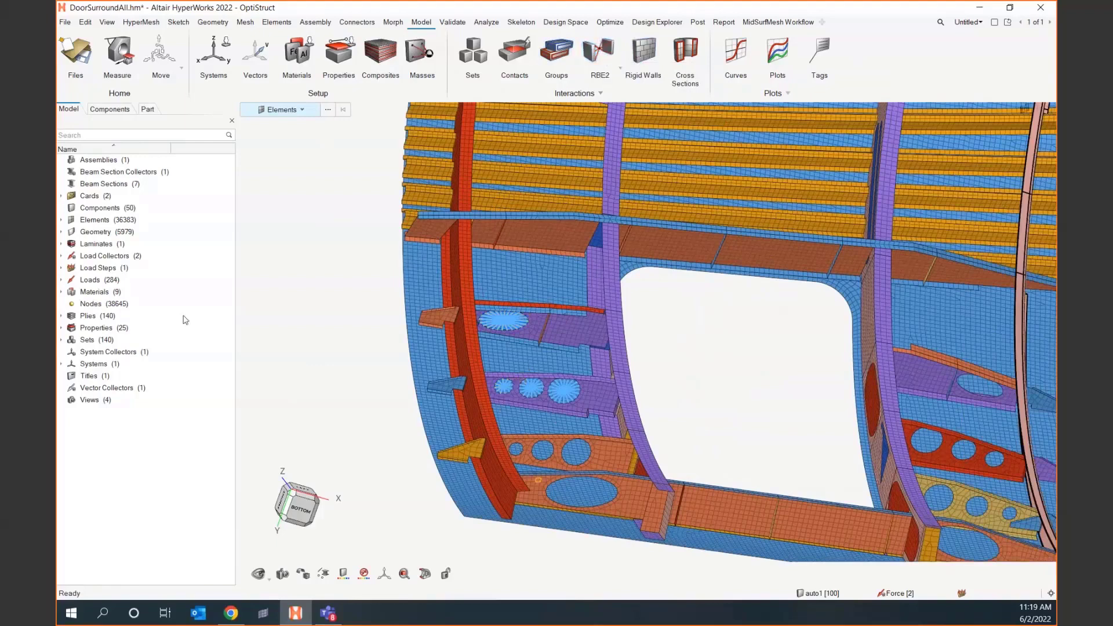
pyautogui.moveTo(217, 28)
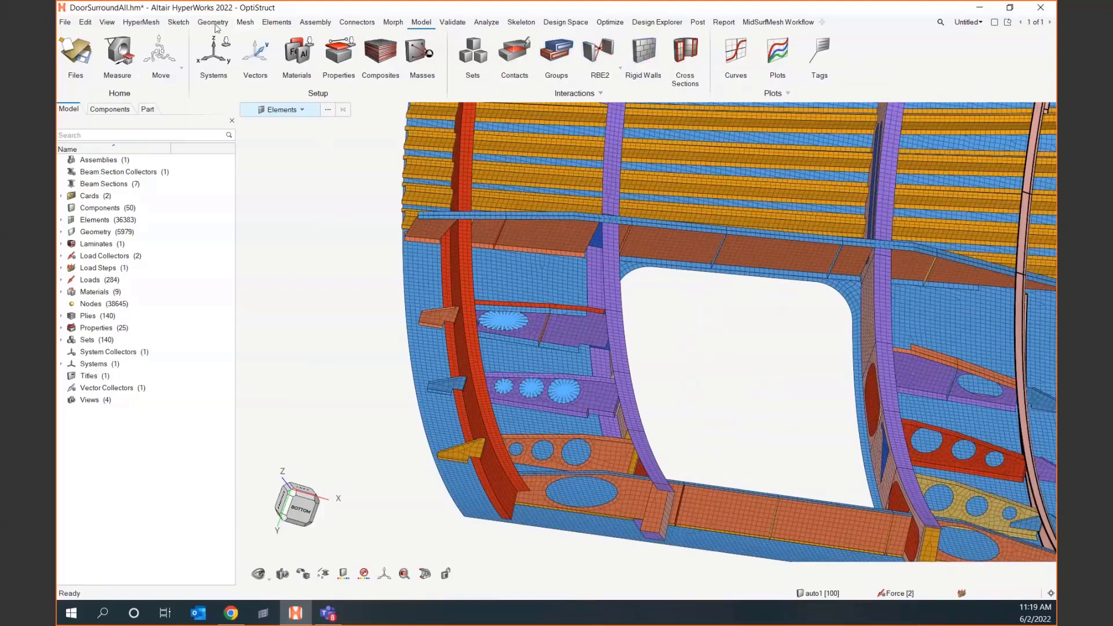
# Create 15 CBEAM elements between the upper oval RBE2 centre and the small hole's RBE3 centre
pyautogui.click(244, 22)
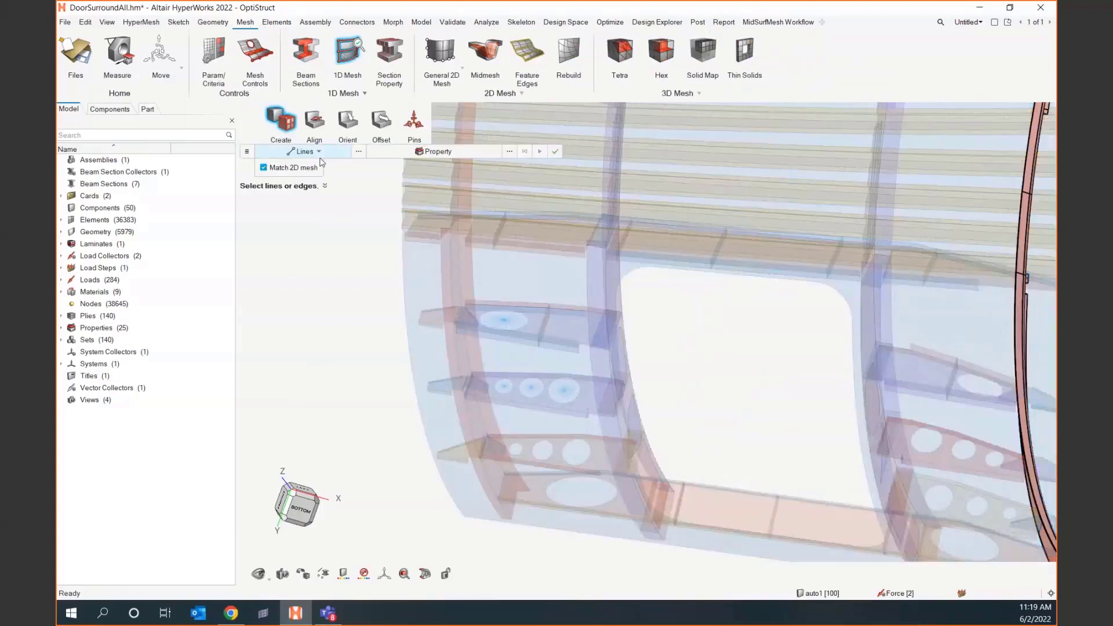
pyautogui.click(309, 151)
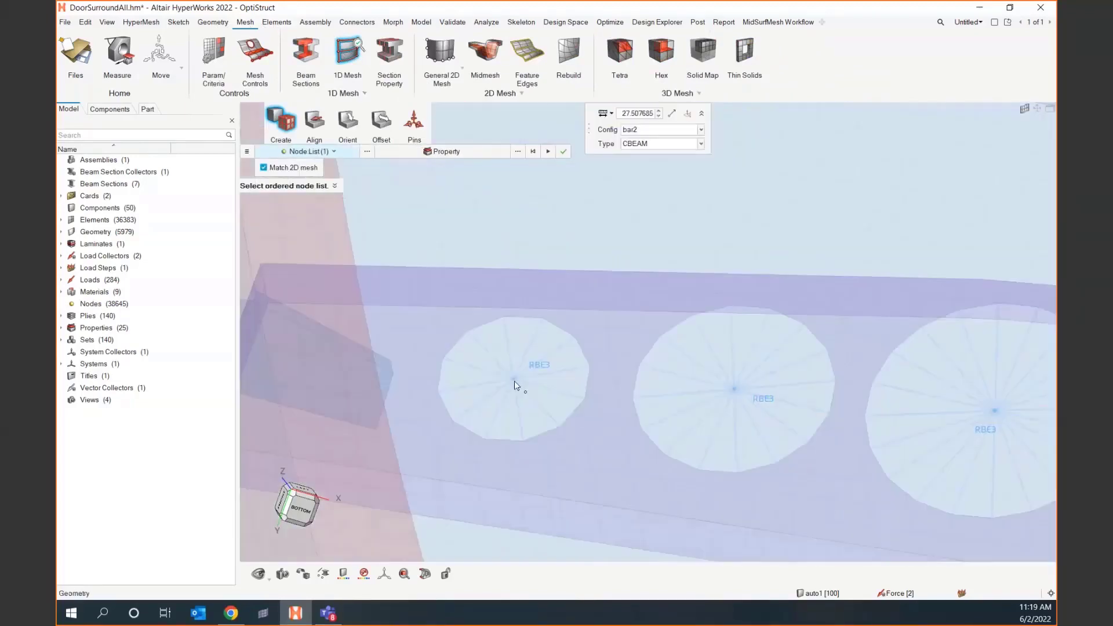
pyautogui.click(513, 378)
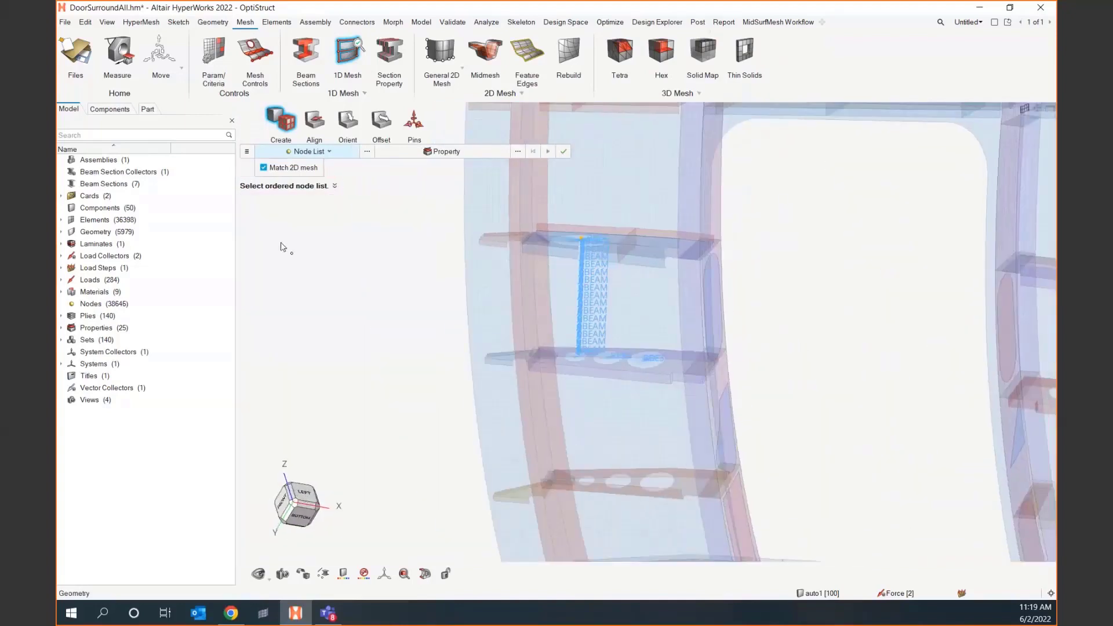
pyautogui.click(563, 152)
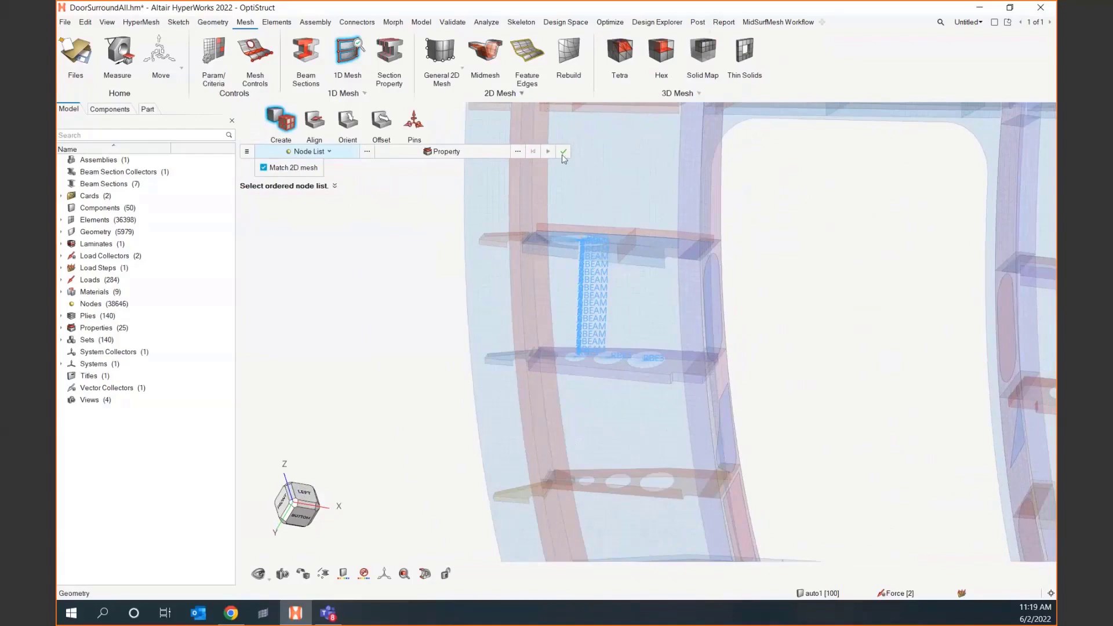
pyautogui.rightClick(398, 326)
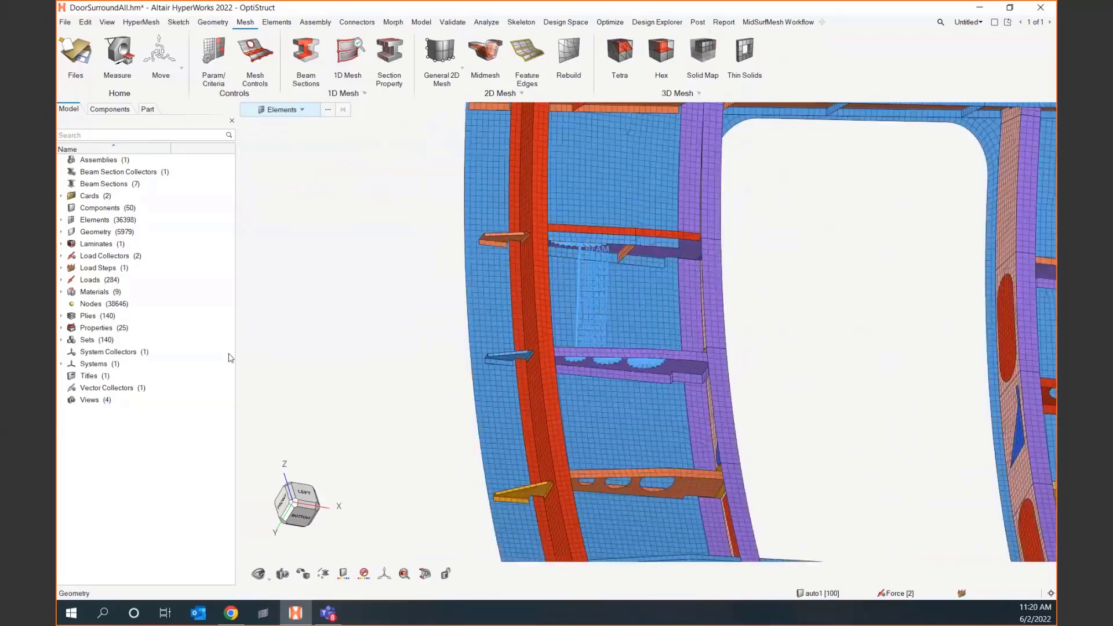
pyautogui.moveTo(368, 290)
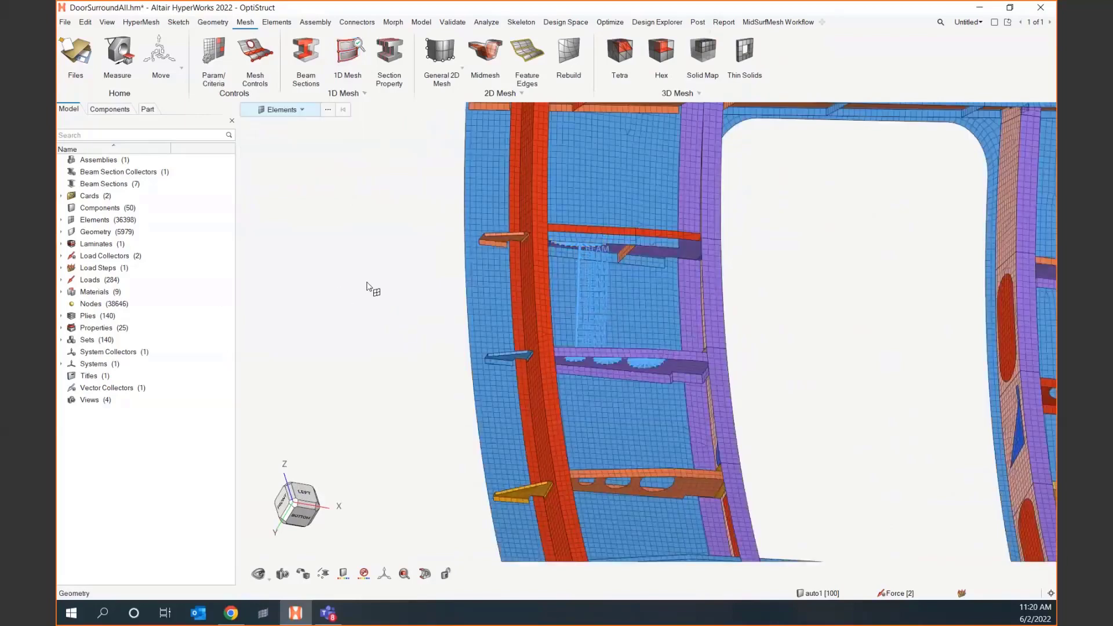